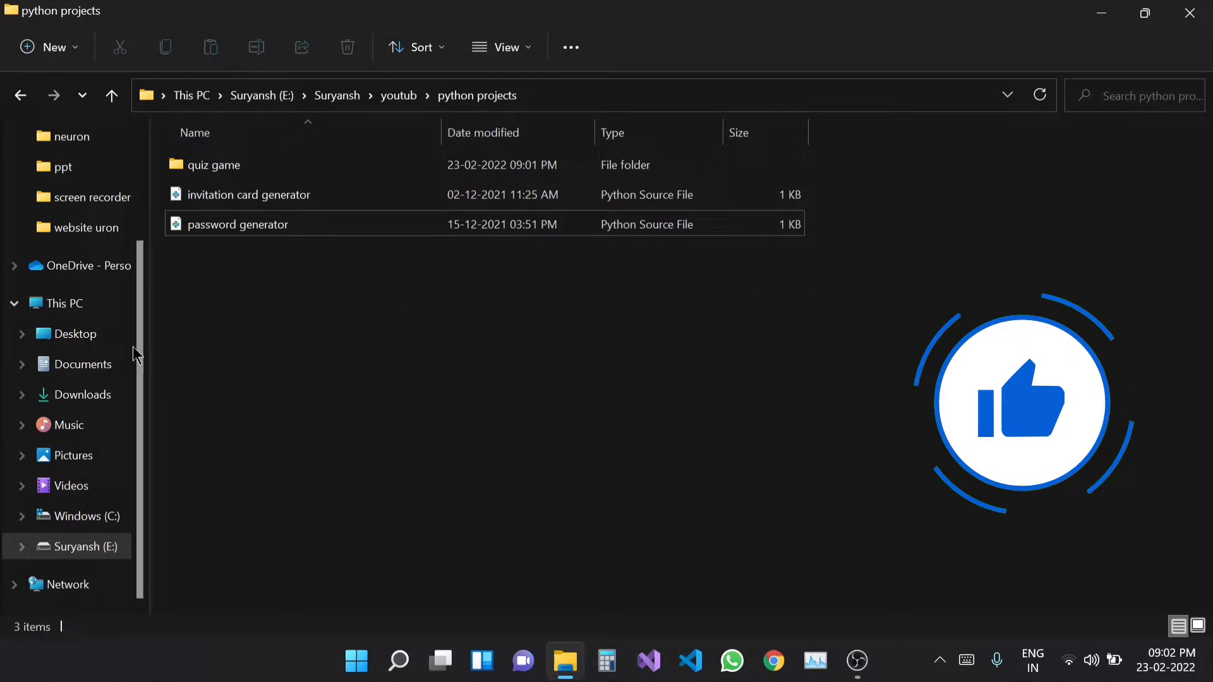
Open the quiz game folder and view the acronym questions in question.txt.
double_click(213, 164)
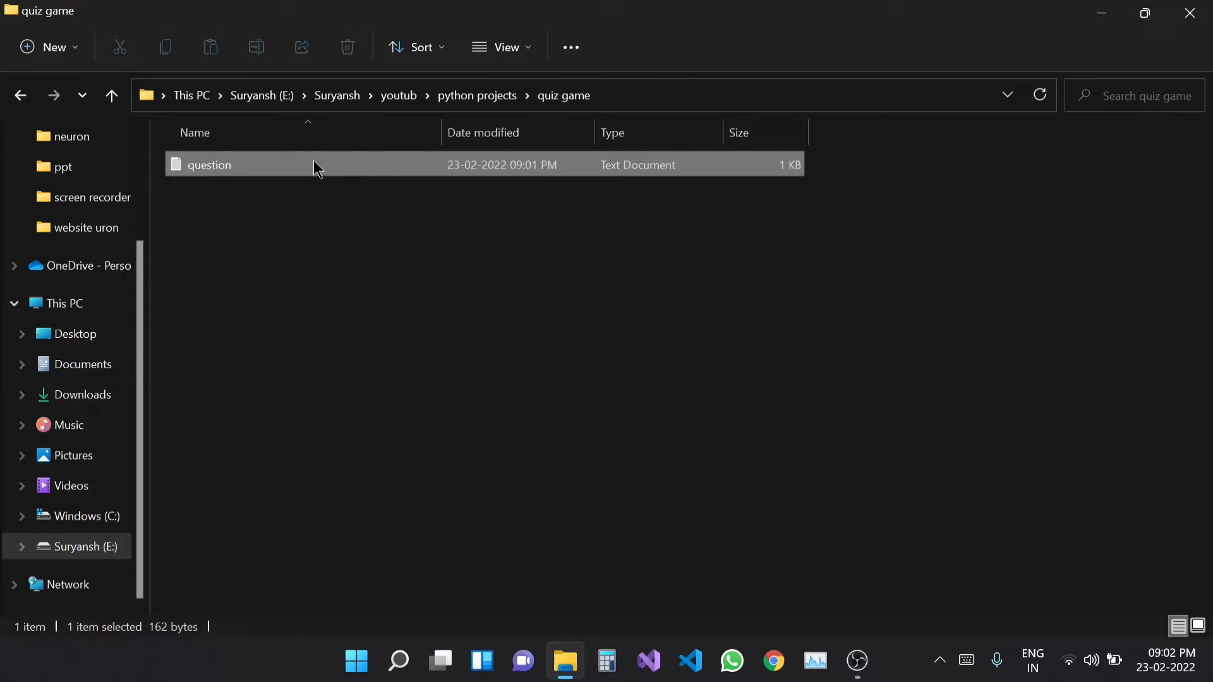
double_click(208, 165)
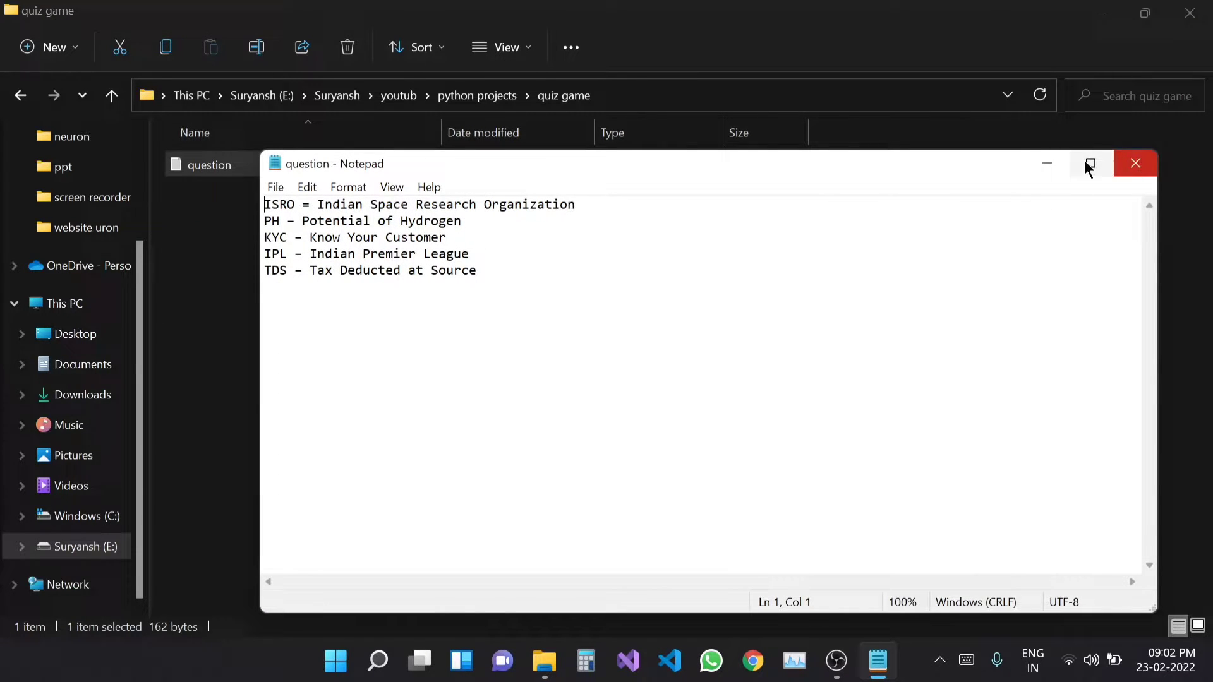
right_click(599, 386)
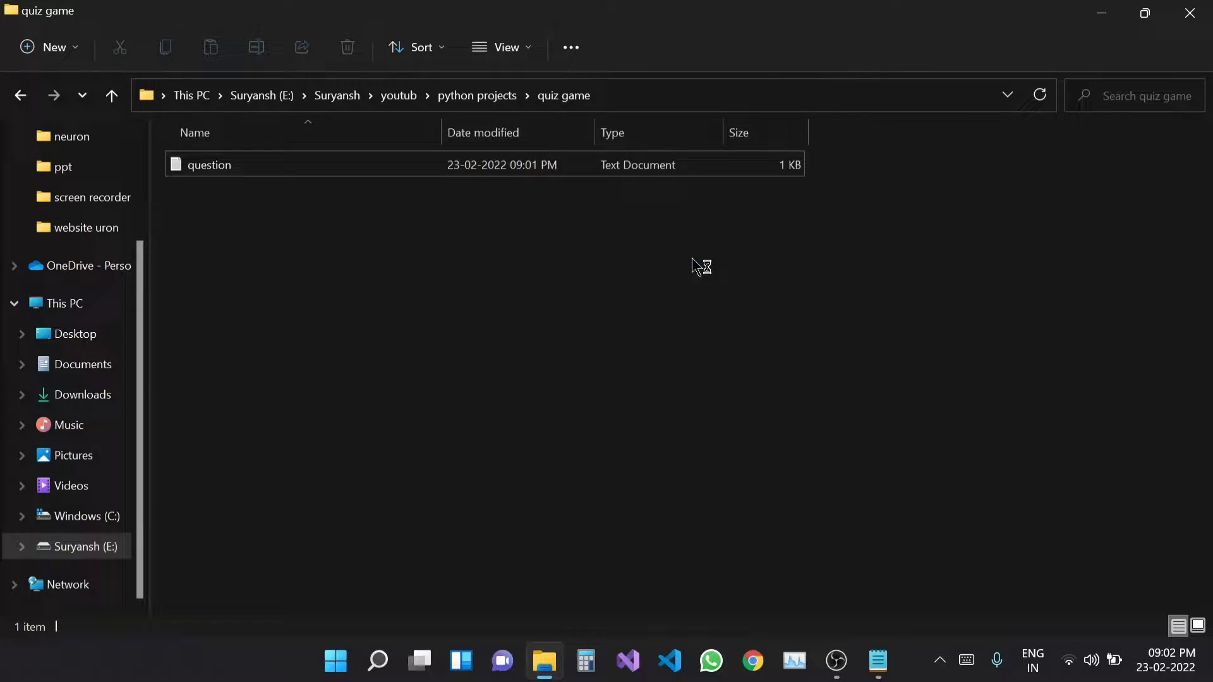
Open the quiz game folder in VS Code and create a new file quiz_game.py.
click(668, 661)
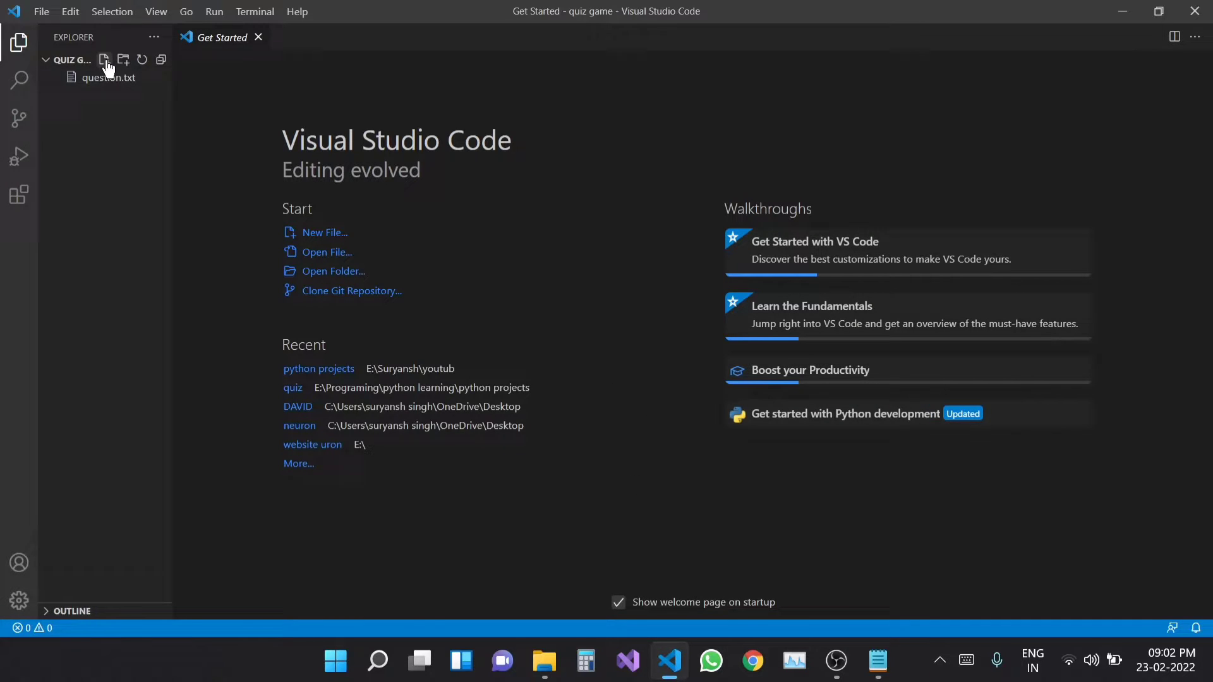
click(105, 60)
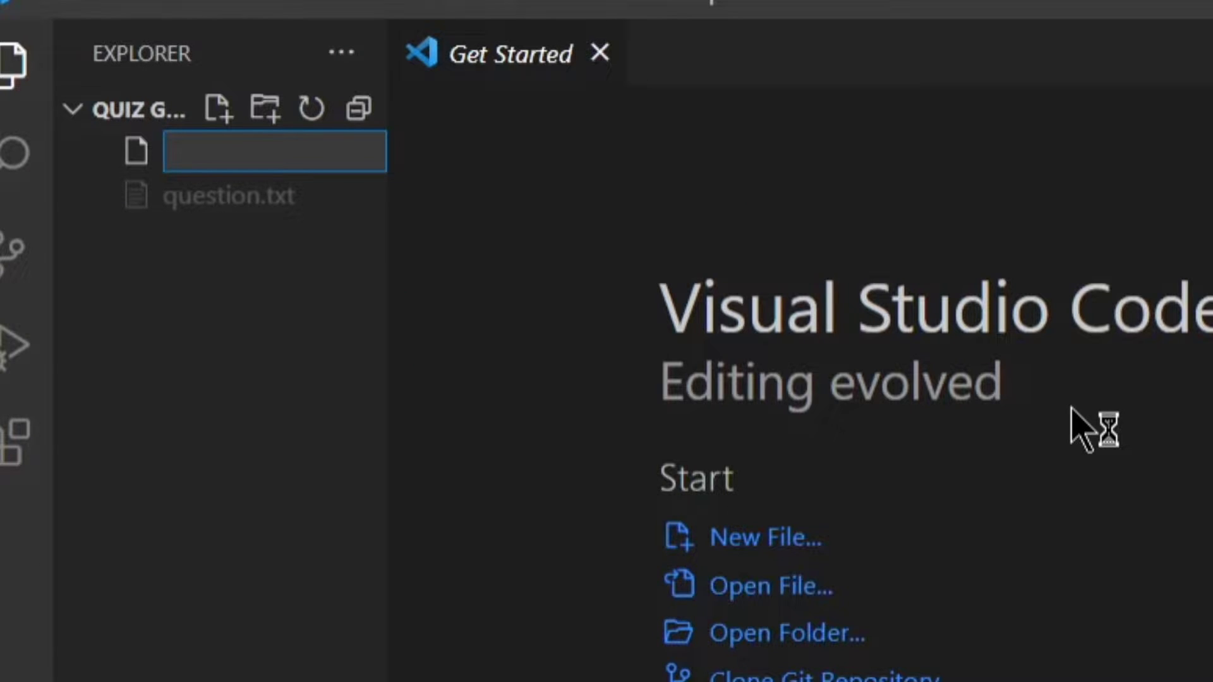
text(quiz)
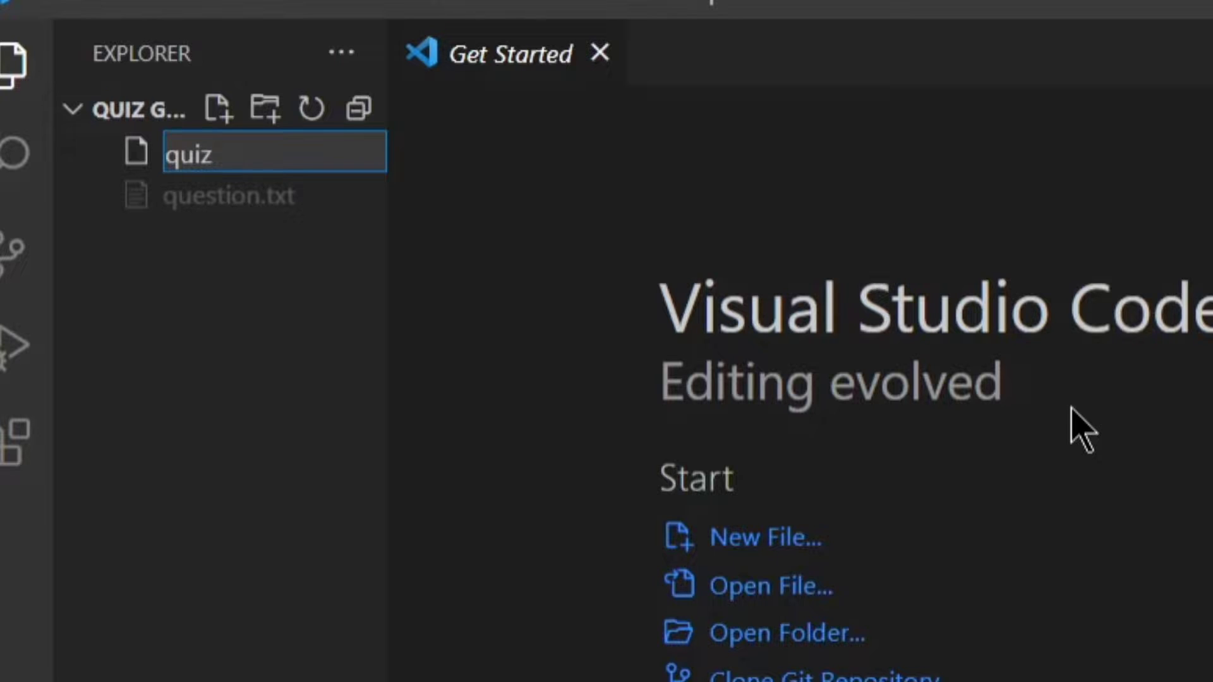
text(_game)
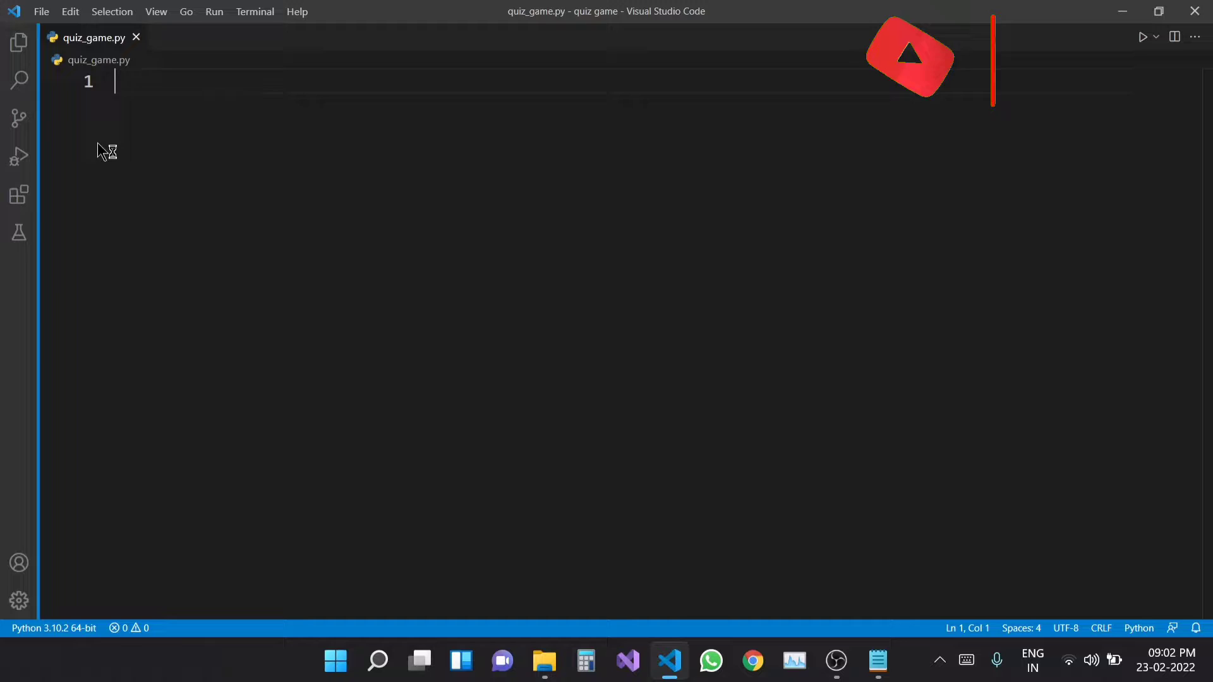
Write 'import os' and 'from time import sleep' on the first two lines.
text(i)
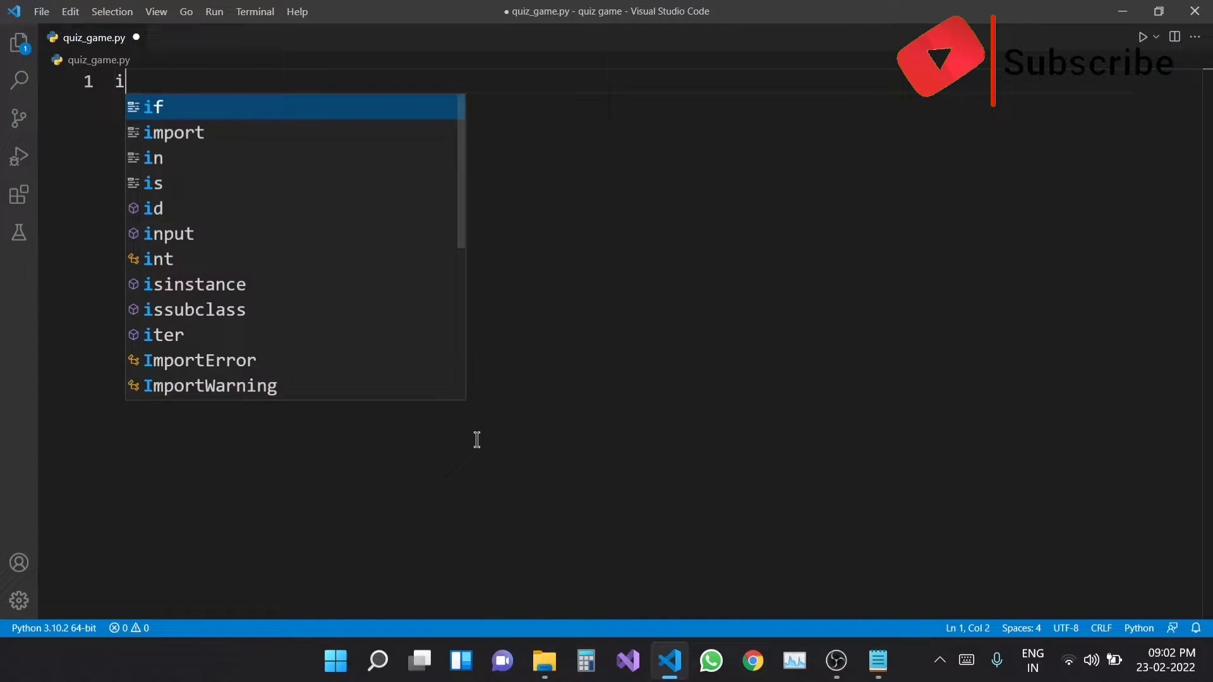
text(mpor)
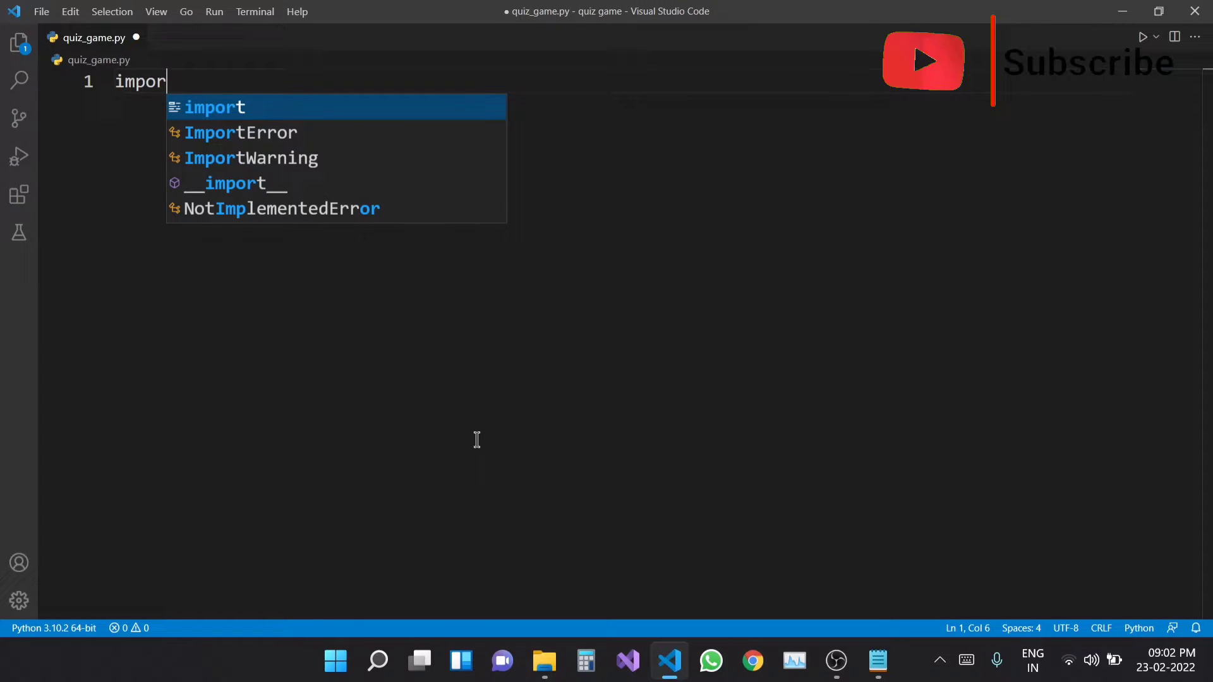
key(Enter)
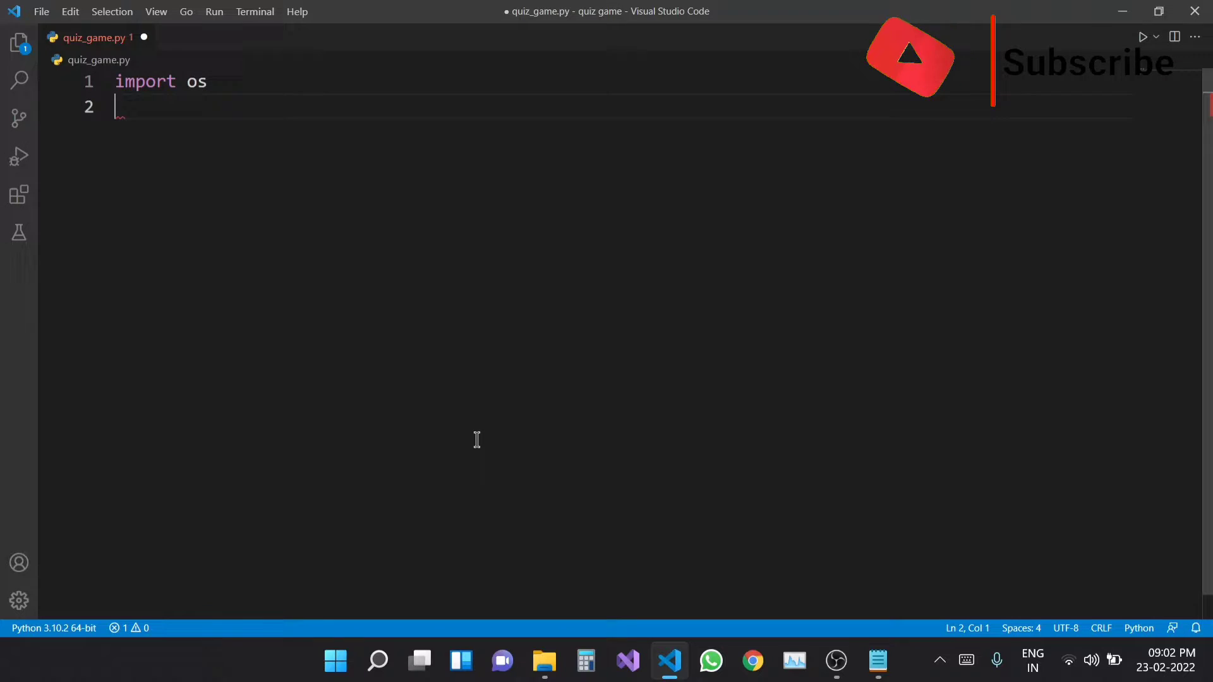
text(import)
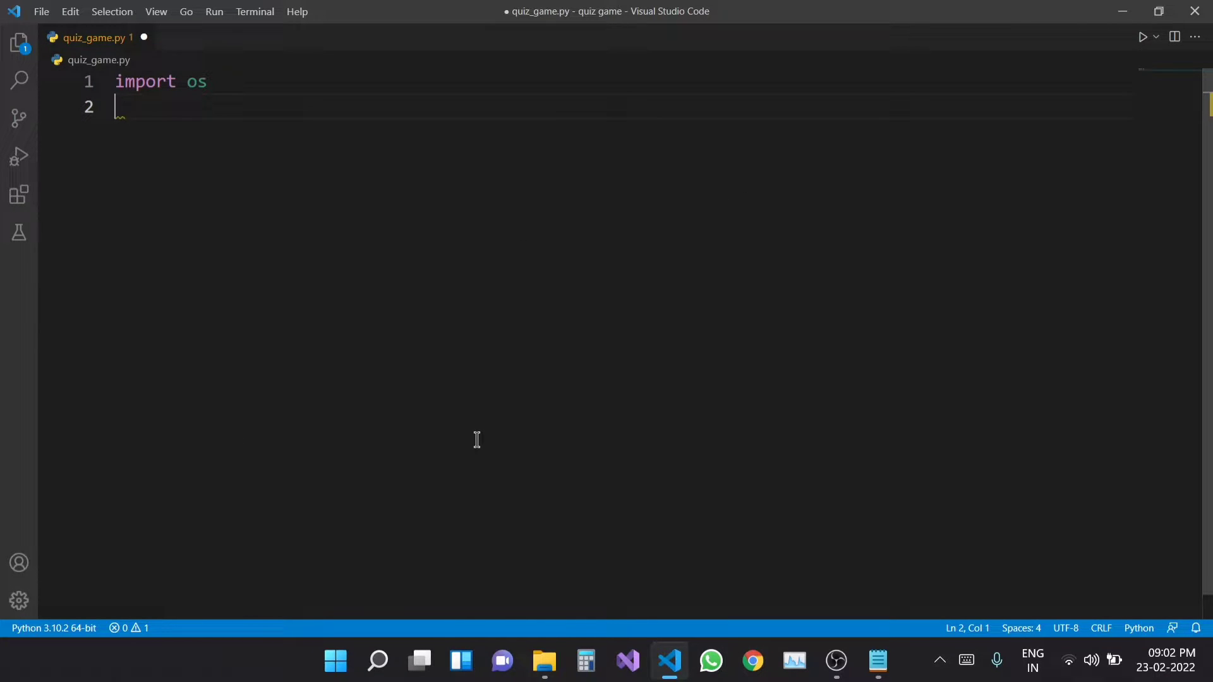
text(from)
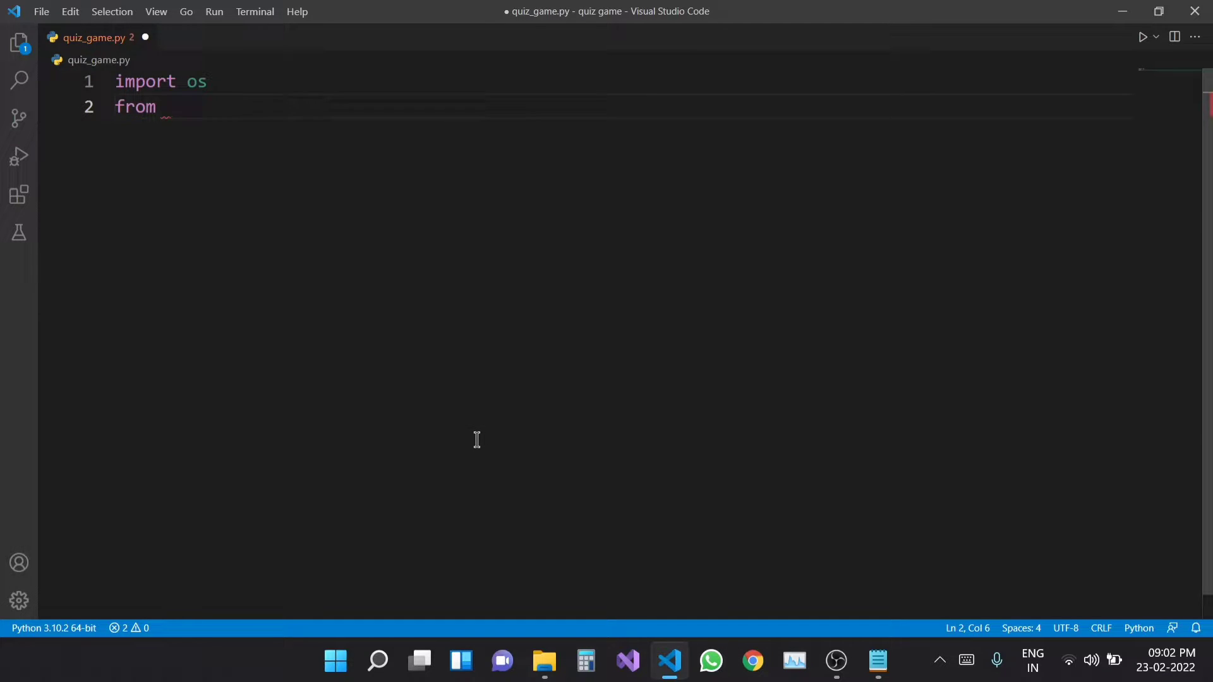
text(time i)
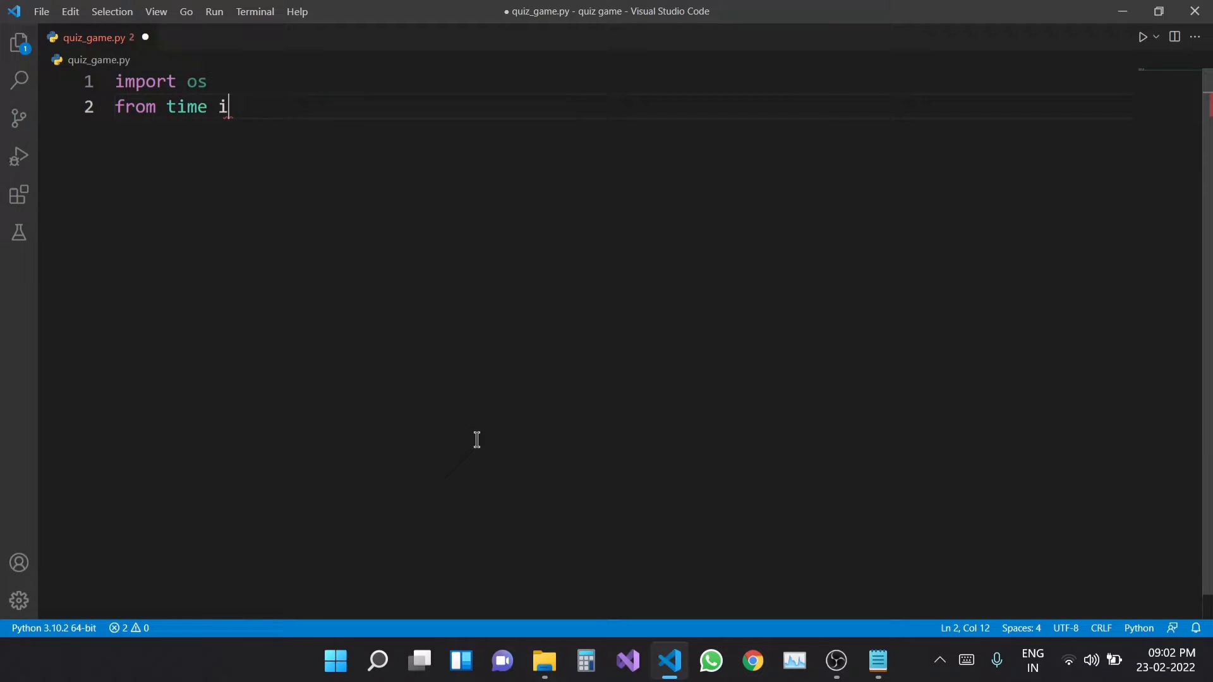
text(mport sleep)
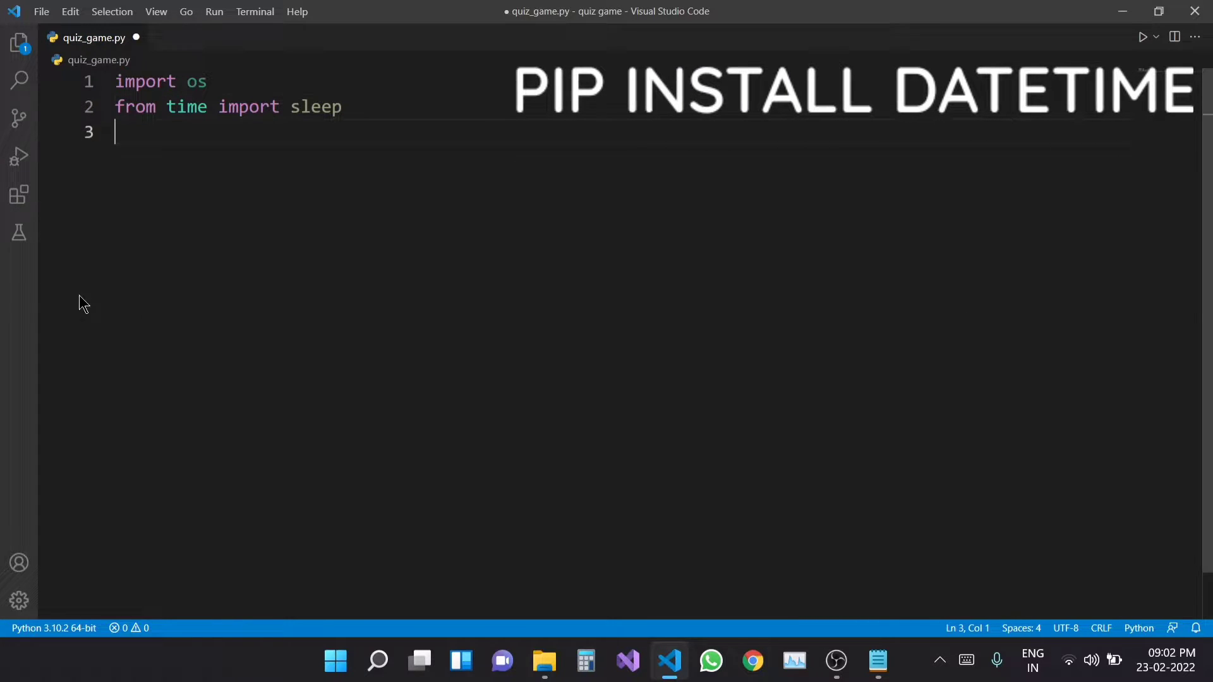
Add a '#pip install datetime' comment at the end of the sleep import line.
click(353, 106)
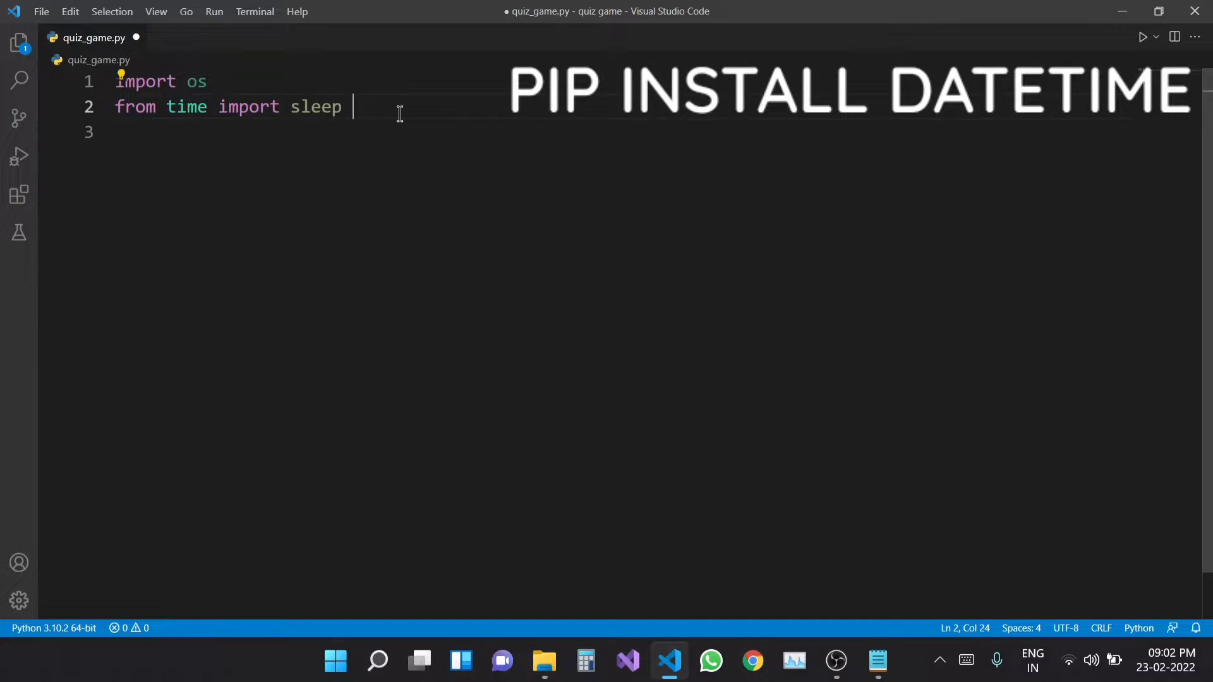
text(#pip)
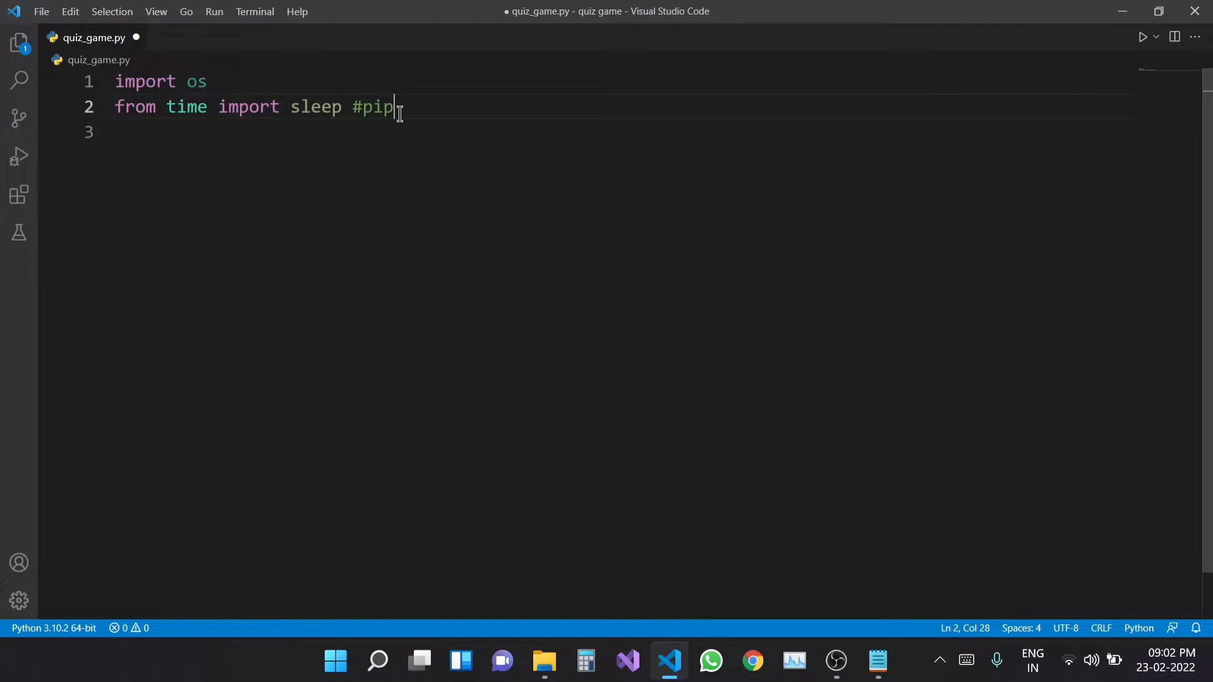
text(install)
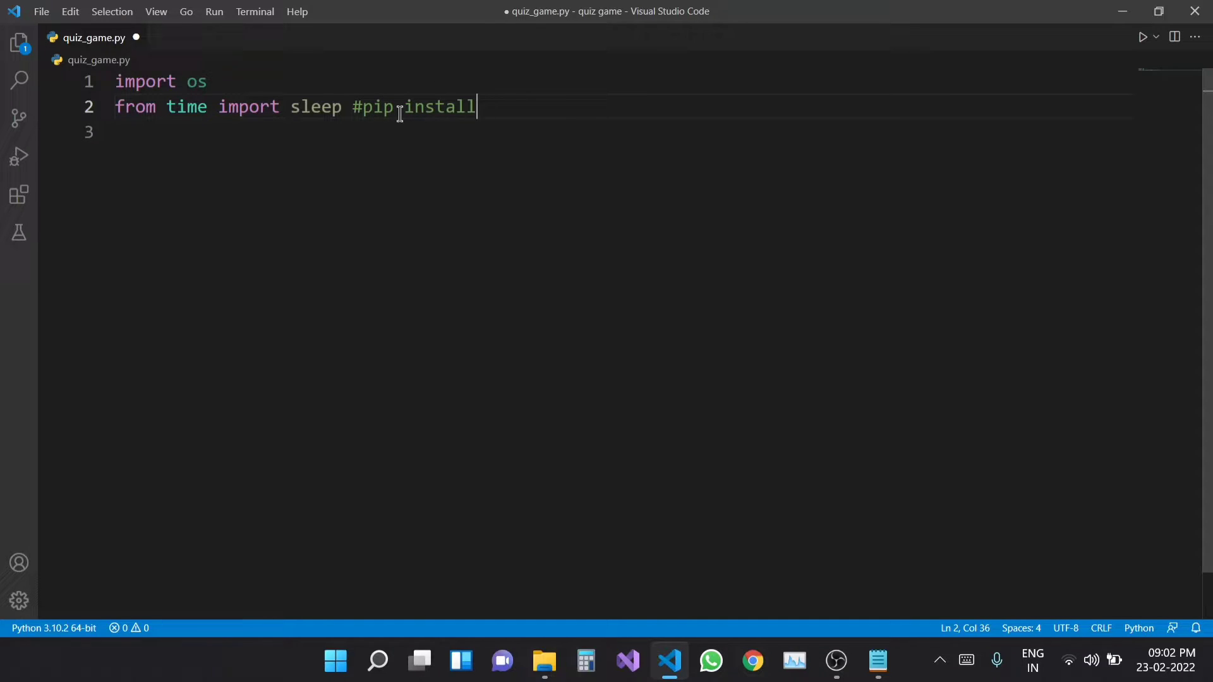
text(date)
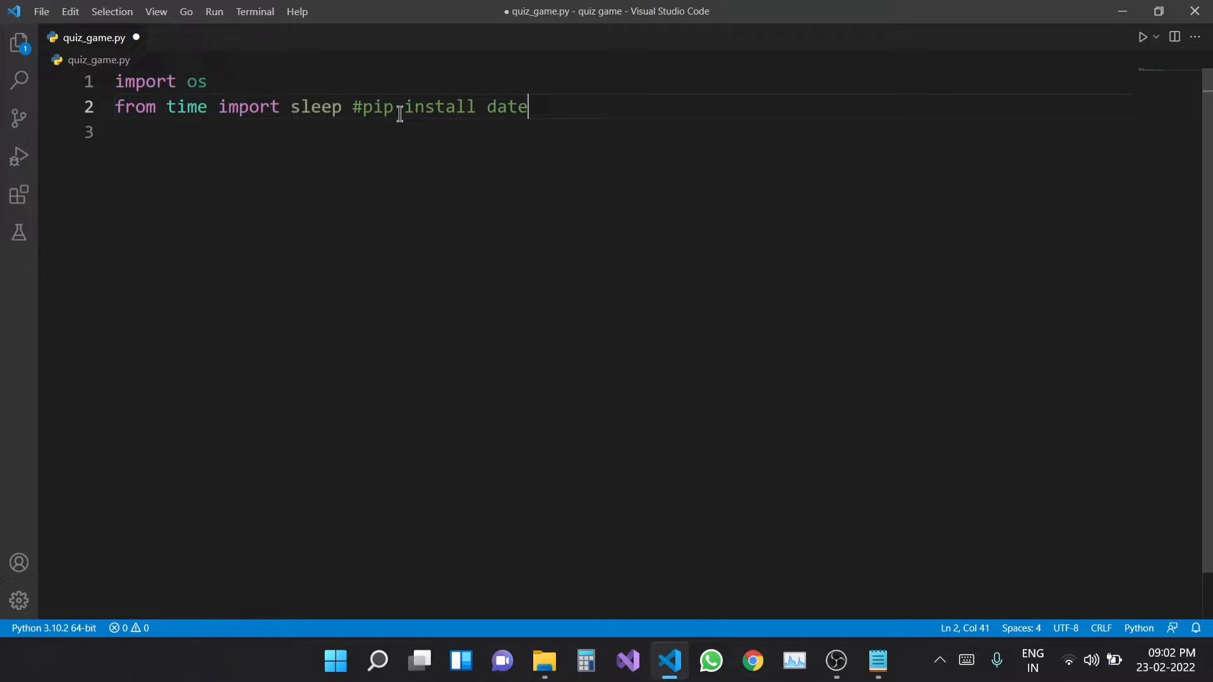
text(time)
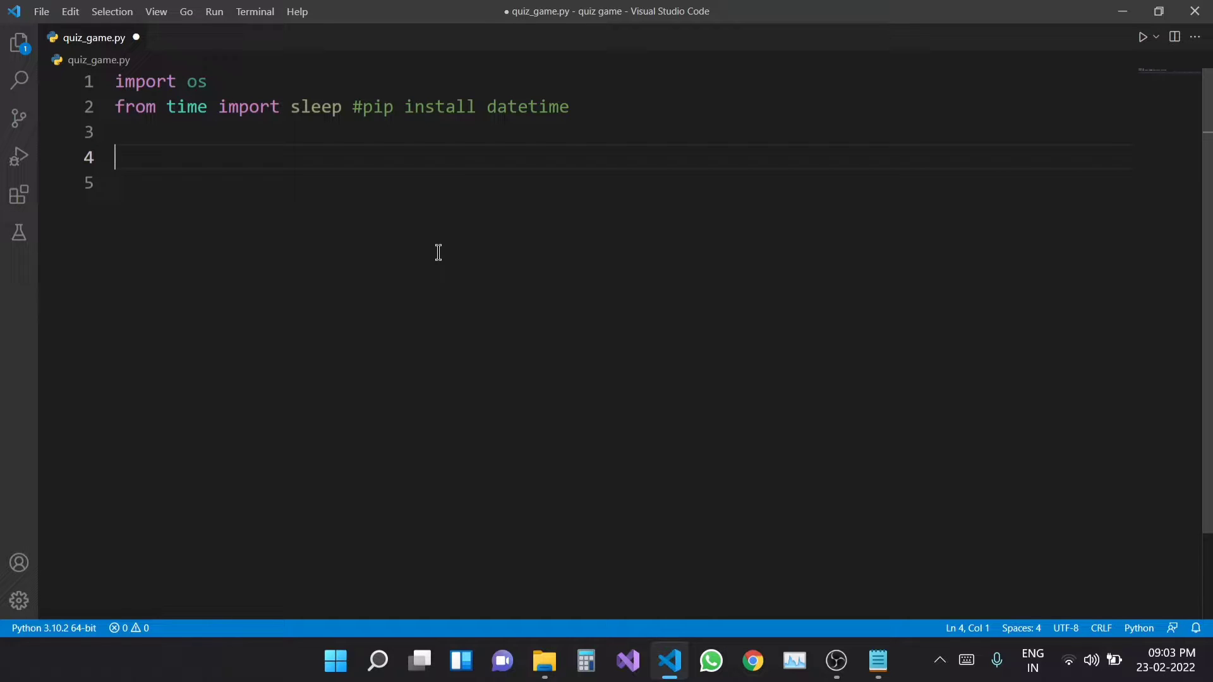
Set yourscore = 0 and ask the player's name with input('enter your name:').
text(su)
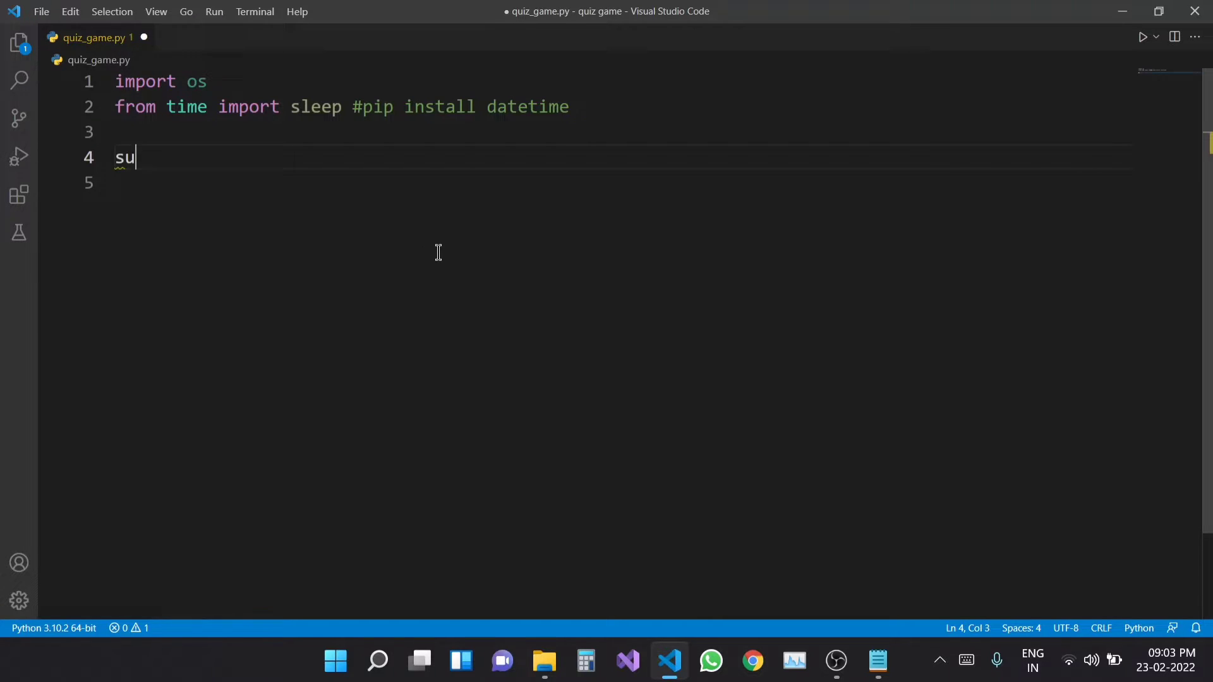
text(youi)
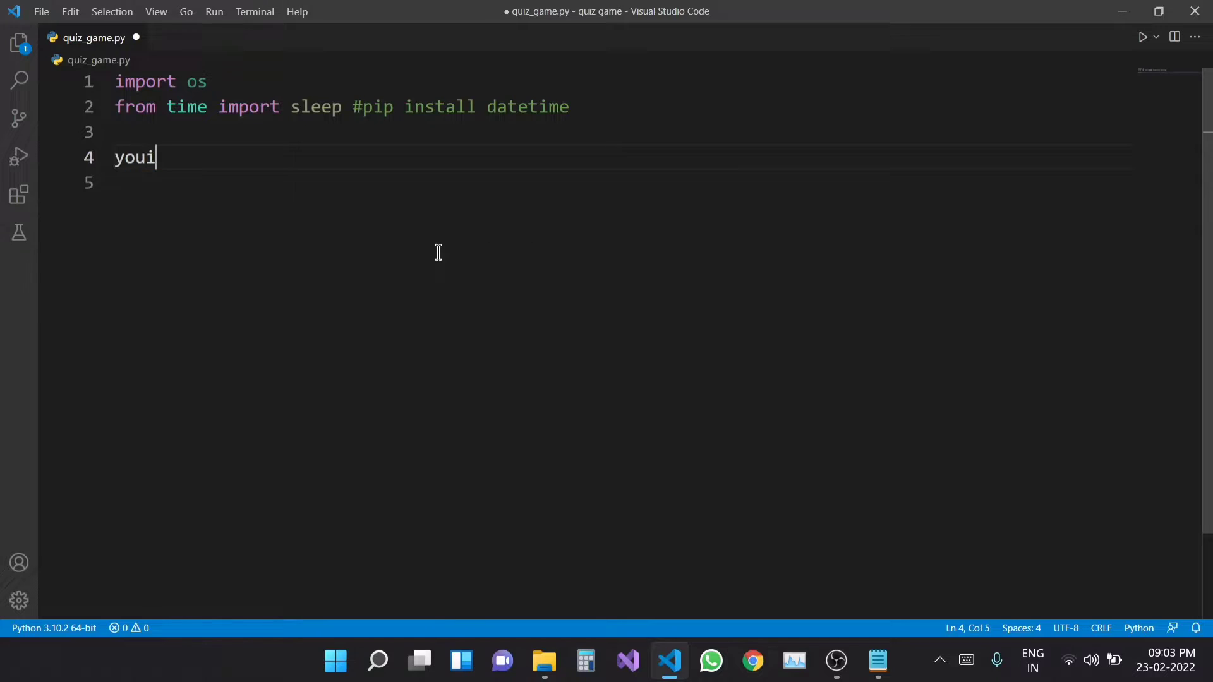
text(r)
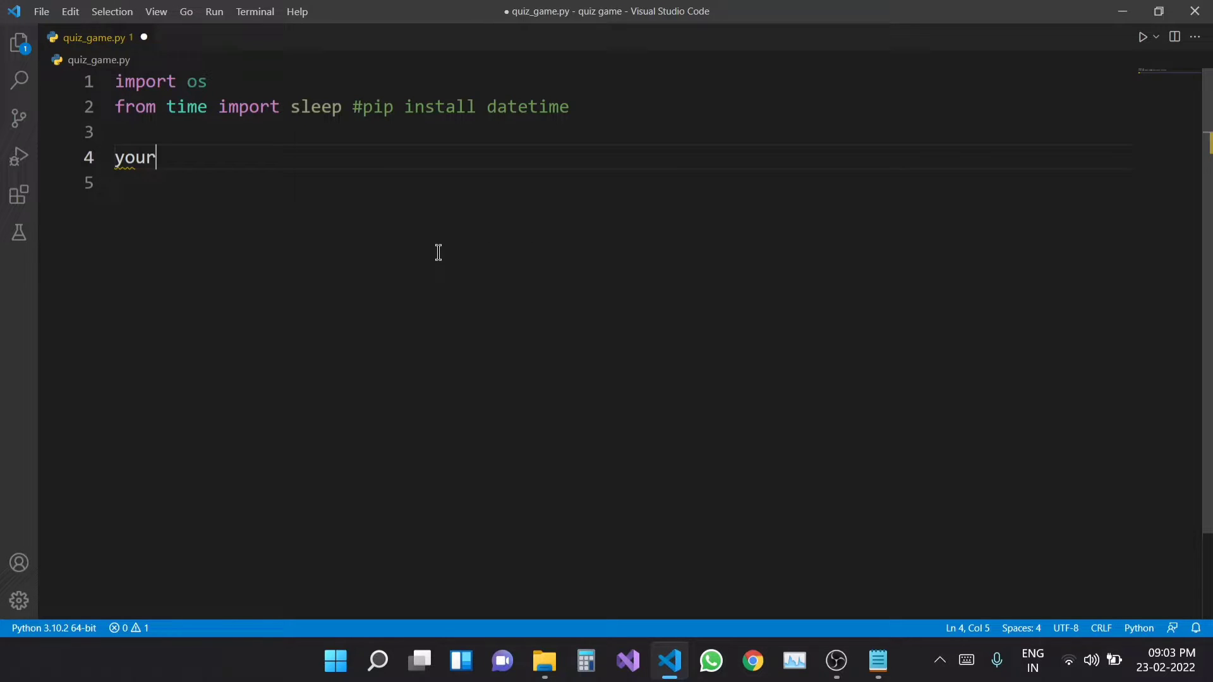
text(score = 0)
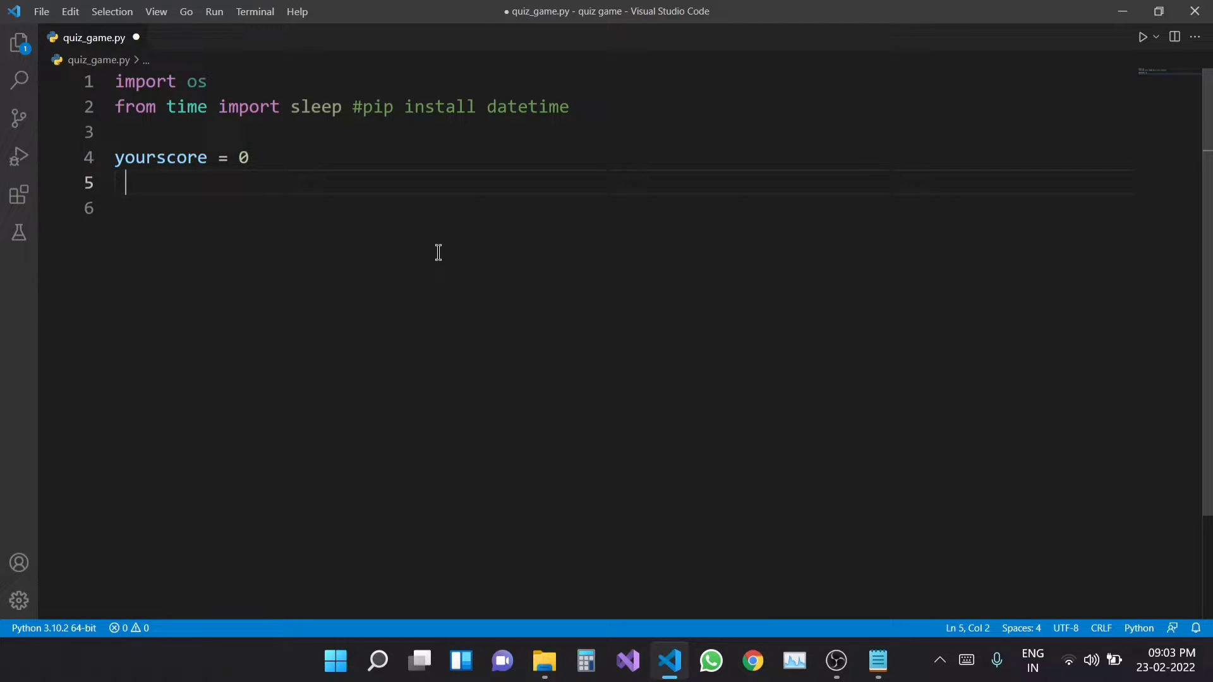
text(name =)
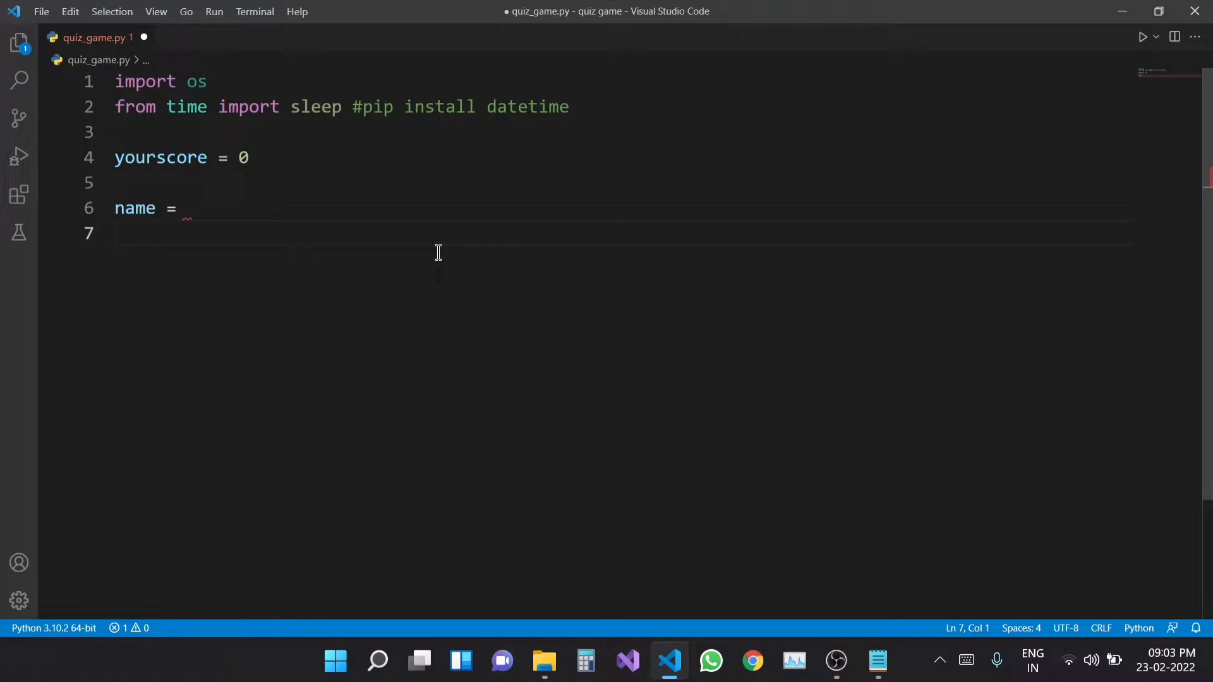
text(input(")
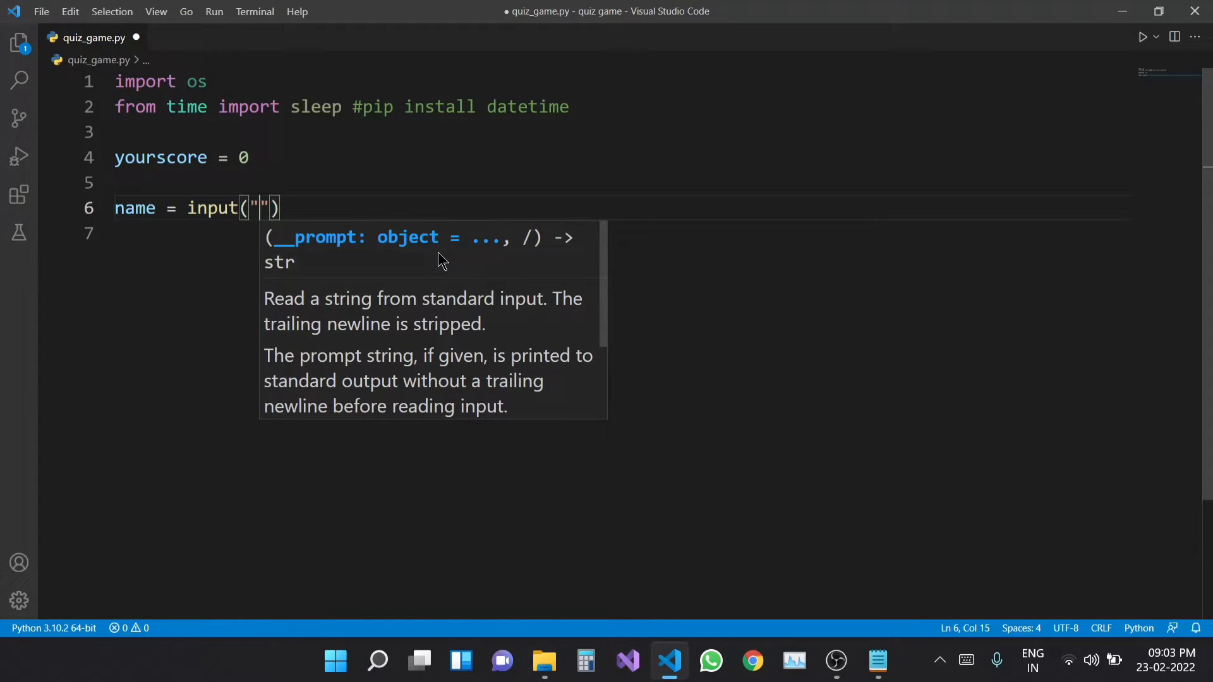
text(enter your)
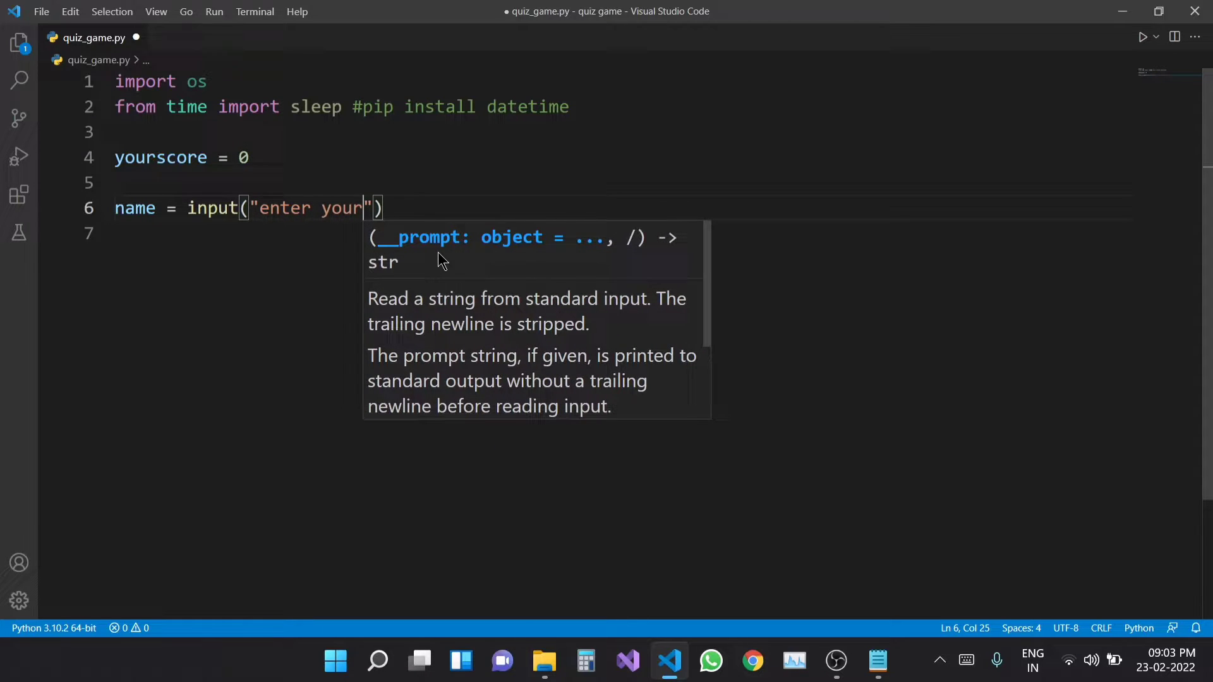
text(na)
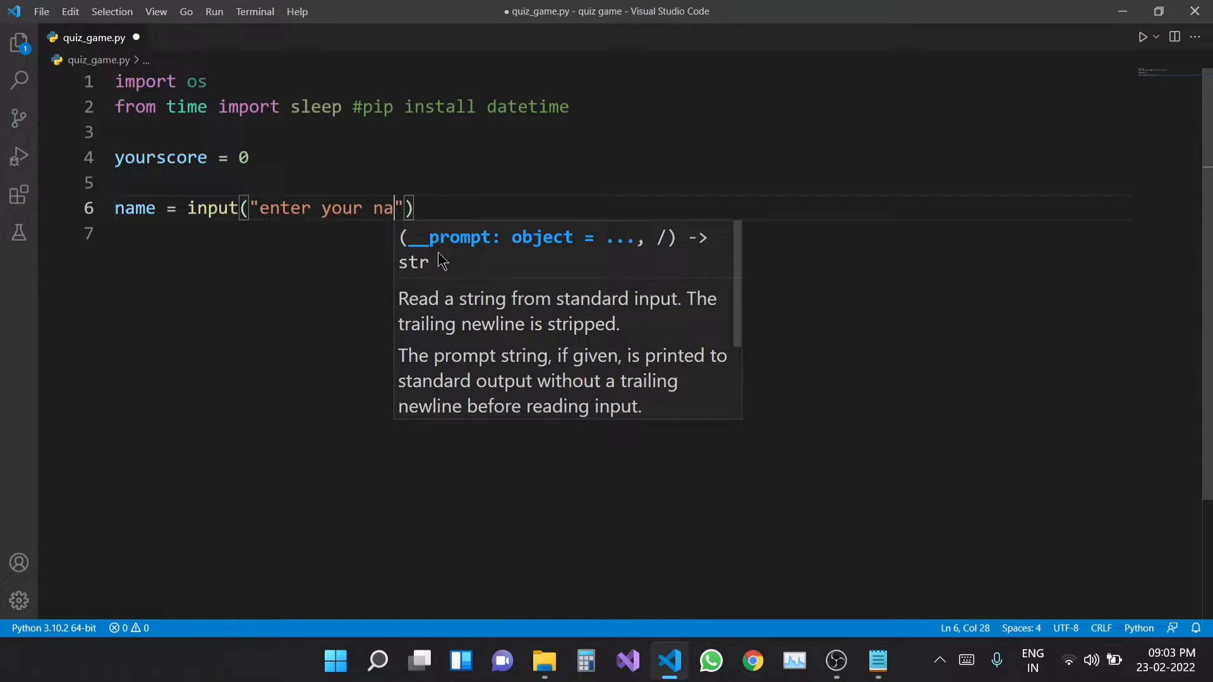
text(me:)
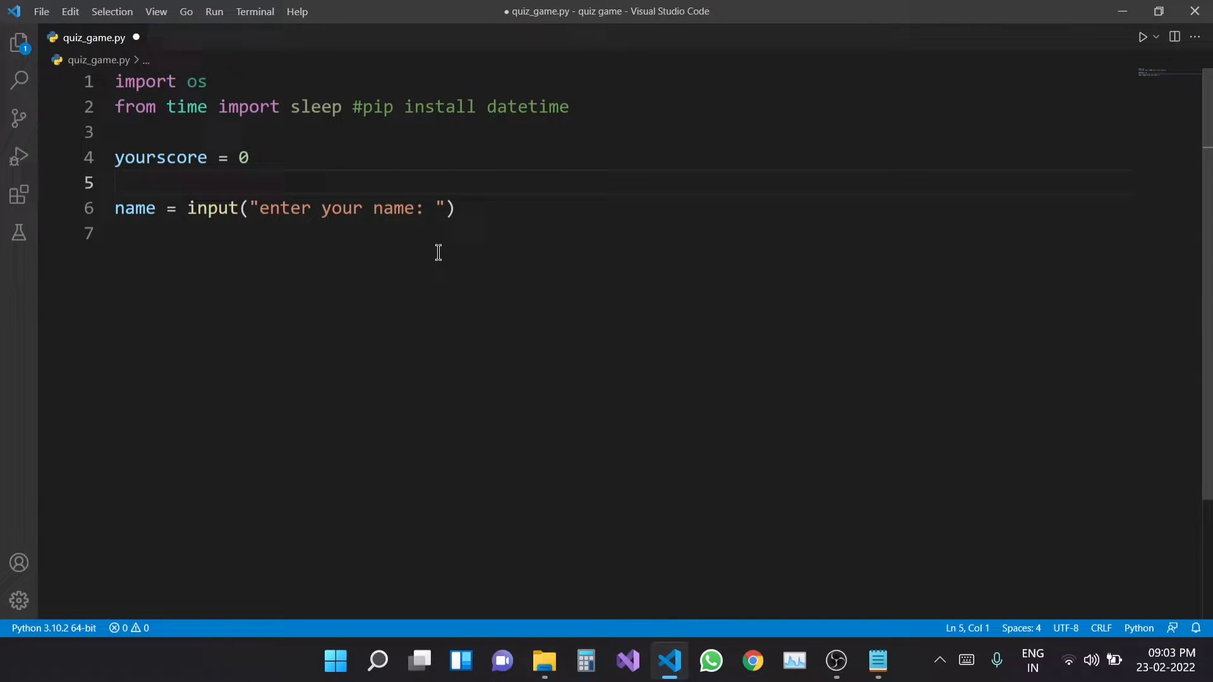
Add an os.system('cls') screen-clearing line, then comment it out.
text(os)
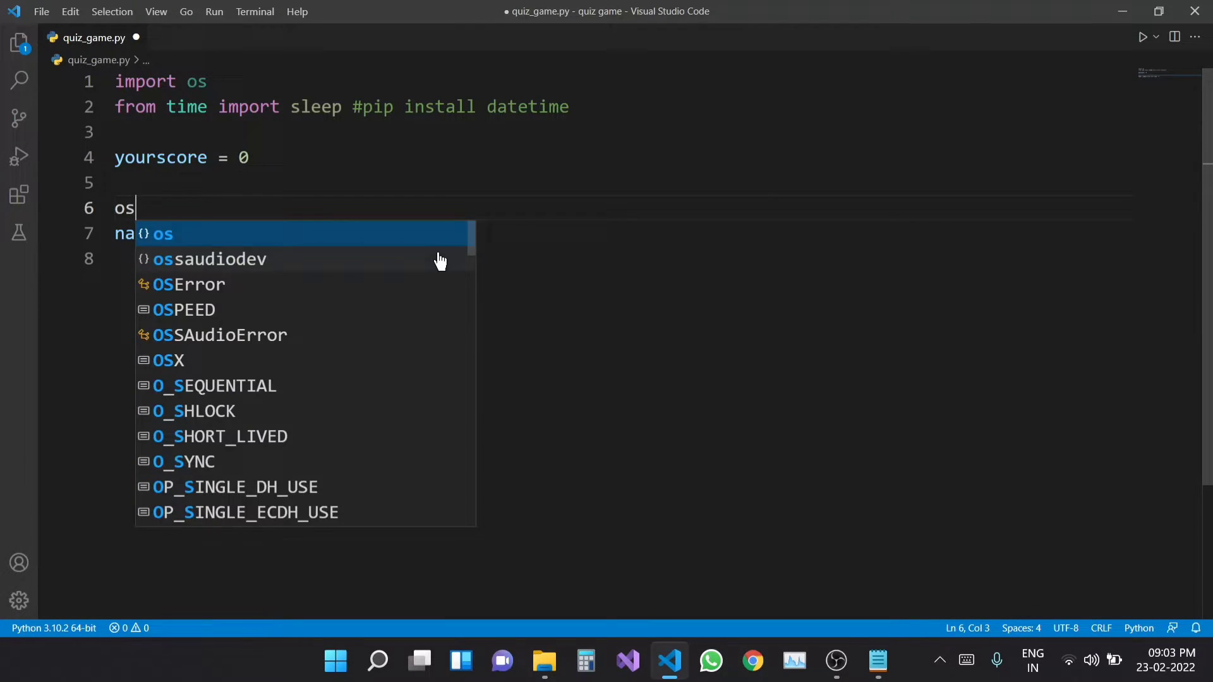
text(.system()
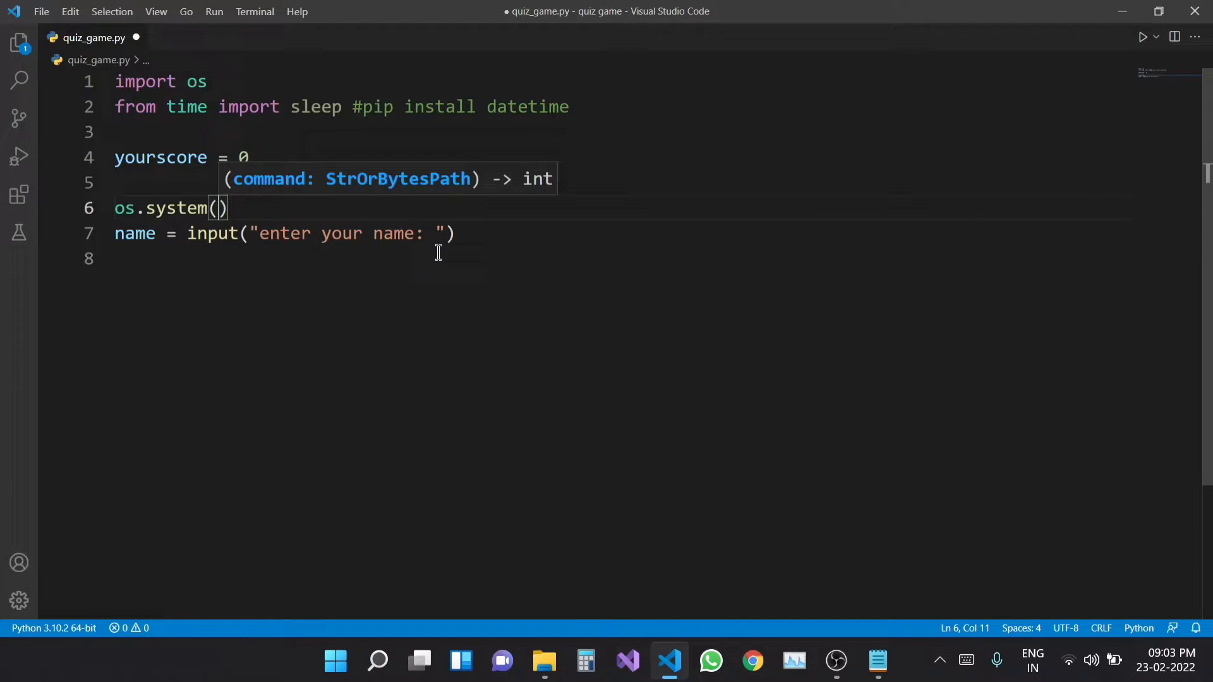
text('cls')
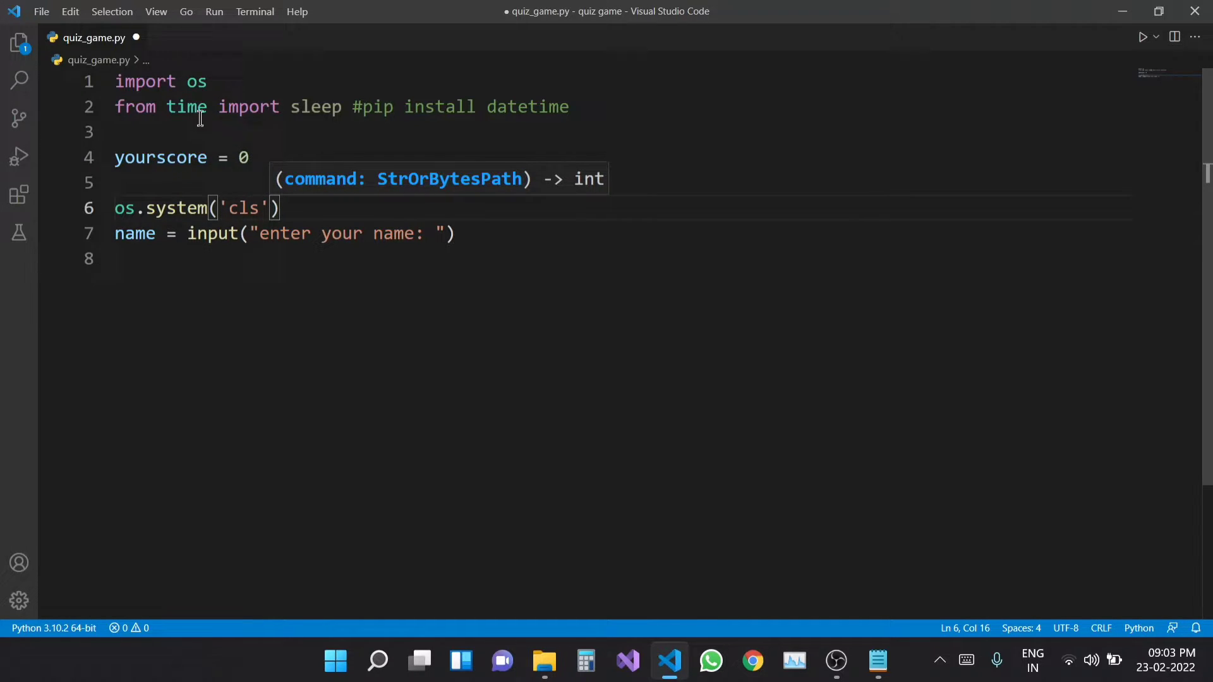
click(178, 208)
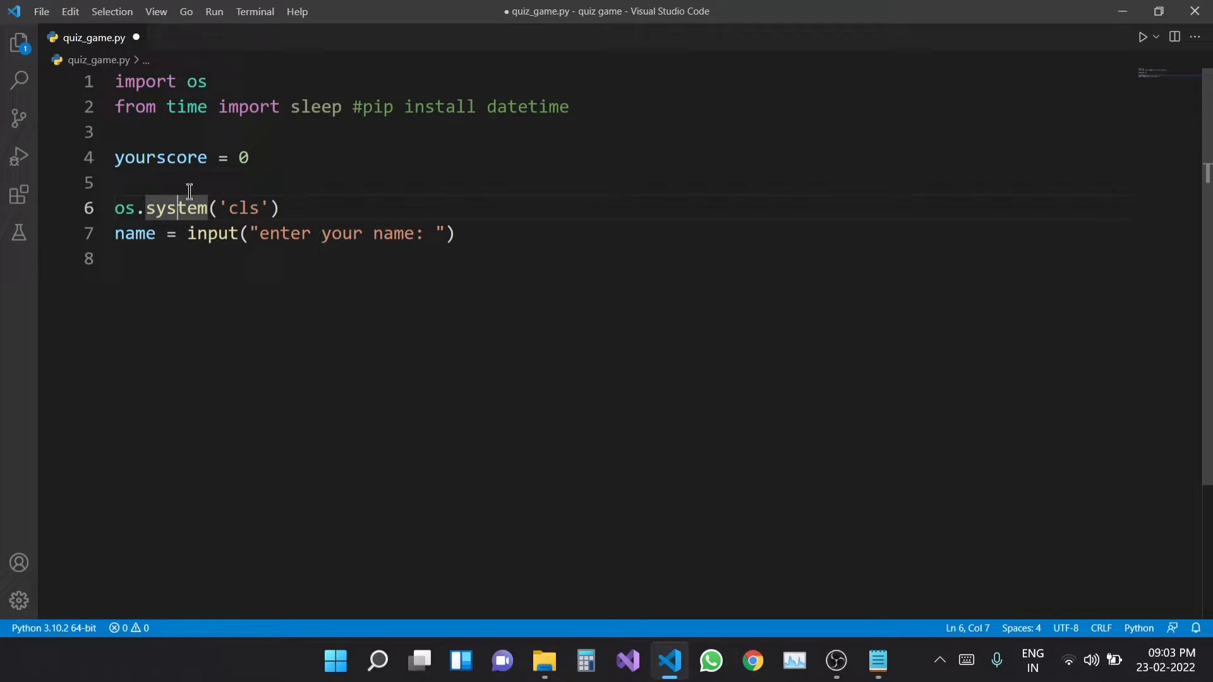
mouse_move(1034, 167)
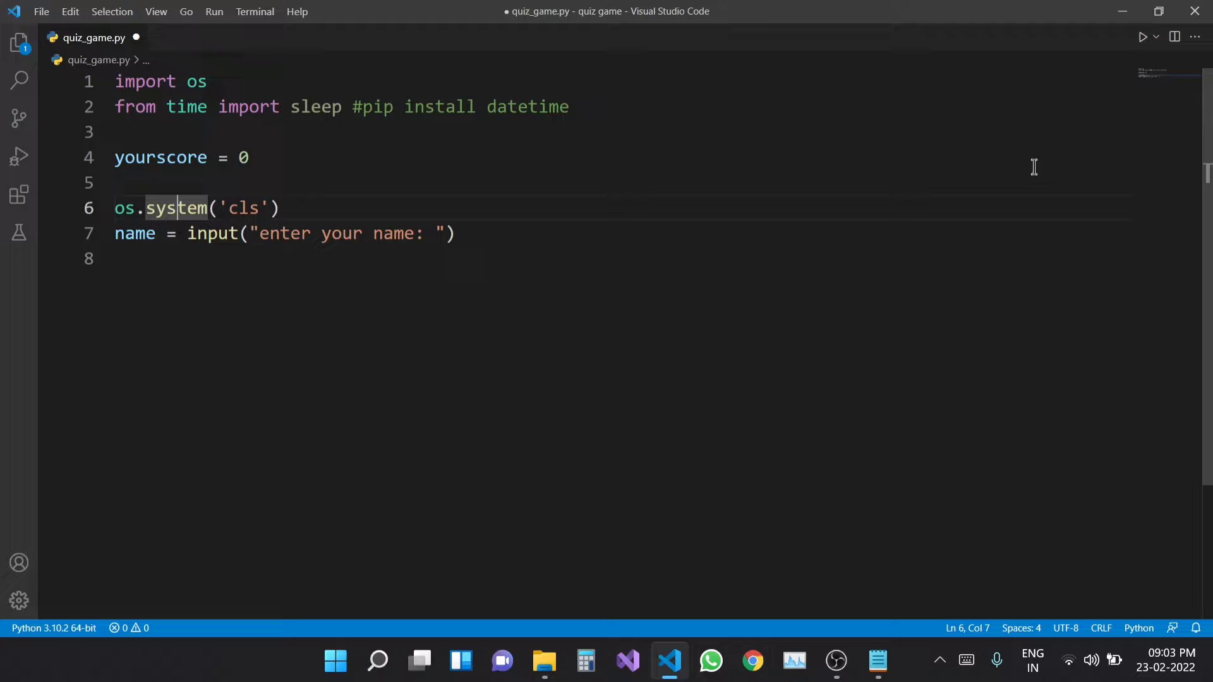
triple_click(194, 209)
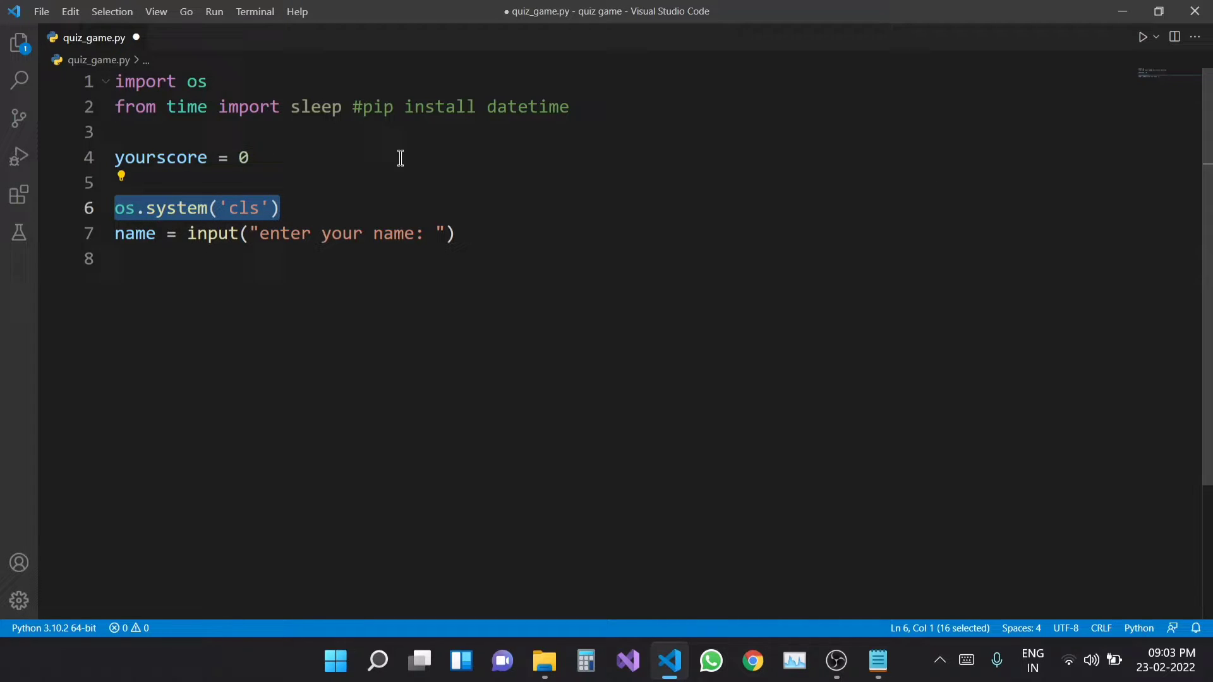
mouse_move(470, 208)
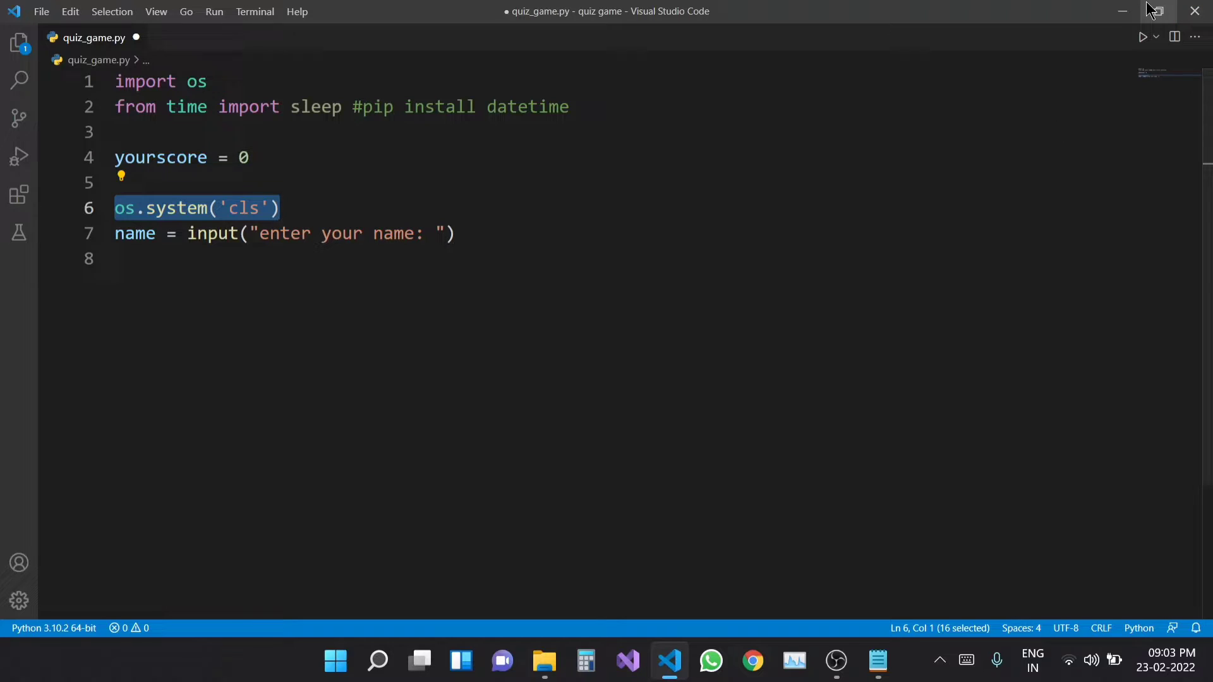
key(ctrl+/)
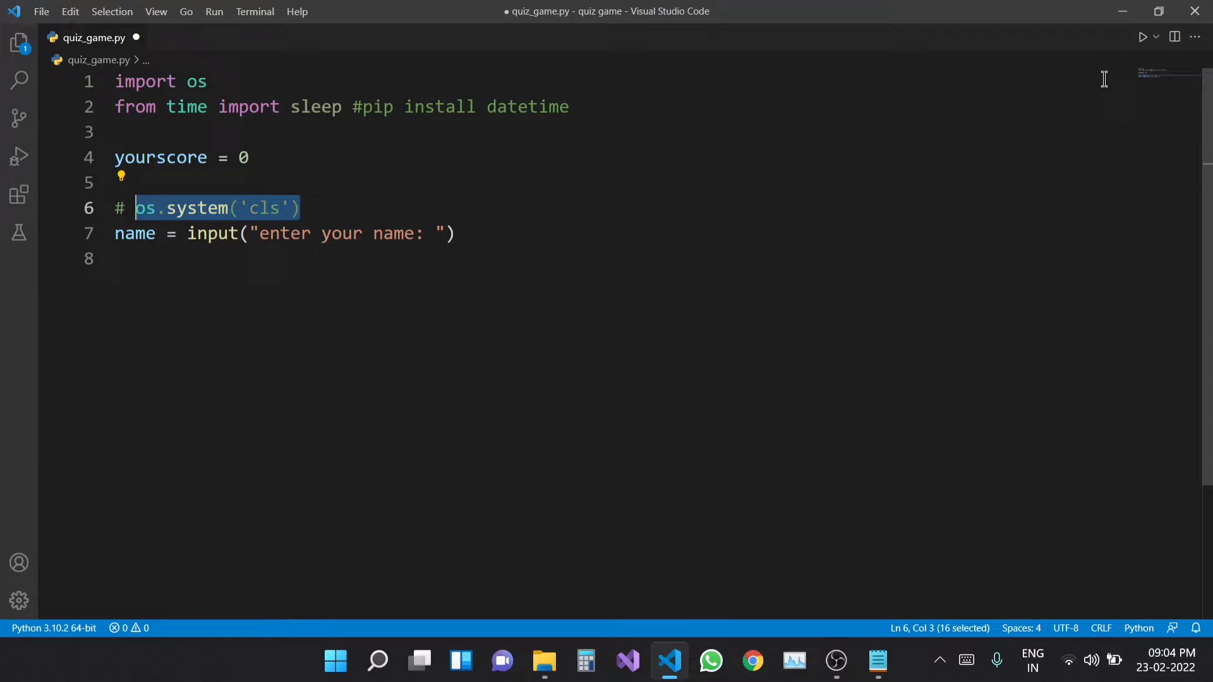
Run quiz_game.py so the terminal shows the 'enter your name:' prompt.
click(1154, 37)
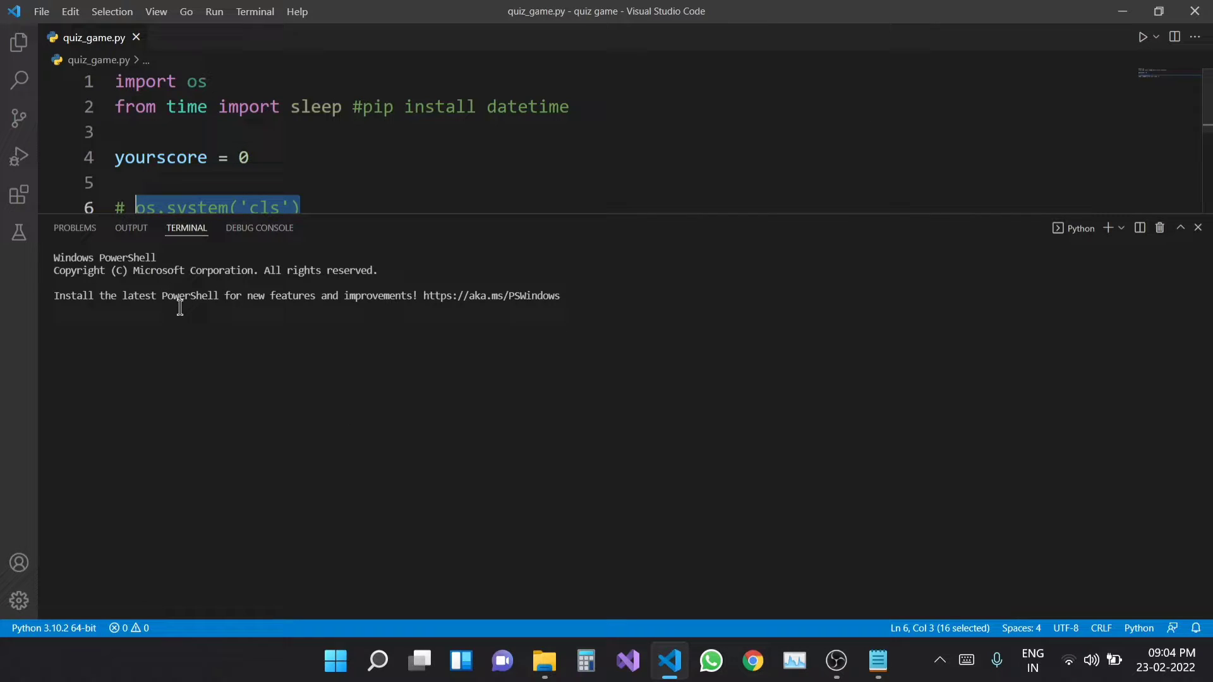
click(1143, 37)
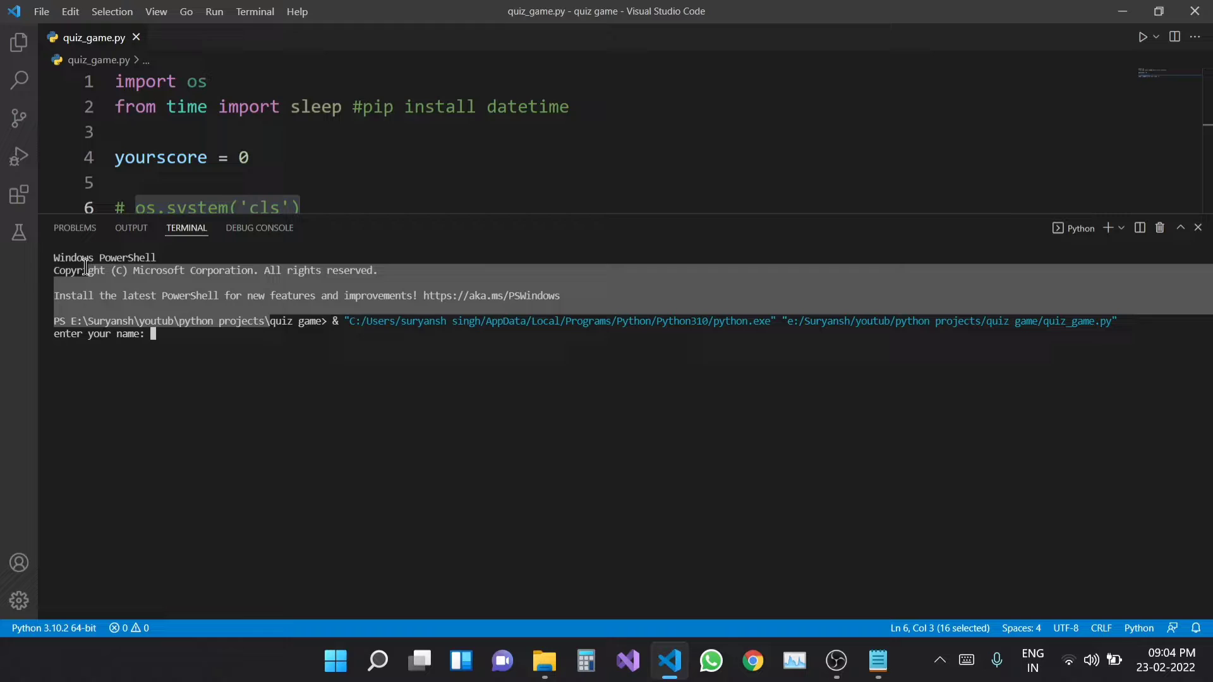
click(1198, 227)
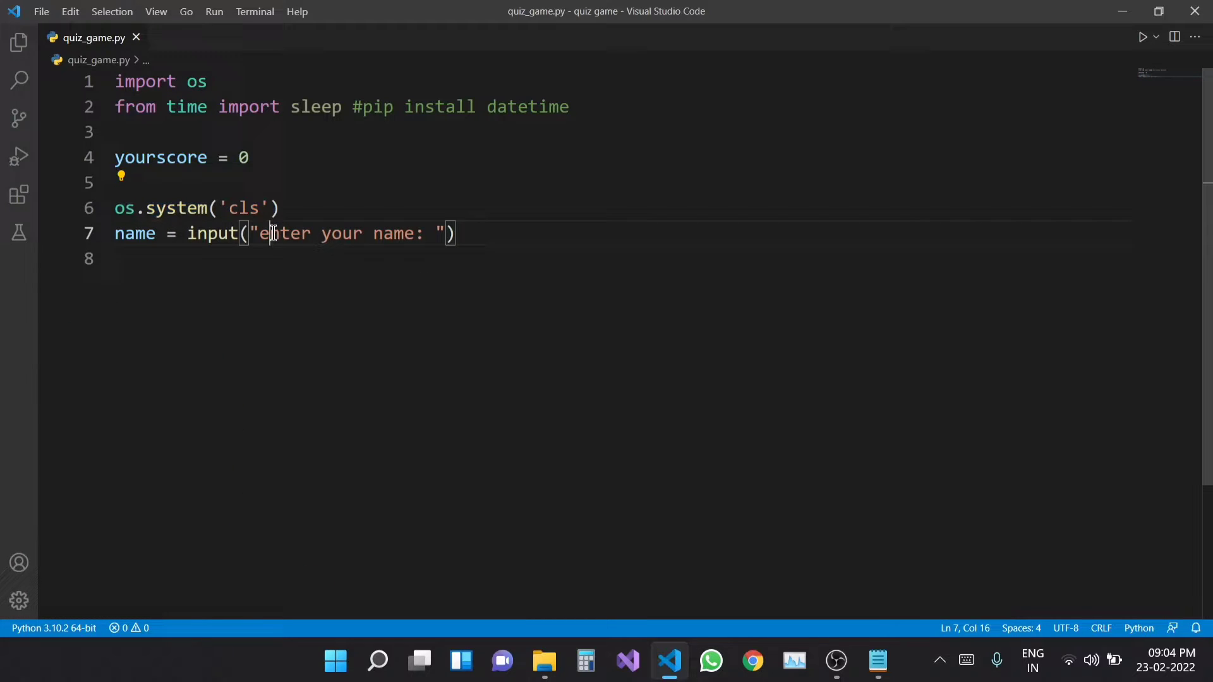
Capitalise 'Enter' and print the name with "welcome to this amazing game....".
text(E)
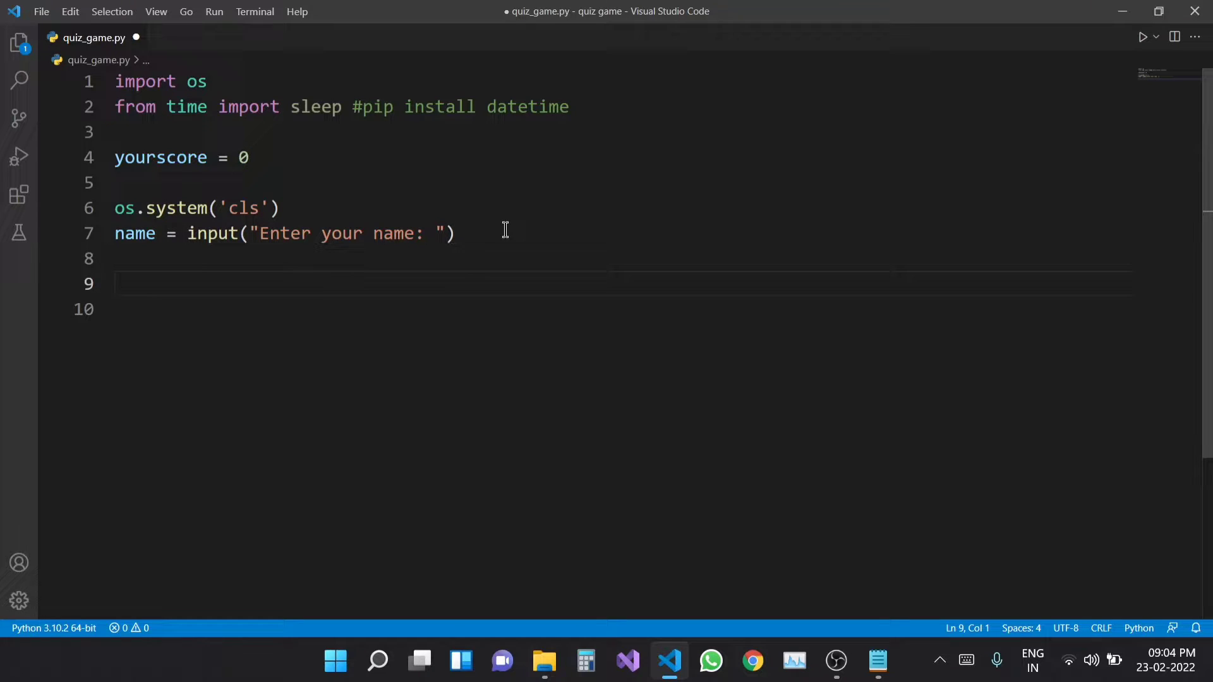
text(print("WE)
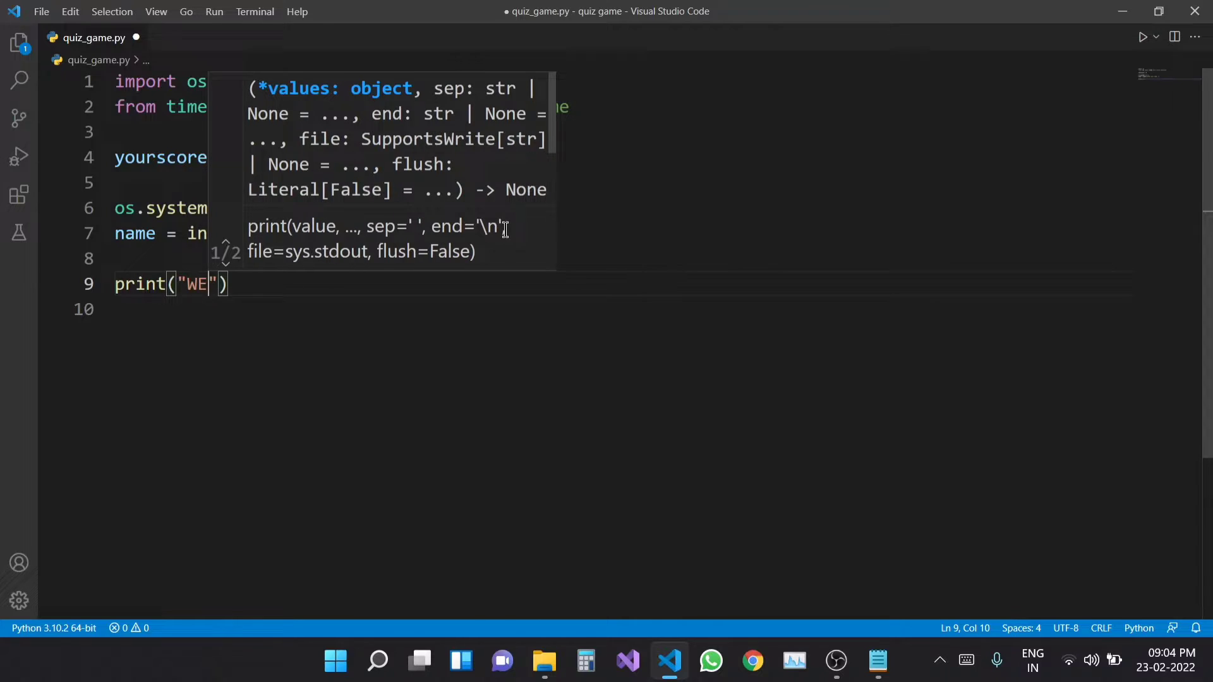
text(e)
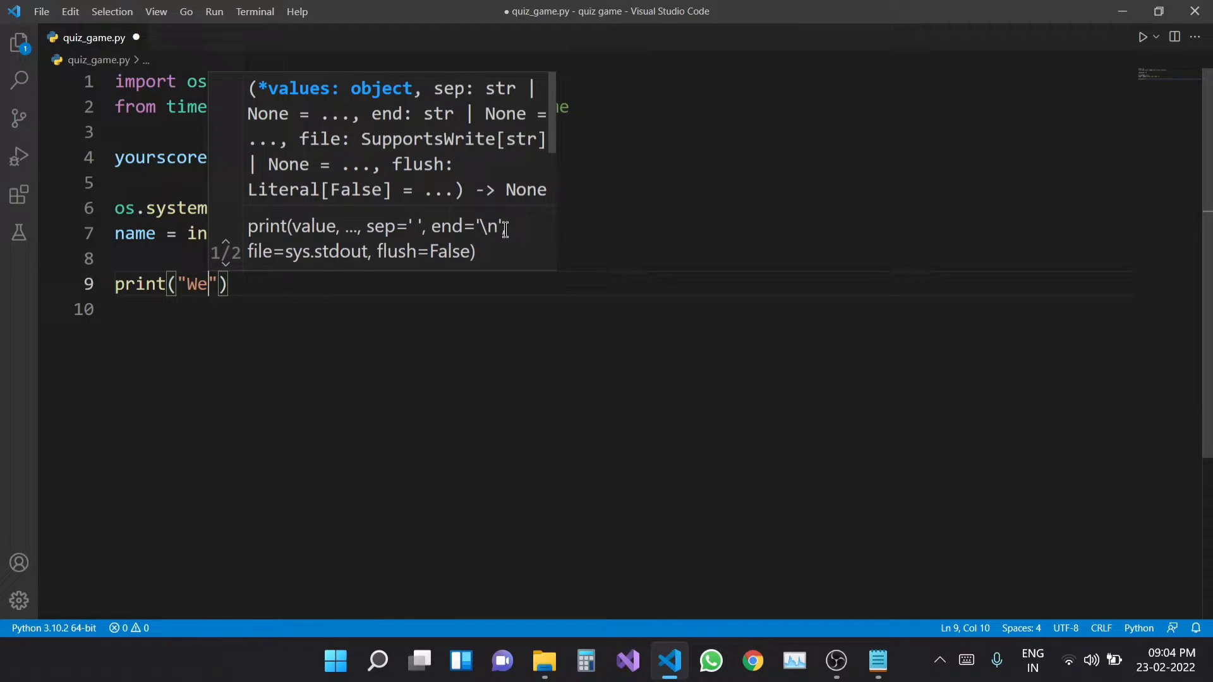
text(lcome)
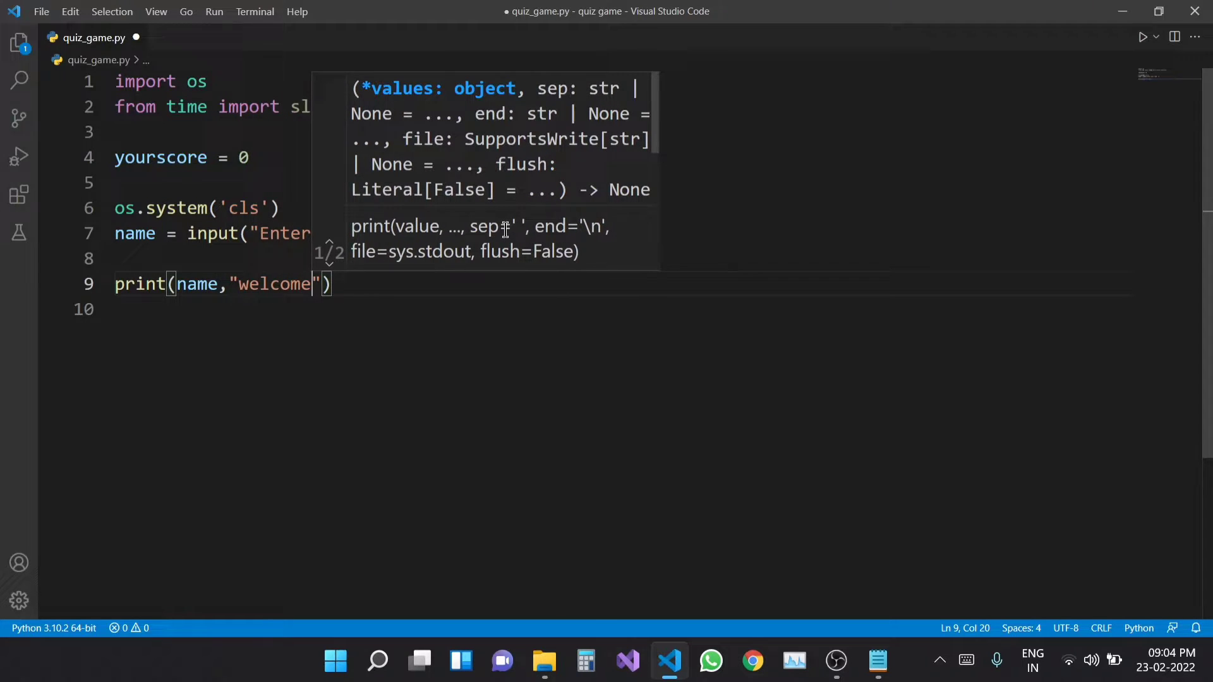
text(to this)
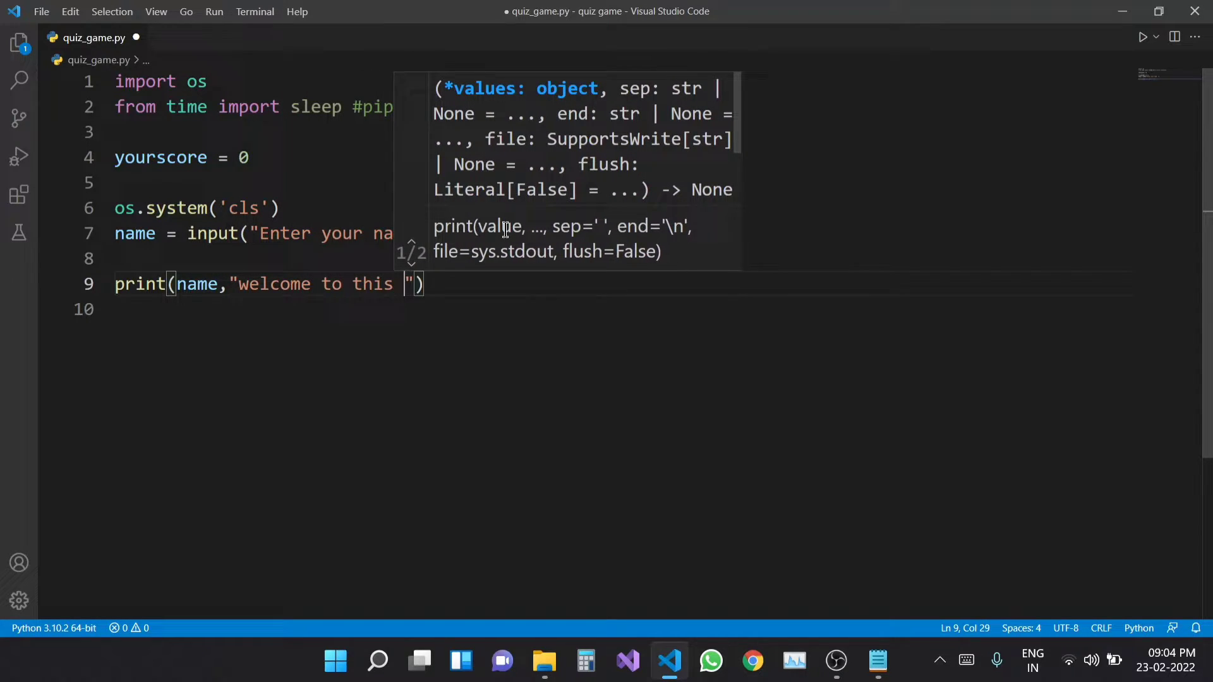
text(amazing ga)
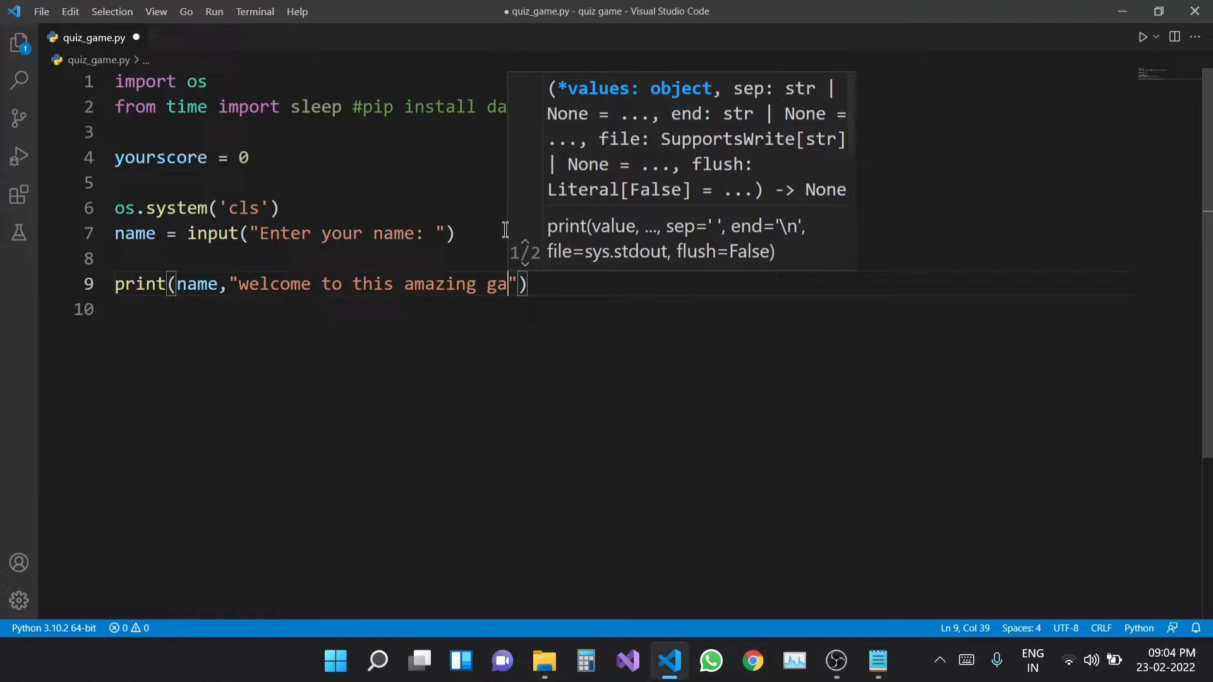
text(me)
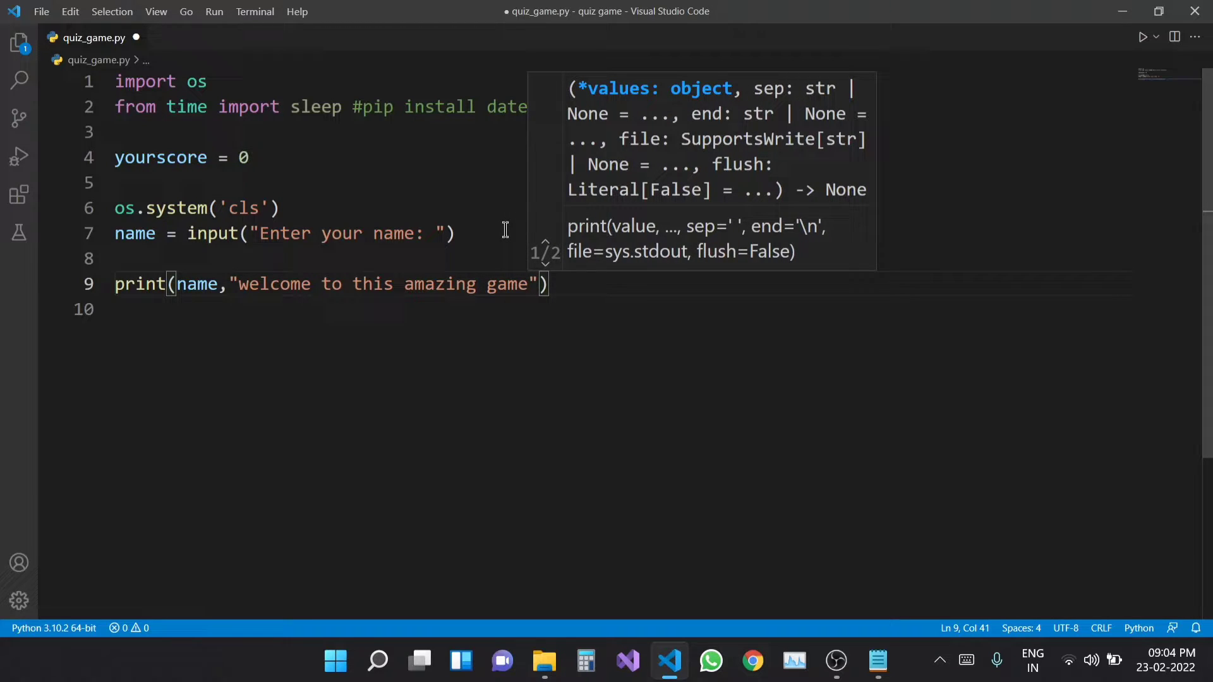
text(....)
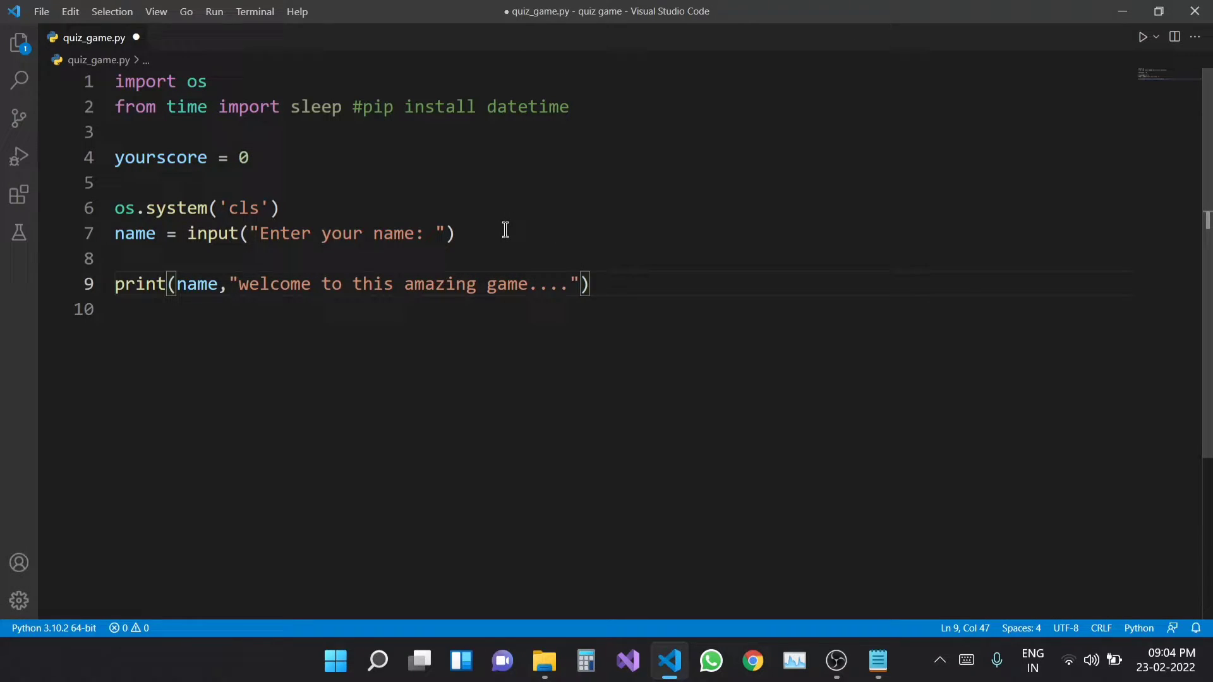
Pause for three seconds after the welcome with sleep(3).
text(sleep()
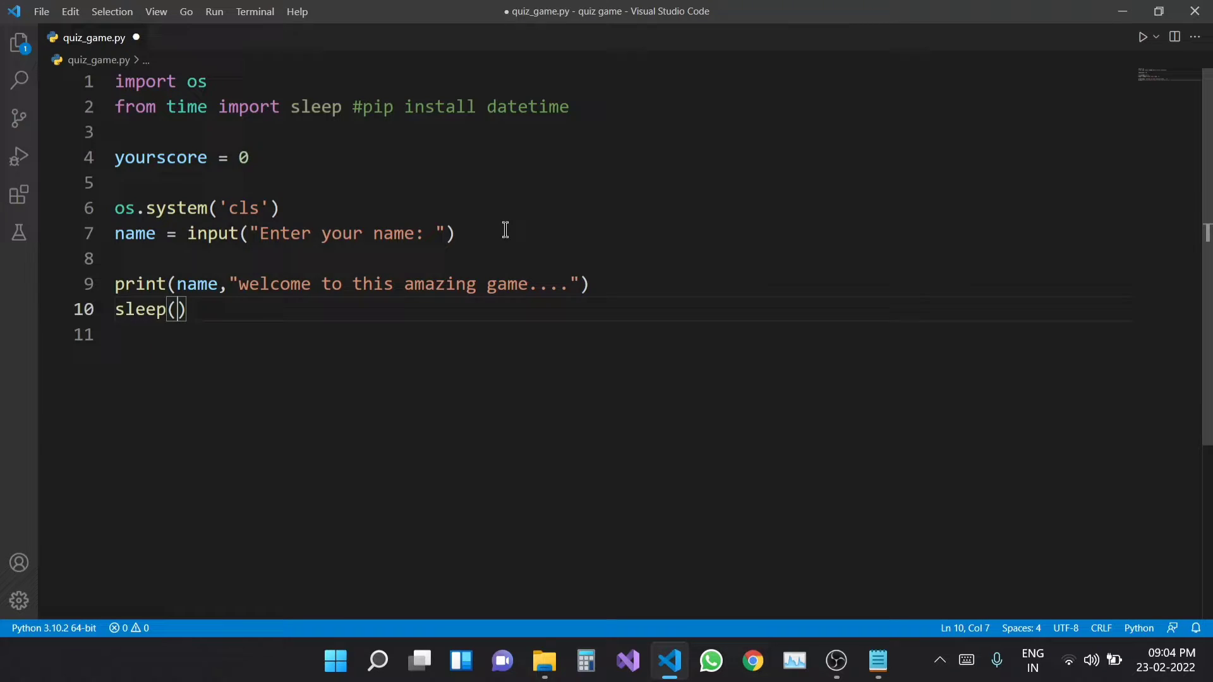
text(3)
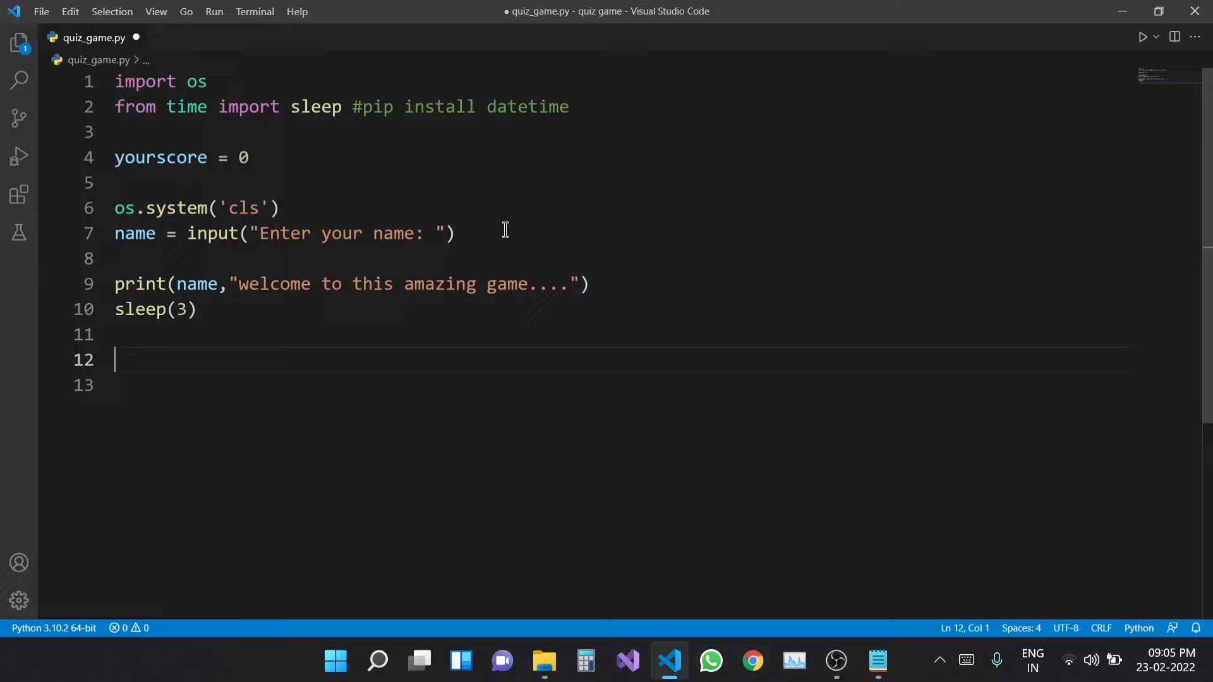
Add ques1 = input("Full form of ISRO: "), checking the acronym list in Notepad.
text(ques1)
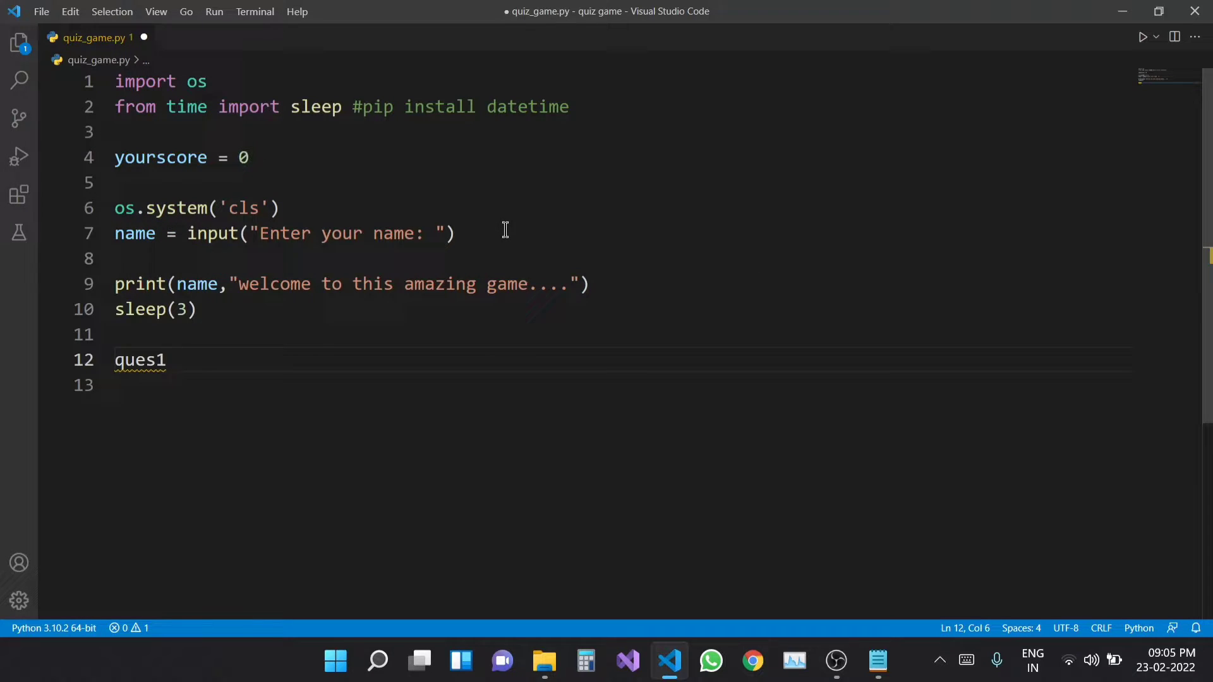
text(= input("F)
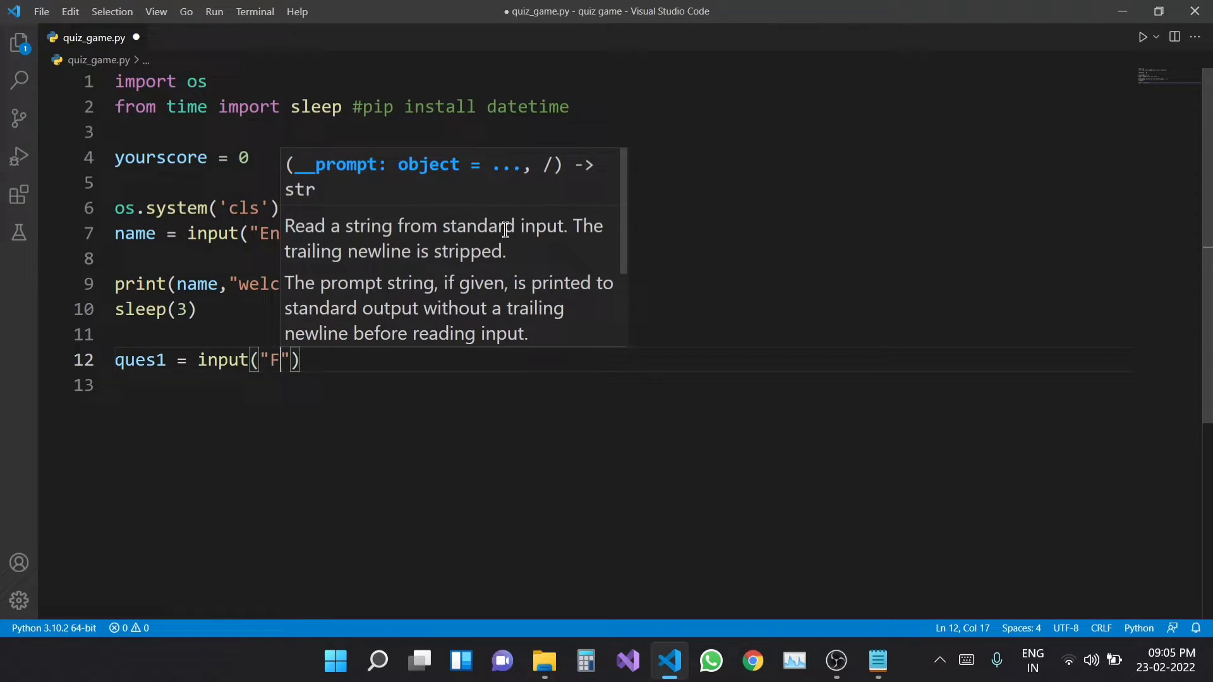
text(ull)
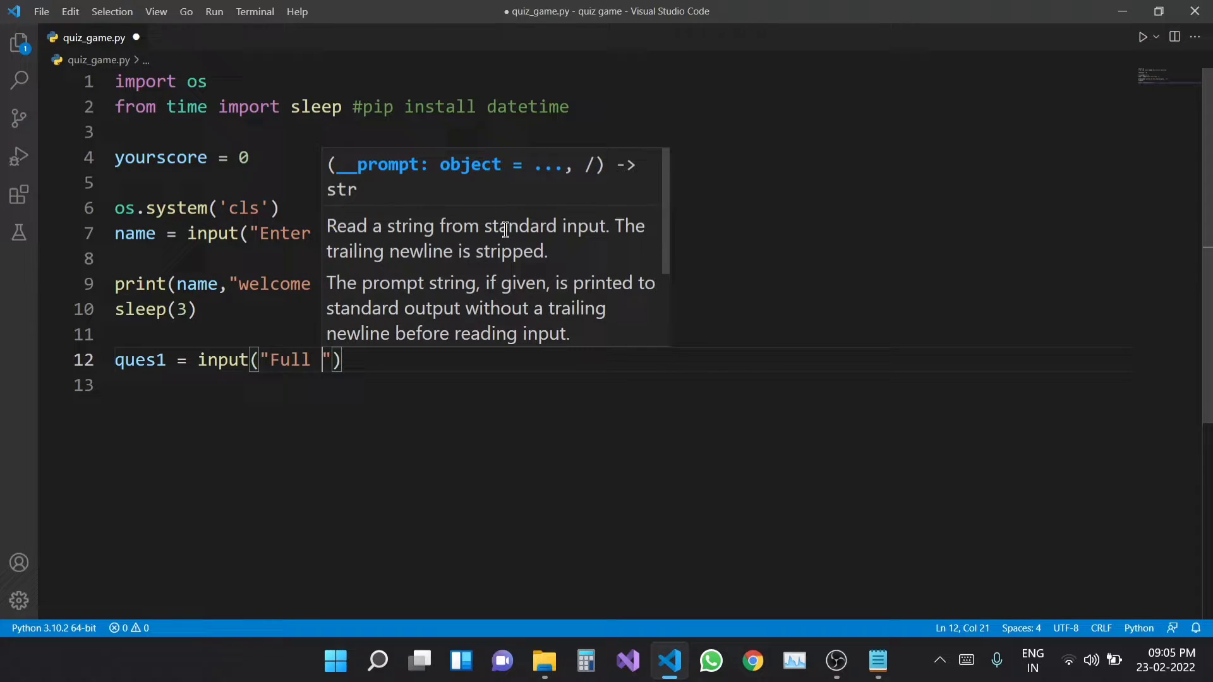
text(form of)
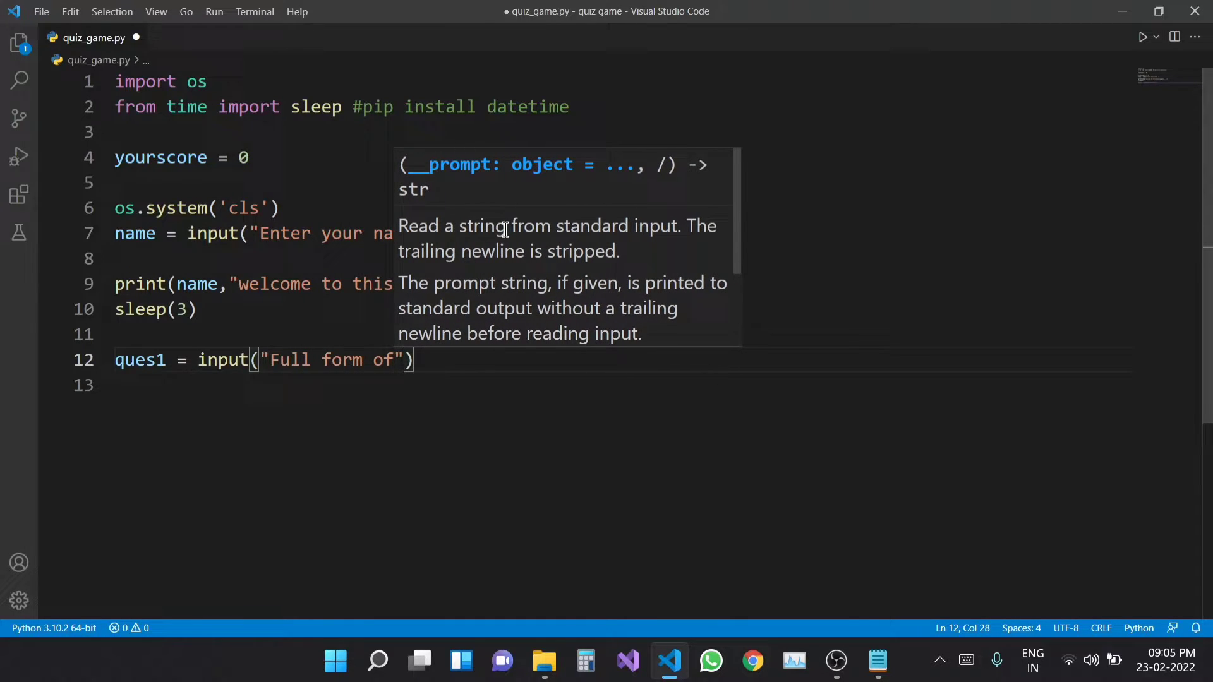
click(836, 661)
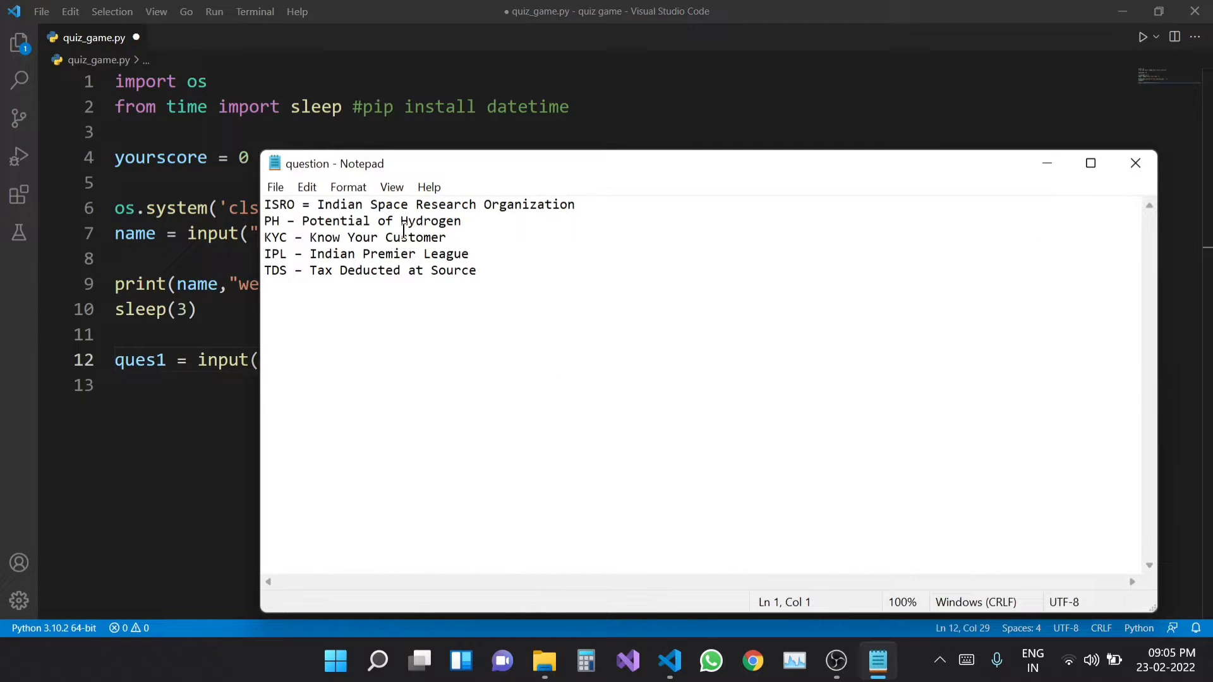
double_click(278, 205)
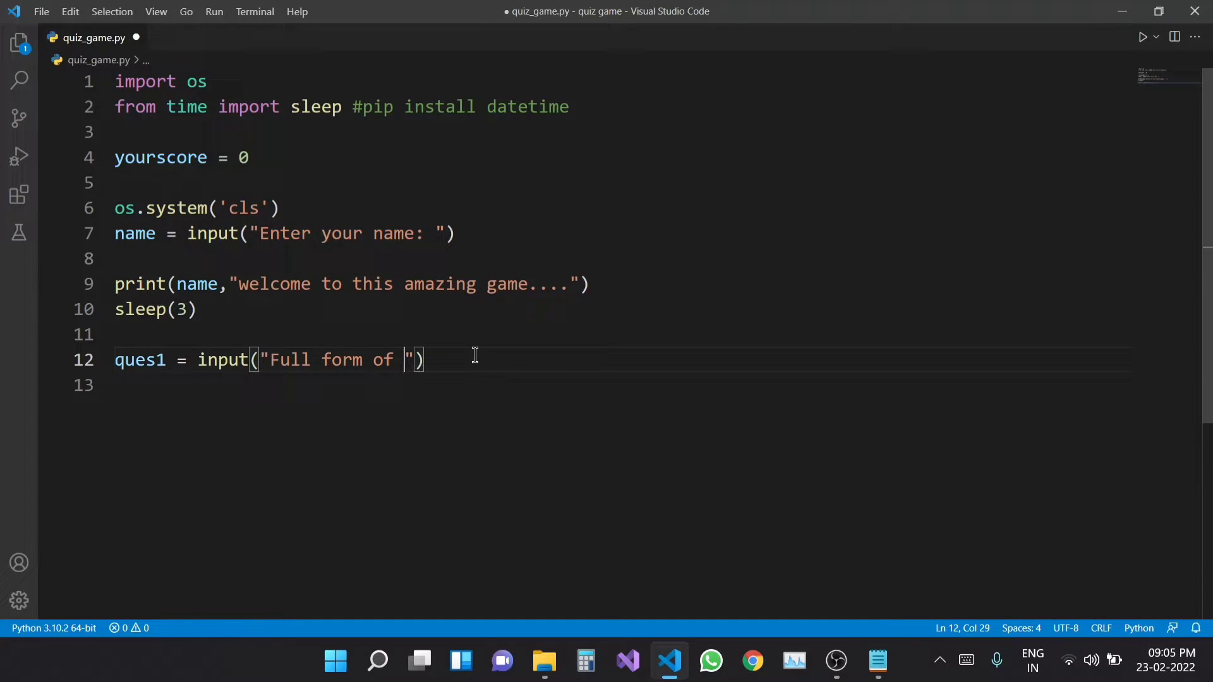
text(ISRO:)
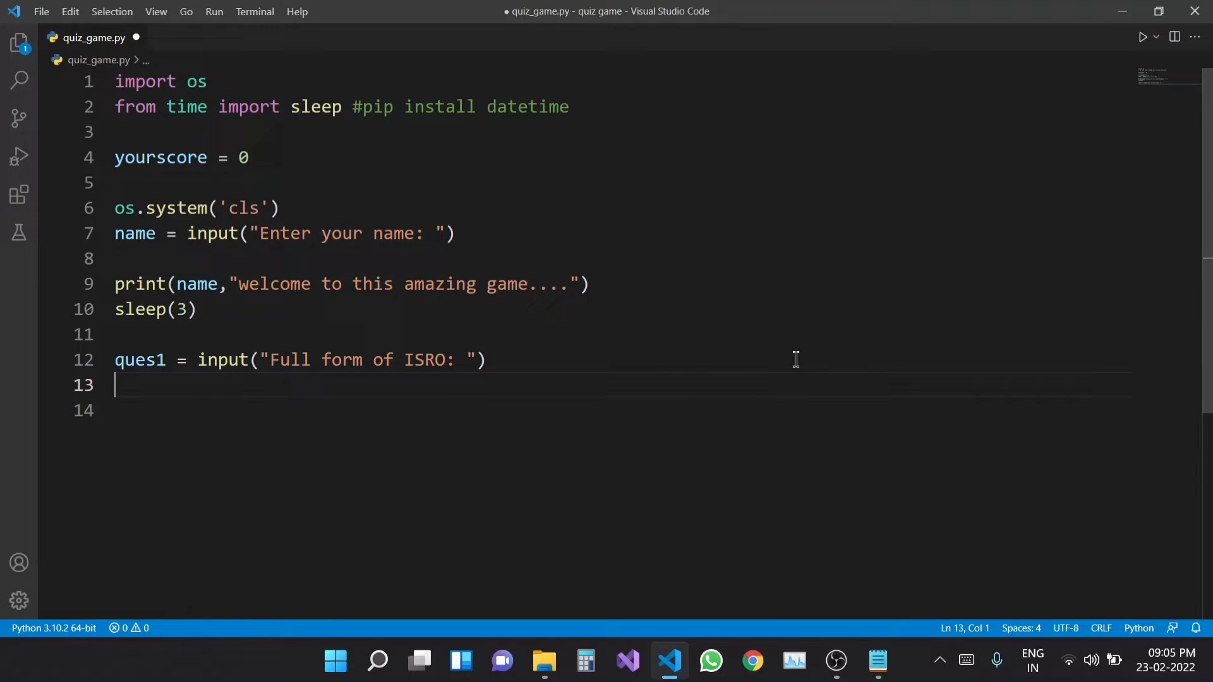
Write if ques1 == "Indian Space Research Organization": to check the answer.
text(if)
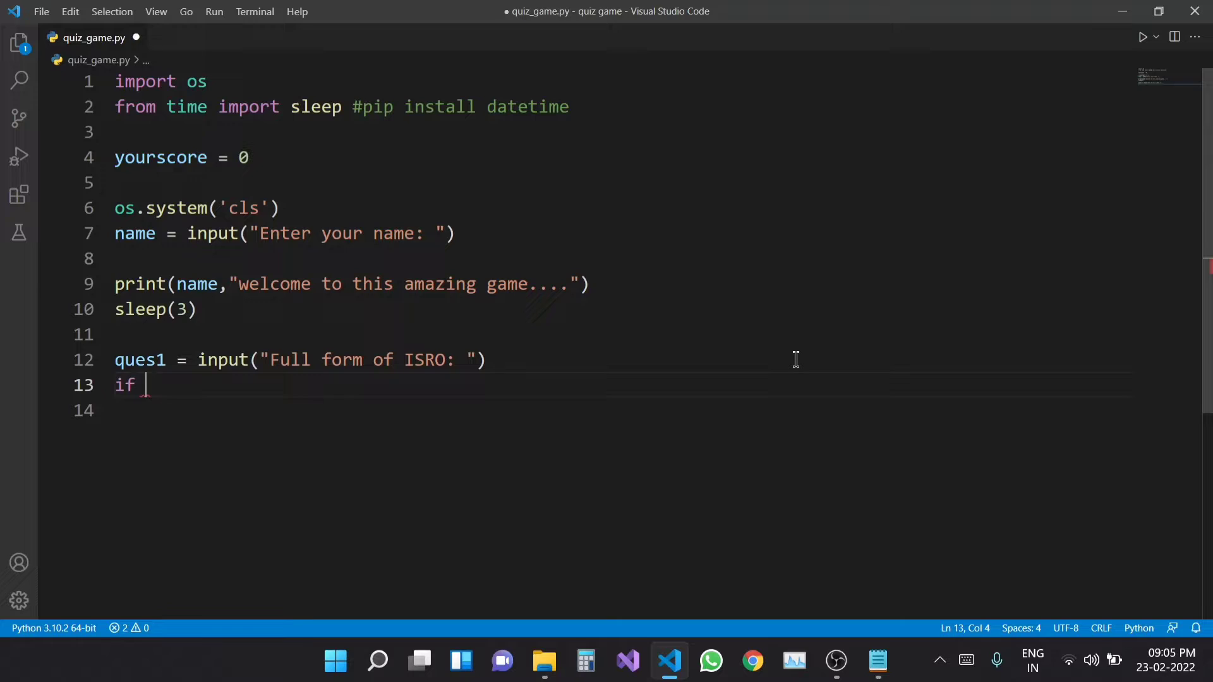
text(que1)
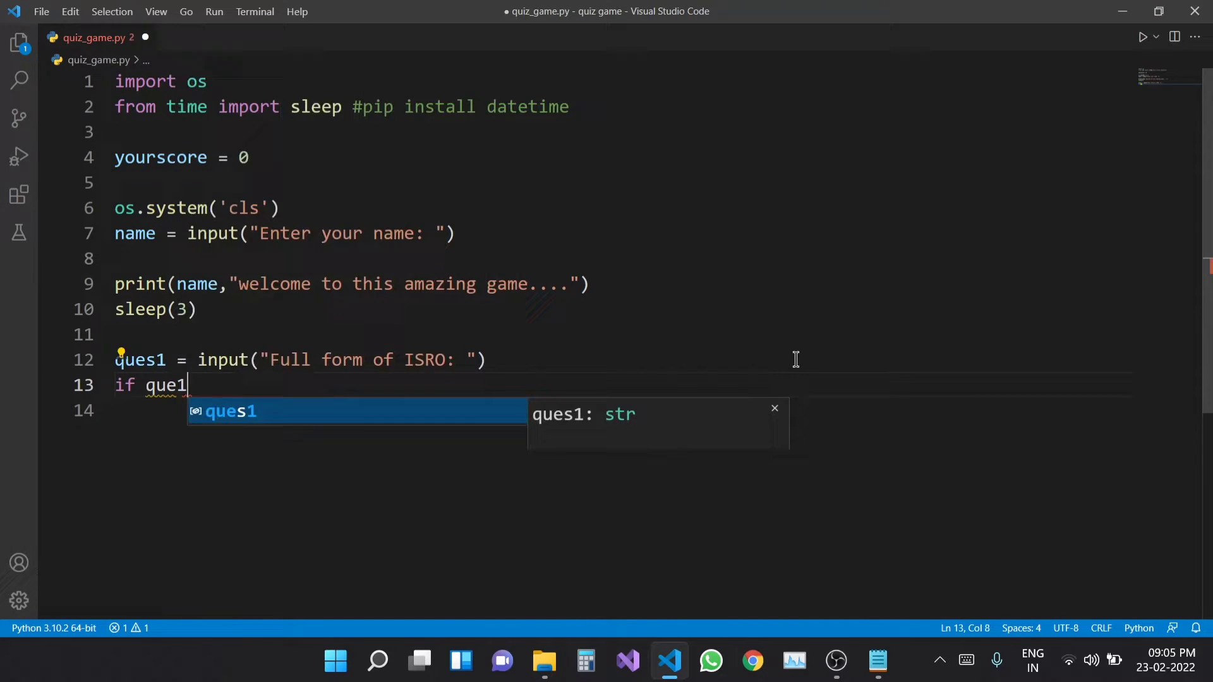
text(1 ==)
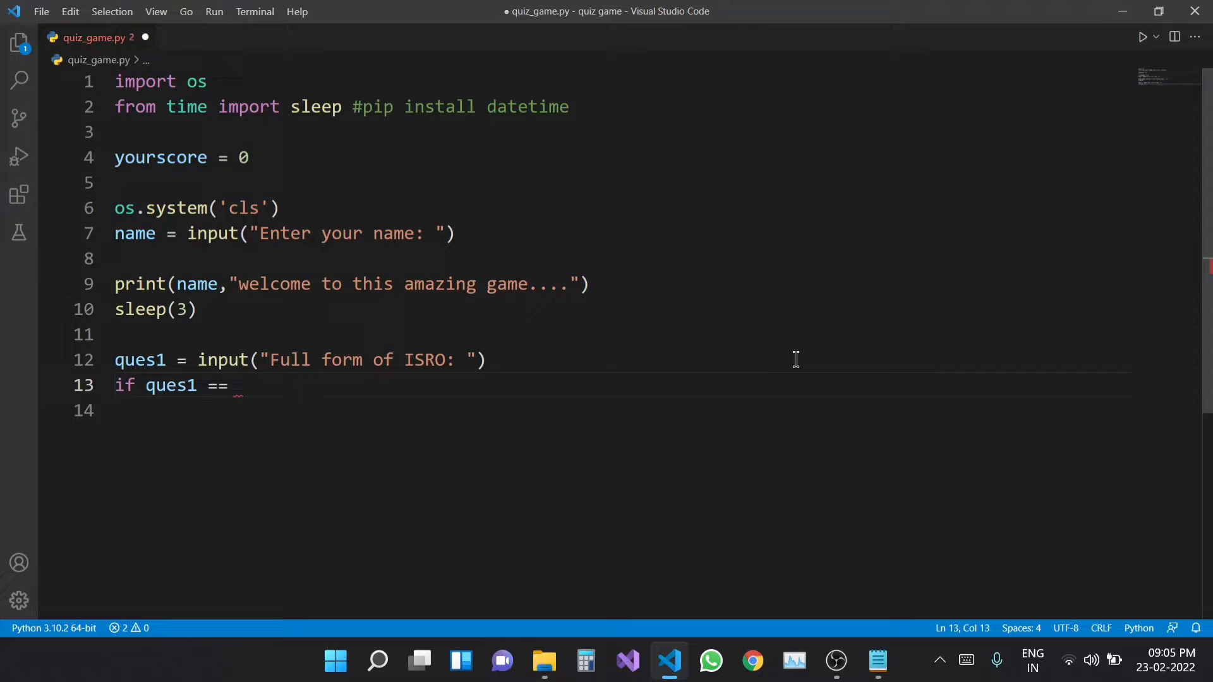
text(")
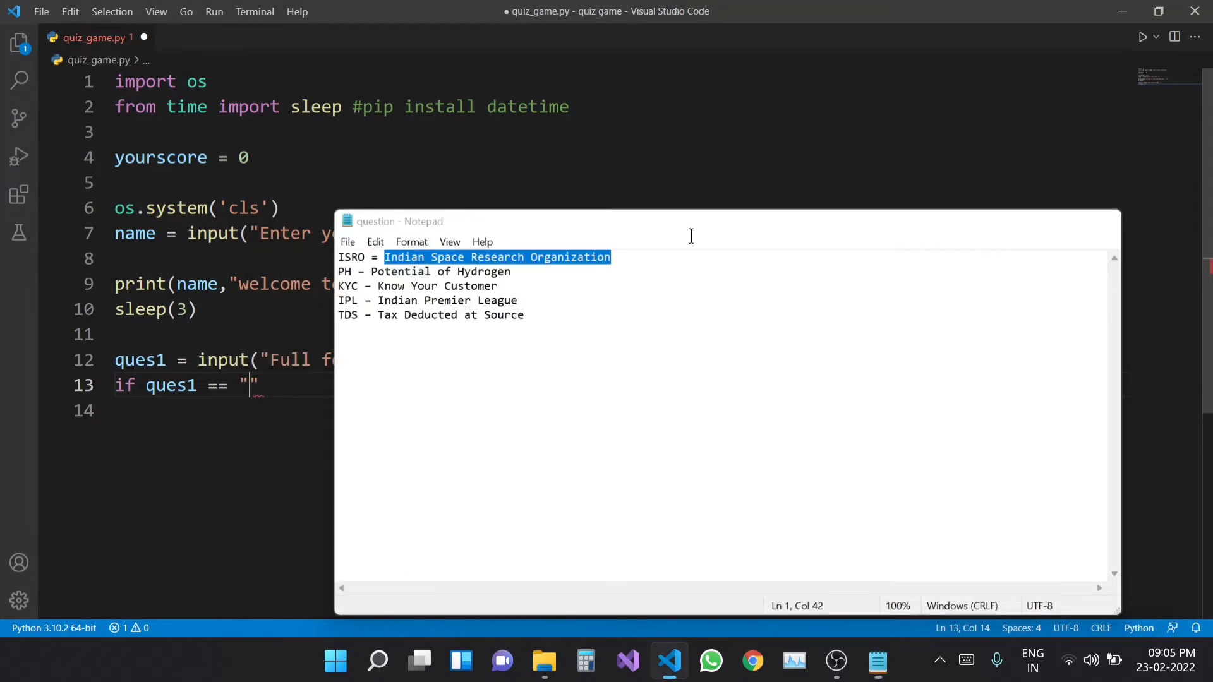
text(Indian Space Research Organization)
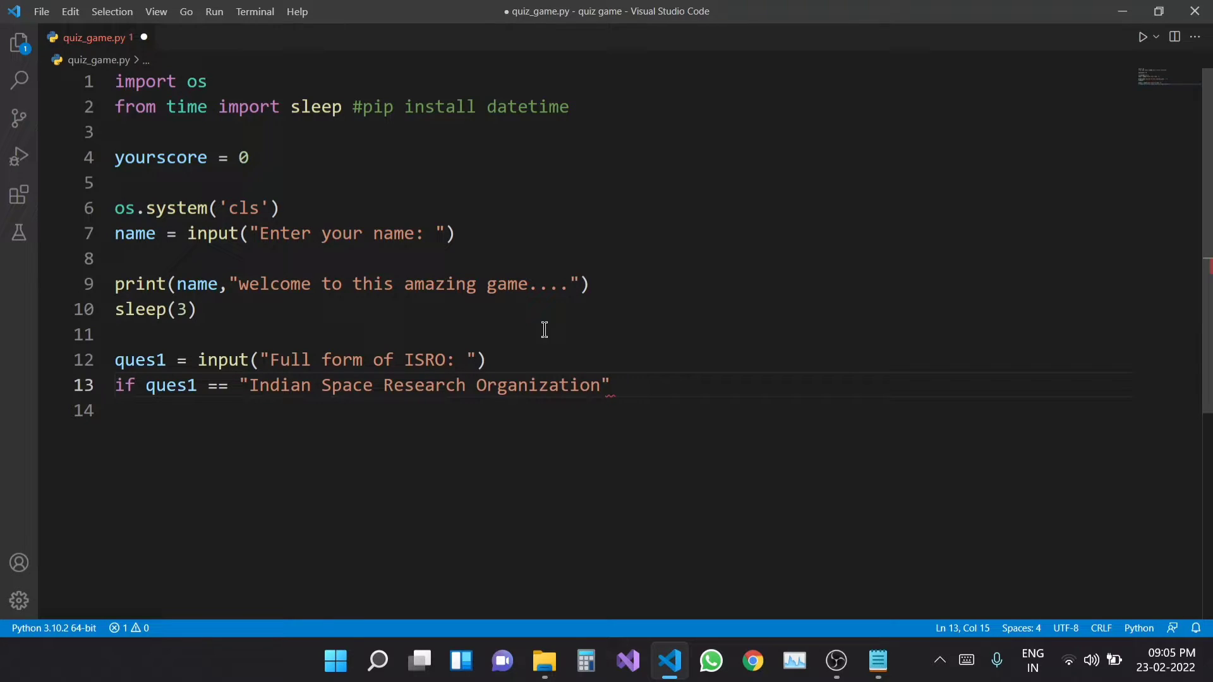
click(612, 385)
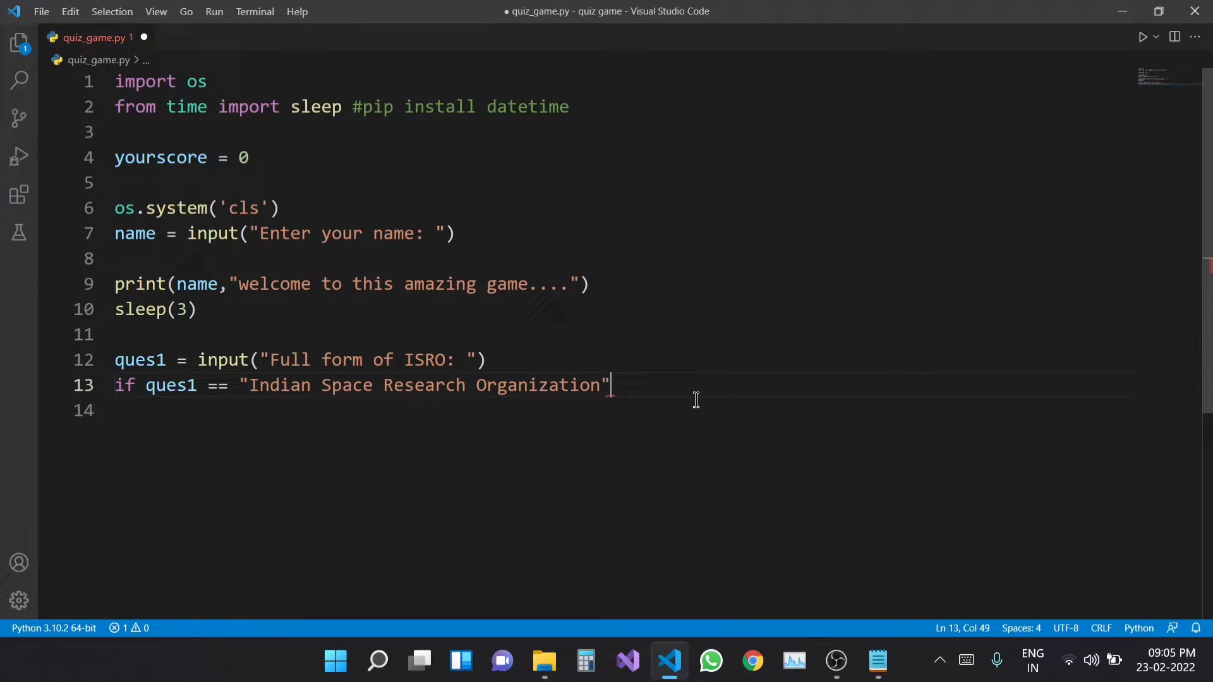
Briefly add .lower() to the ISRO input line, then remove it again.
click(476, 360)
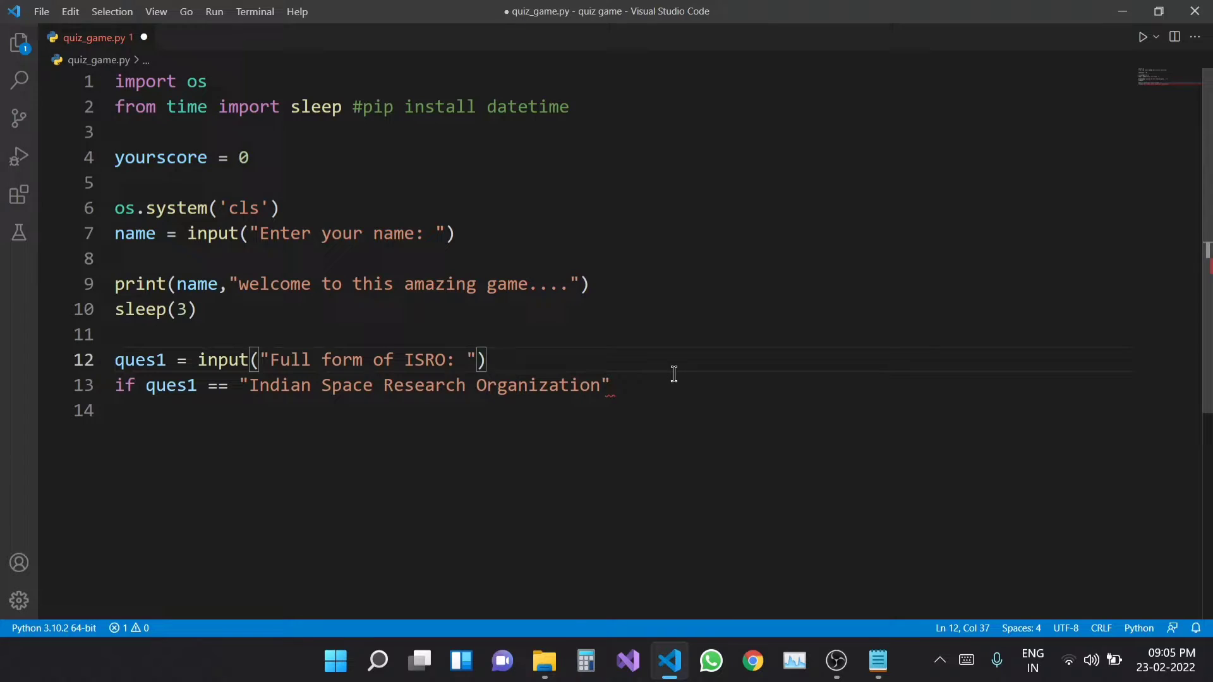
text(.lower()
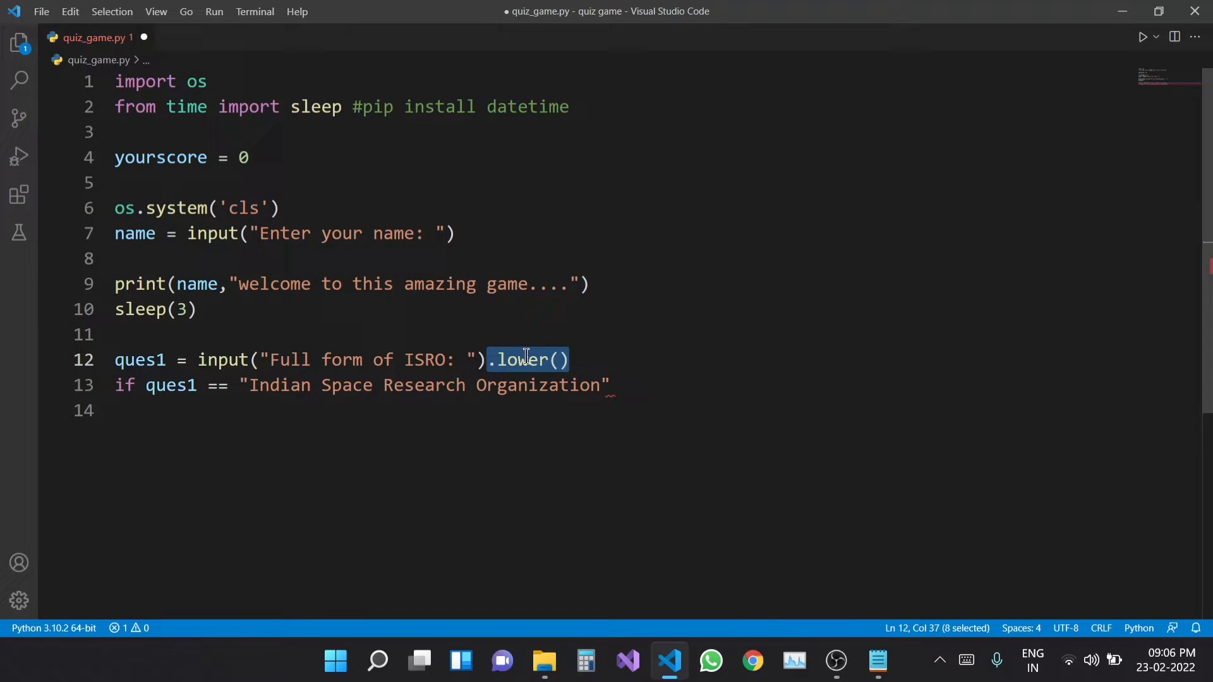
key(Delete)
text(:)
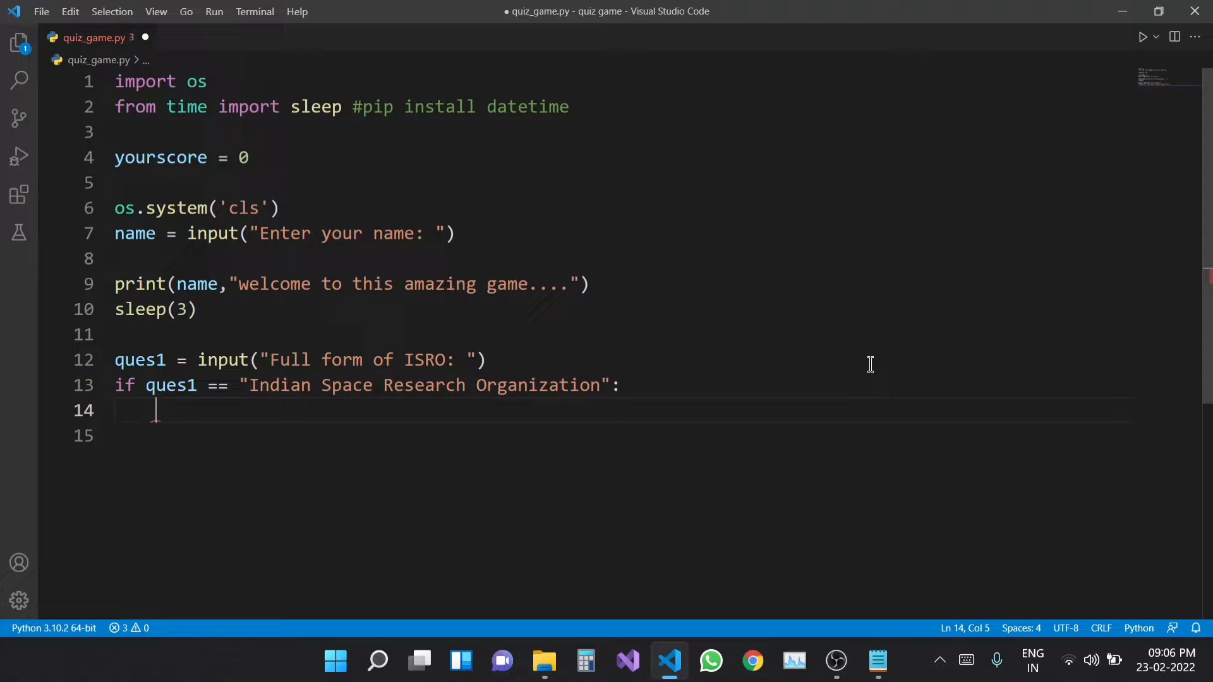
Print "CORRECT ANSWER !" inside the if block for a right ISRO answer.
text(print)
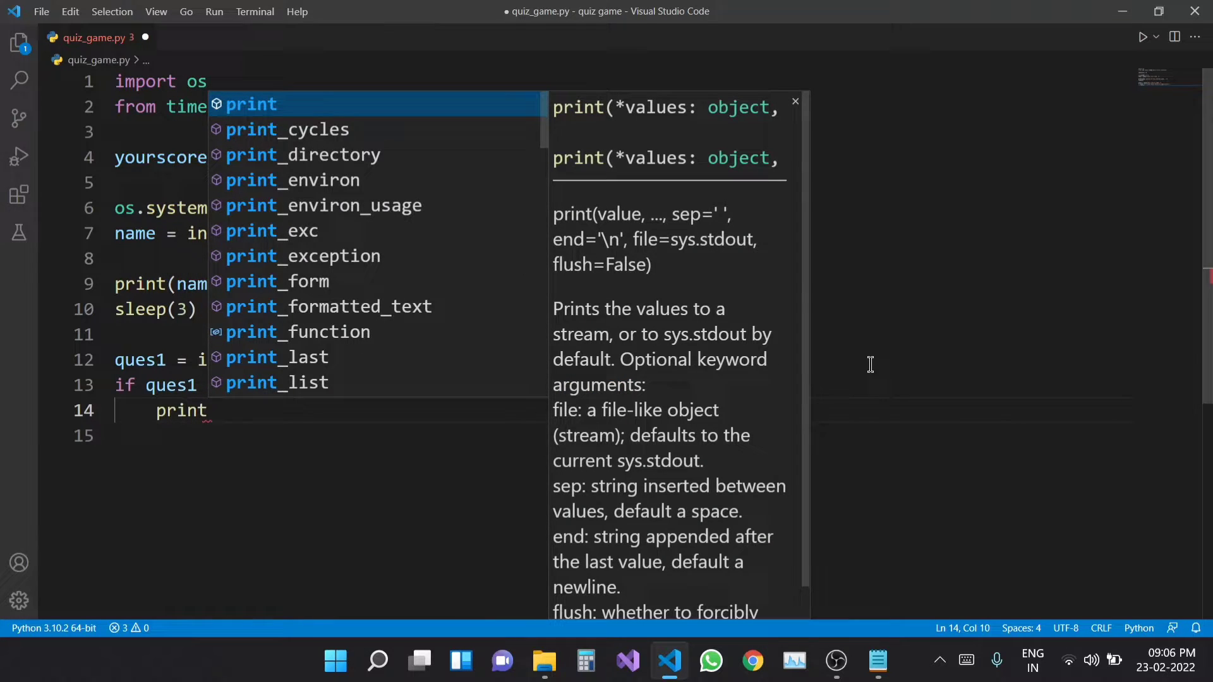
text(("C")
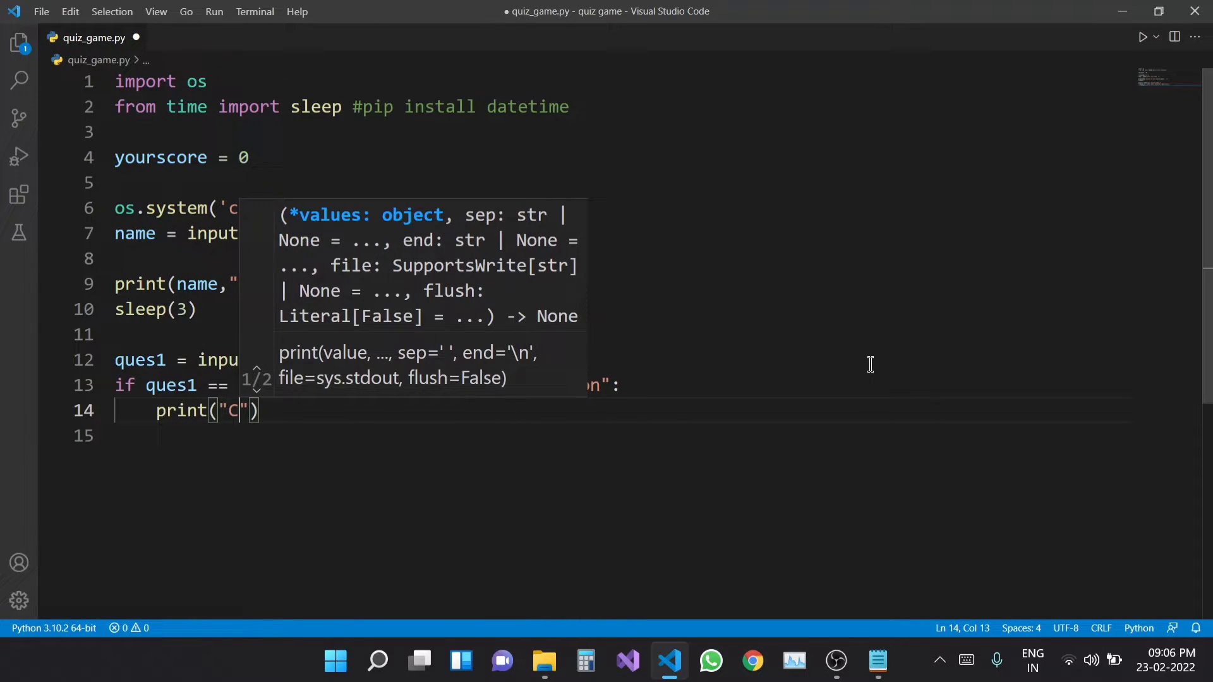
text(ORRECT)
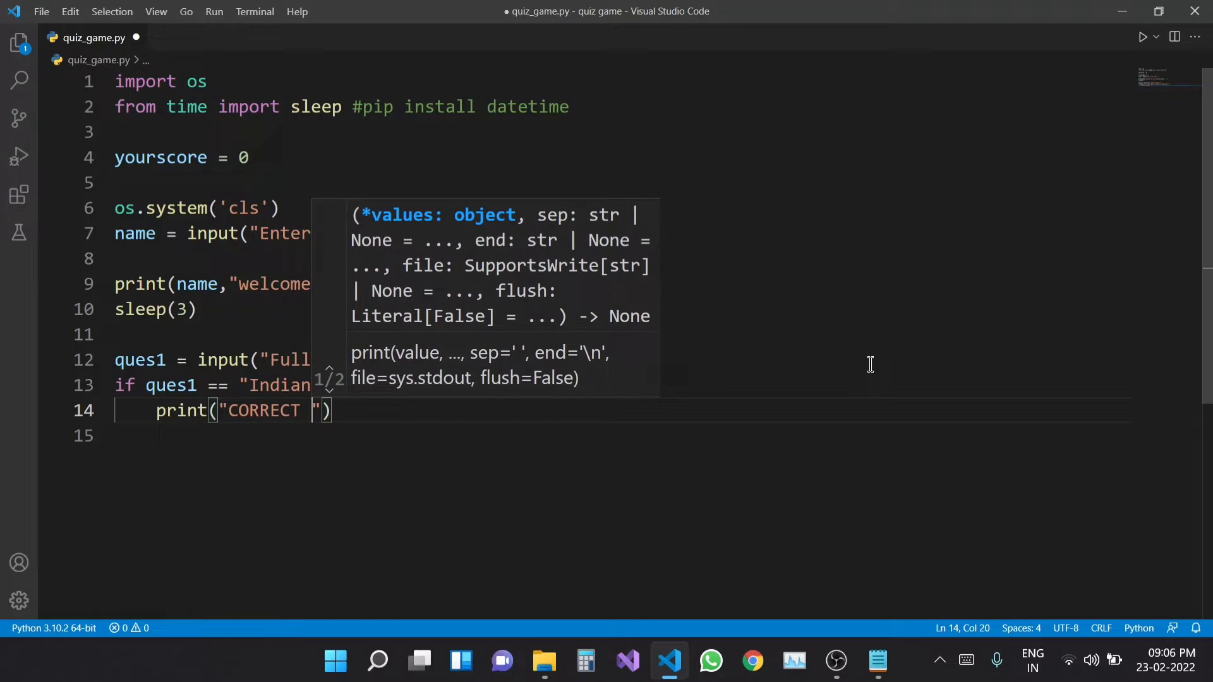
text(ANSWER)
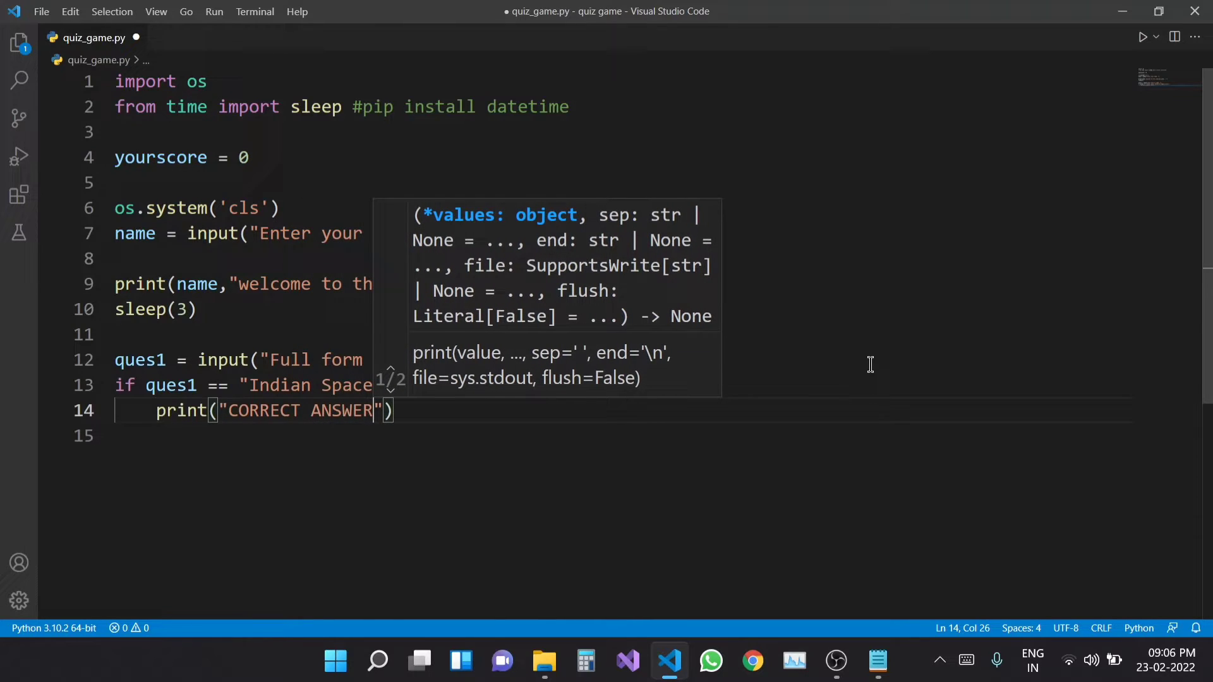
text(!)
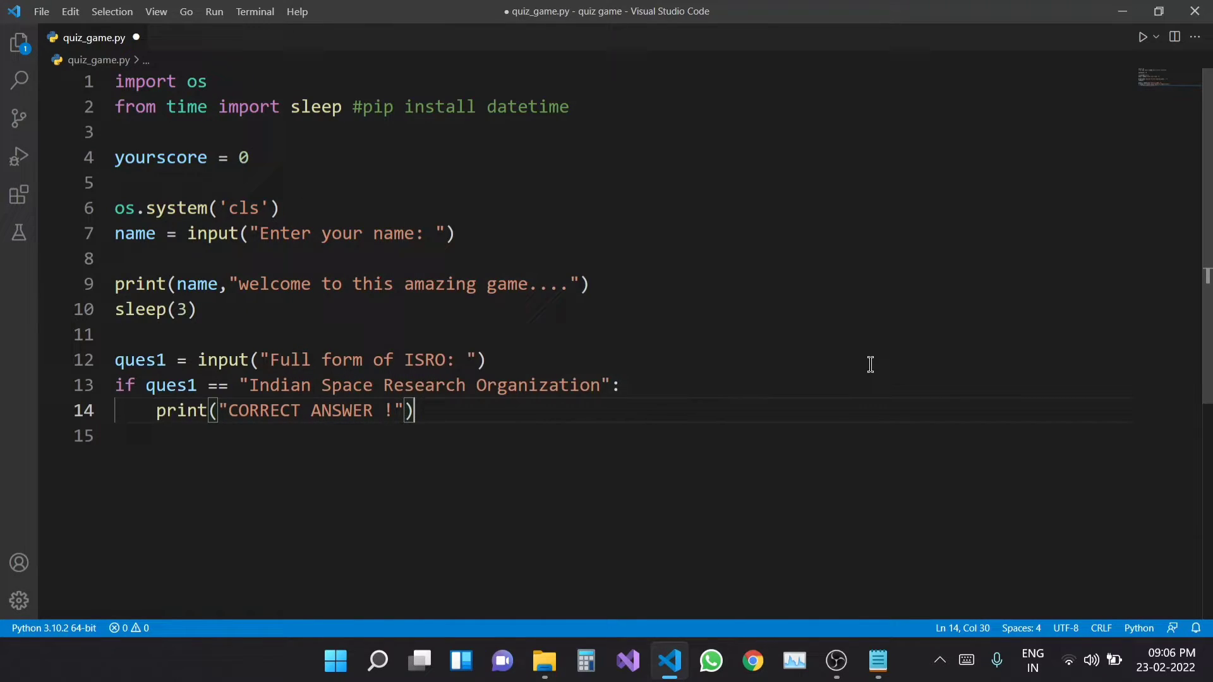
mouse_move(271, 197)
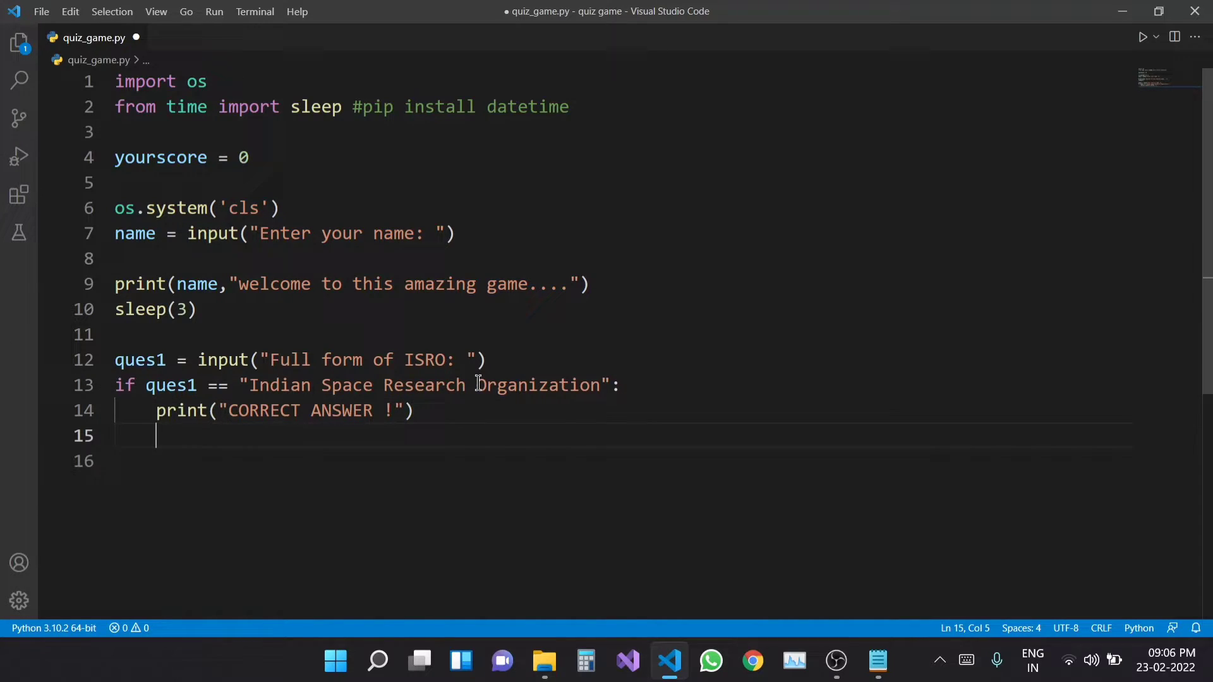
Increment the score with yourscore = yourscore + 1, correcting the 2 to 1.
text(y)
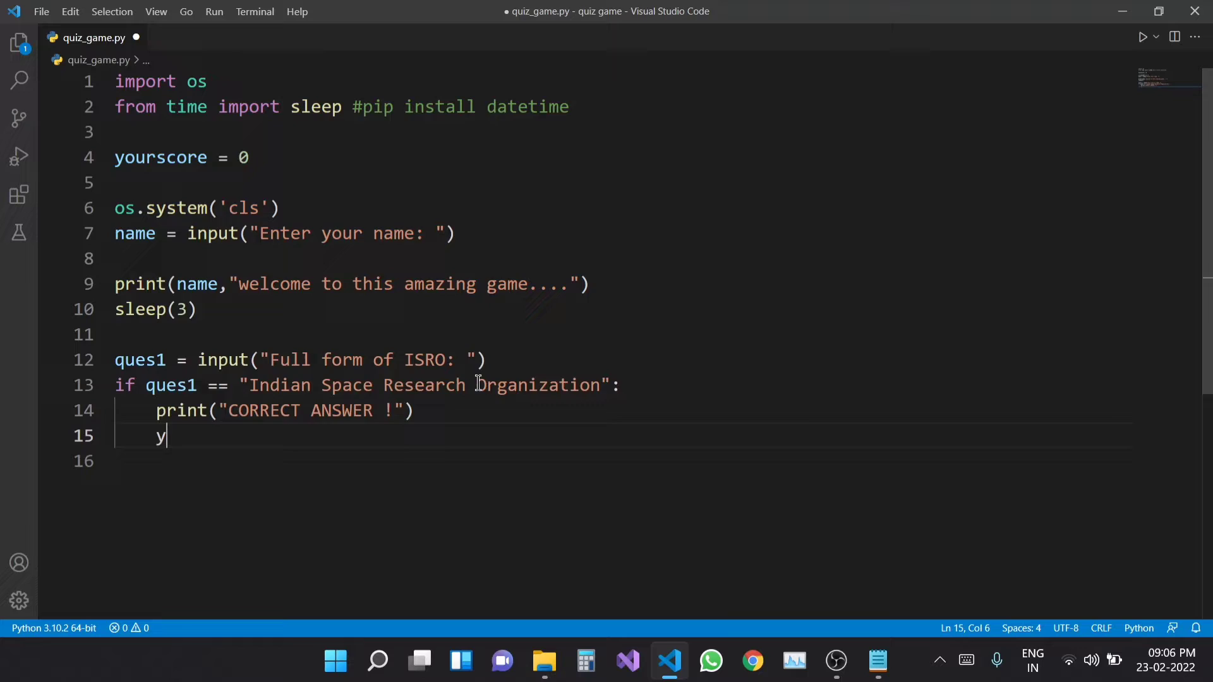
text(ourscore =)
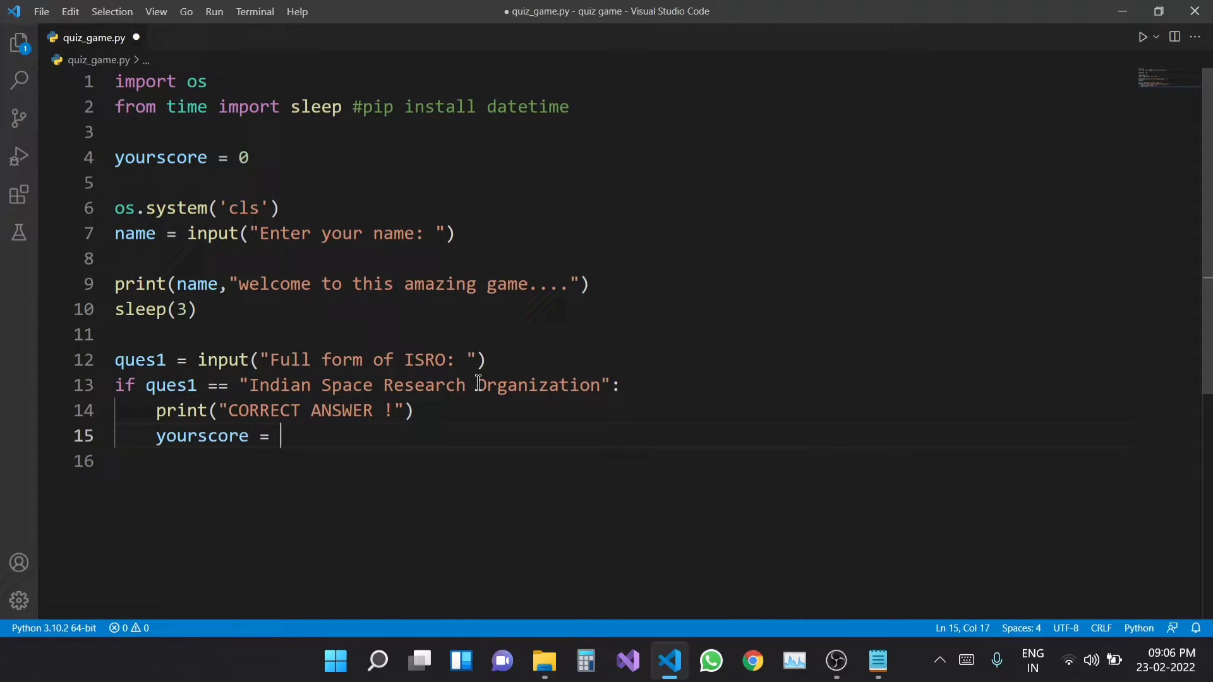
text(yourscore +)
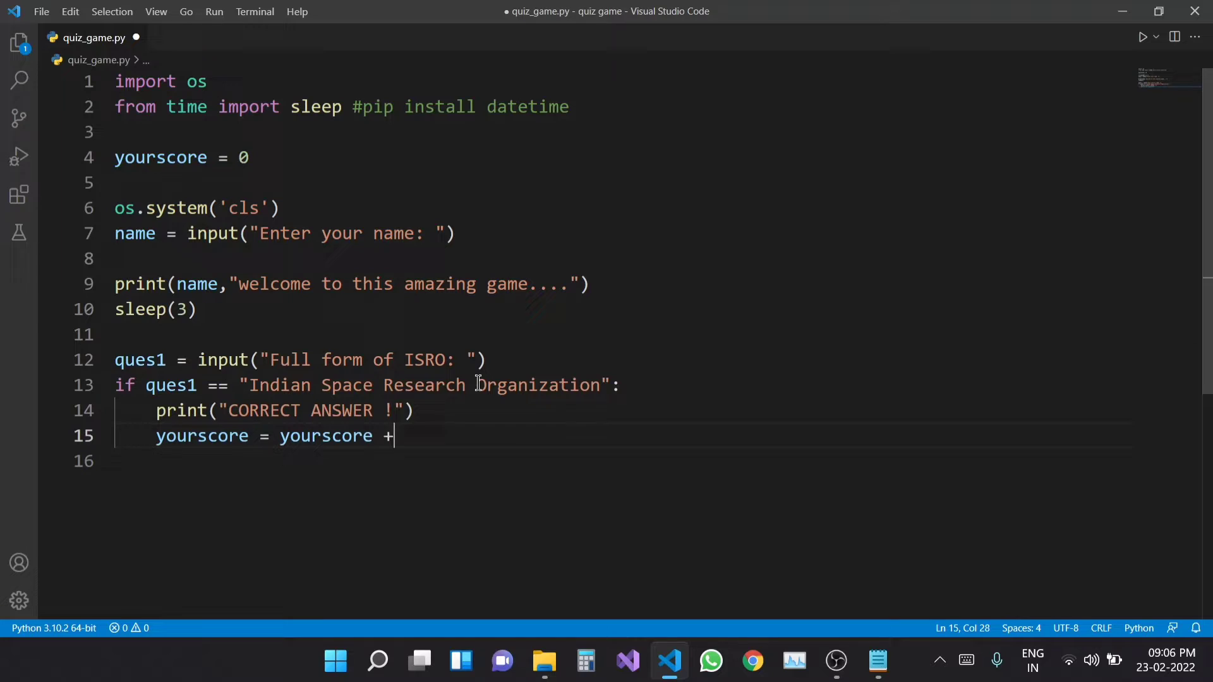
text(2)
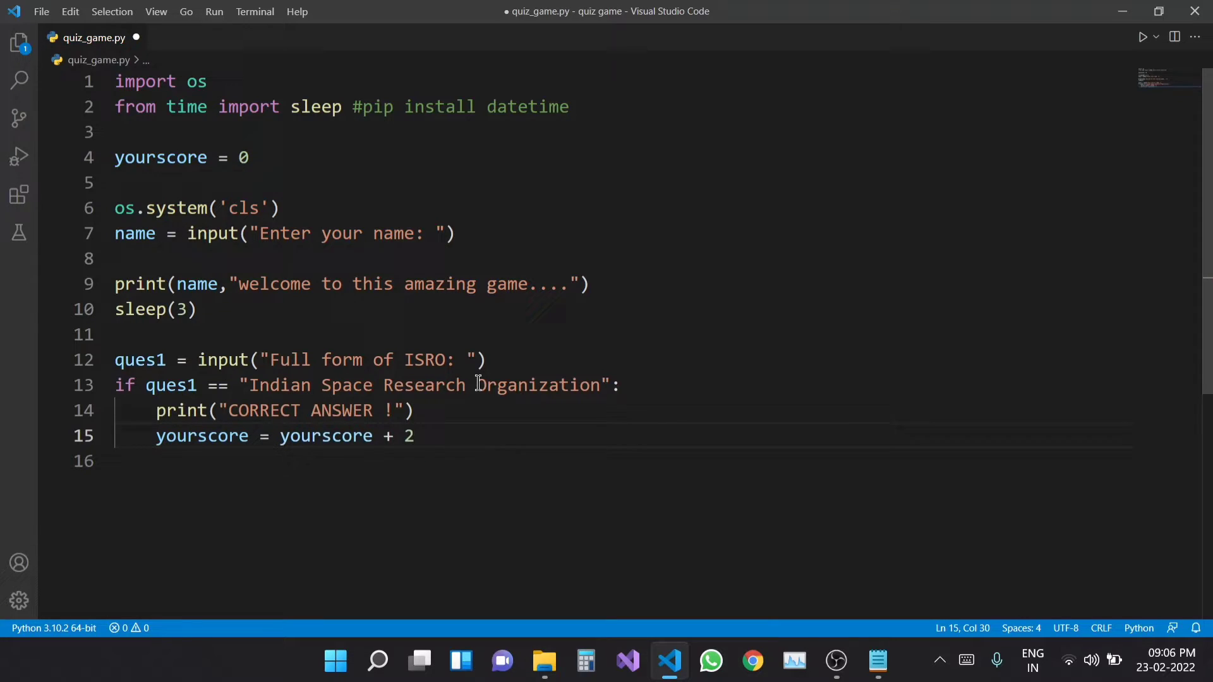
key(Return)
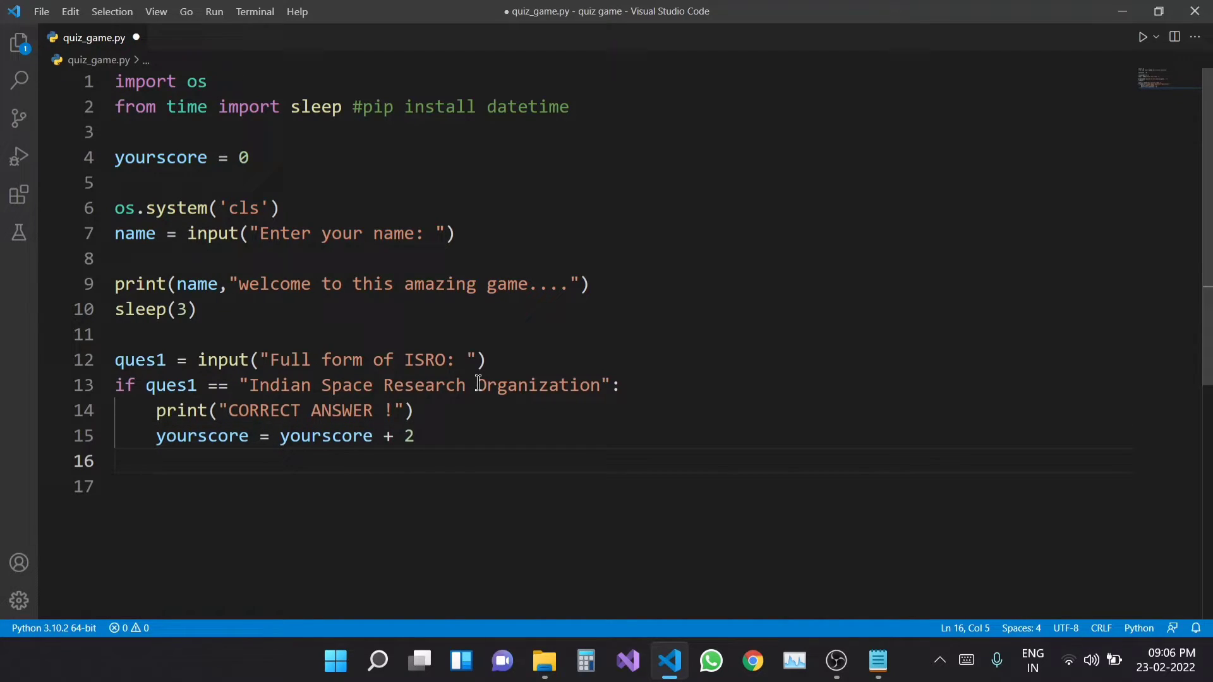
double_click(202, 436)
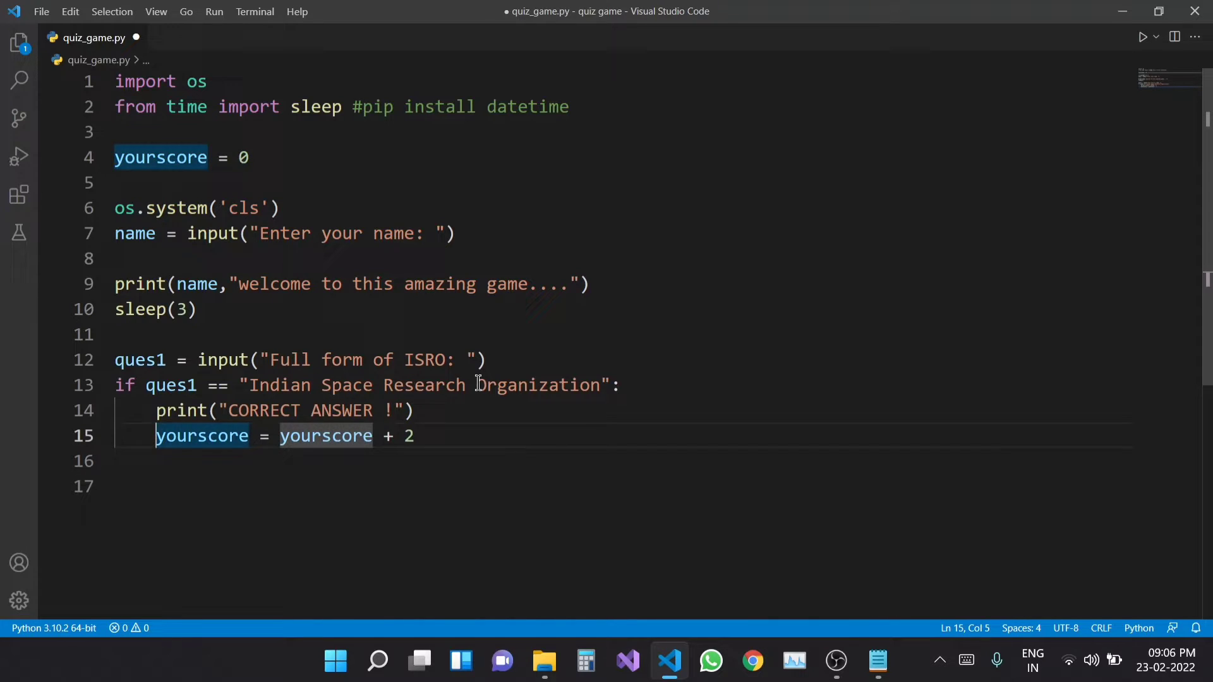
click(414, 436)
text(1)
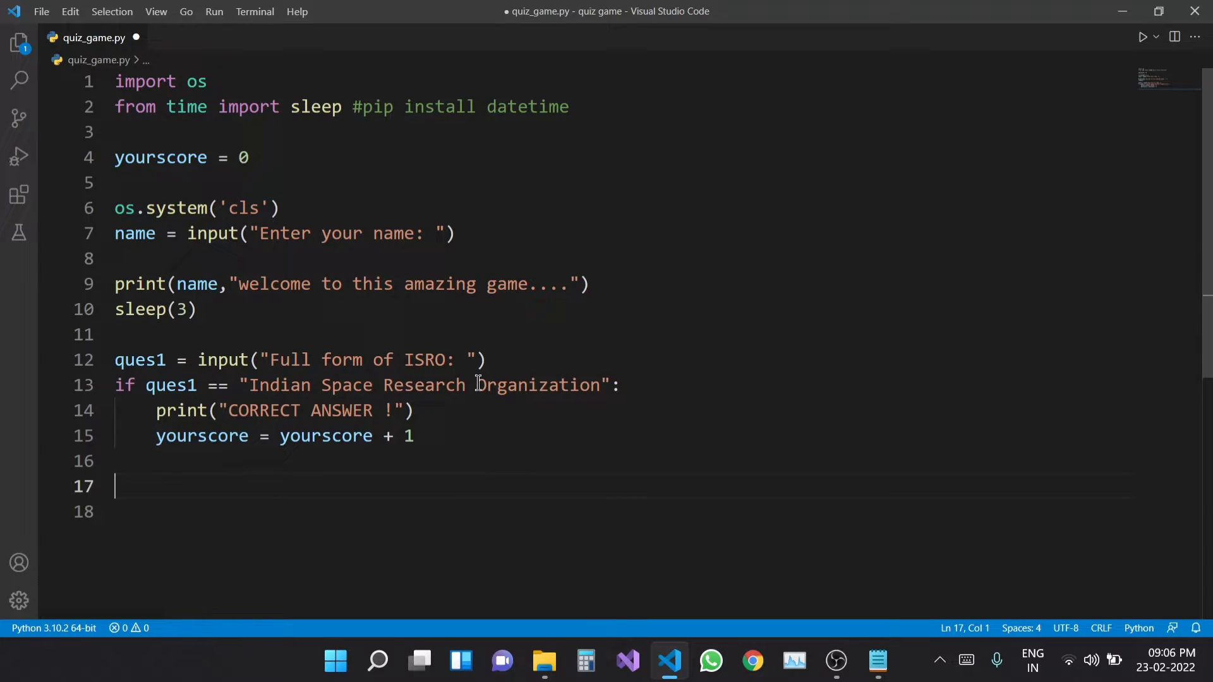
Add an else branch printing "WRONG ANSWER !".
text(else:)
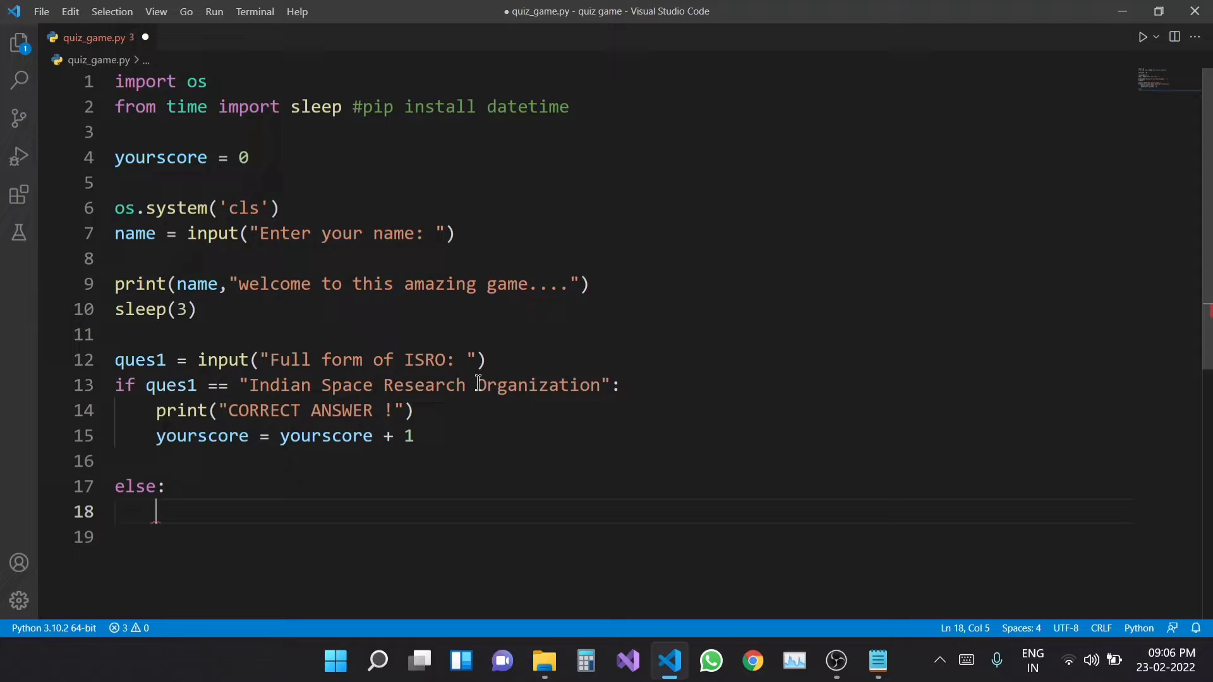
text(print("WRONG AN)
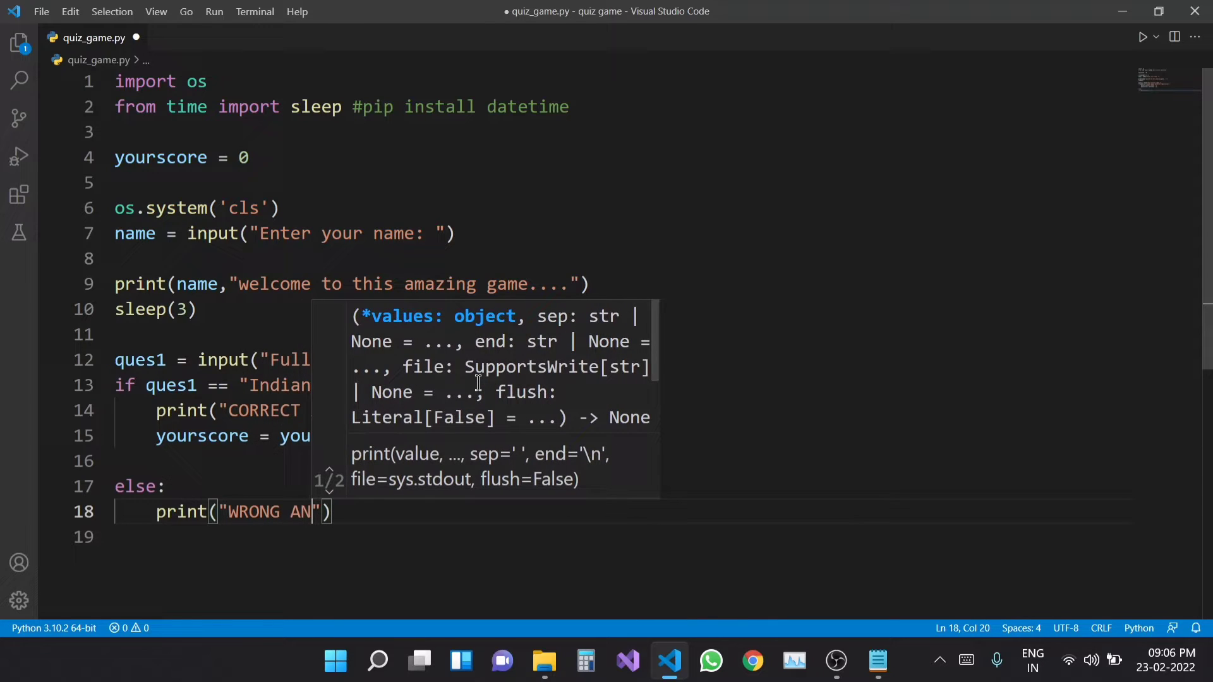
text(SWER !)
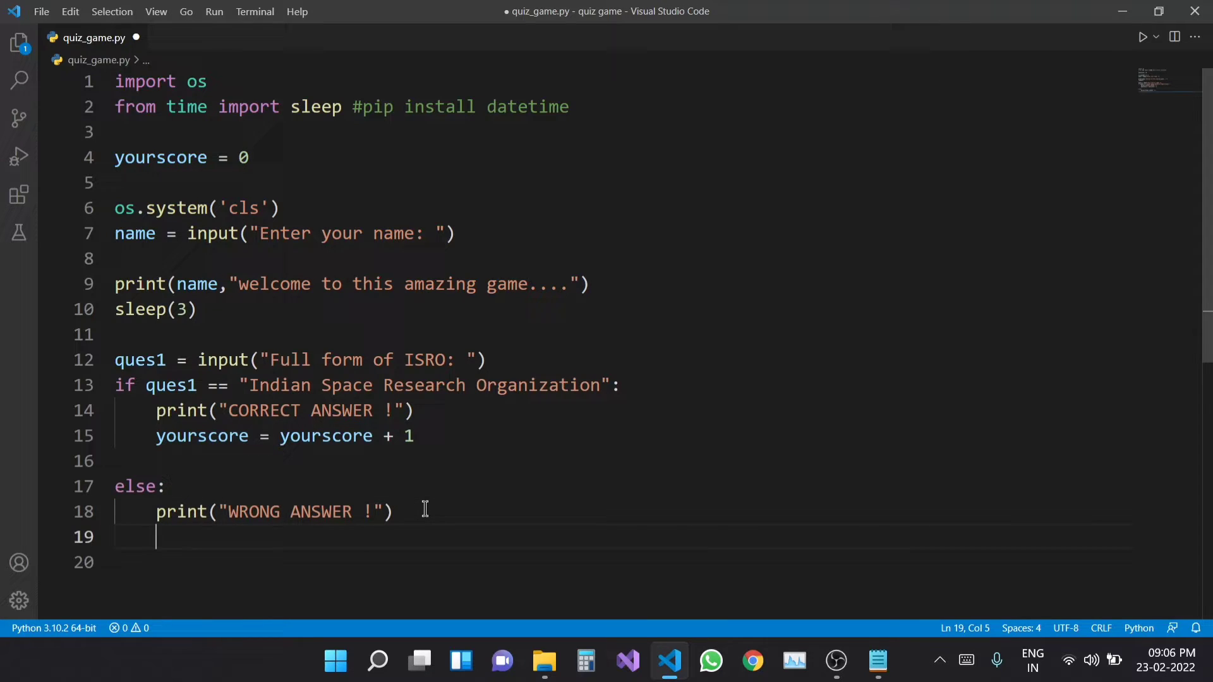
End both the wrong-answer and correct-answer messages with a \n newline.
click(393, 512)
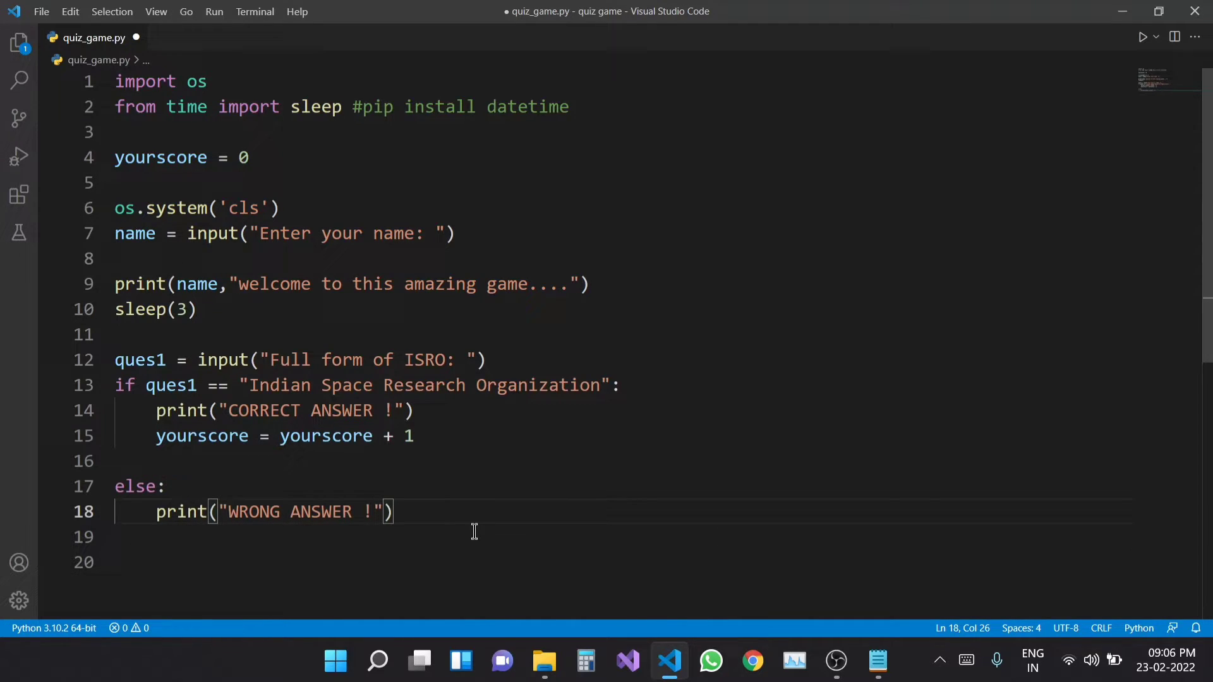
text(\n)
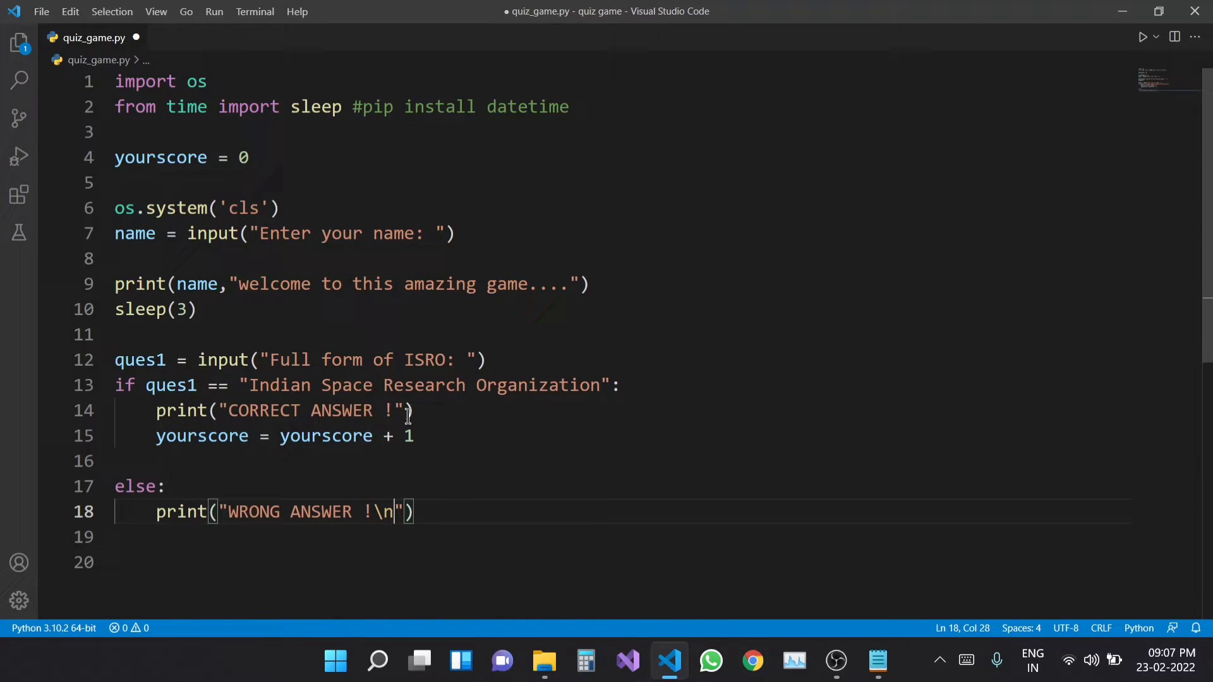
click(396, 409)
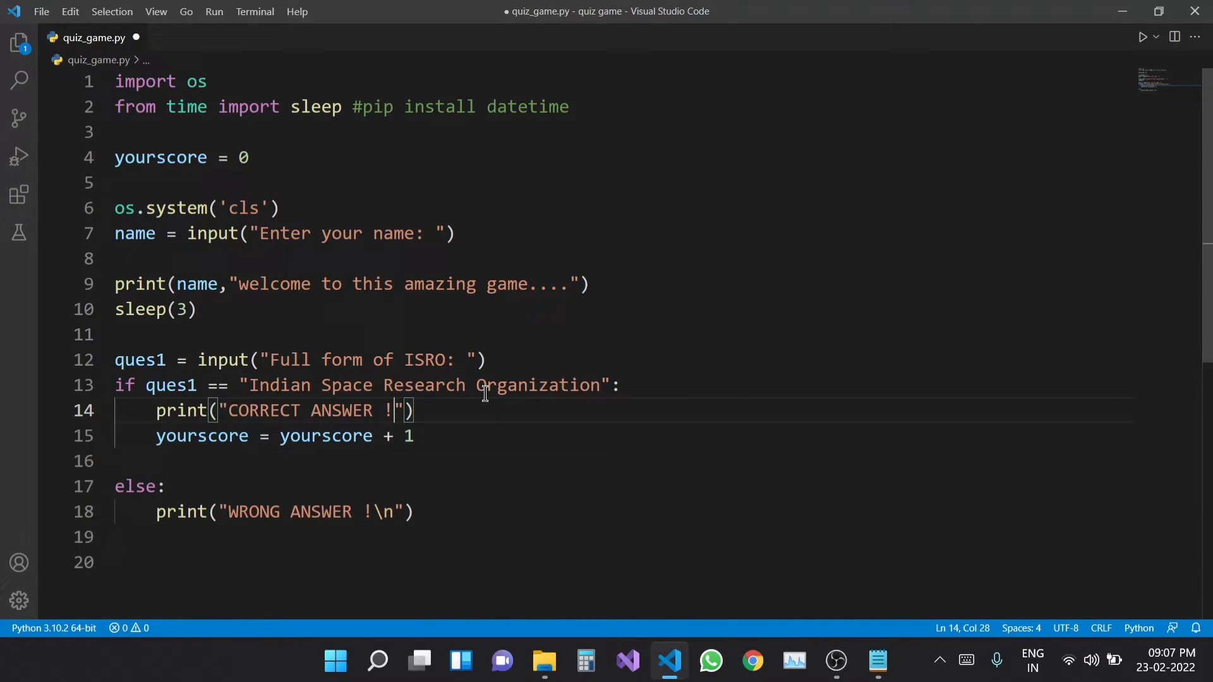
text(\n)
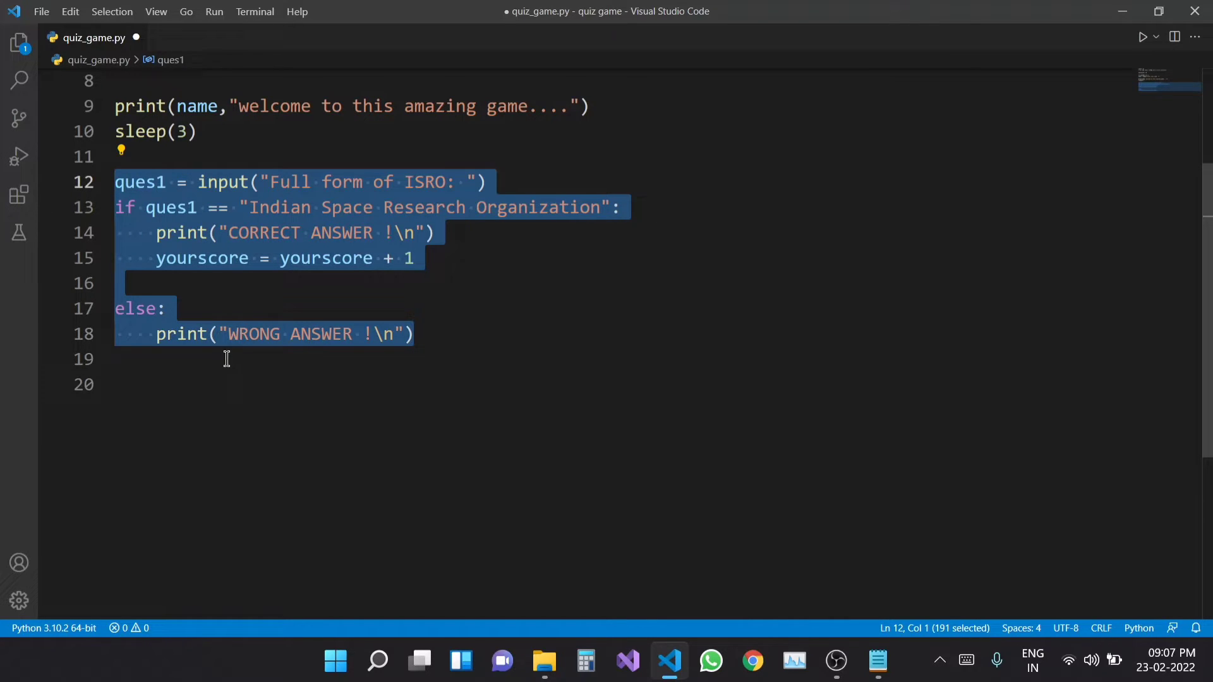
Paste further copies of the ISRO question block until the file holds five of them.
key(ctrl+v)
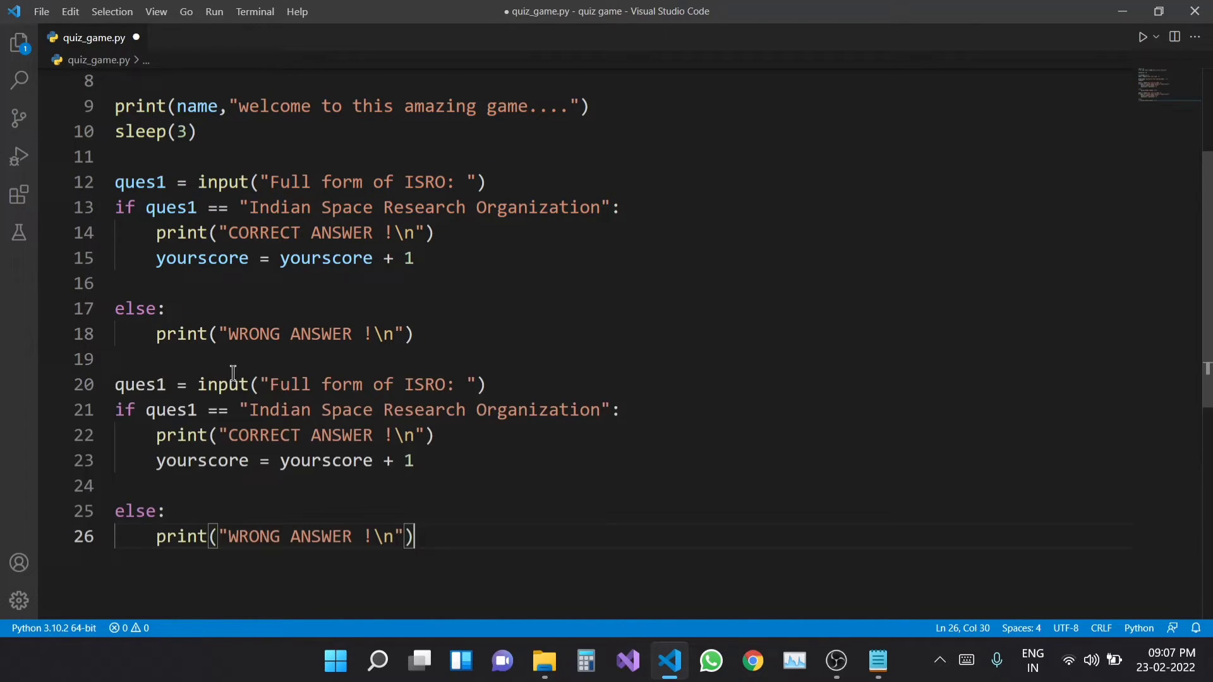
double_click(140, 266)
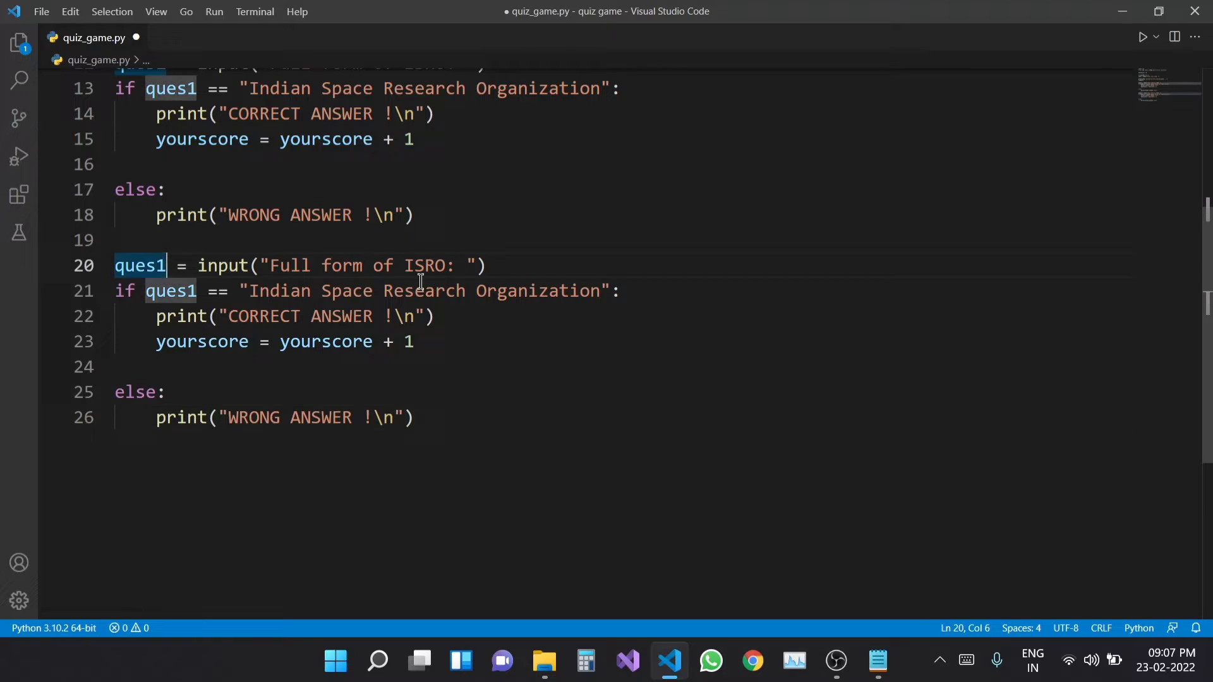
click(410, 417)
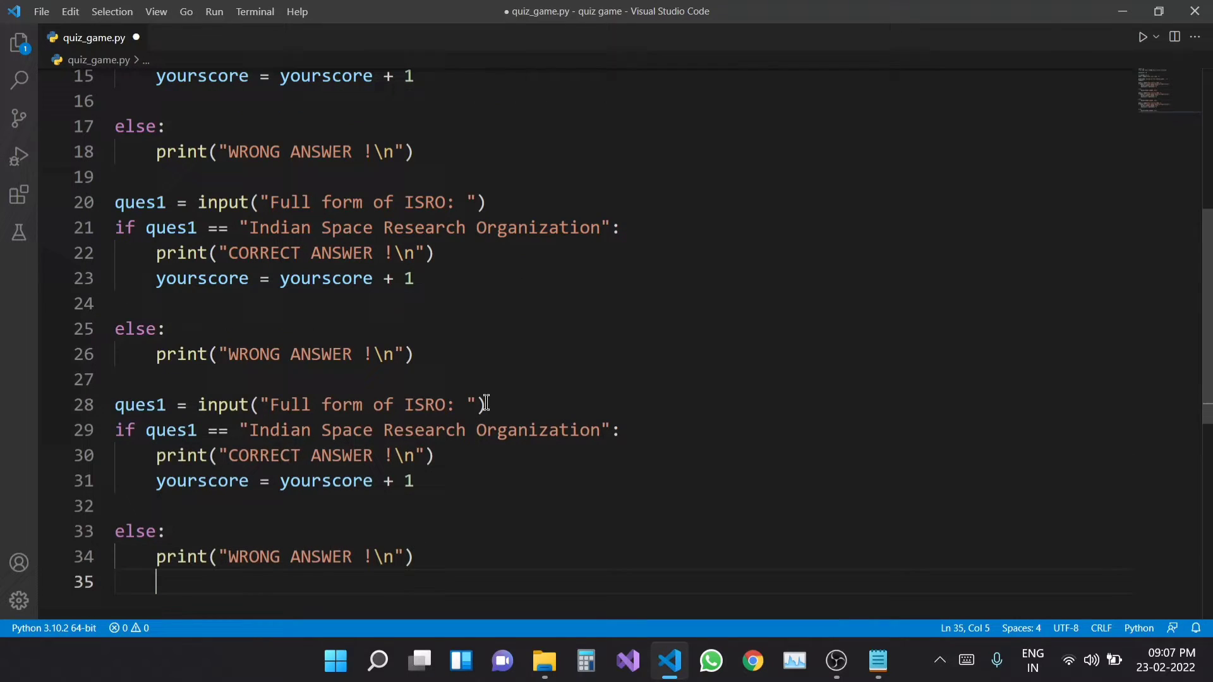
scroll(down, 3)
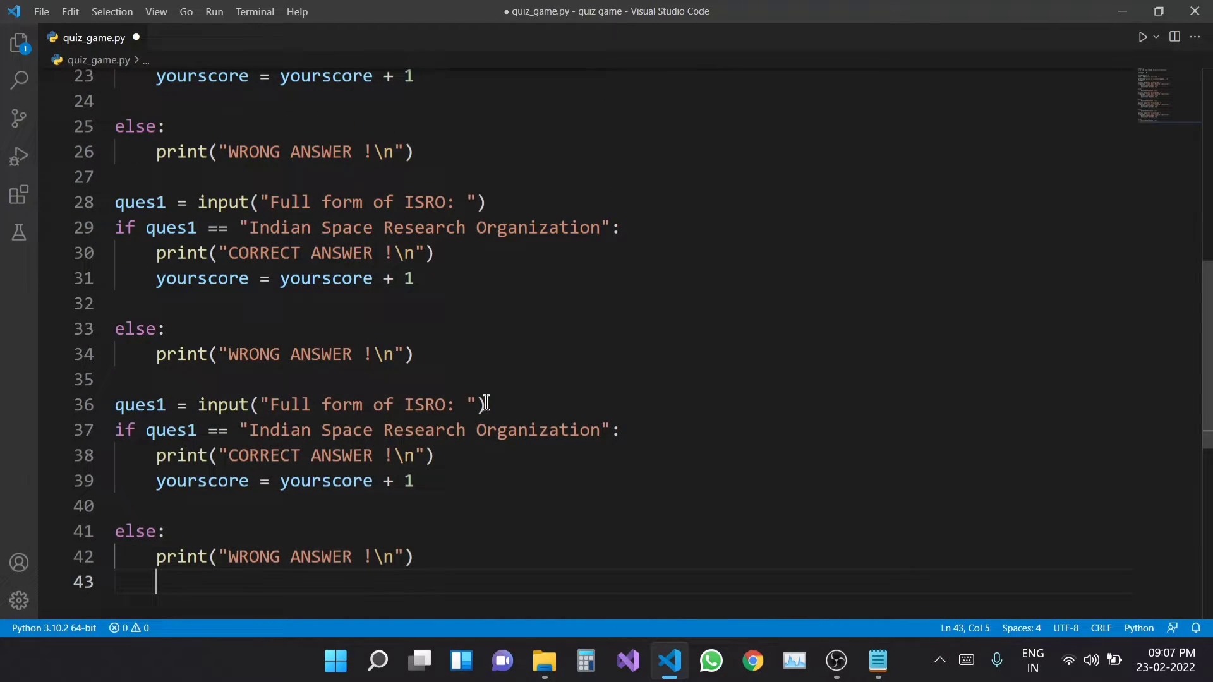
key(ctrl+v)
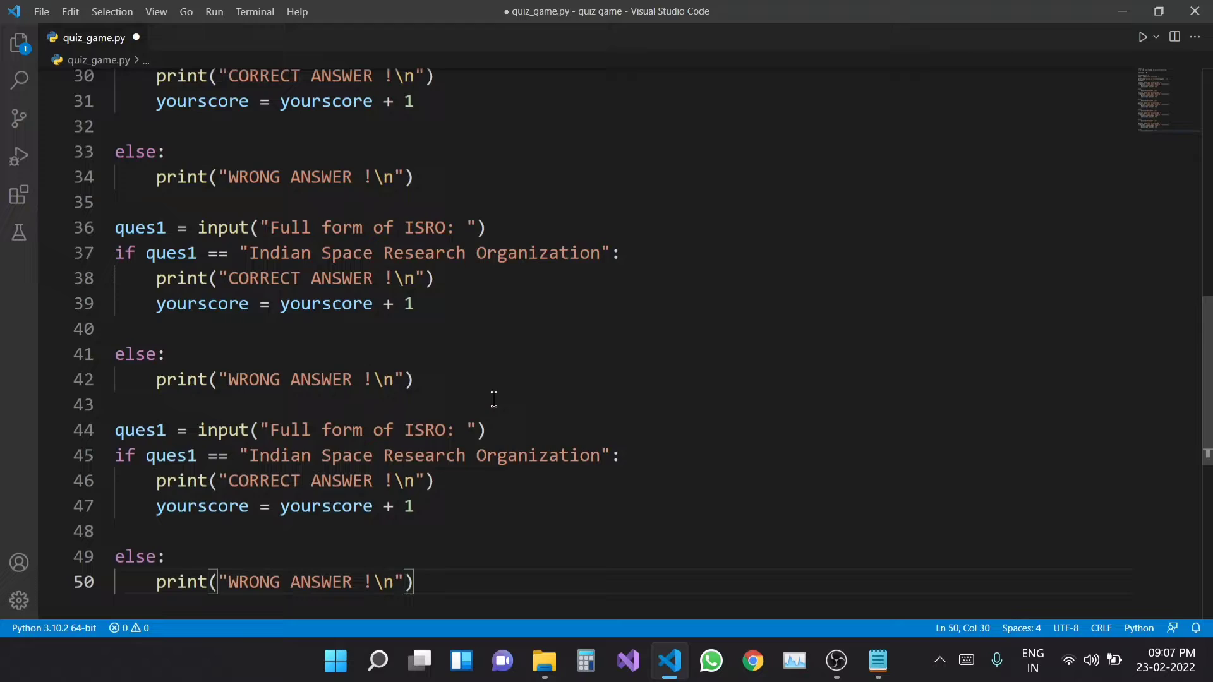
scroll(down, 3)
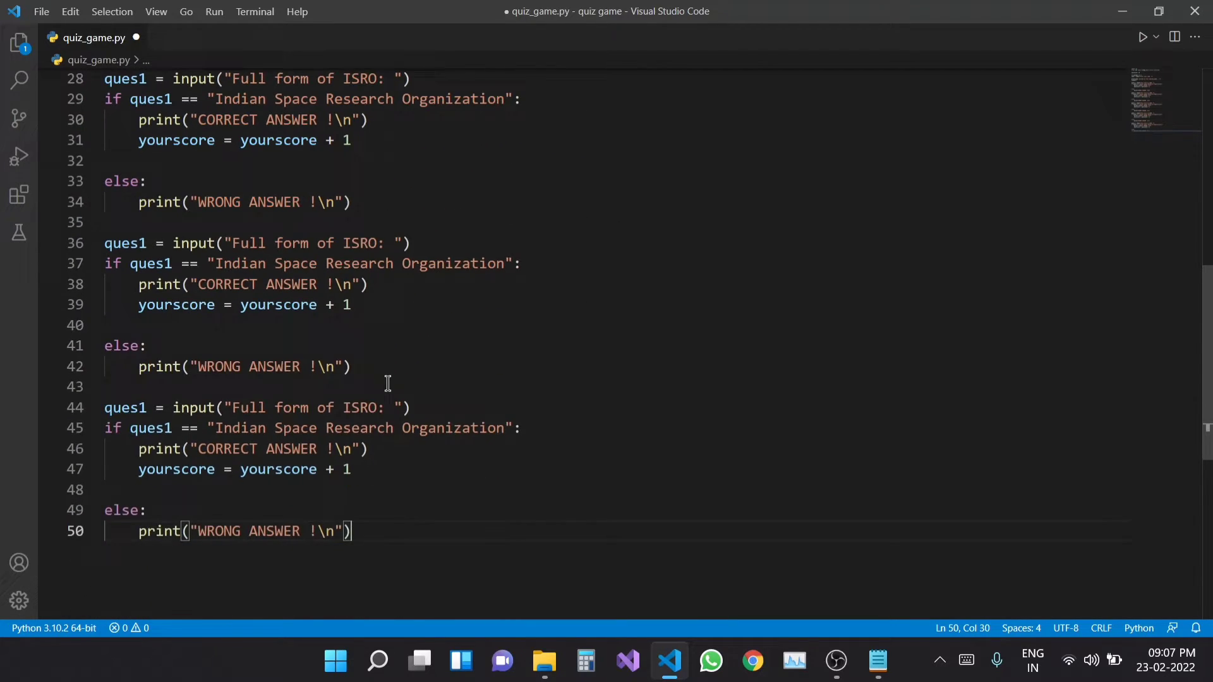
scroll(up, 3)
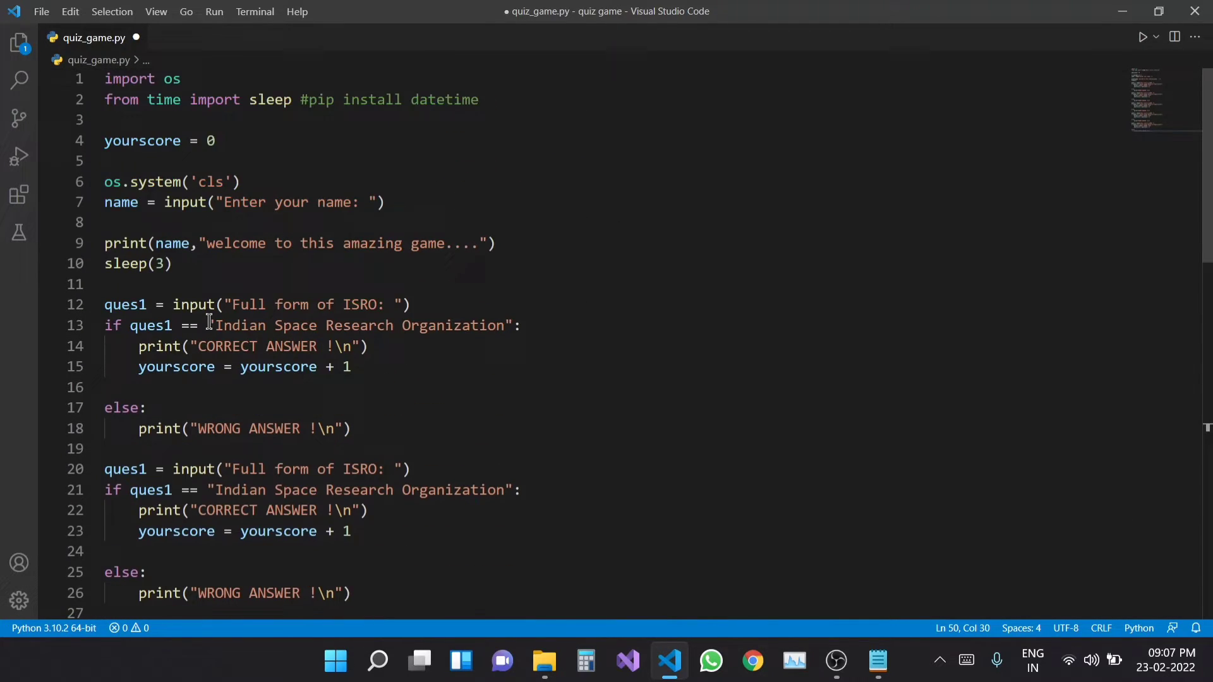
scroll(down, 3)
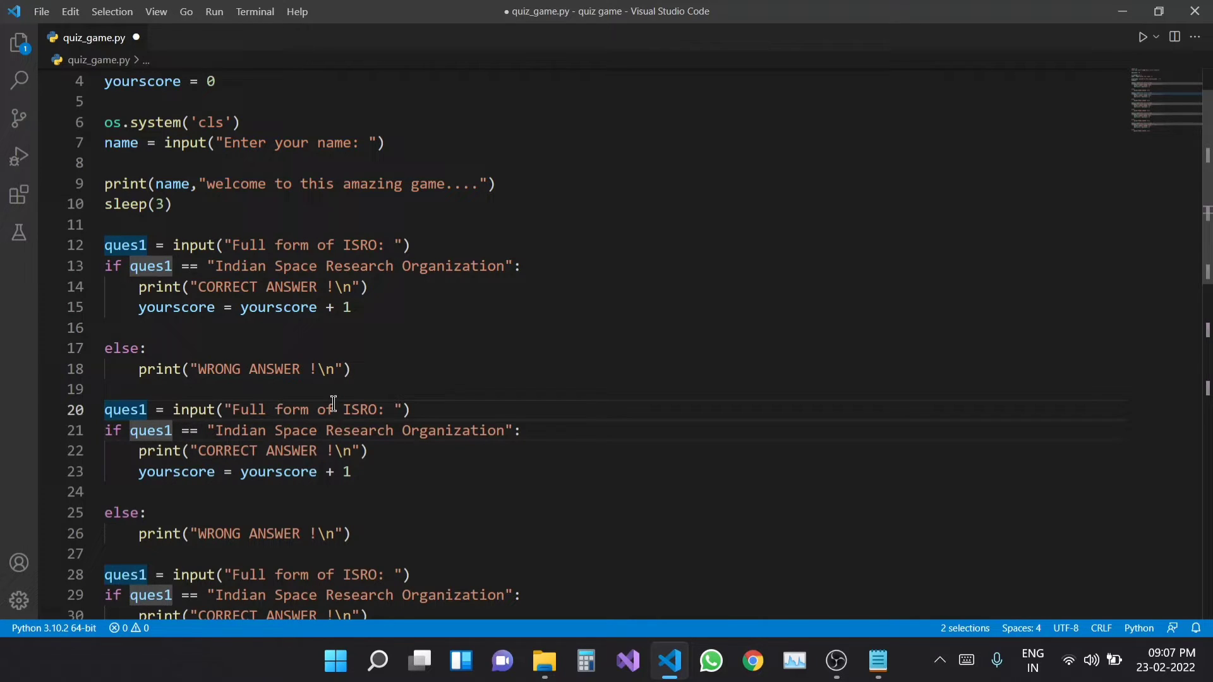
Renumber the duplicated ques1 variables to ques2 through ques5.
text(2)
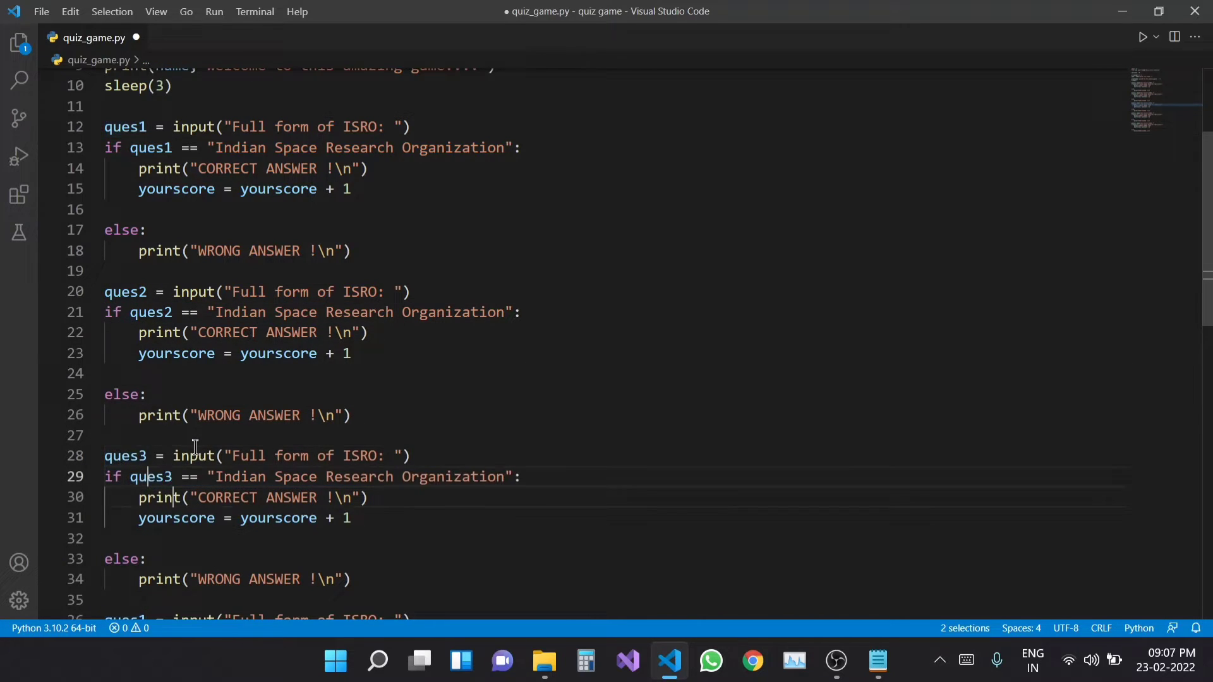
scroll(down, 3)
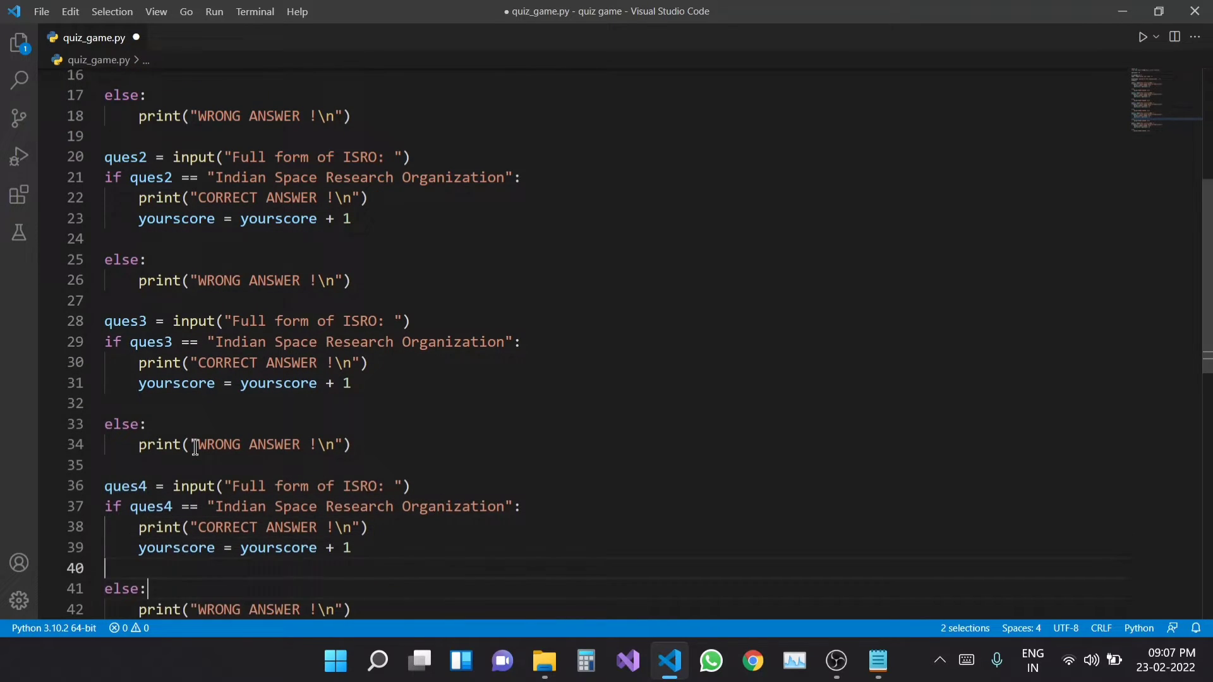
scroll(down, 3)
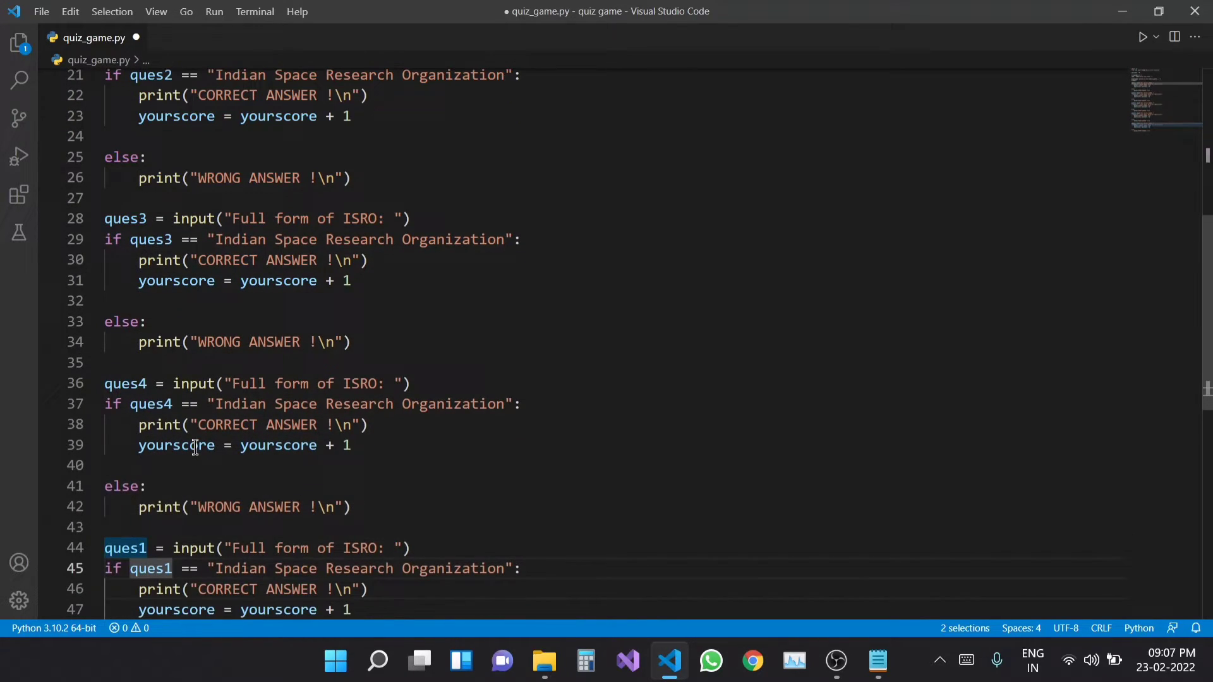
text(5)
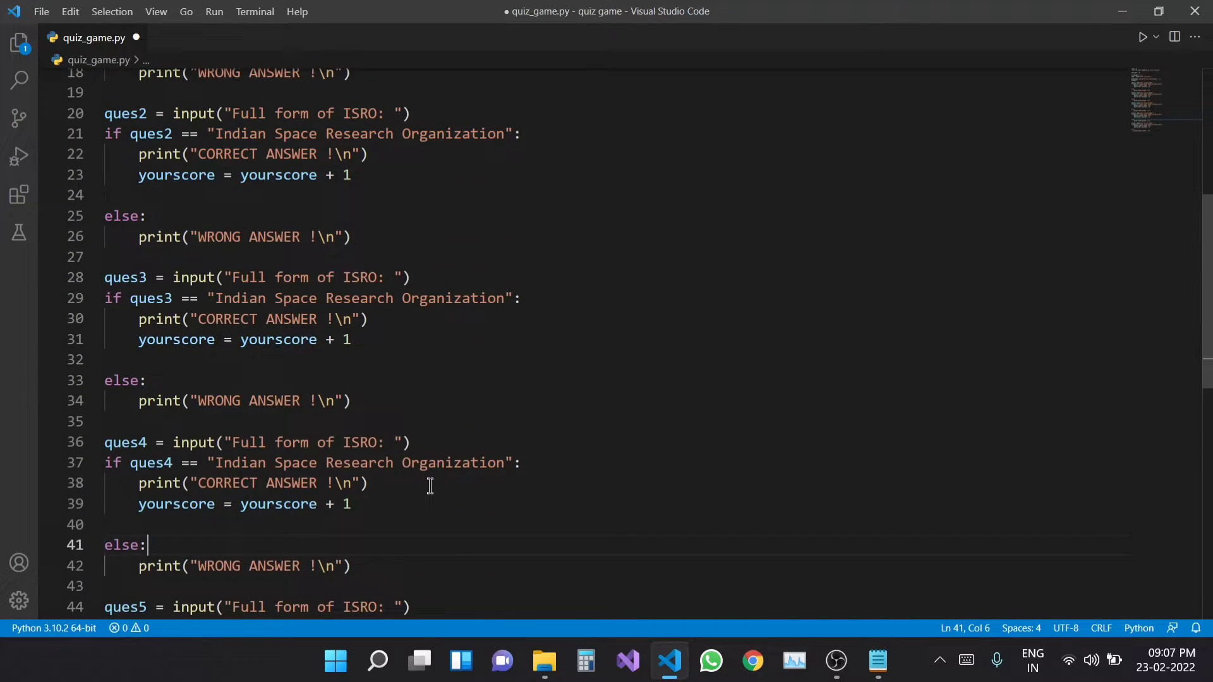
scroll(up, 3)
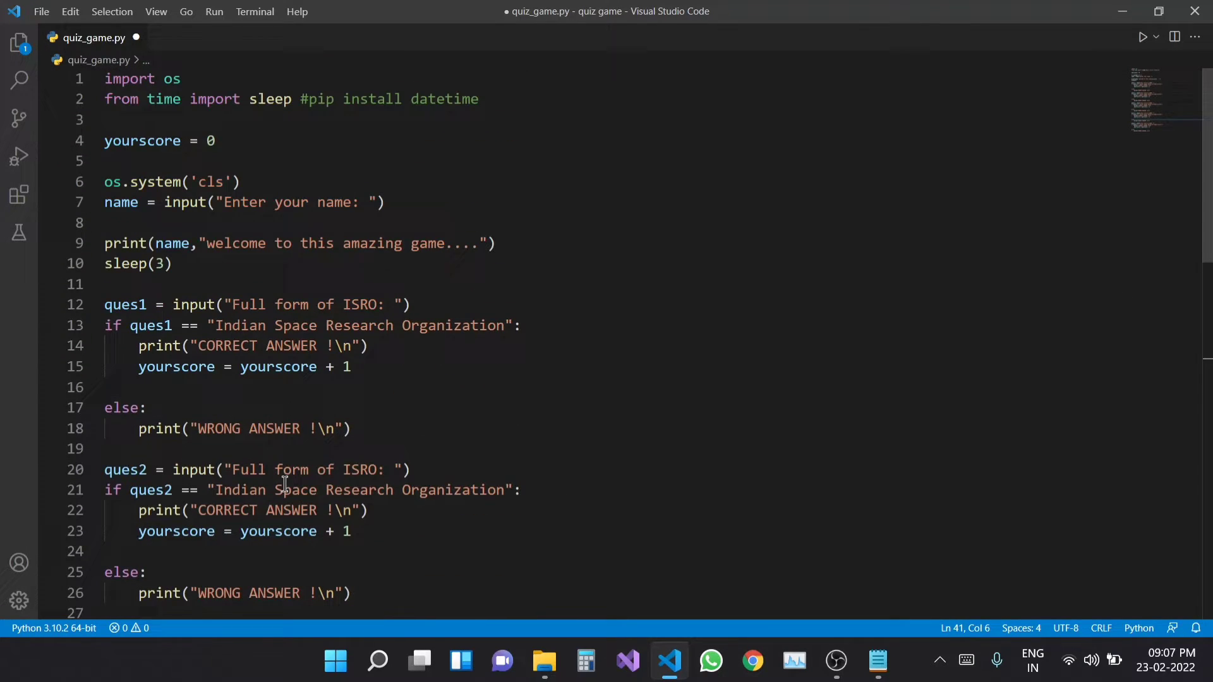
scroll(down, 3)
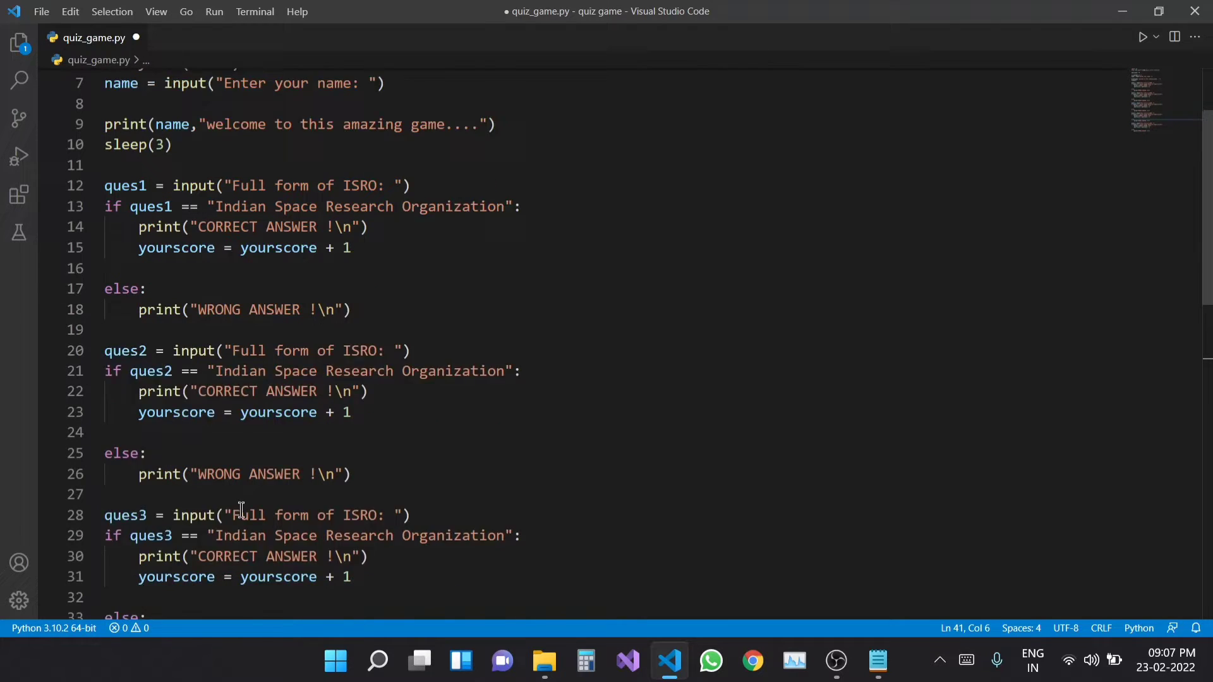
scroll(down, 3)
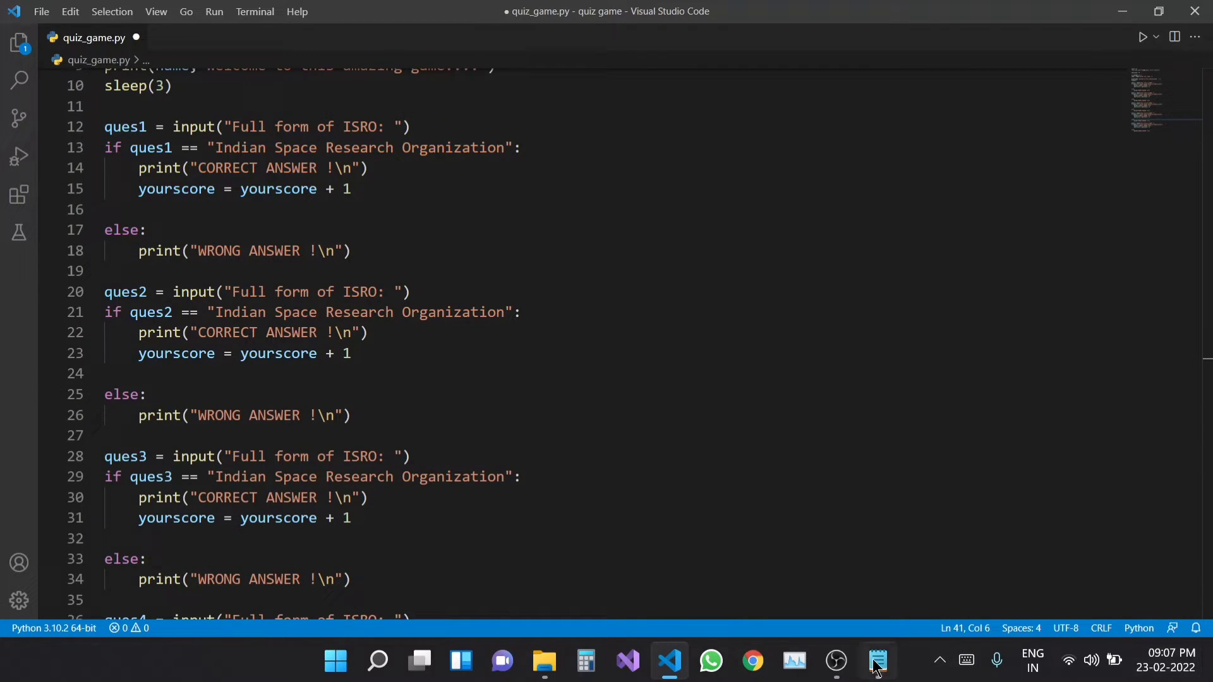
Make question two ask for PH with expected answer 'Potential of Hydrogen'.
click(876, 661)
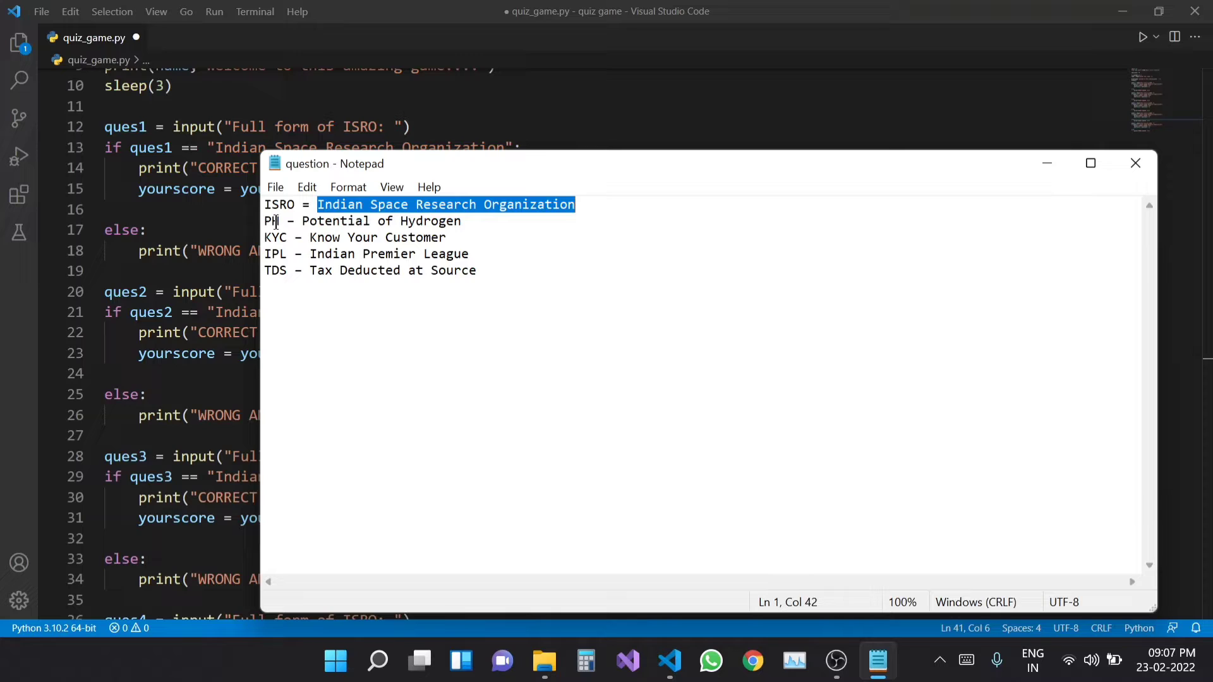
double_click(271, 221)
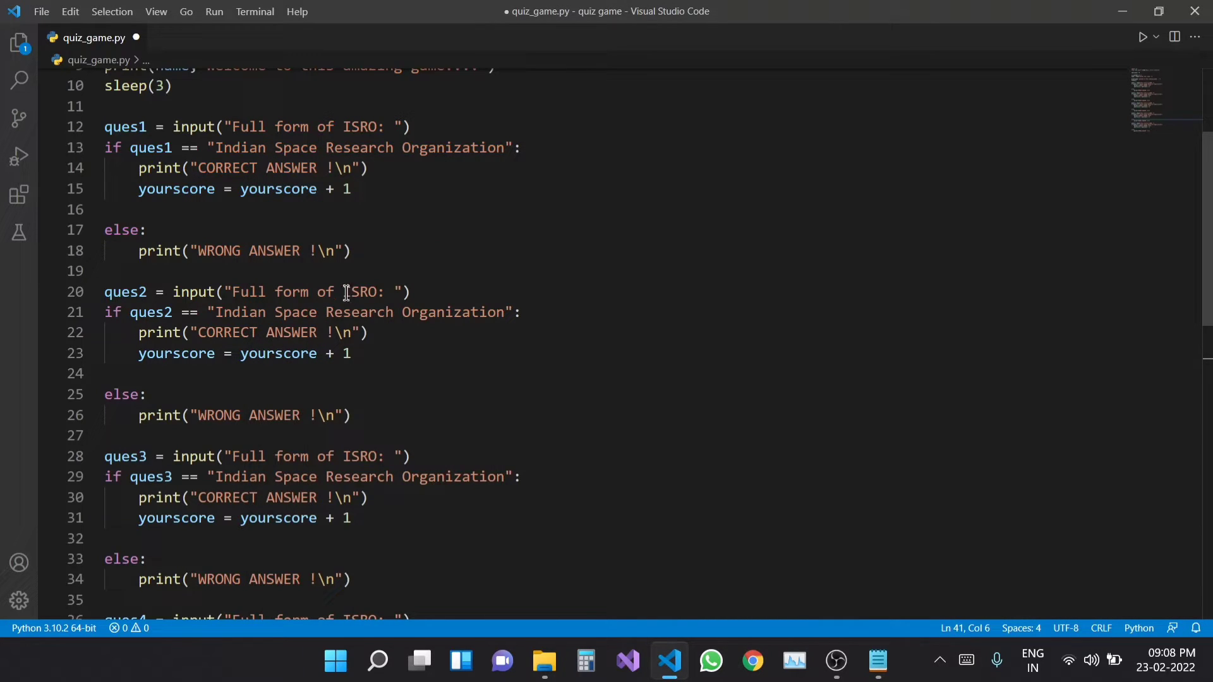
double_click(359, 292)
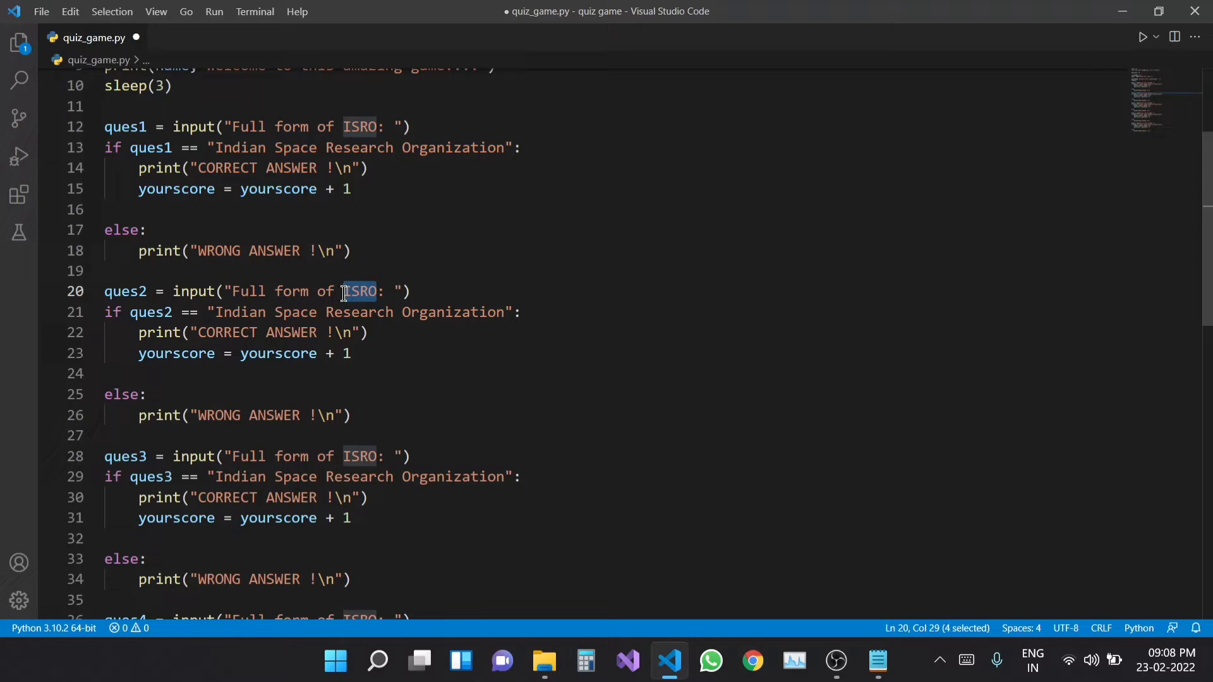
click(877, 661)
text(PH)
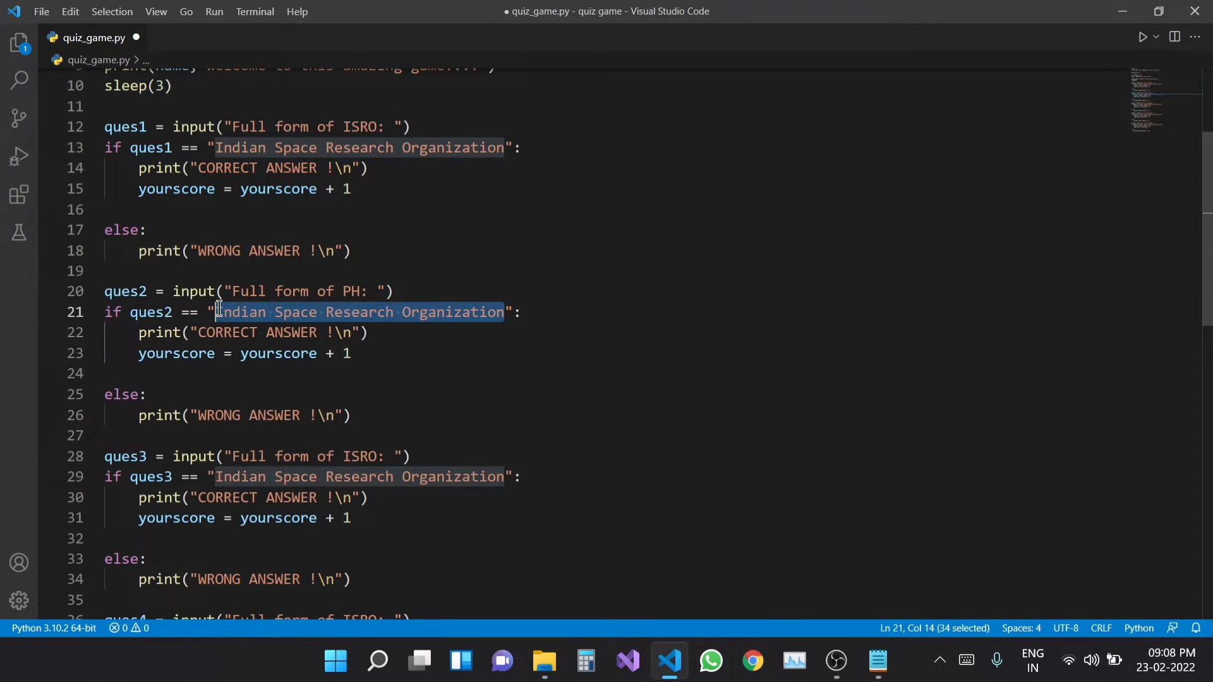
text(Potential of Hydrogen":)
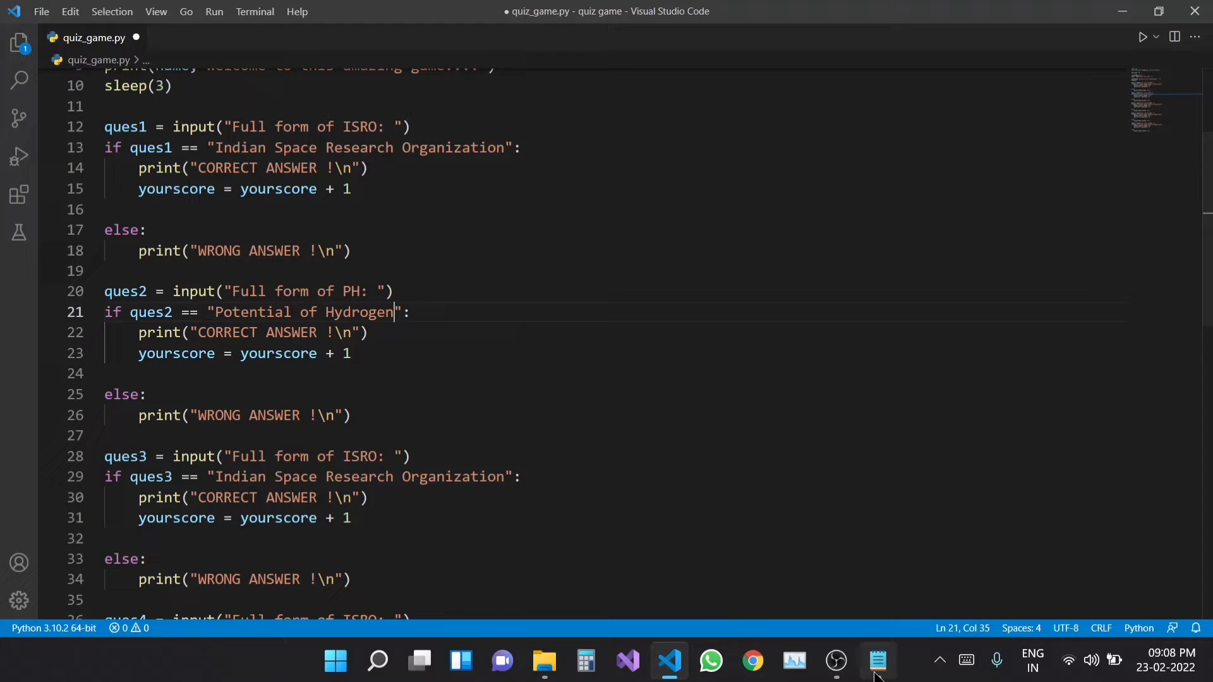
Change question three's prompt acronym to KYC after checking the notes.
click(877, 661)
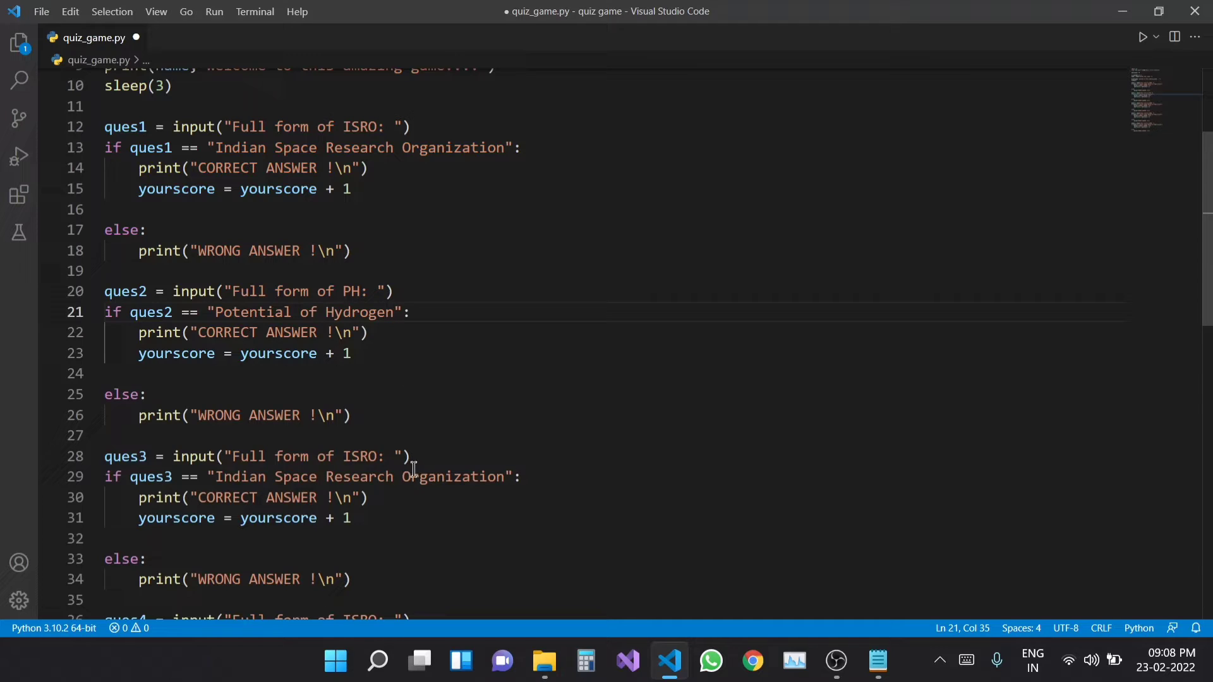
text(KYC)
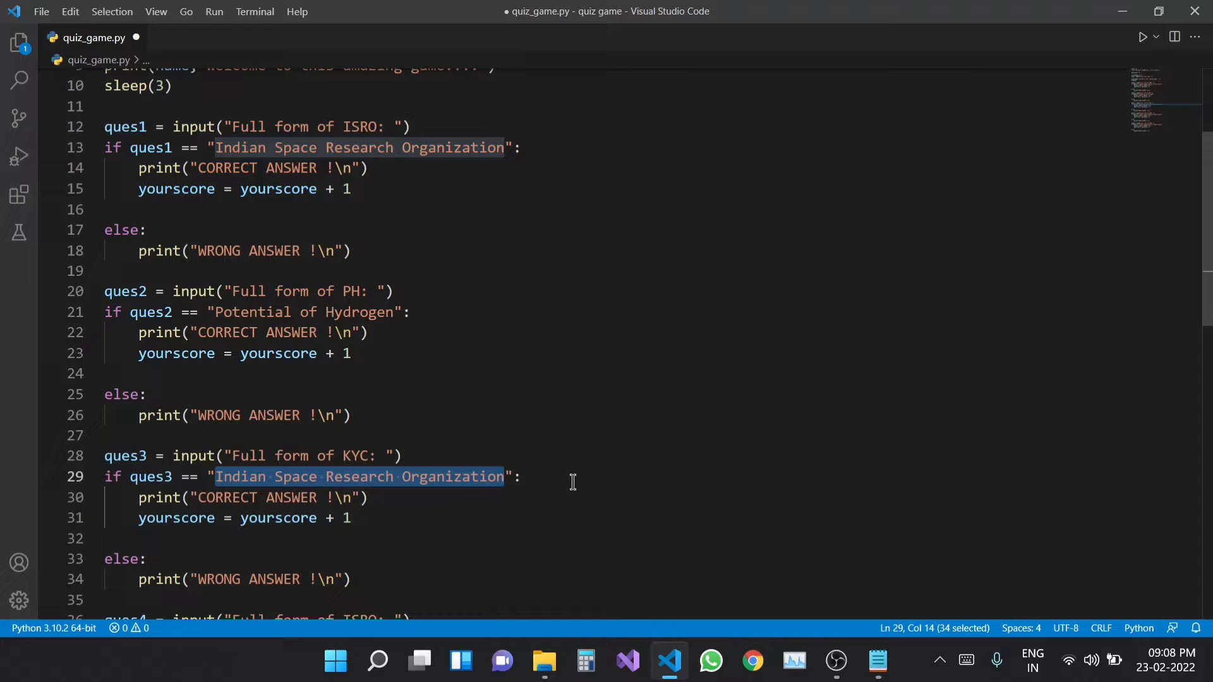
Set question three's expected answer to 'Know Your Customer' and select ISRO in question four.
text(Know Your Customer":)
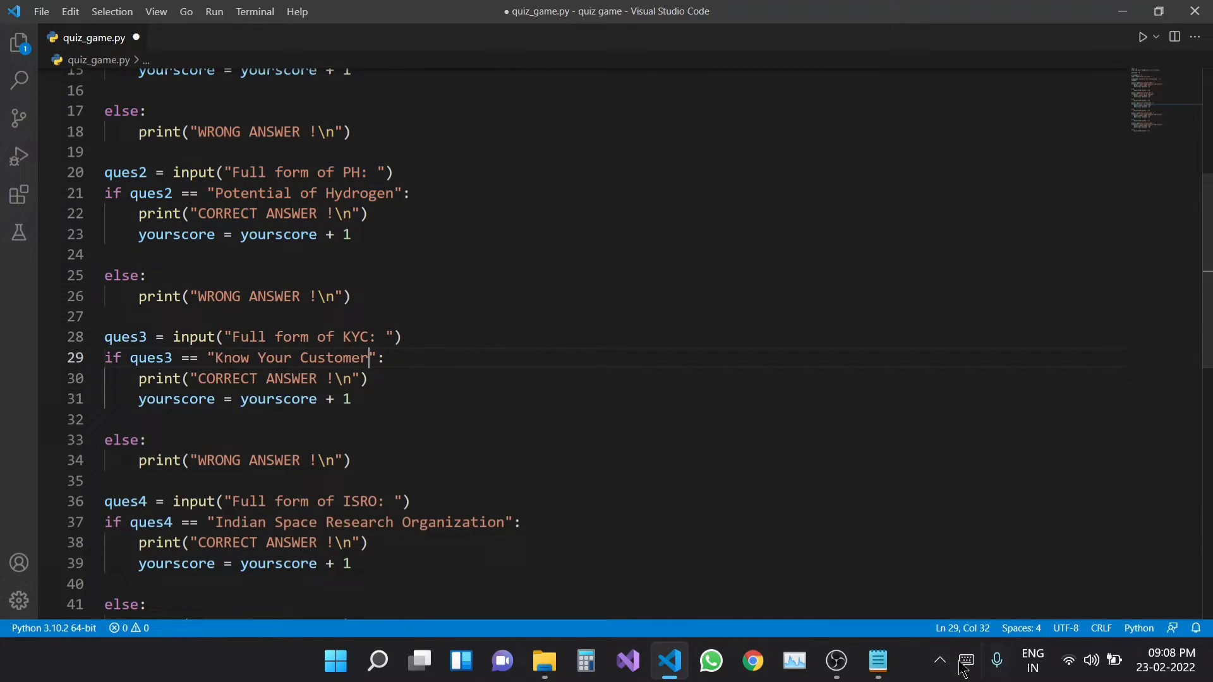
click(877, 660)
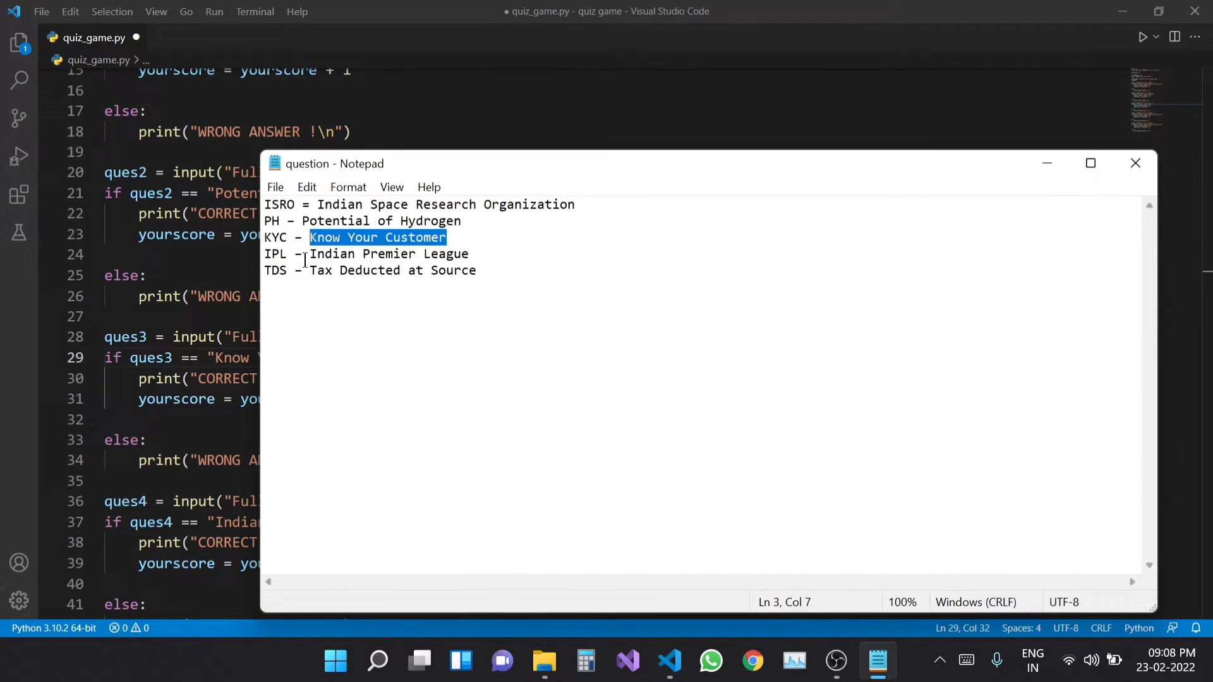
double_click(274, 254)
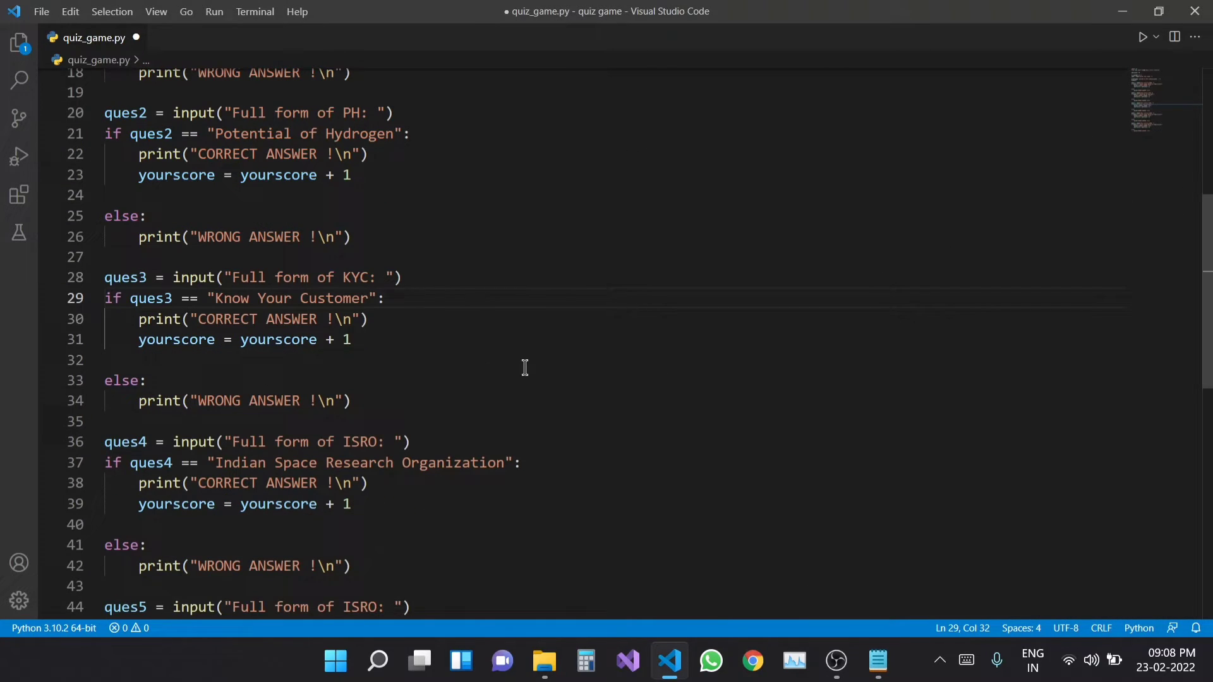
double_click(359, 324)
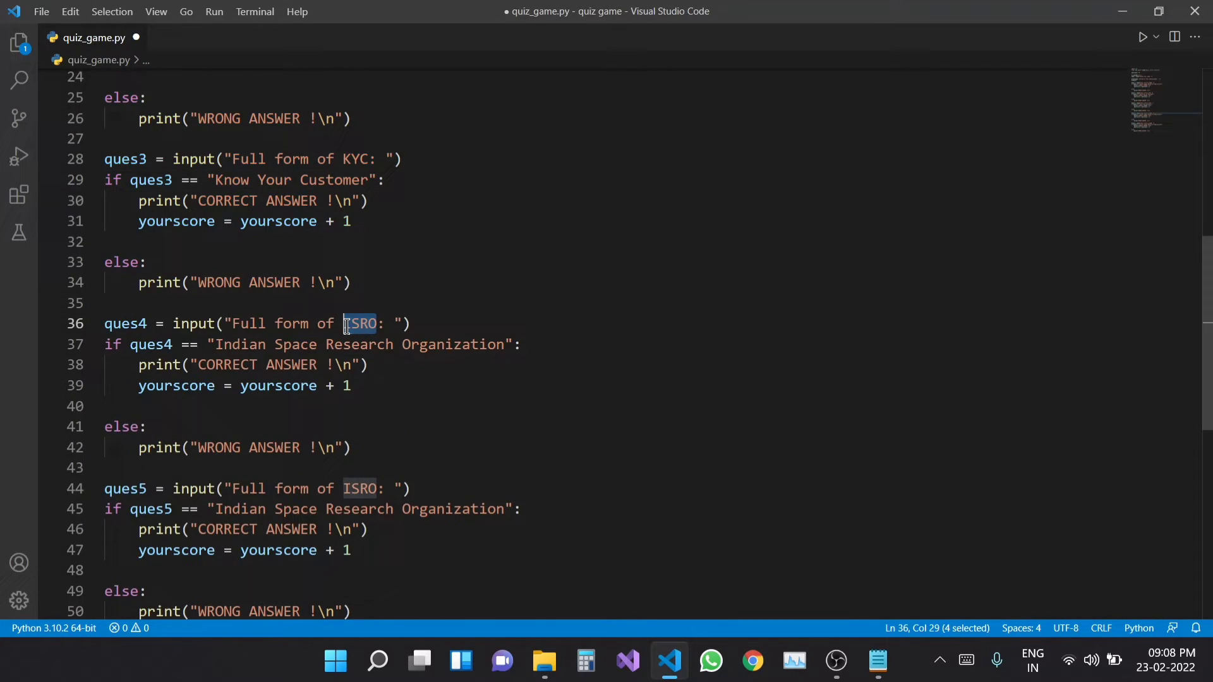
Set question four's expected answer to 'Indian Premier League'.
click(877, 661)
text(PL)
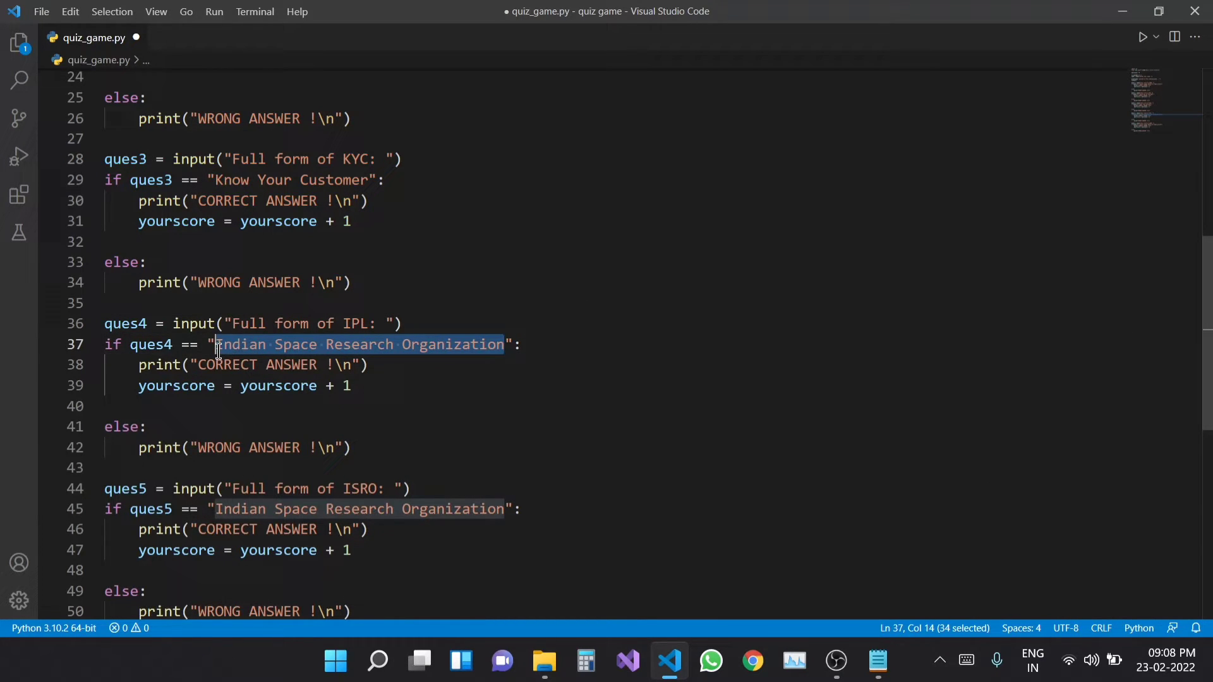
text(Indian Premier League)
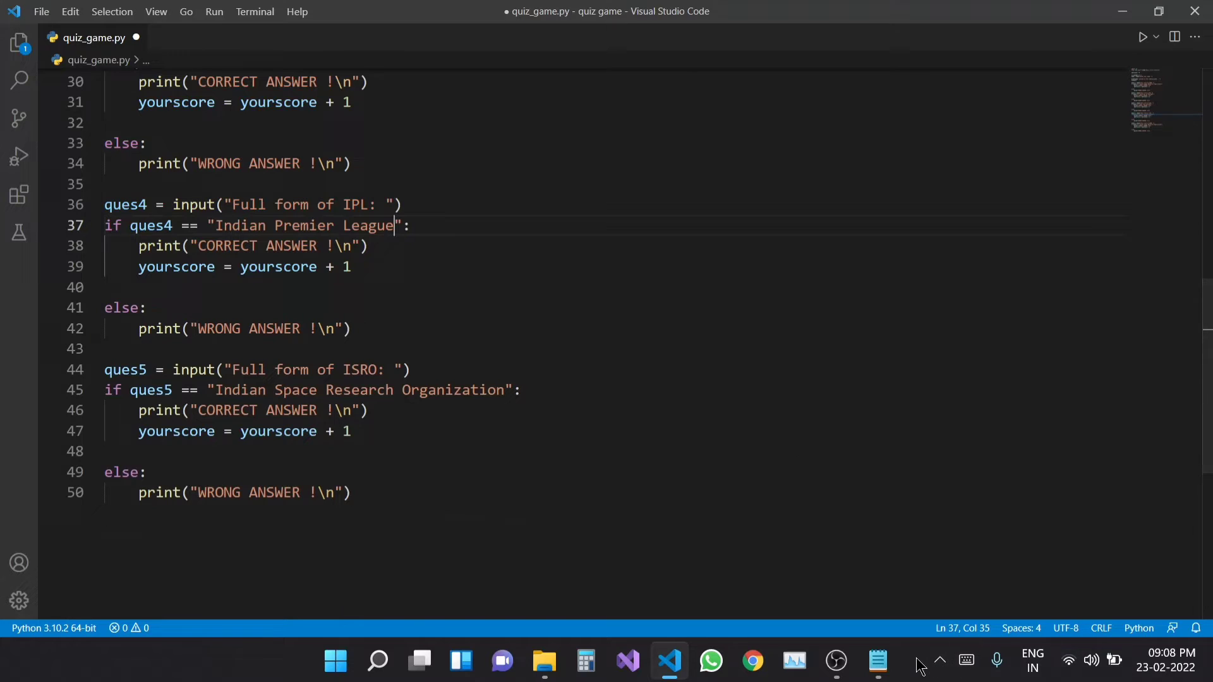
click(876, 661)
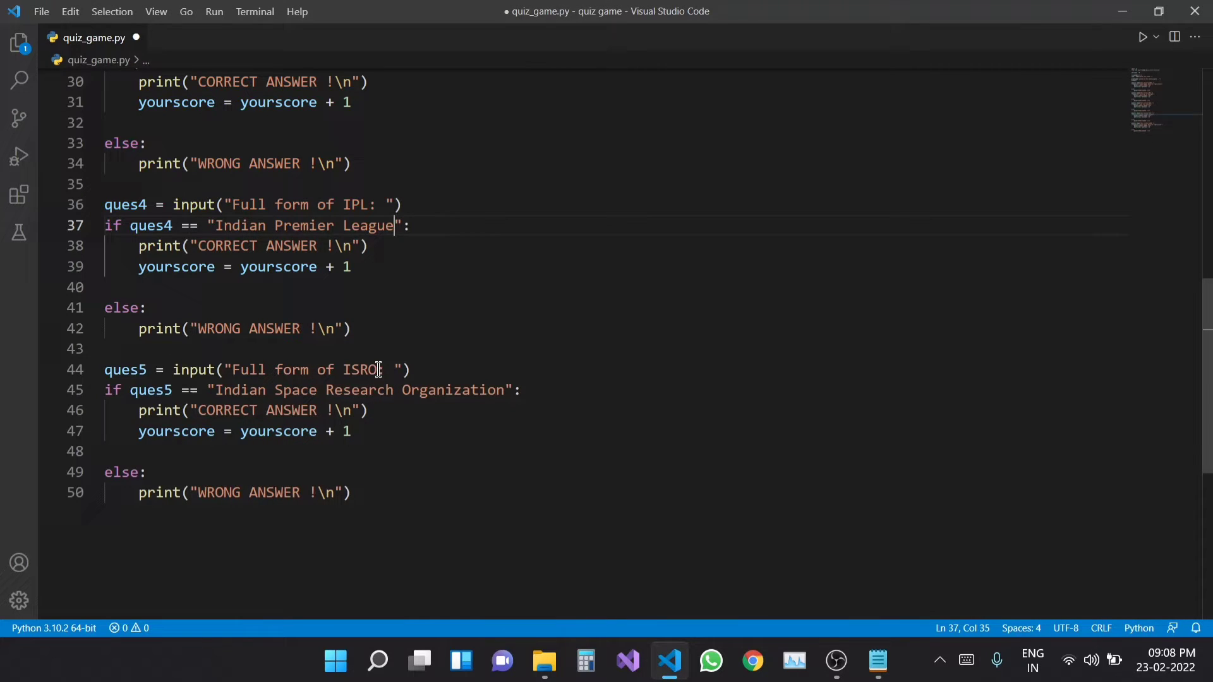
Set question five's expected answer to 'Tax Deducted at Source' for its TDS prompt.
double_click(360, 369)
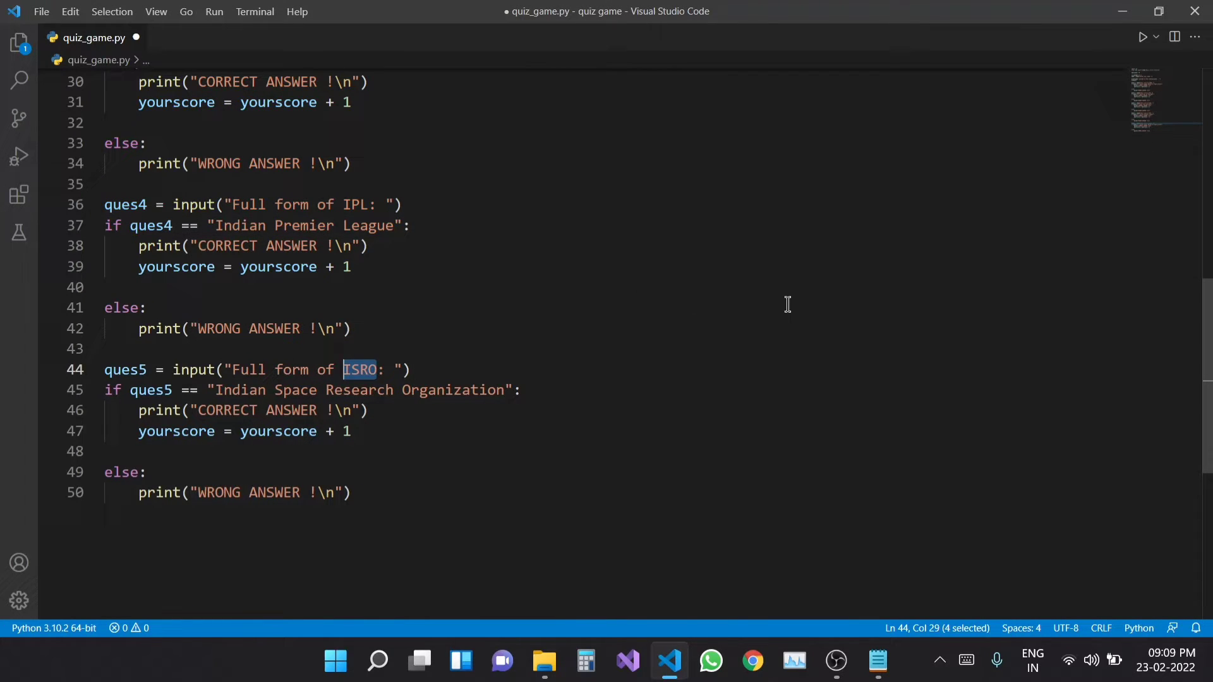
click(877, 661)
text(TD)
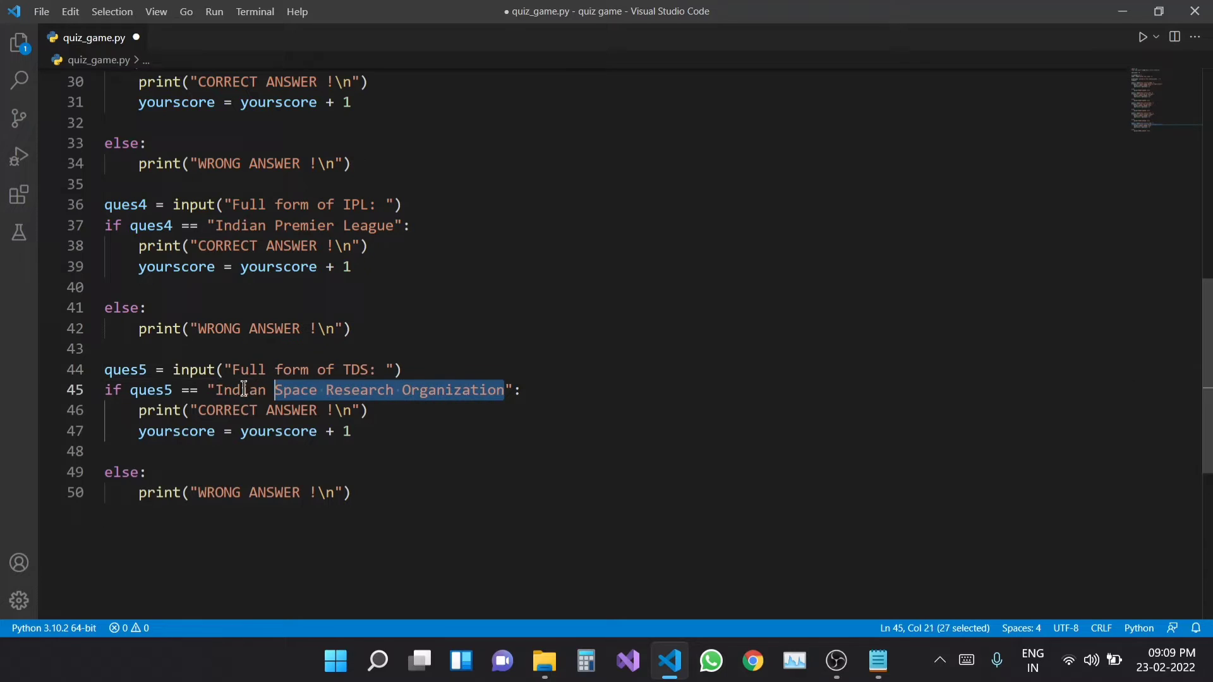
text(Tax Deducted at Source":)
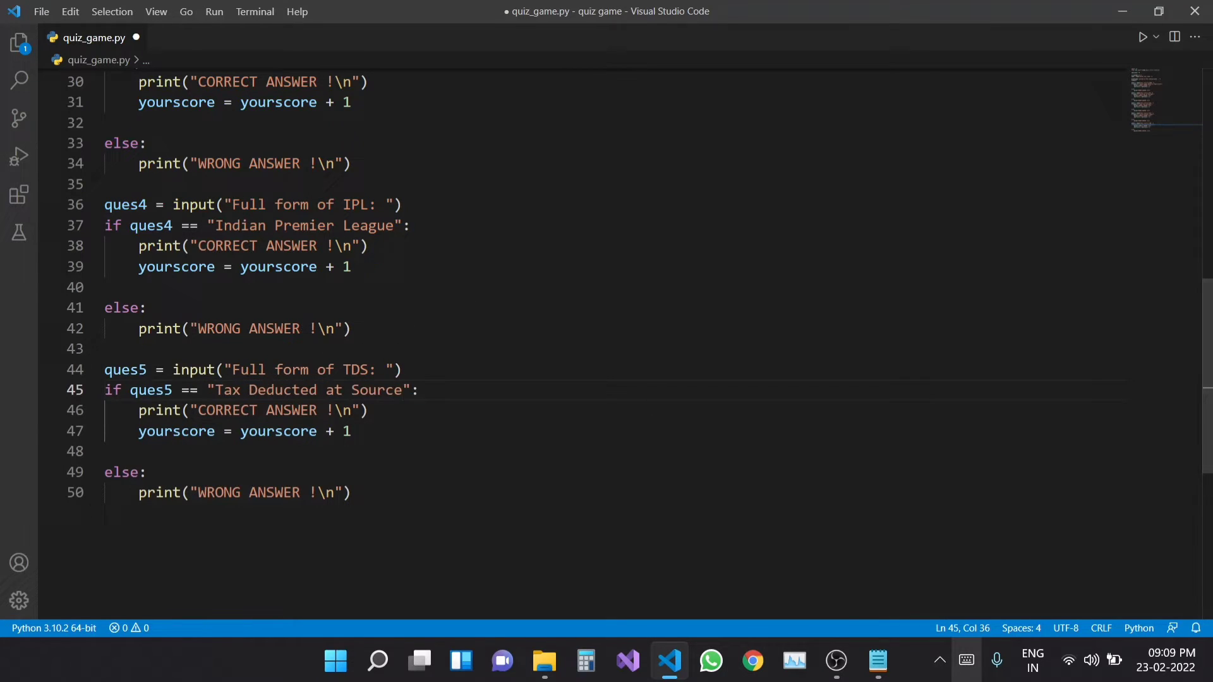
mouse_move(850, 525)
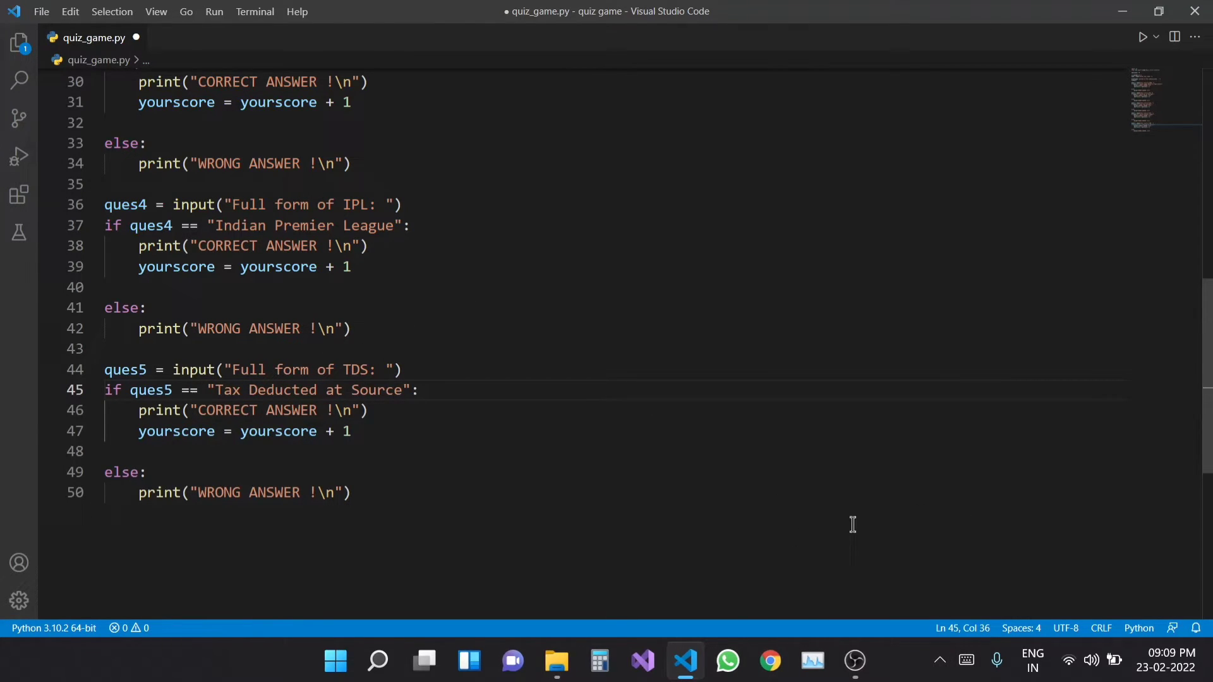
scroll(down, 3)
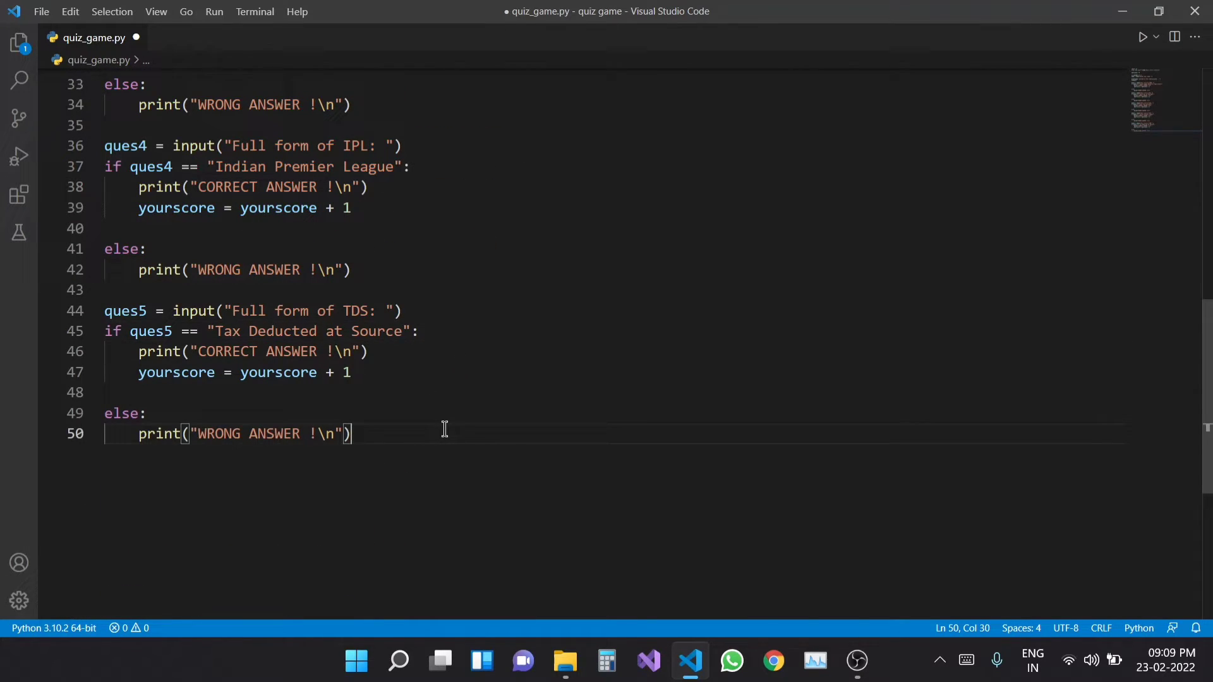
Add a sleep pause on a new line after the last question.
key(enter)
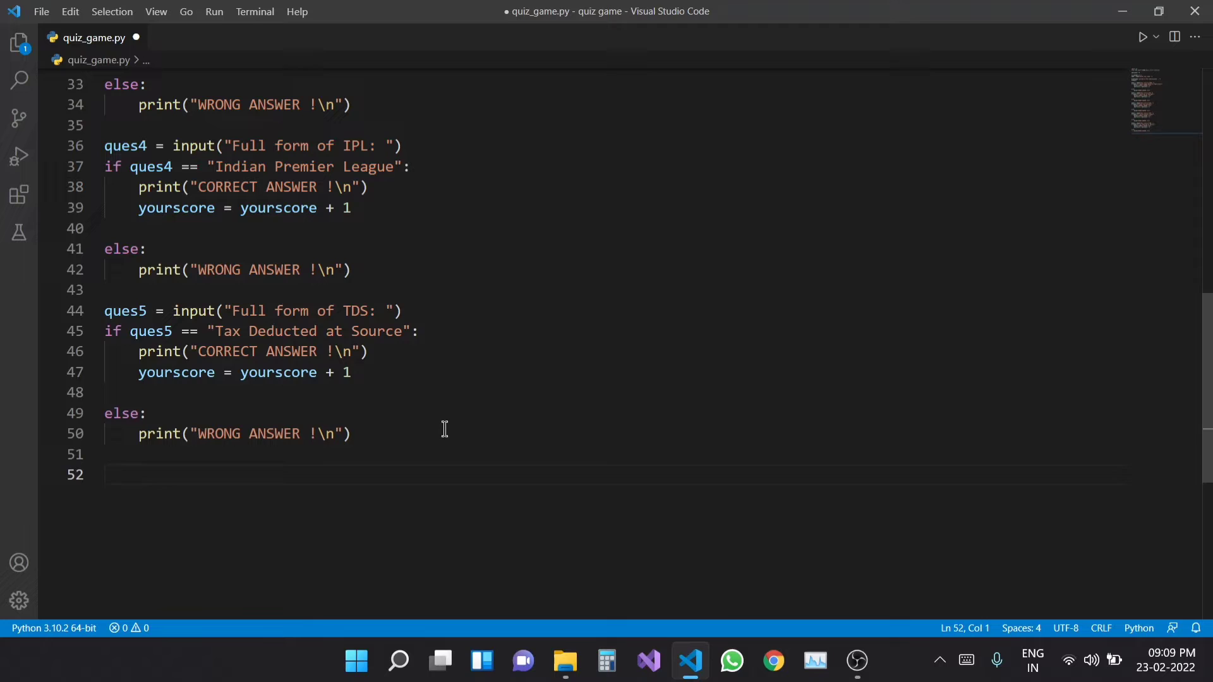
text(yourscore)
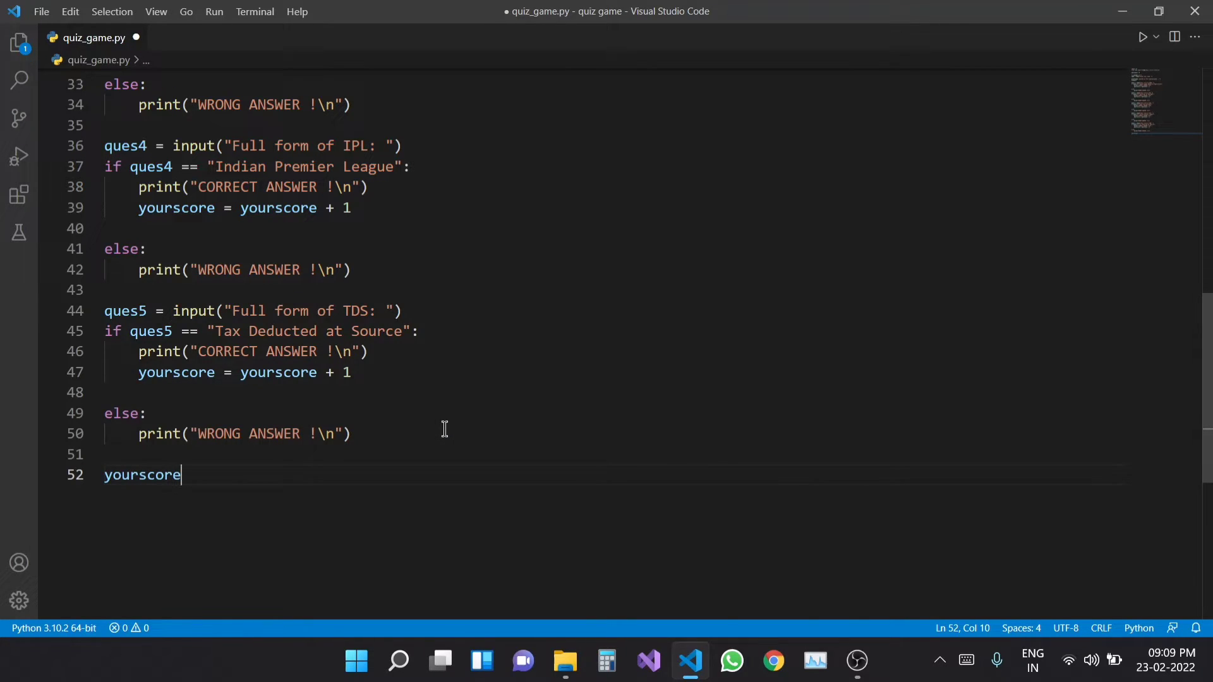
key(Backspace)
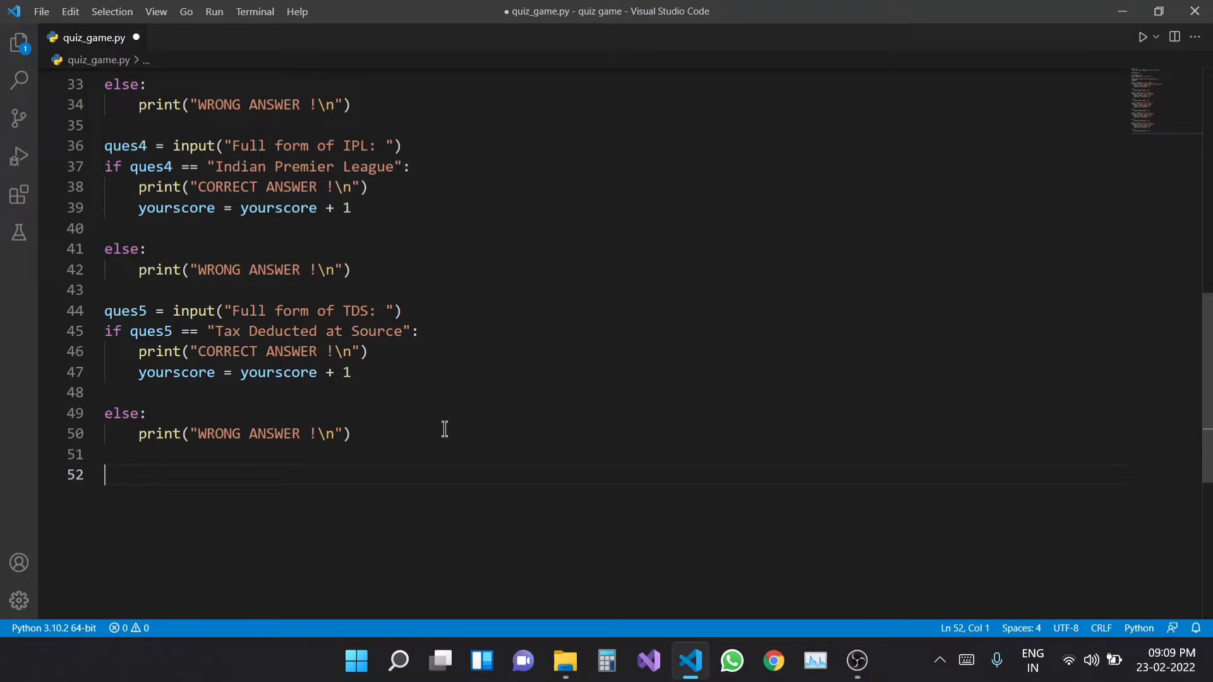
text(s)
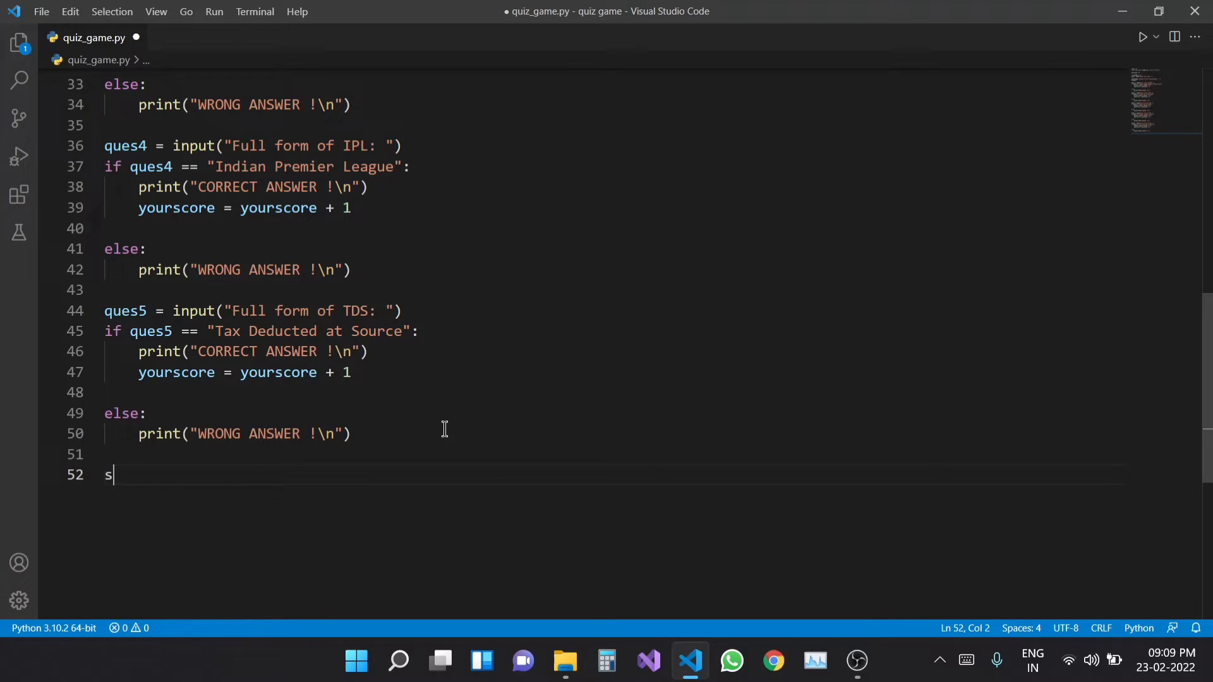
text(leep(3))
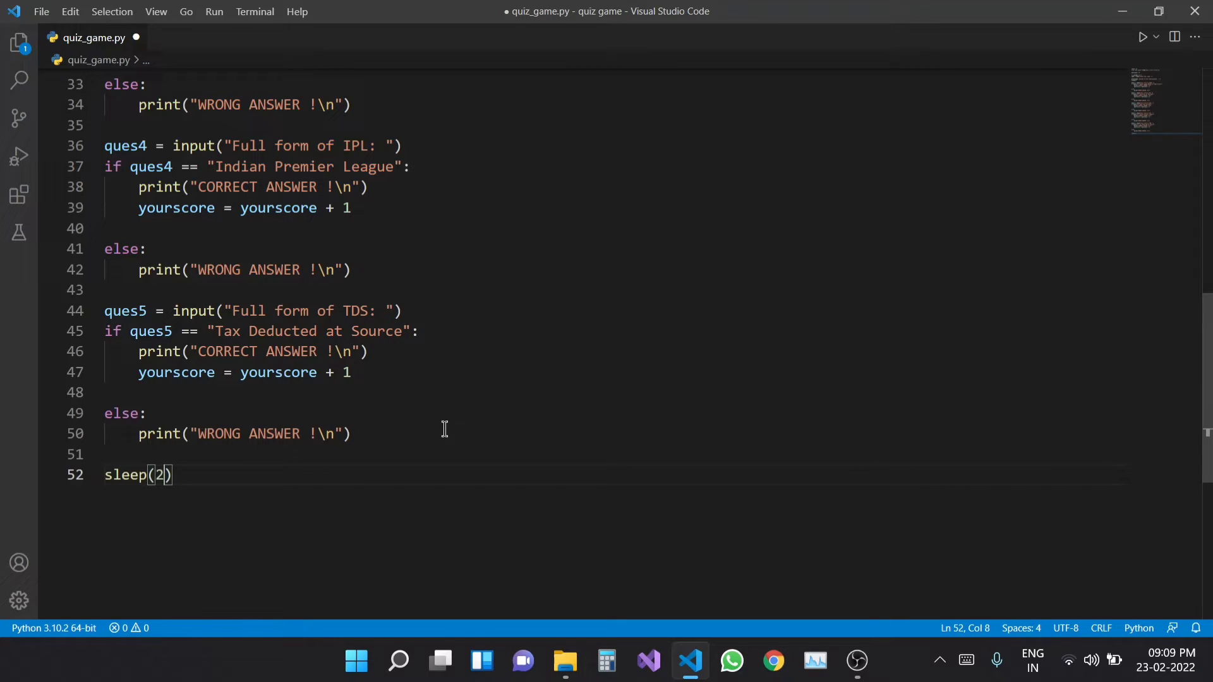
Print 'YOUR SCORE IS:' with yourscore and begin the next yourscore assignment.
text(print("YOUR SC)
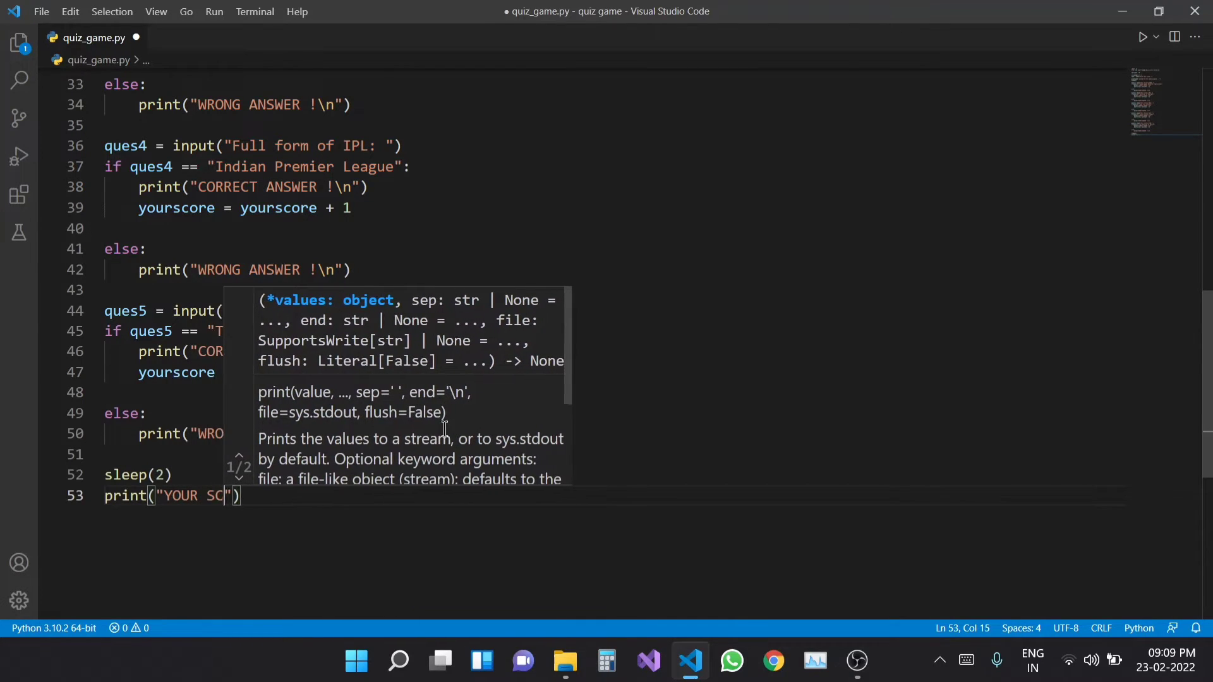
text(ORE IS)
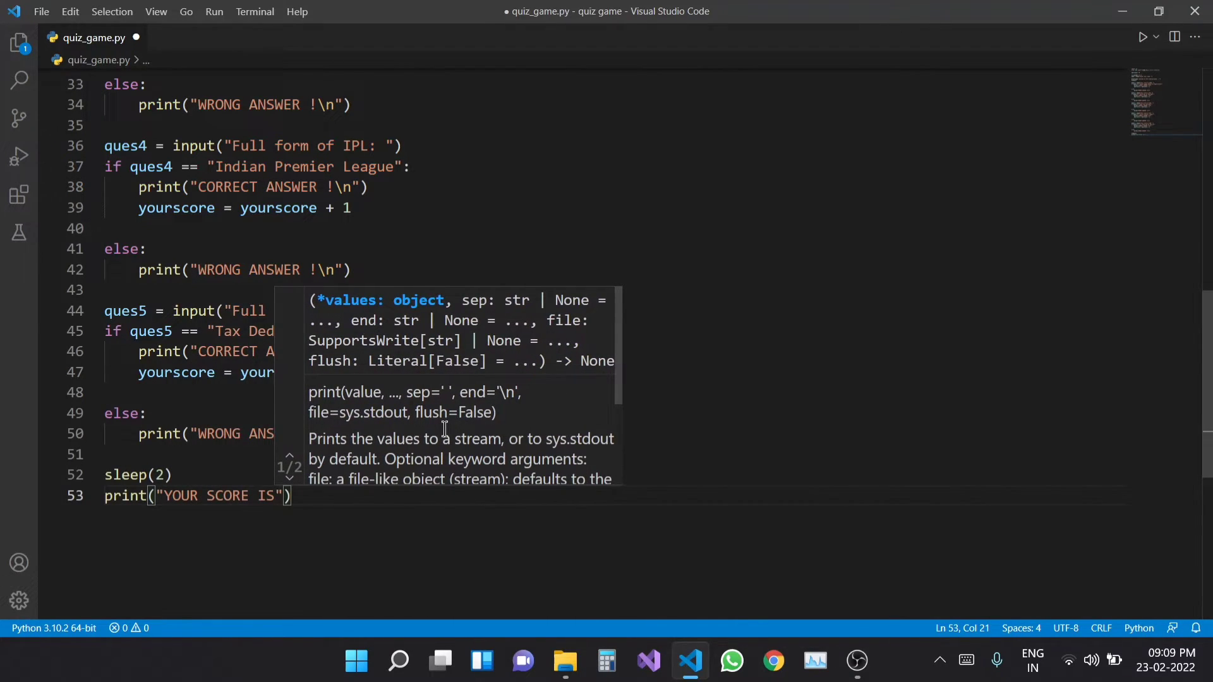
text(,)
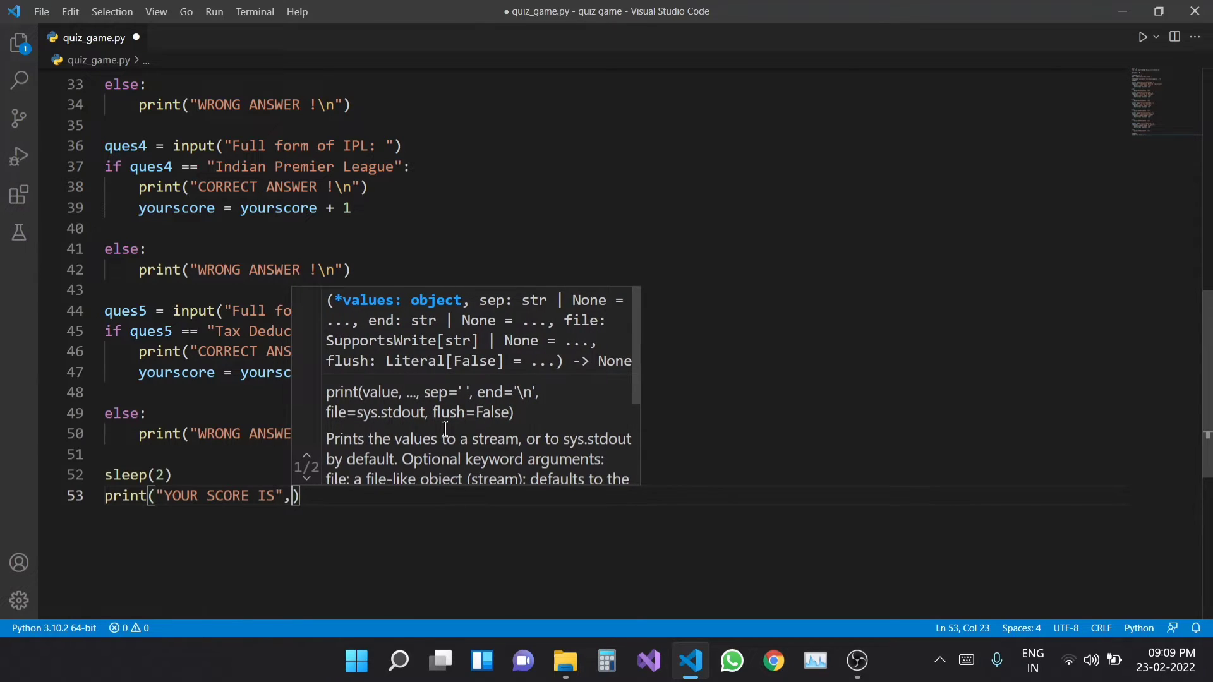
text(yourscore)
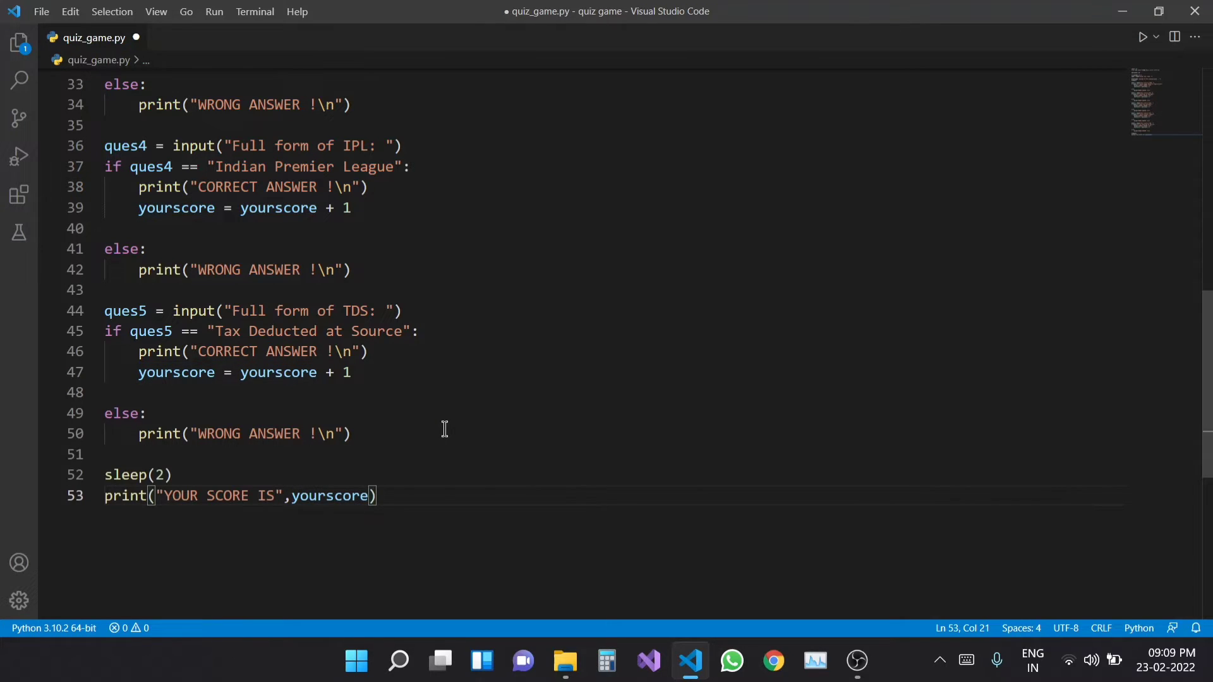
text(:)
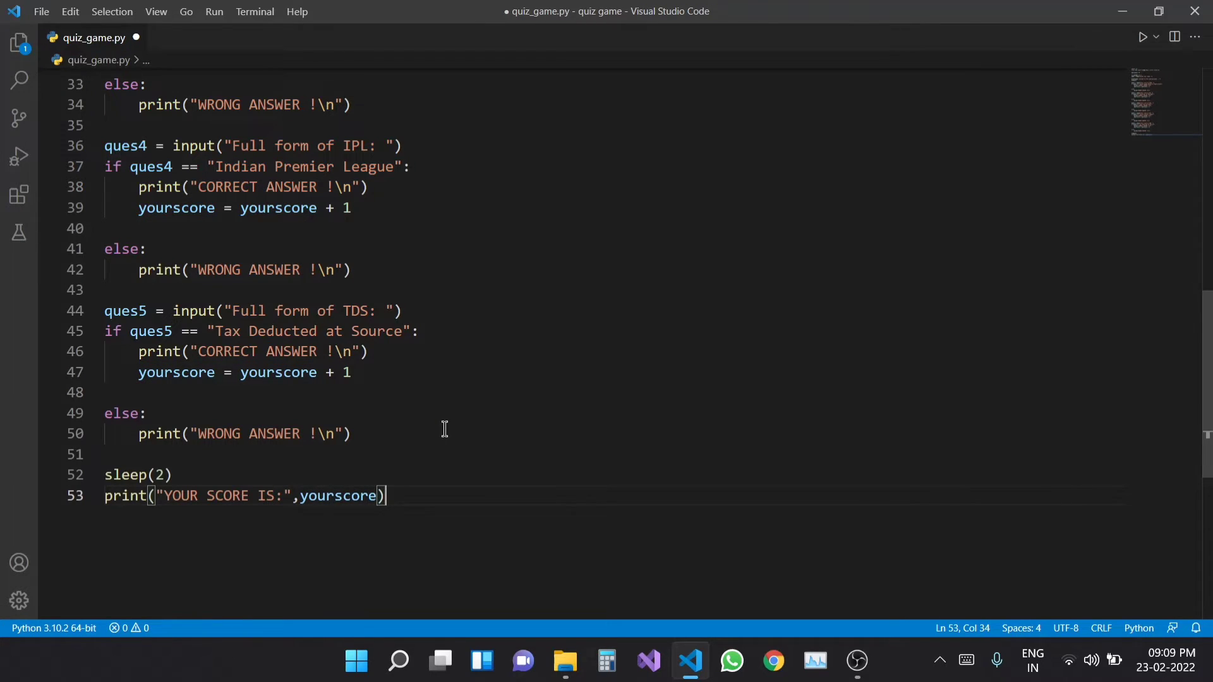
text(yourscore)
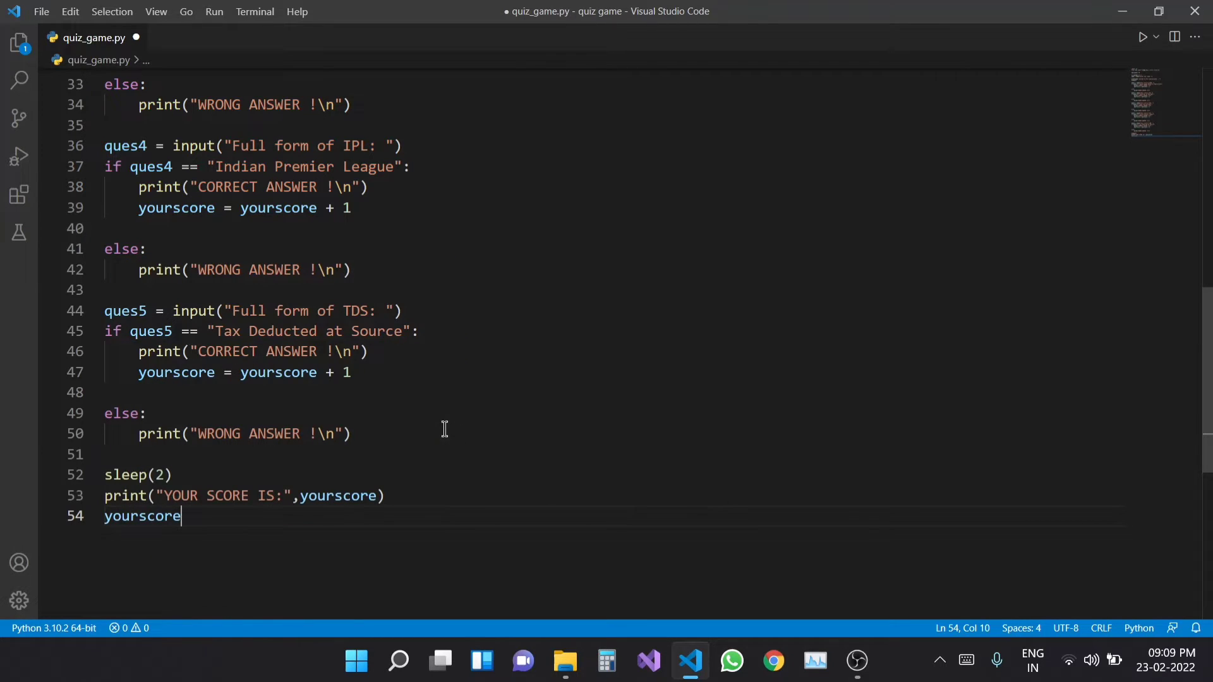
text(= yourscore)
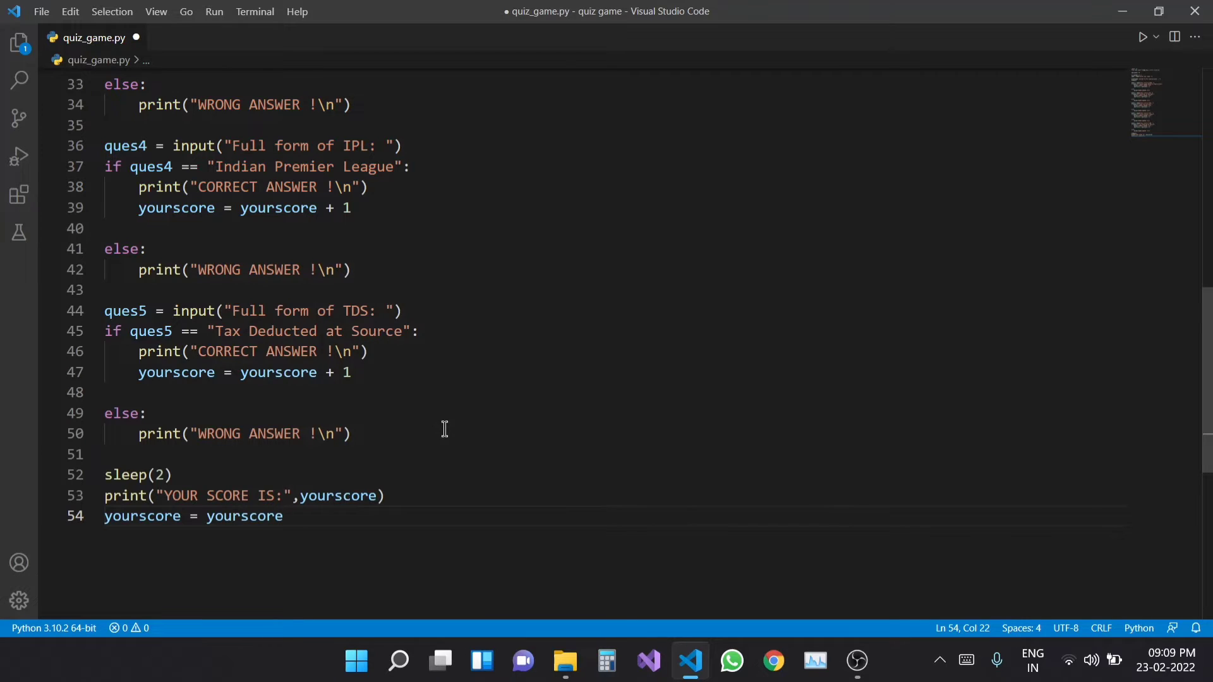
Convert yourscore to a percentage with yourscore/5 and yourscore*100.
text(/)
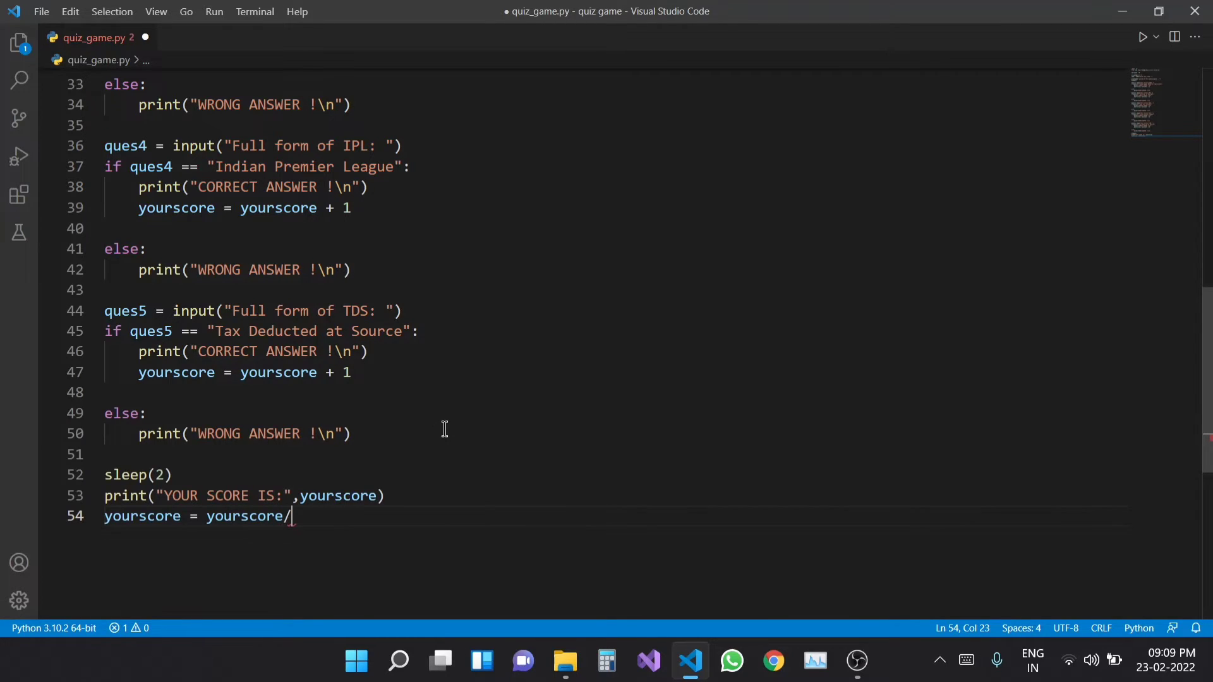
text(5)
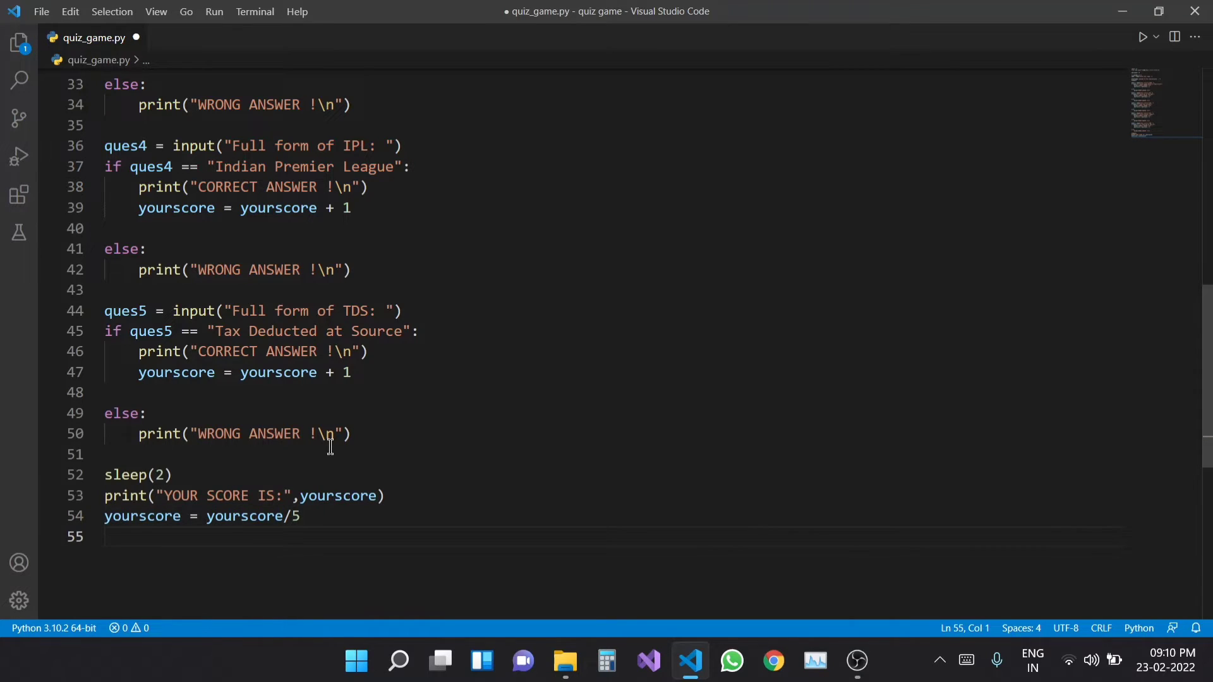
text(yourscore =)
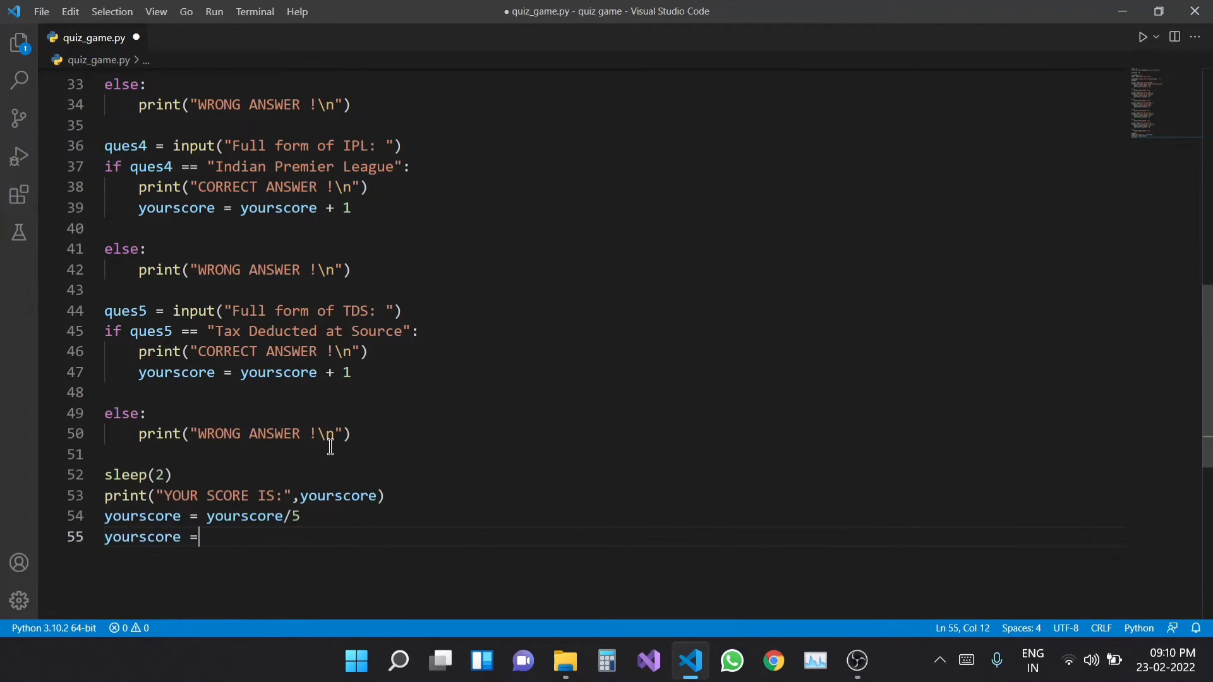
text(yourscore)
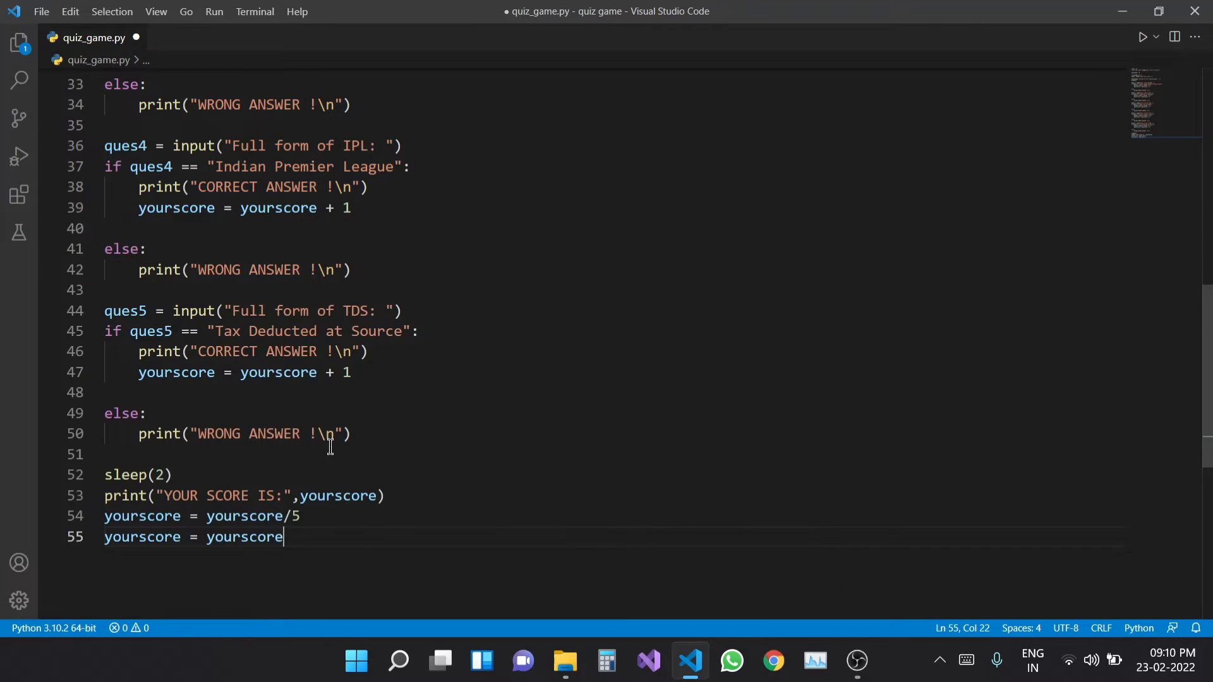
text(*100)
text(p)
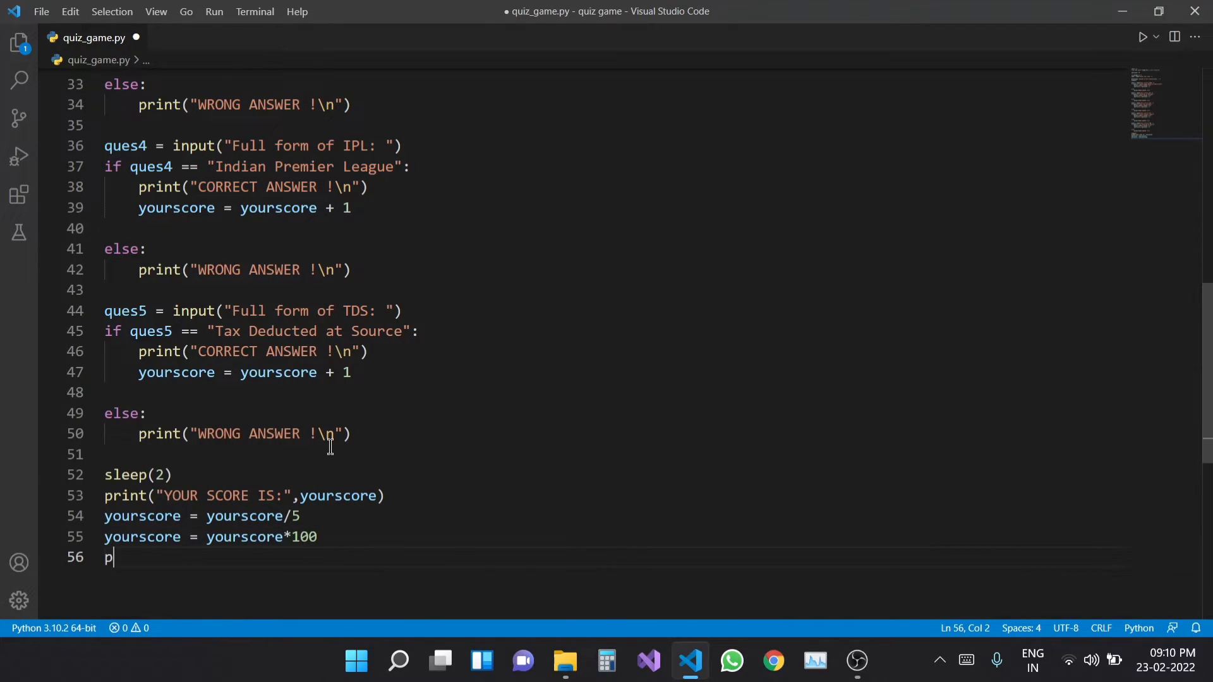
Print 'YOUR PERCENTAGE IS:' with yourscore, prefix the prints with name, and save.
text(rint()
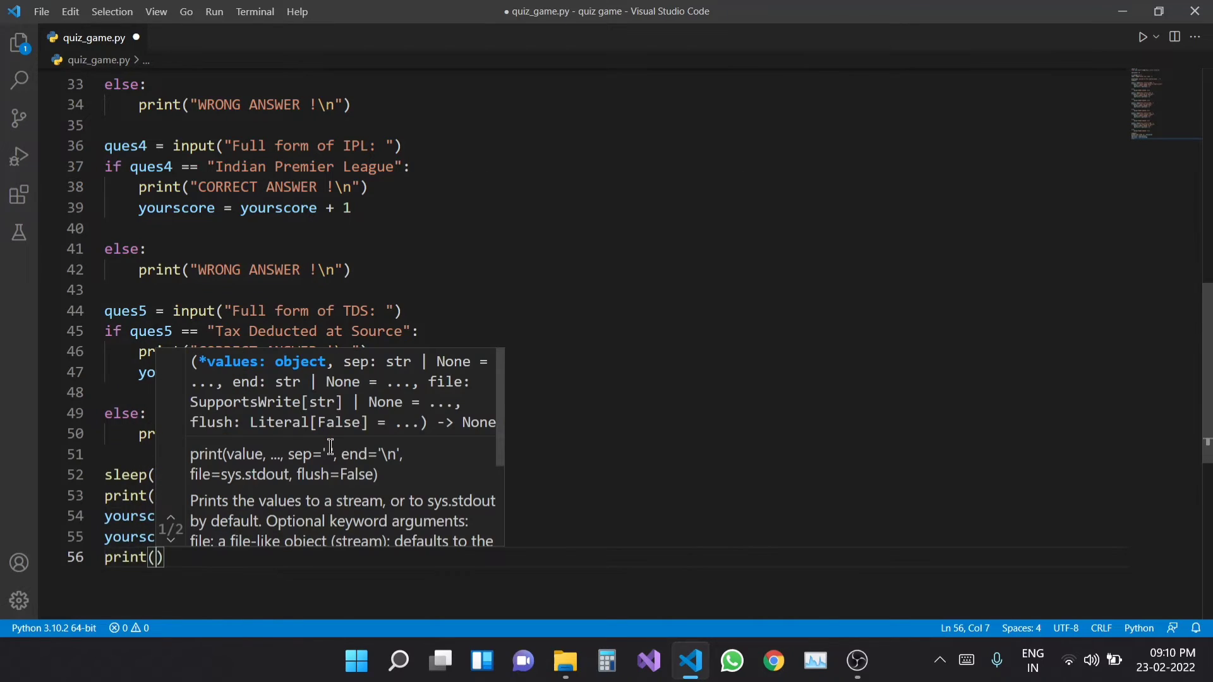
text("")
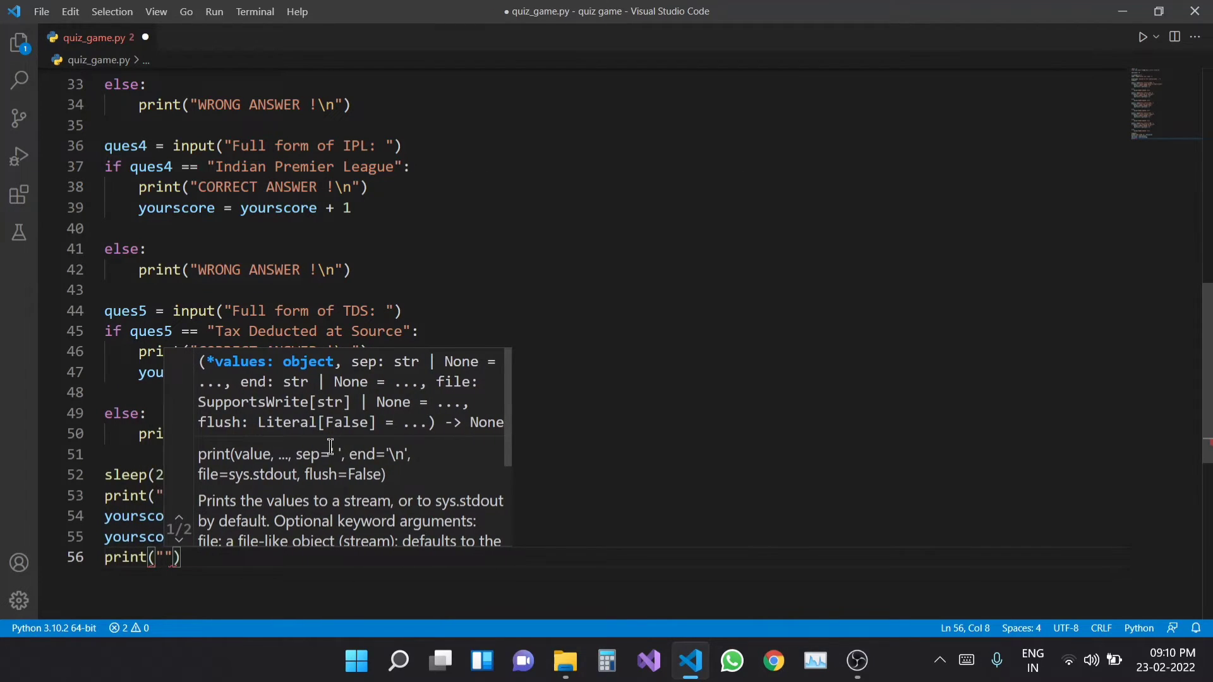
text(YOUR)
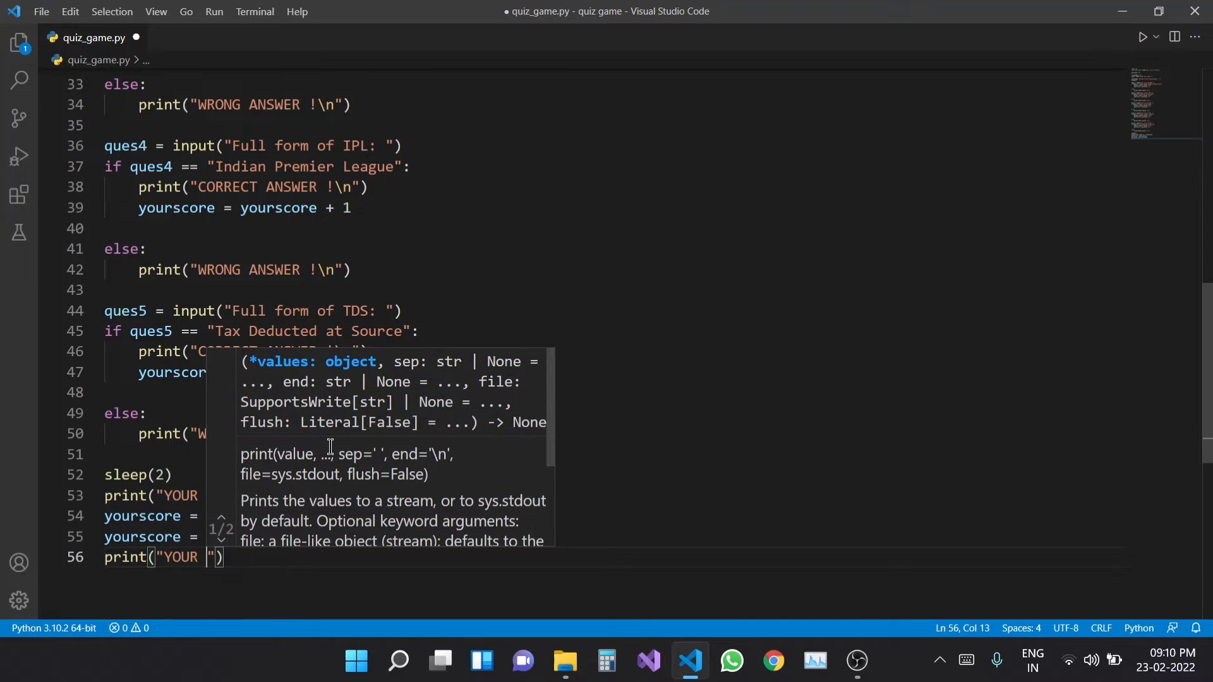
text(PERCENTAGE IS:)
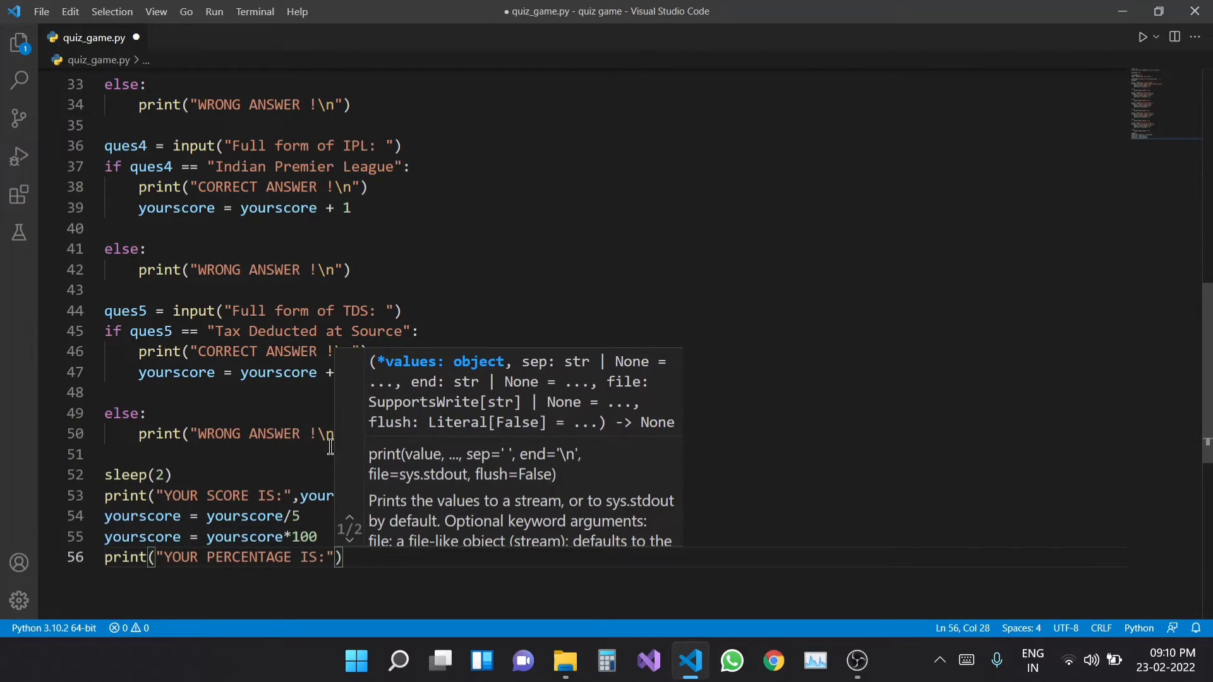
text(you)
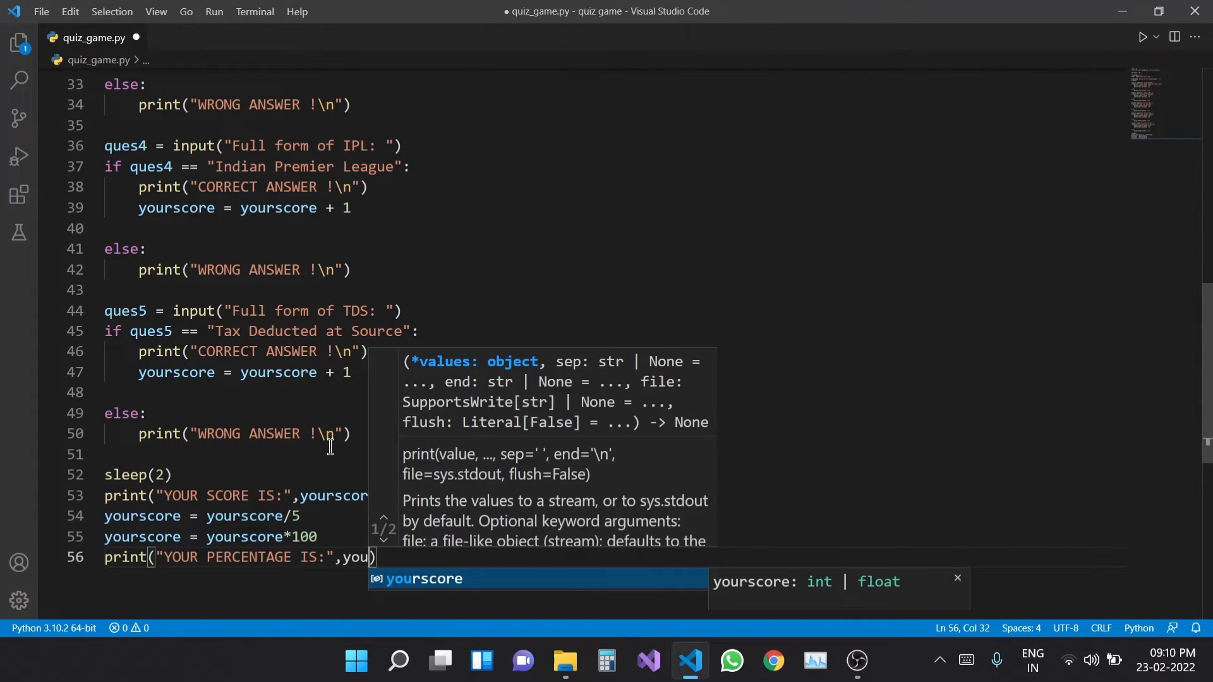
key(Enter)
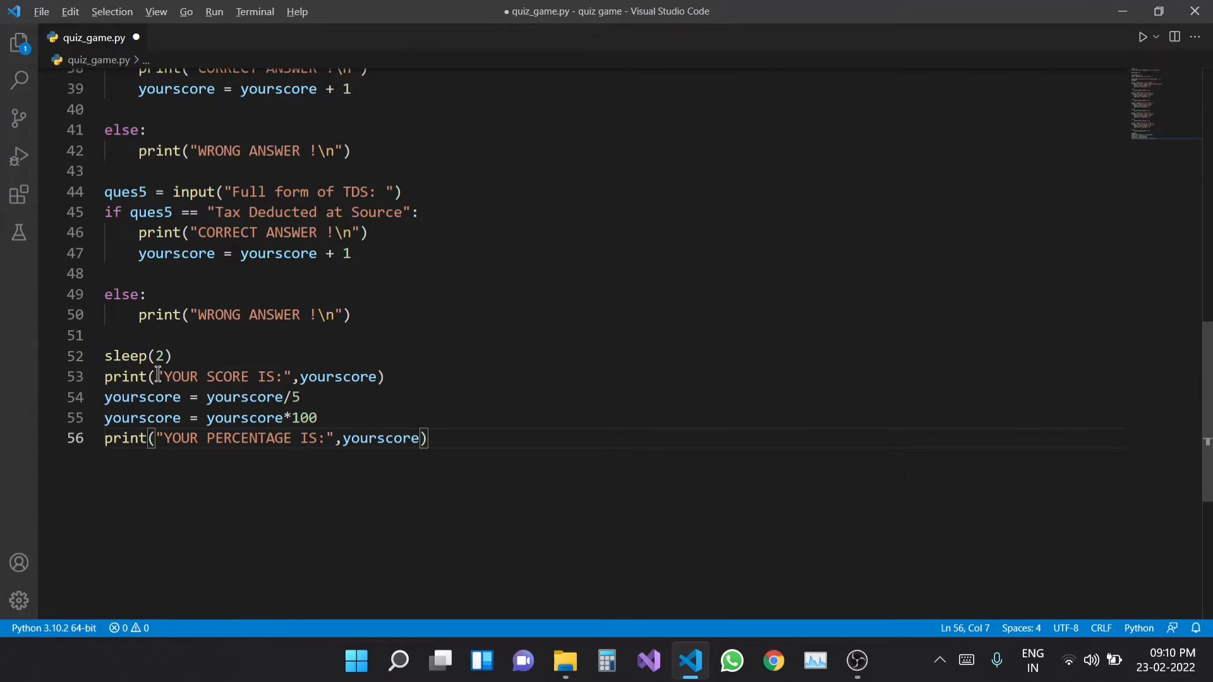
text(name,)
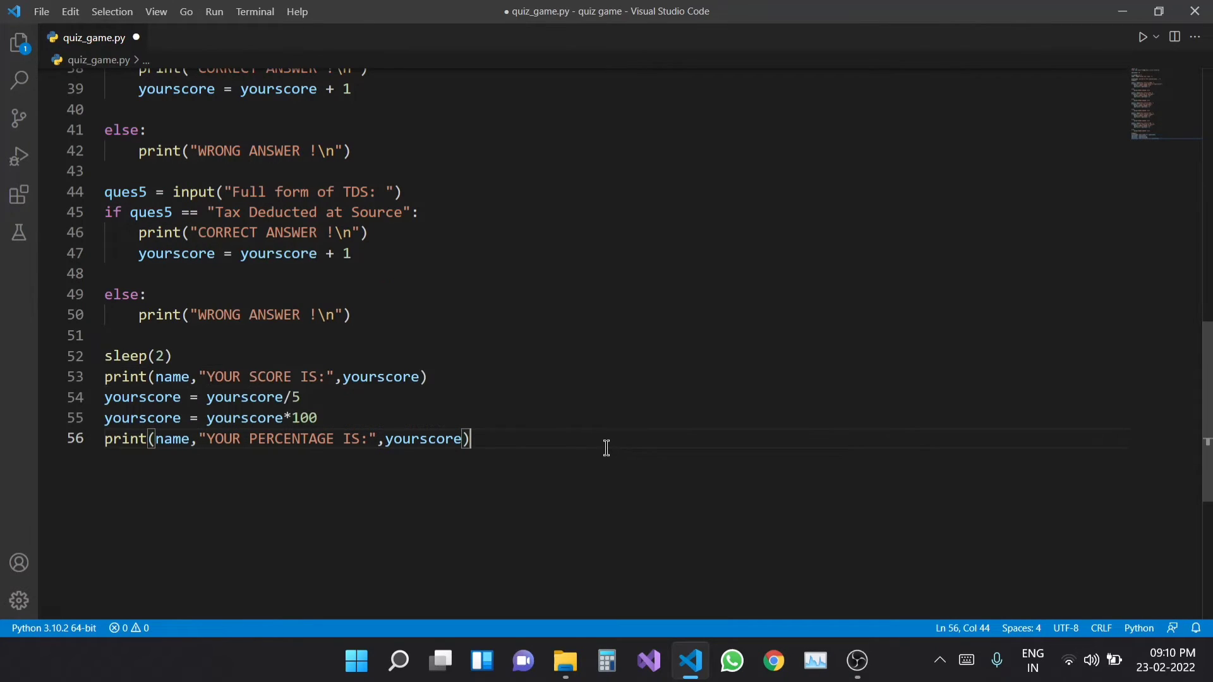
key(ctrl+s)
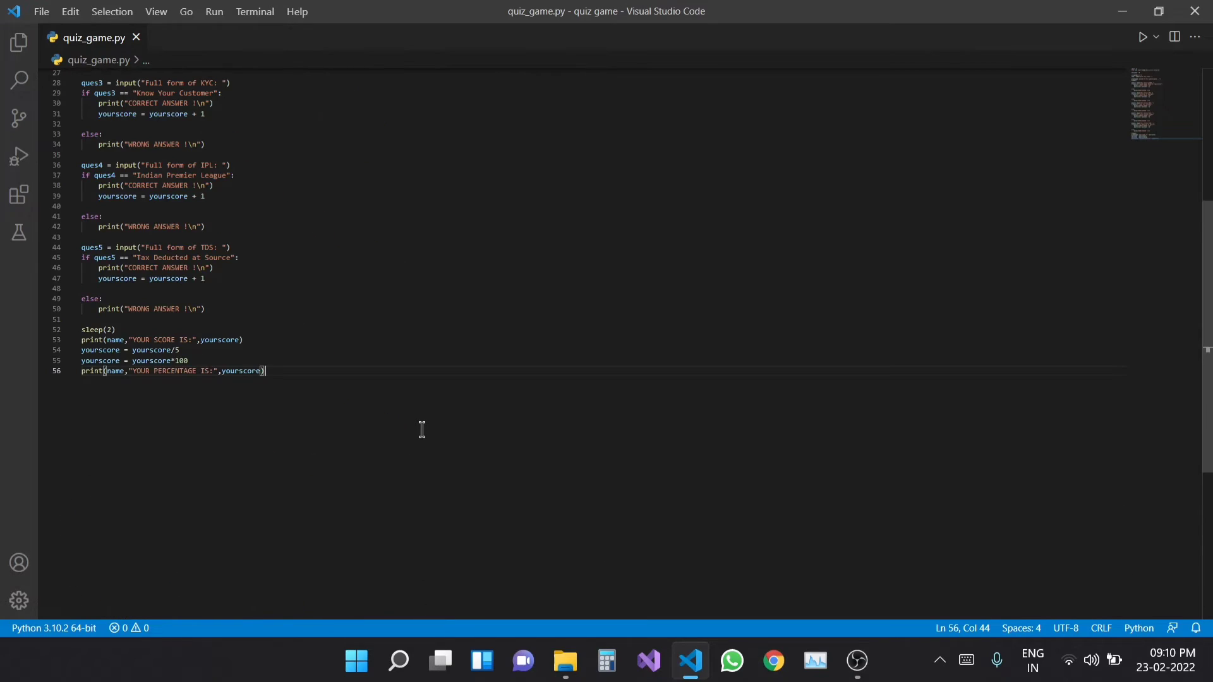
Bring up a fresh PowerShell terminal in the quiz game folder.
scroll(up, 3)
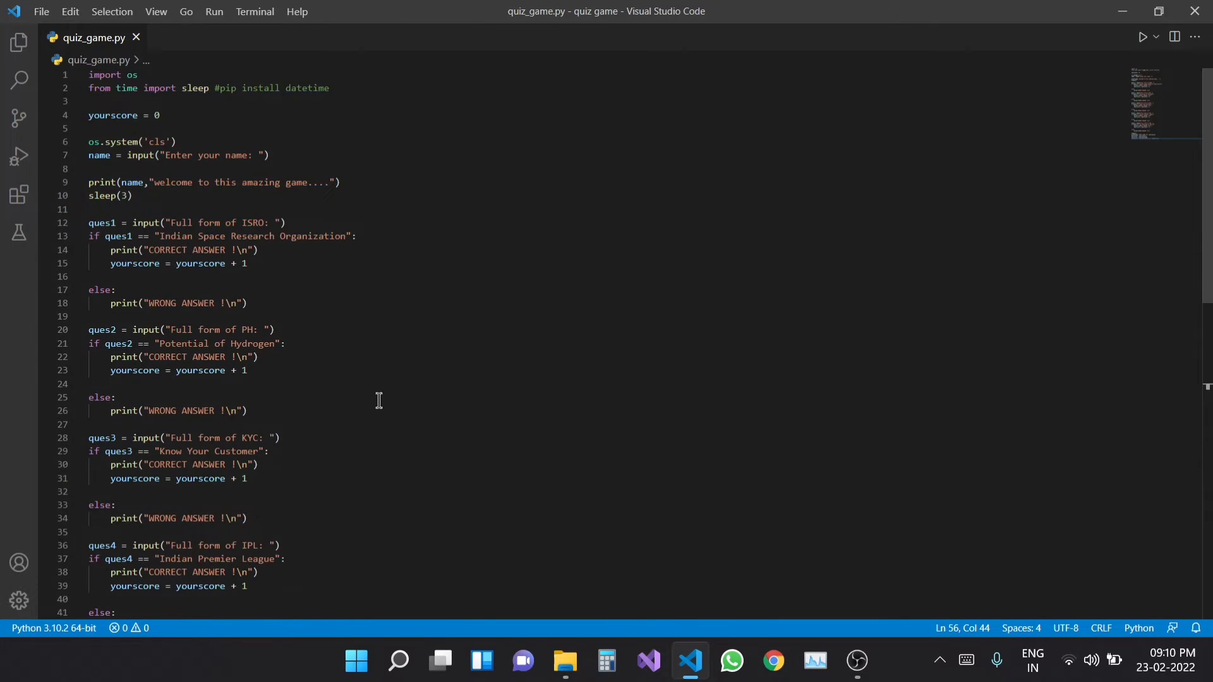
scroll(down, 3)
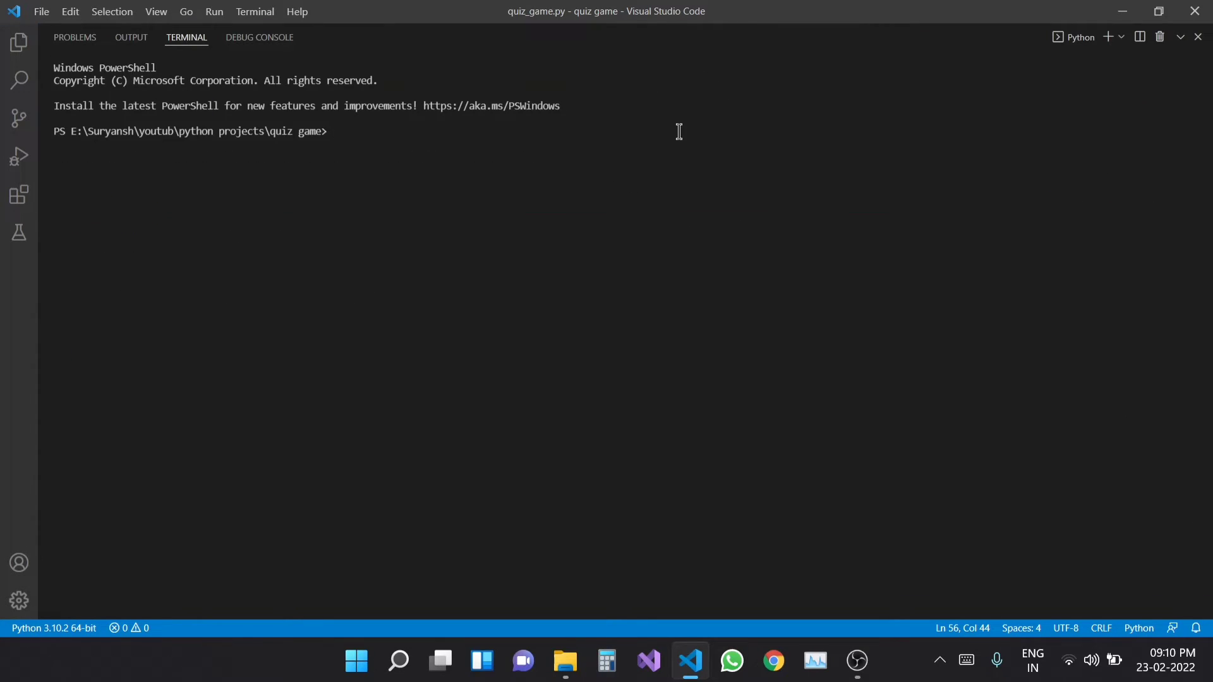
Run quiz_game.py, enter a name and give a nonsense ISRO answer 'asnfuabfuaf'.
key(Return)
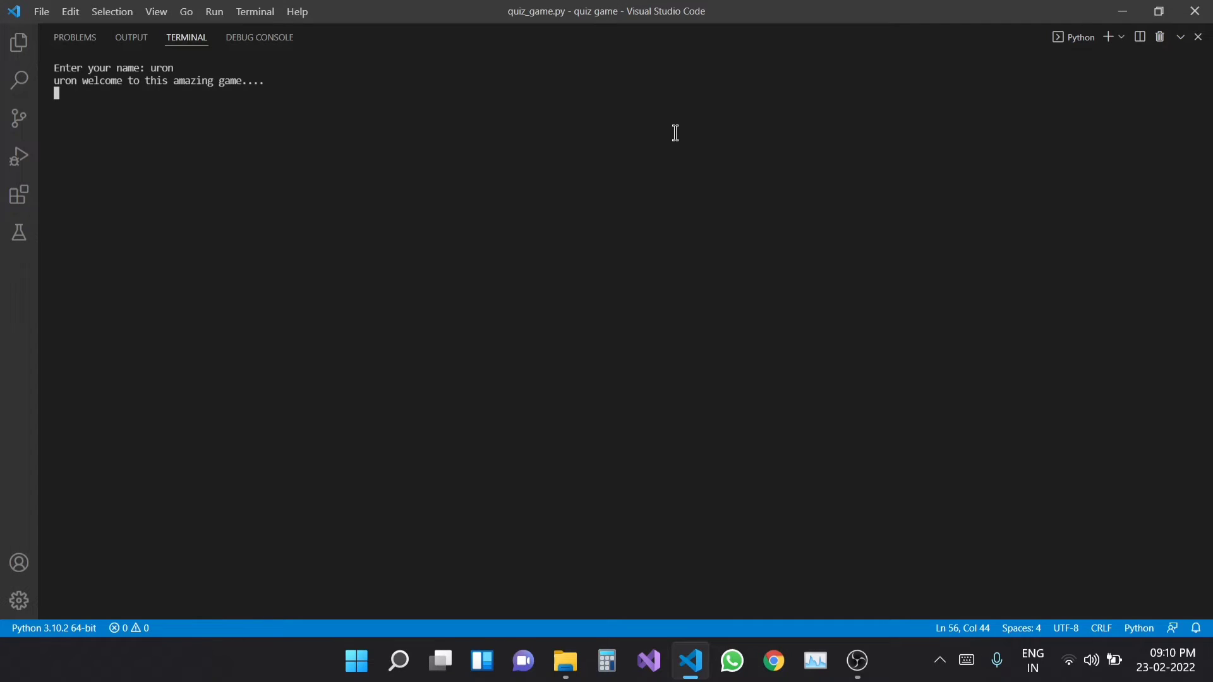
mouse_move(321, 158)
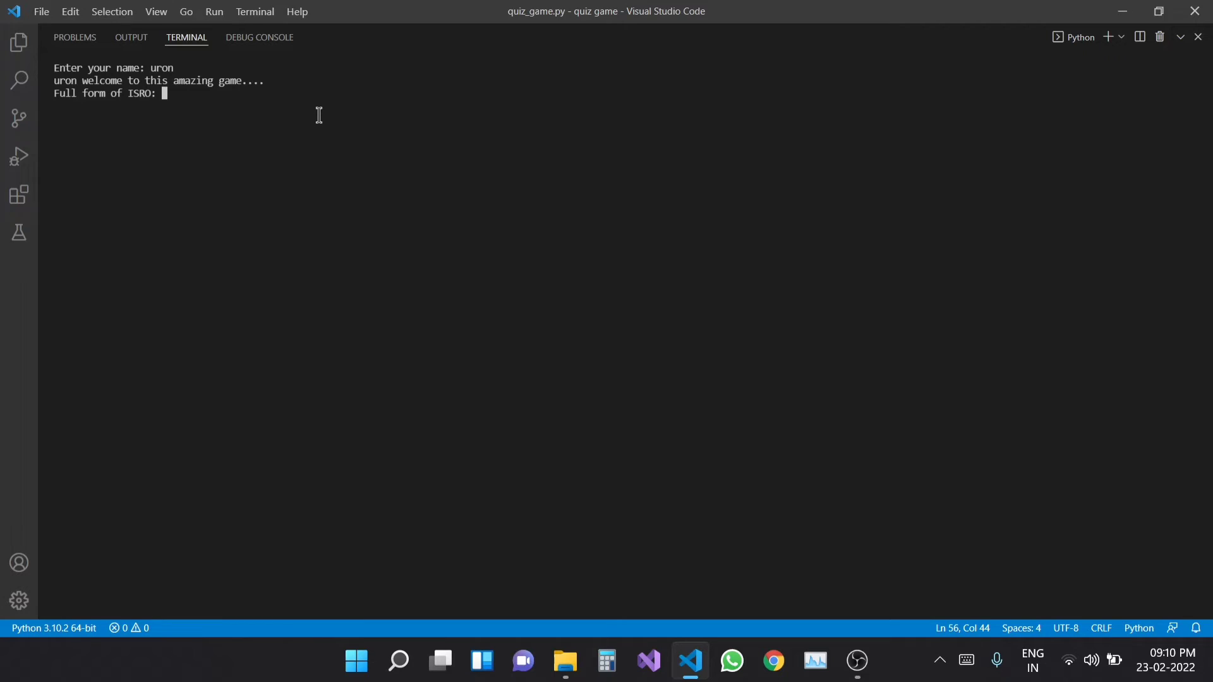
mouse_move(563, 129)
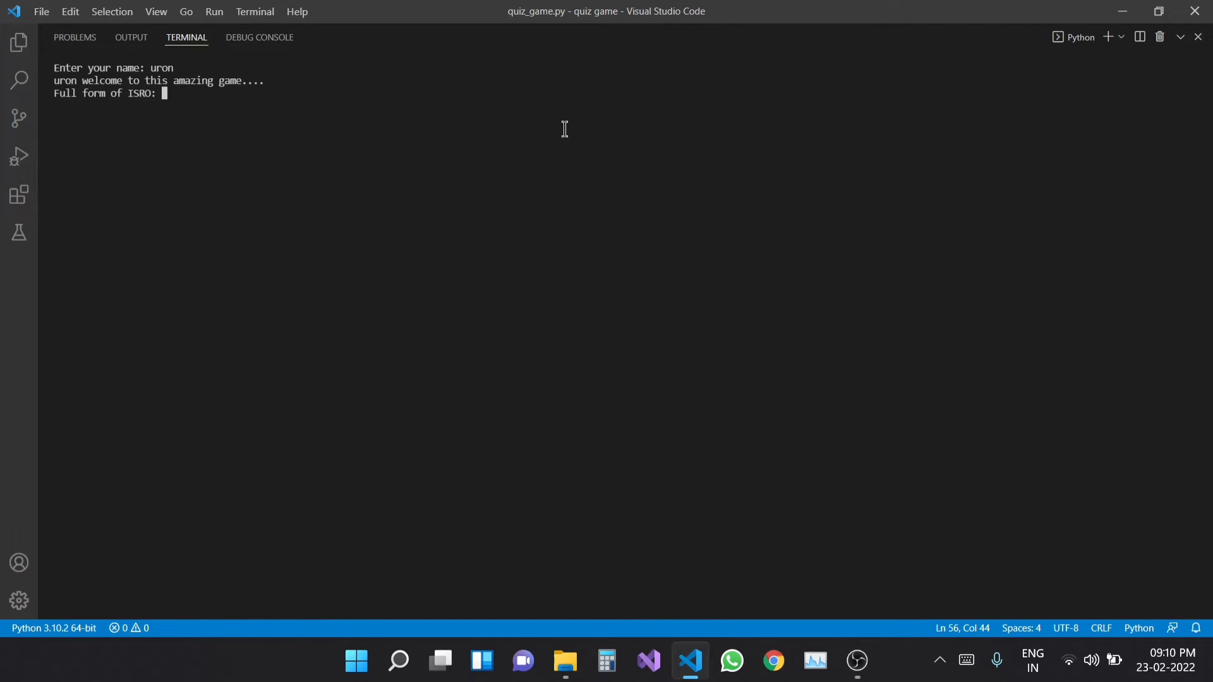
text(asnfuabfuaf)
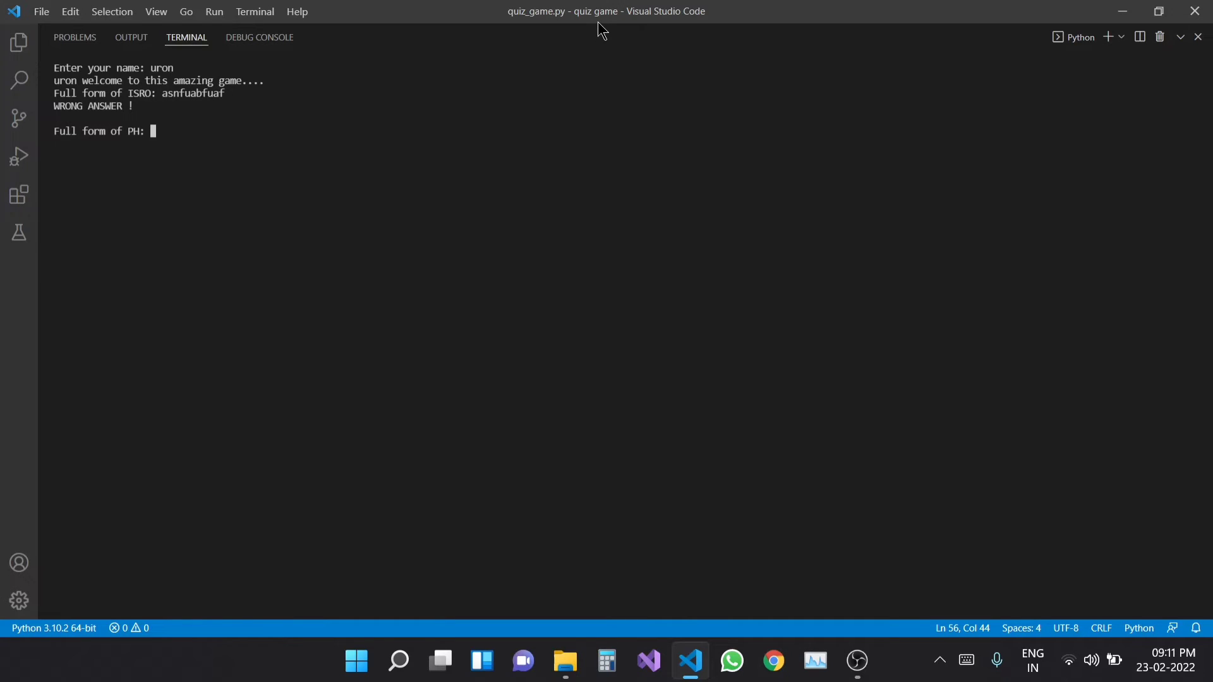
mouse_move(598, 23)
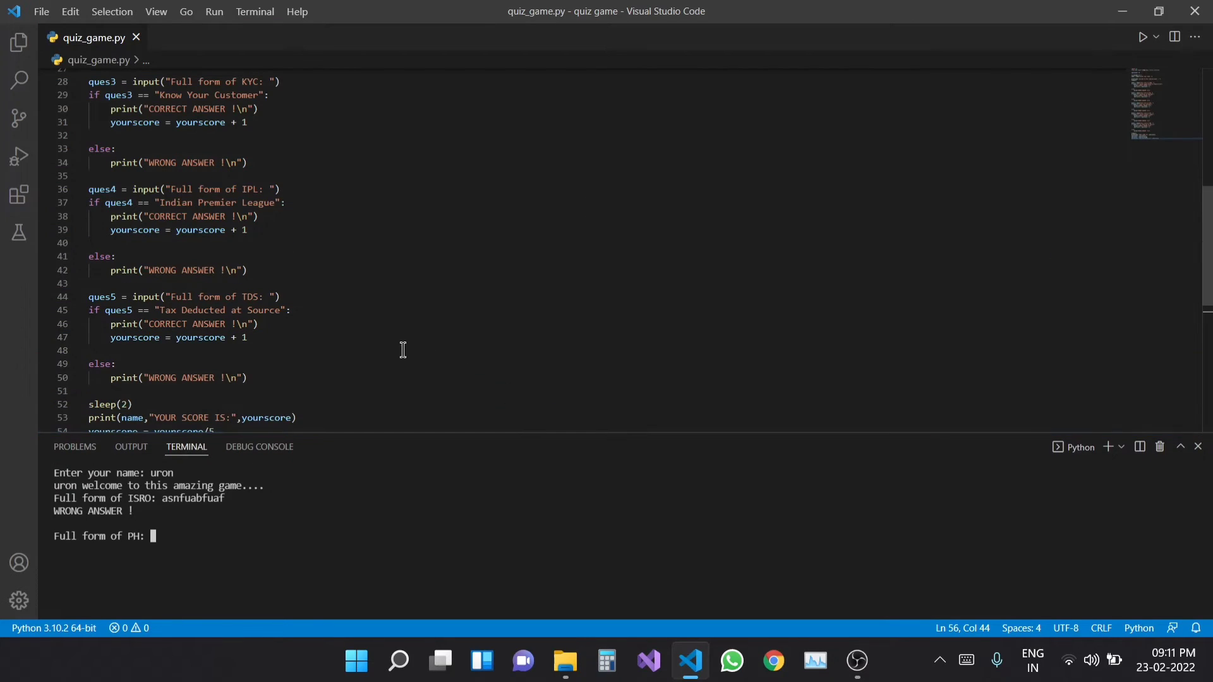
mouse_move(168, 199)
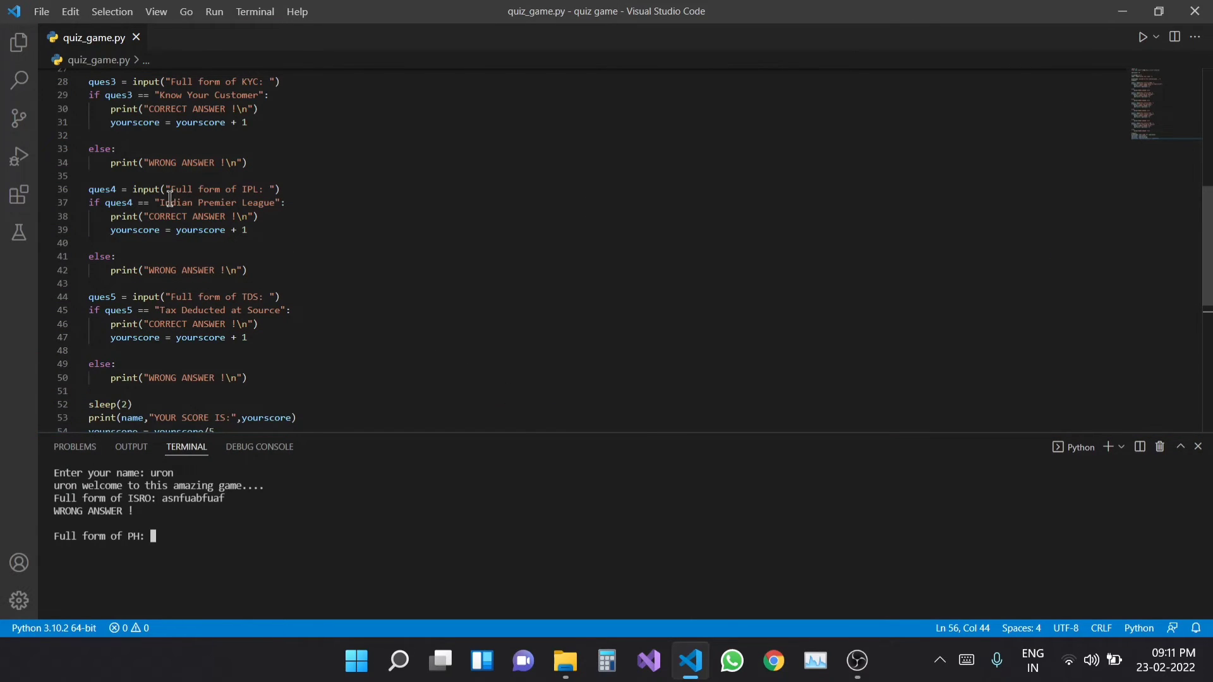
Answer the PH and KYC prompts correctly with 'Potential of Hydrogen' and 'Know Your Customer'.
scroll(up, 3)
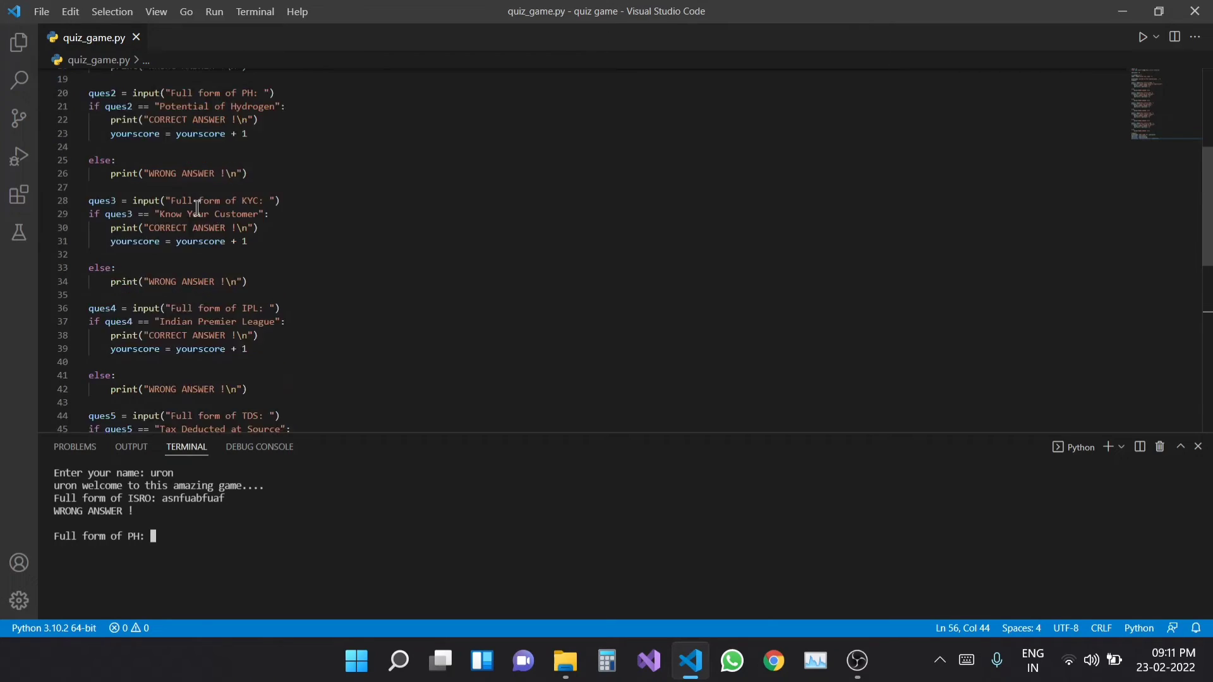
double_click(212, 166)
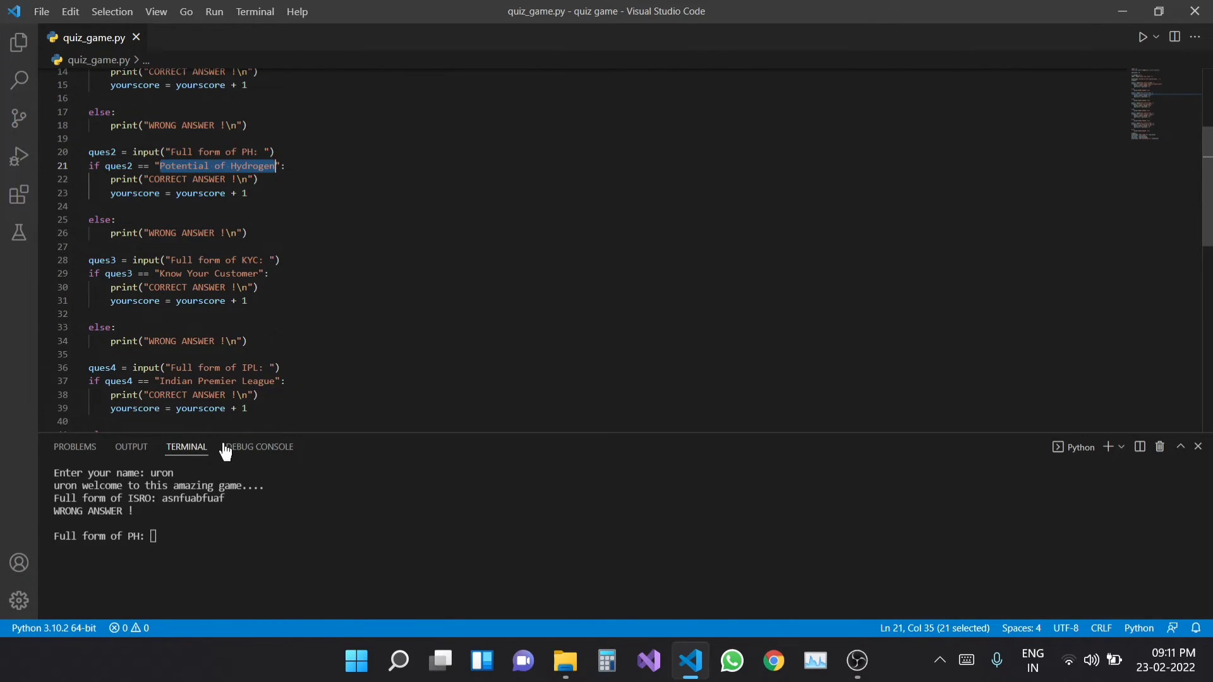
text(Potential of Hydrogen)
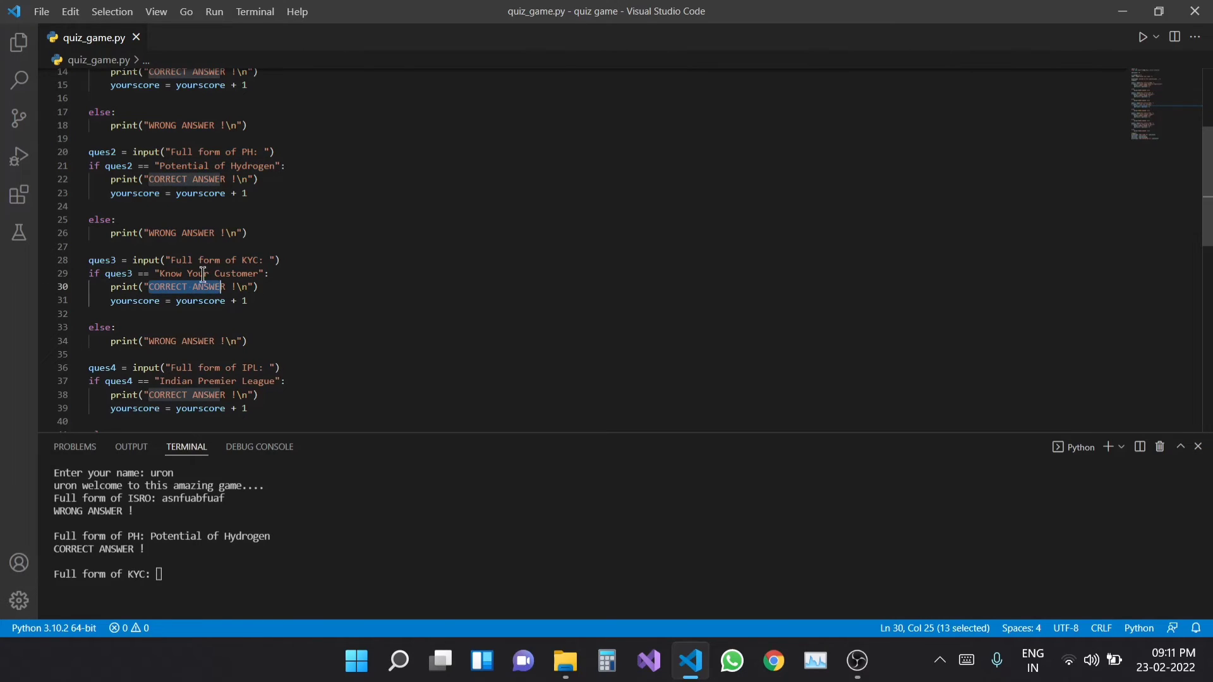
click(159, 273)
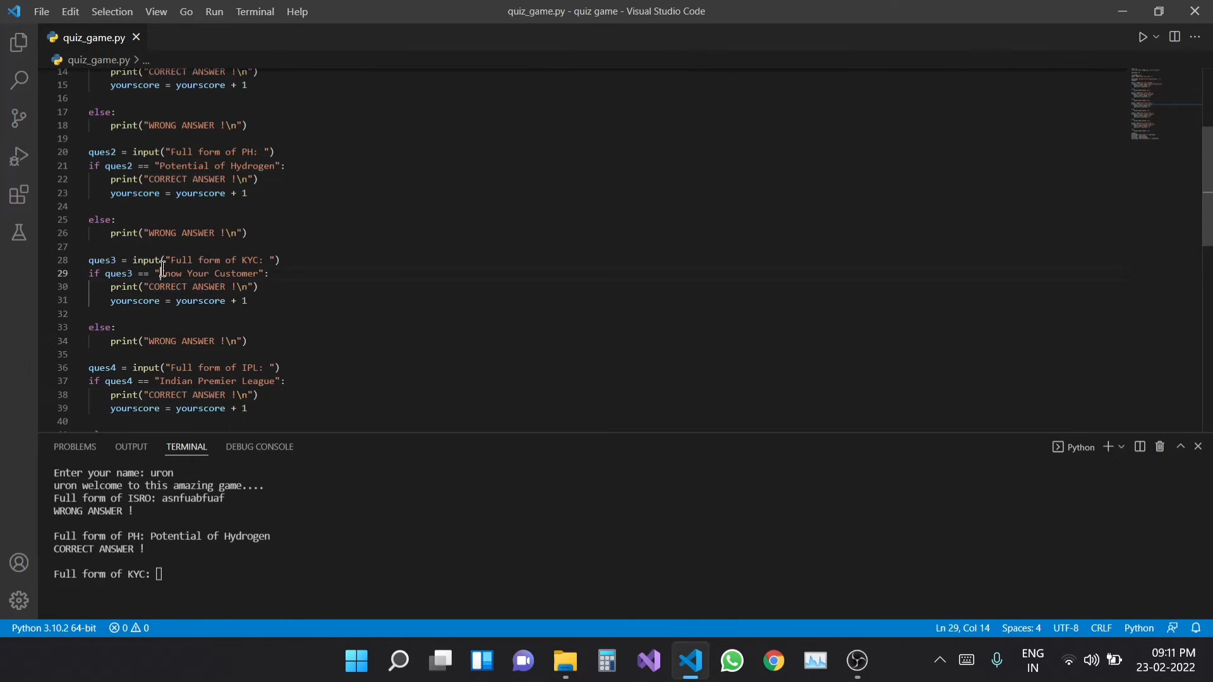
double_click(207, 273)
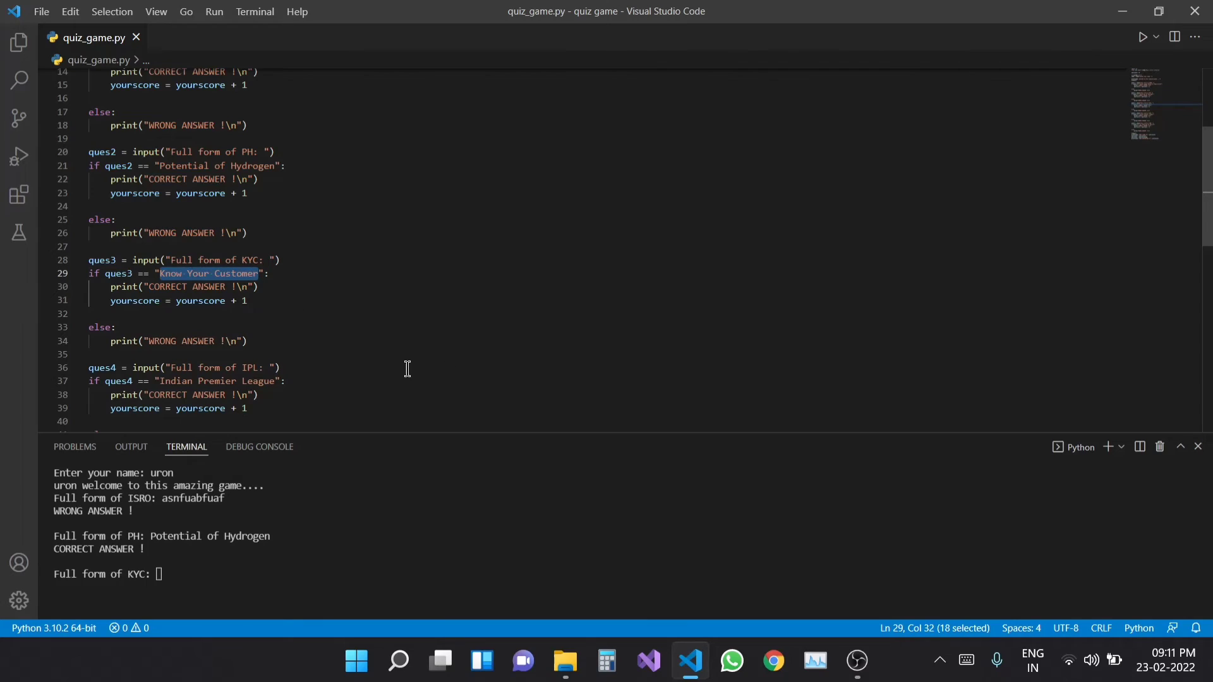
text(Know Your Customer)
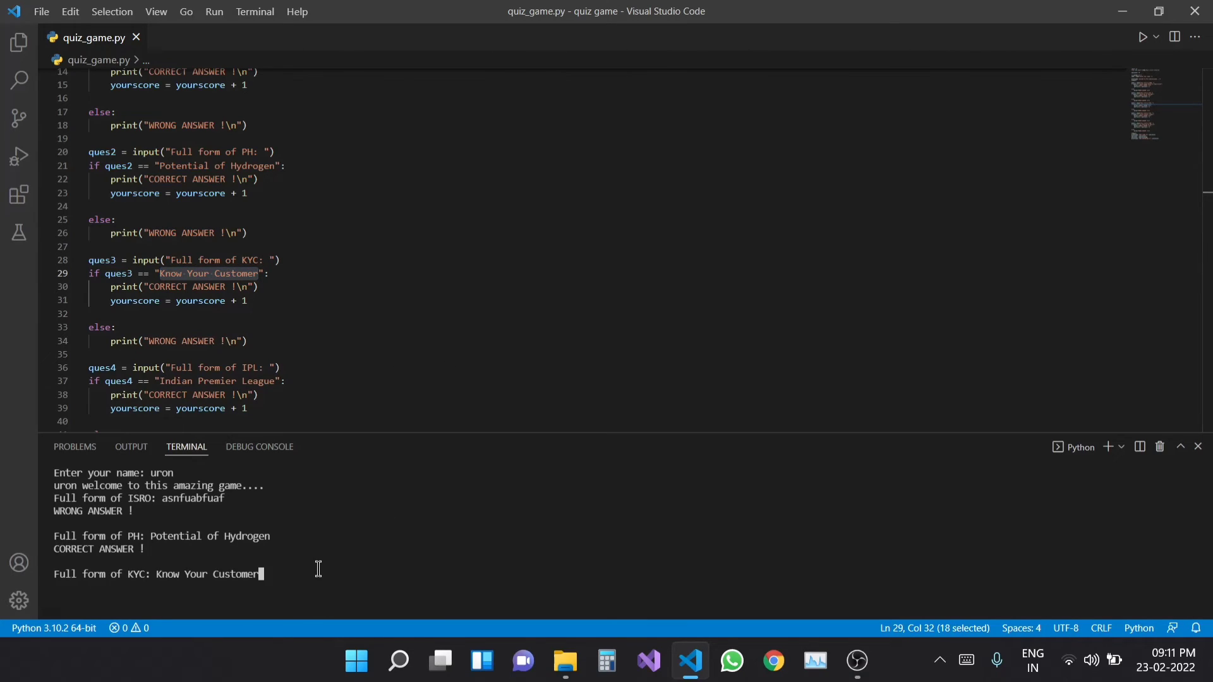
key(Return)
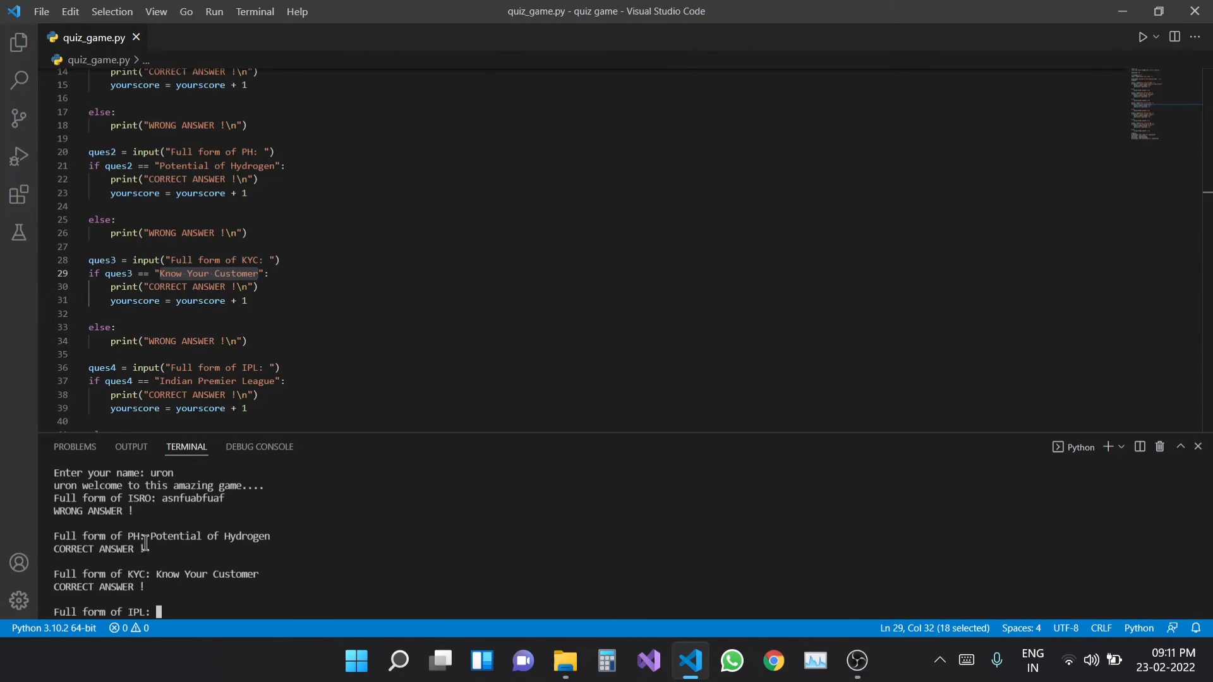
Give a wrong IPL answer, then answer TDS with 'Tax Deducted at Source' for score 3 and 60.0%.
scroll(down, 3)
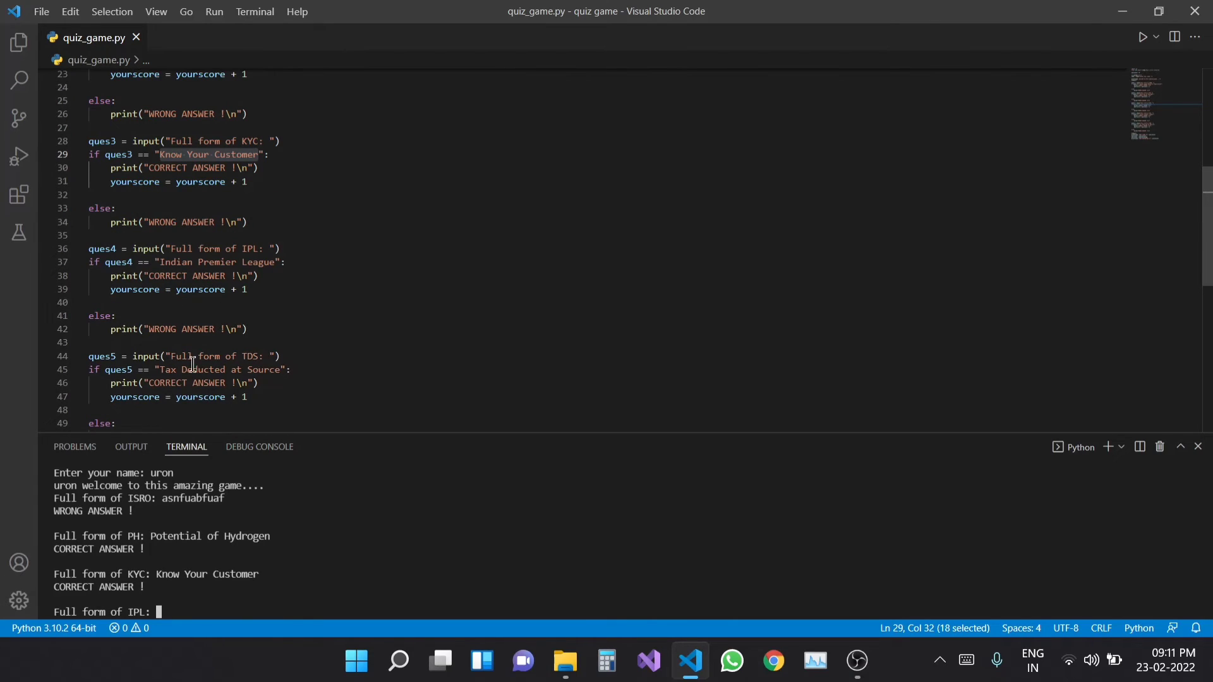
text(safdafasfa)
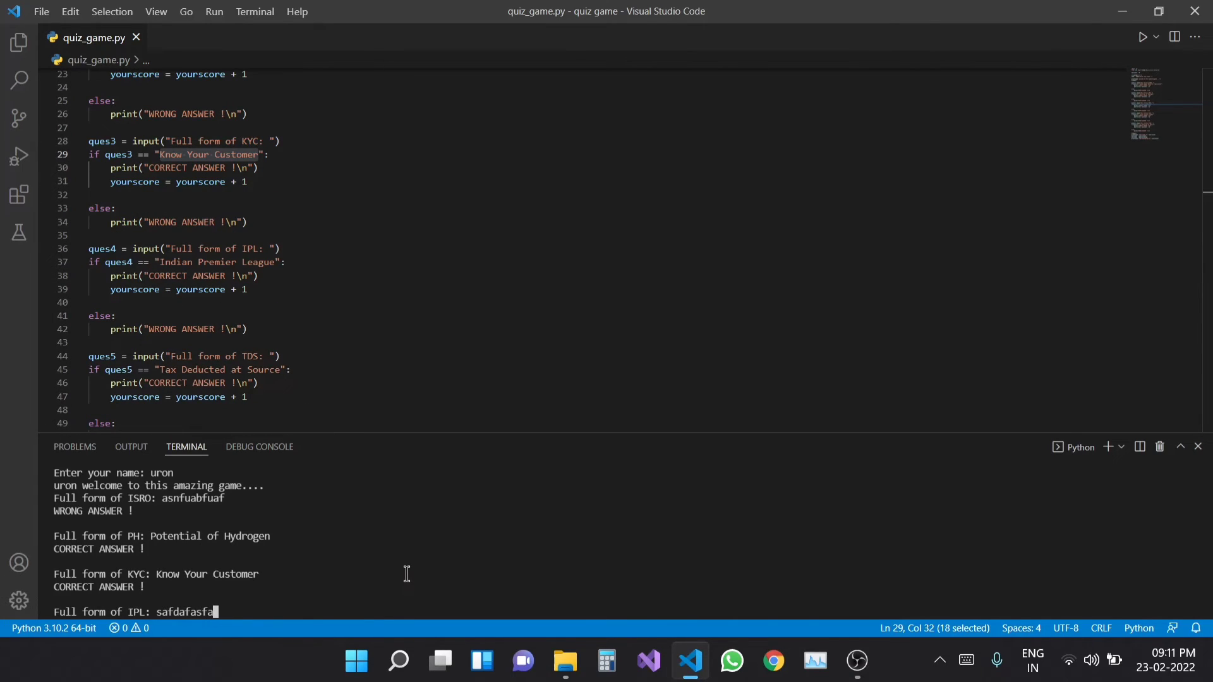
key(Return)
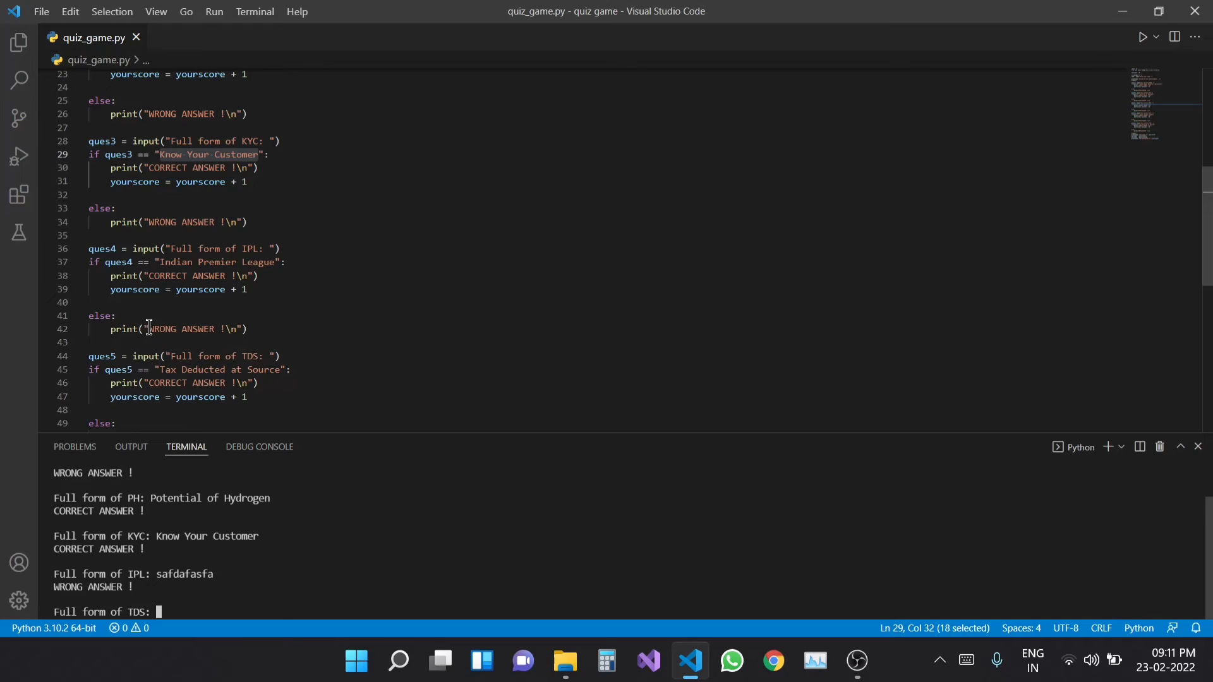
scroll(down, 3)
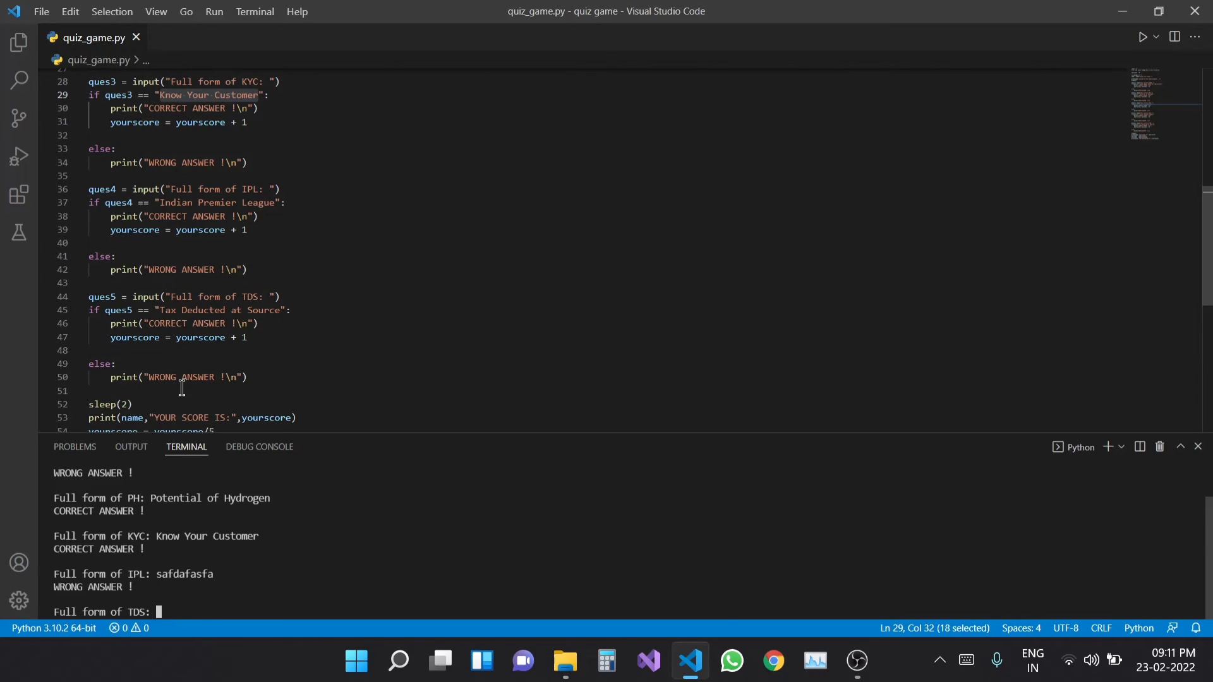
double_click(220, 311)
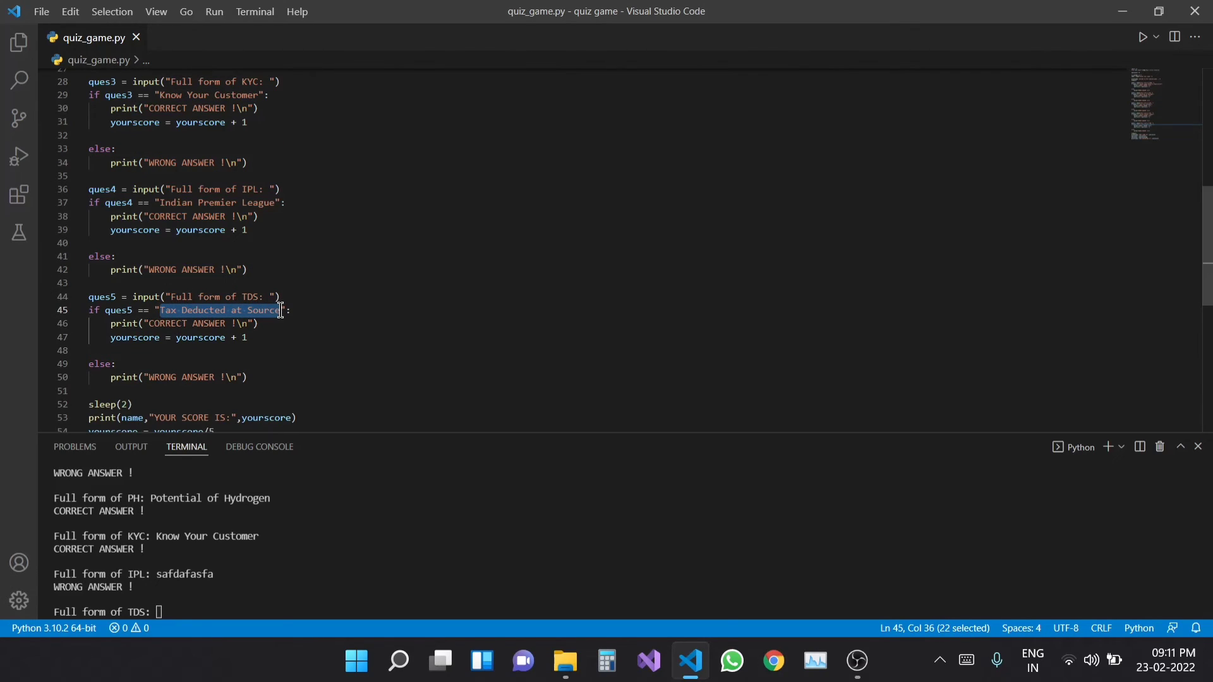
mouse_move(178, 599)
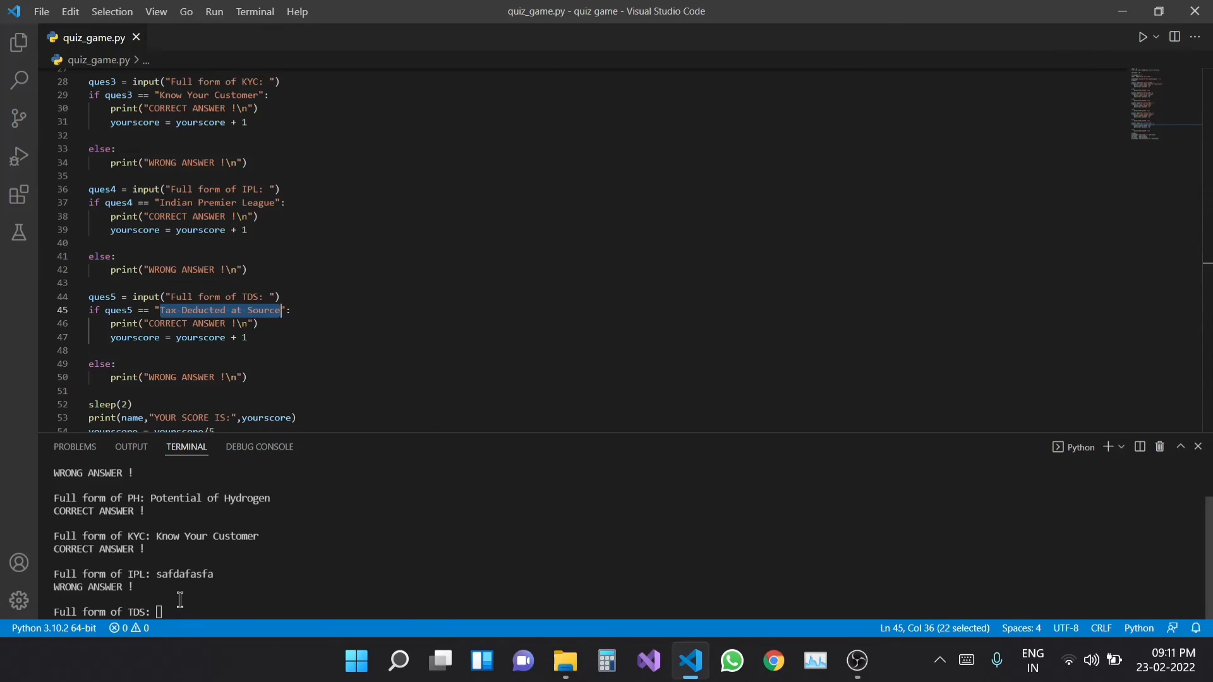
text(Tax Deducted at Source)
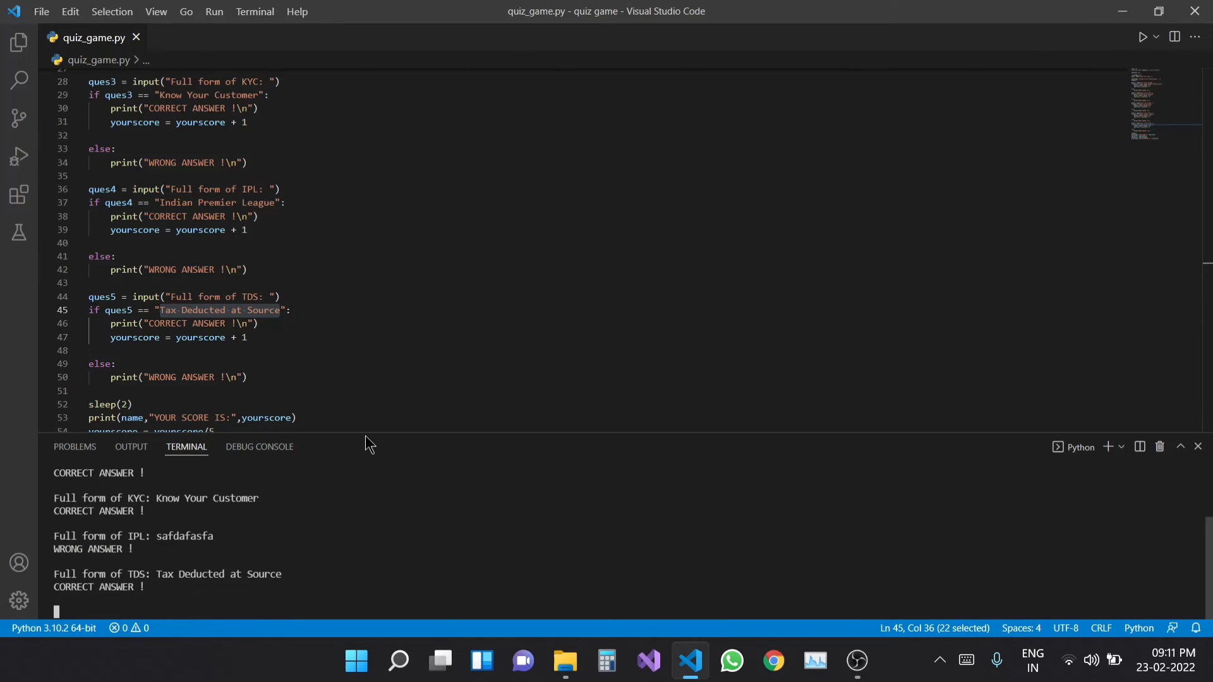
scroll(down, 3)
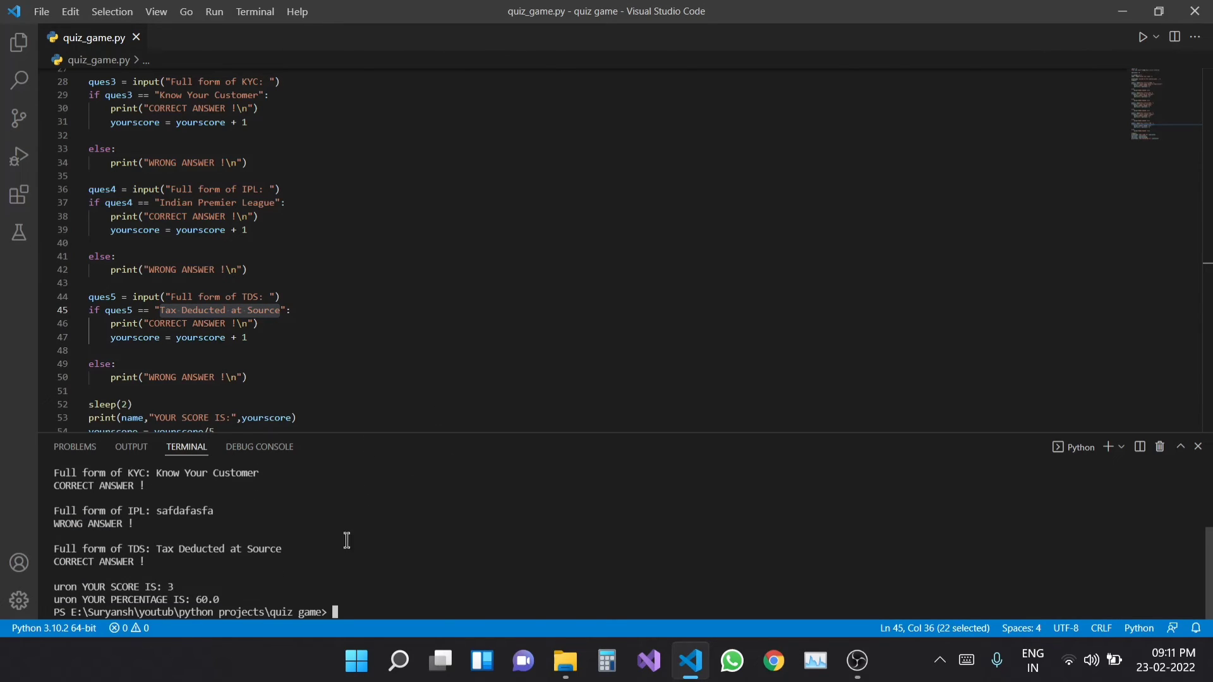
mouse_move(163, 589)
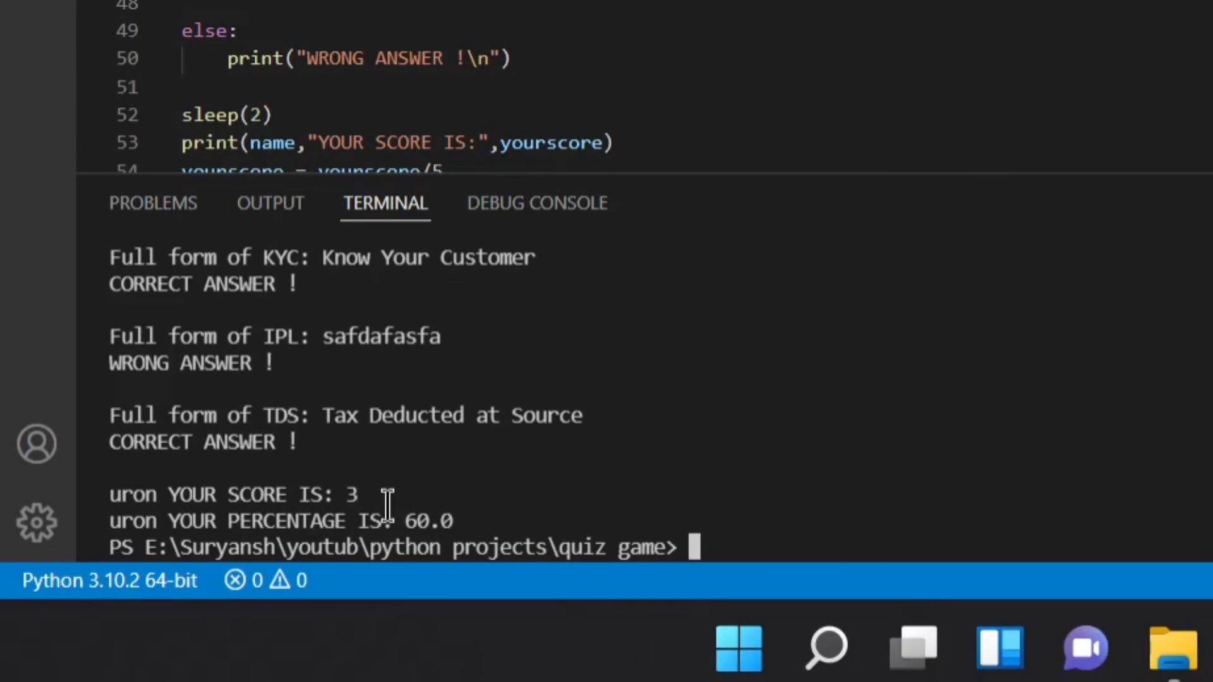
mouse_move(452, 547)
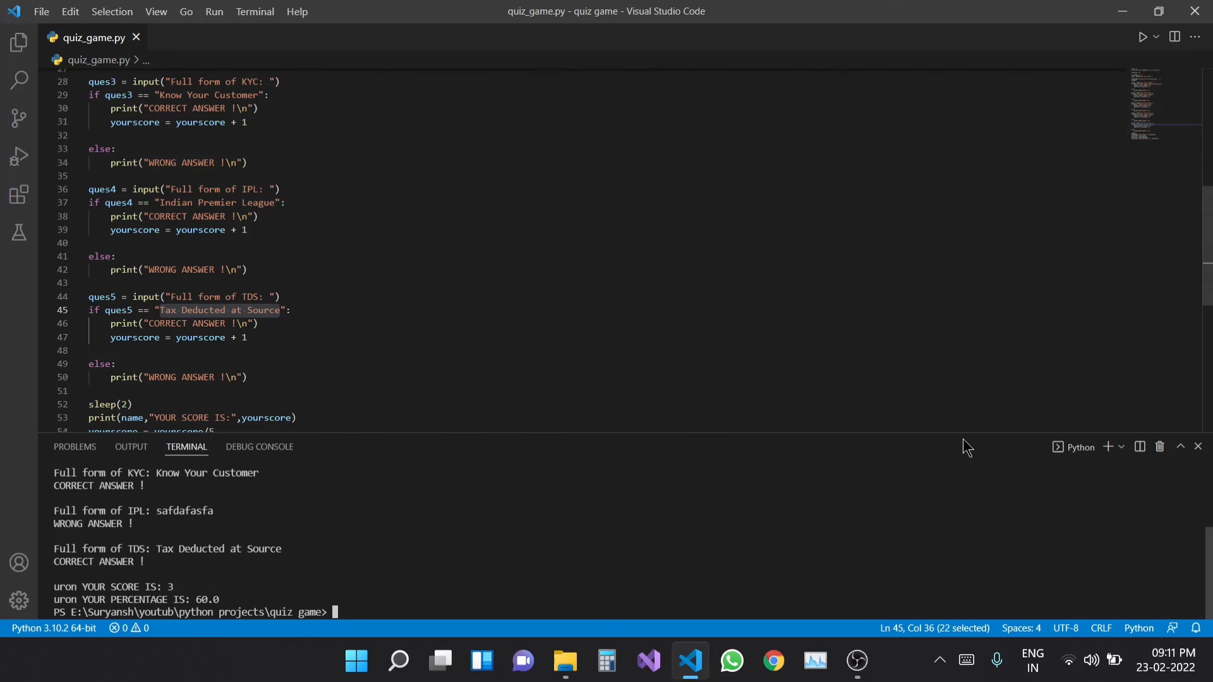
Maximize the terminal panel so the final score 3 and 60.0% are clearly visible.
click(1181, 446)
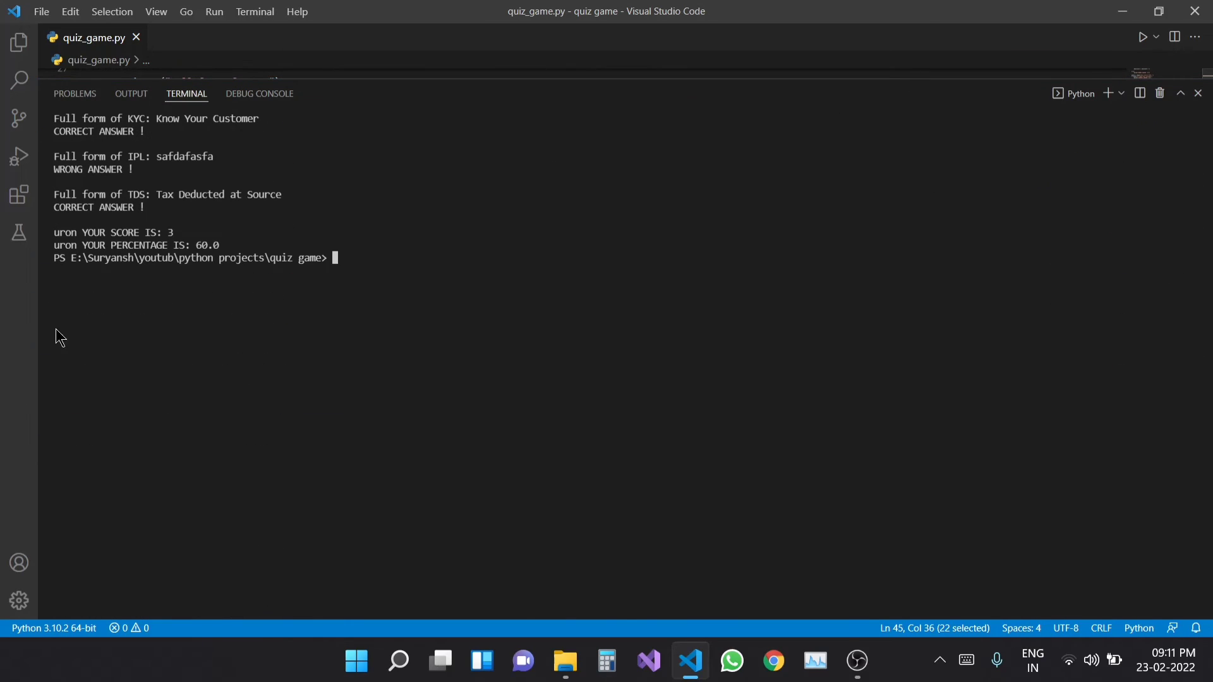
mouse_move(398, 509)
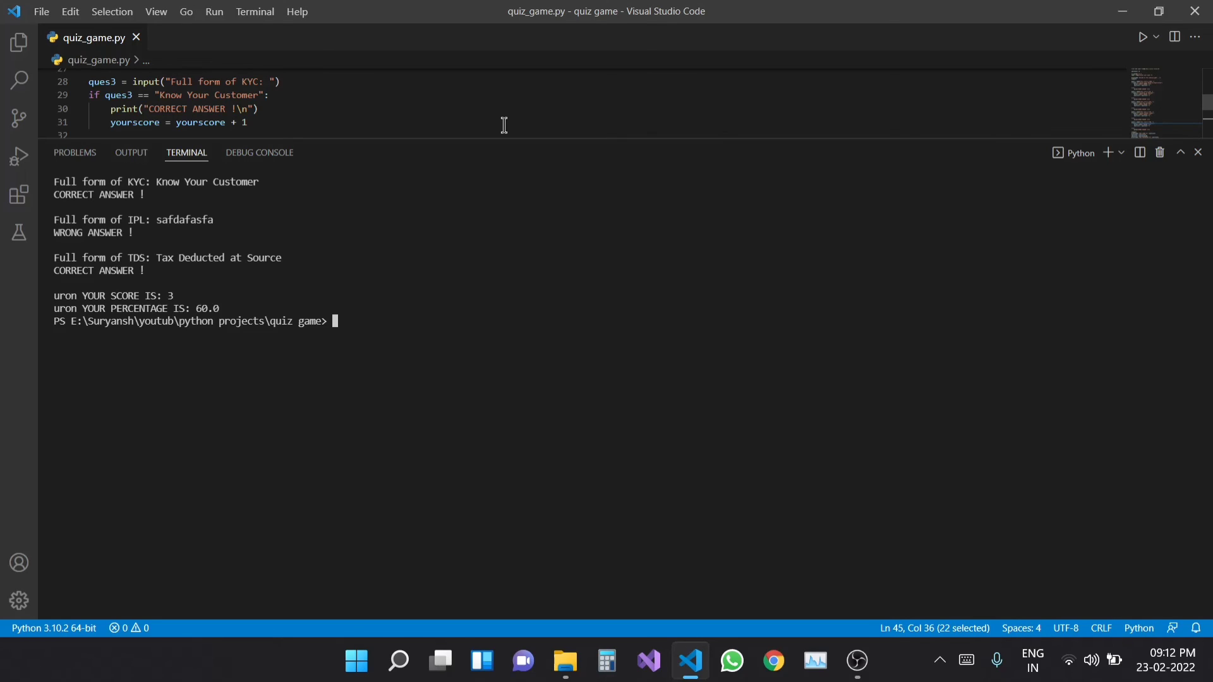
mouse_move(743, 92)
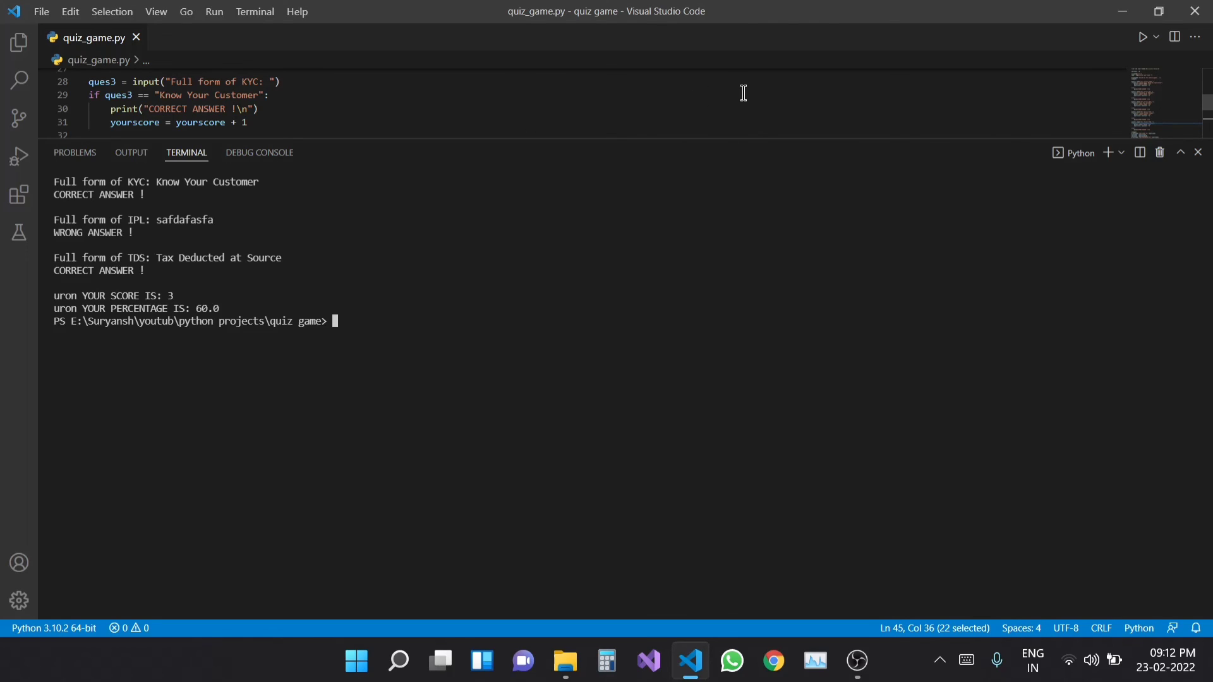